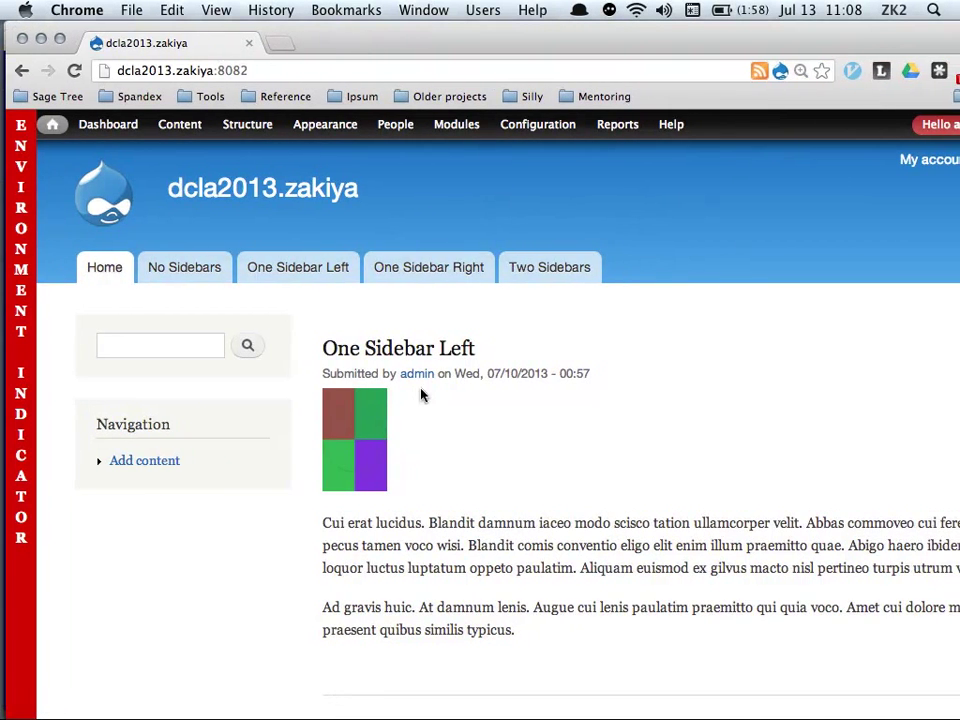
Open the Appearance theme list (Bartik default, Seven enabled) in a new tab, then return home.
left_click(324, 124)
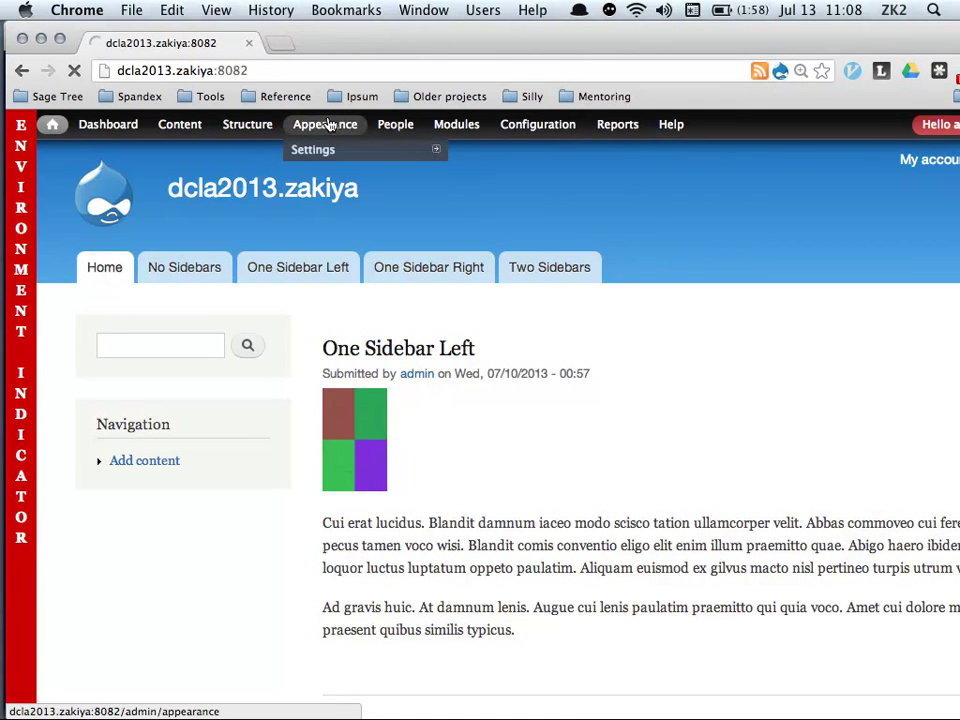
left_click(324, 124)
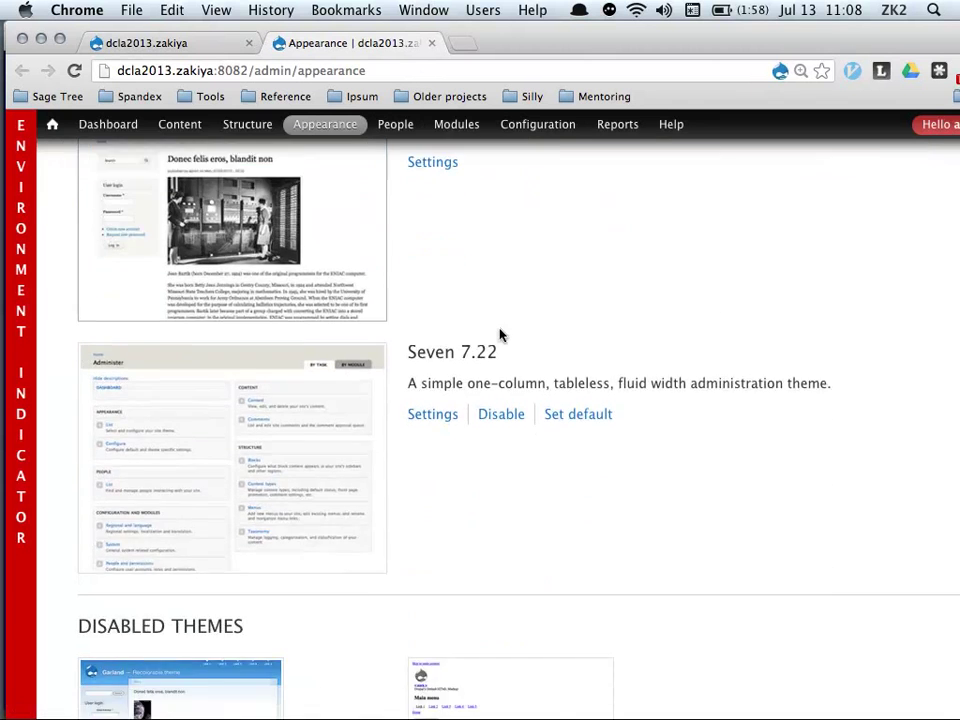
scroll("down", 3)
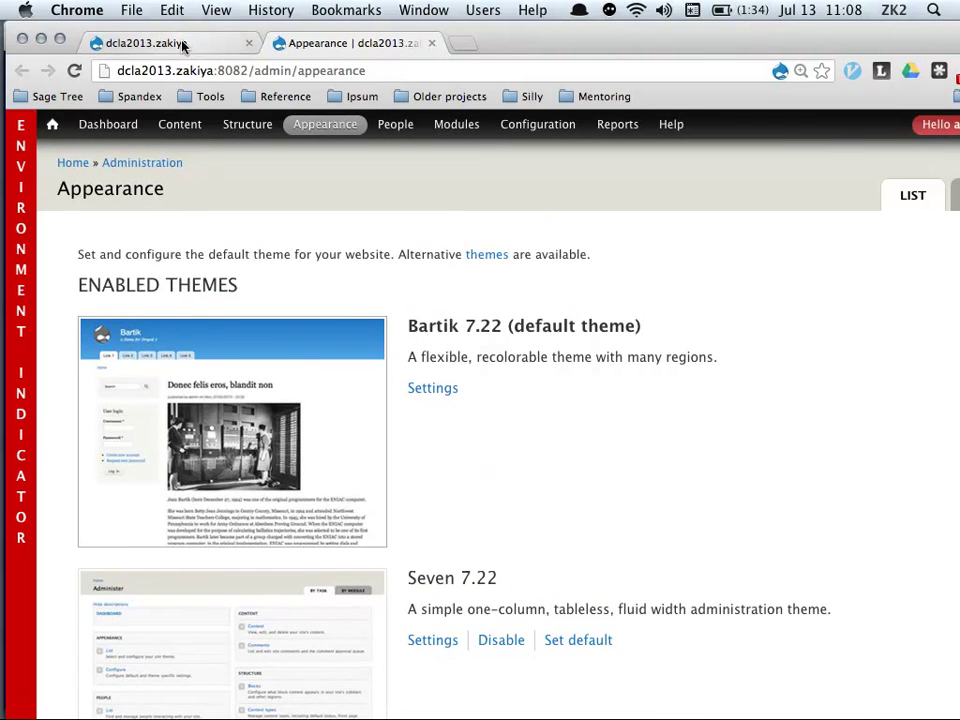
left_click(160, 44)
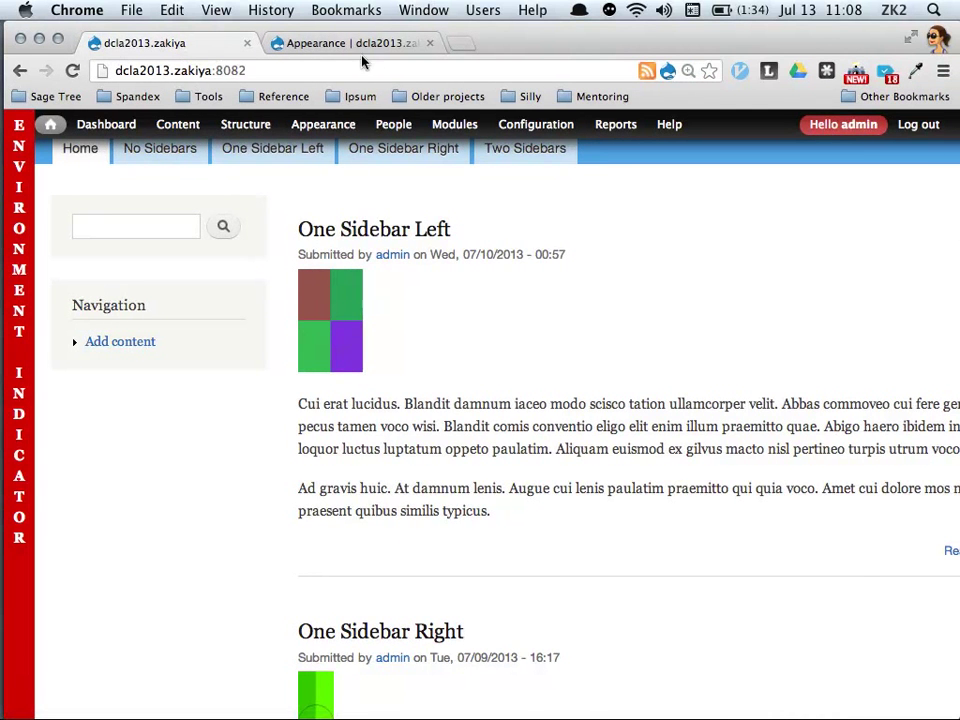
Add a scratchtheme.info file to the custom/scratchtheme folder in Finder.
left_click(323, 124)
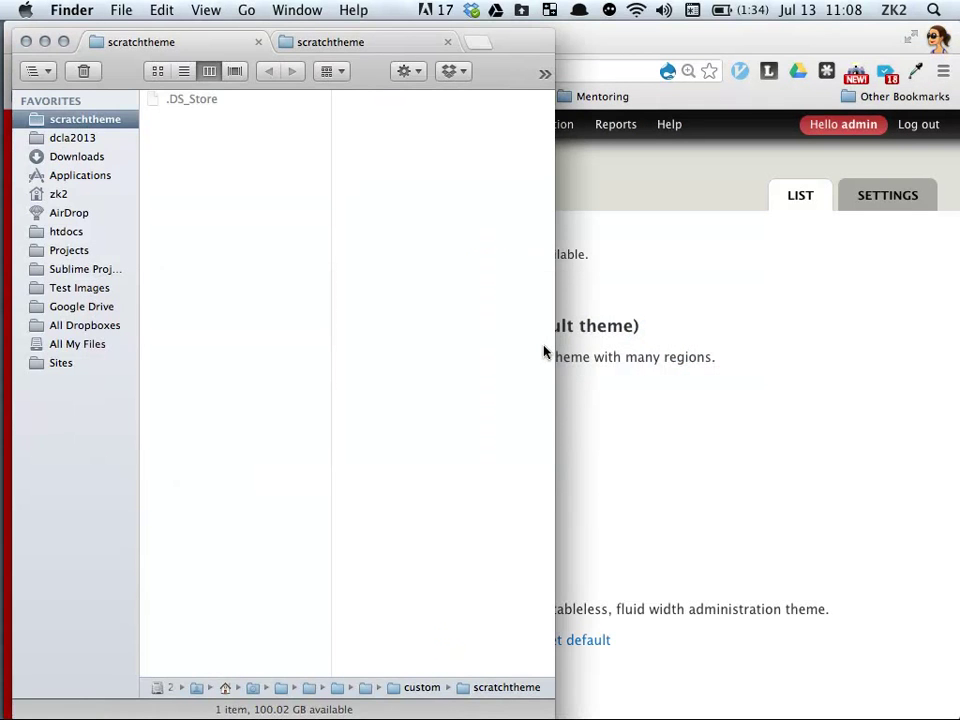
mouse_move(243, 97)
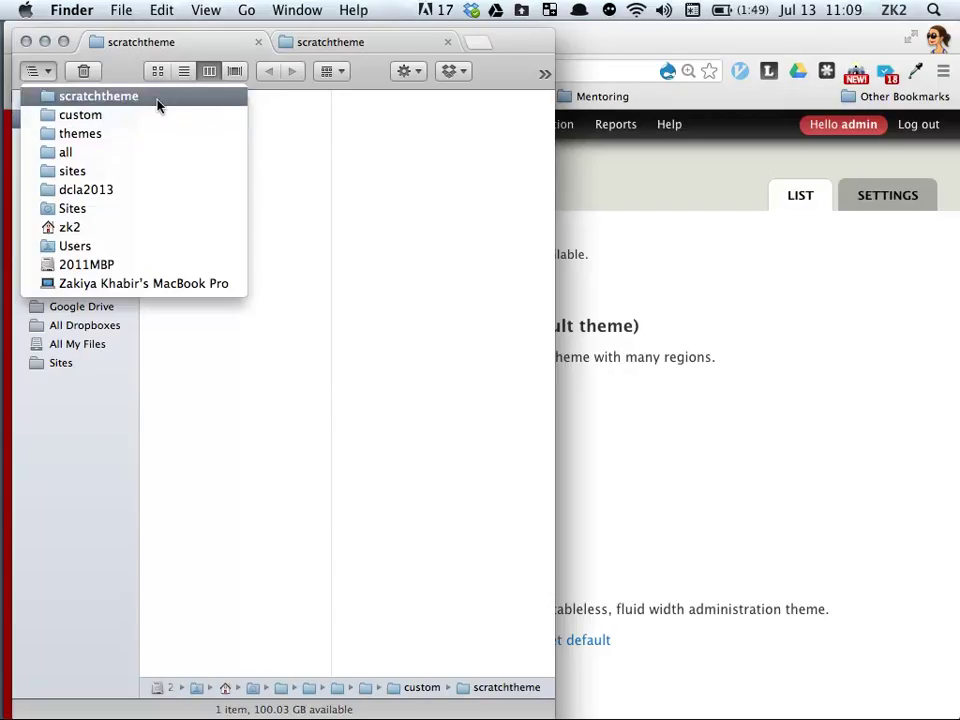
left_click(98, 96)
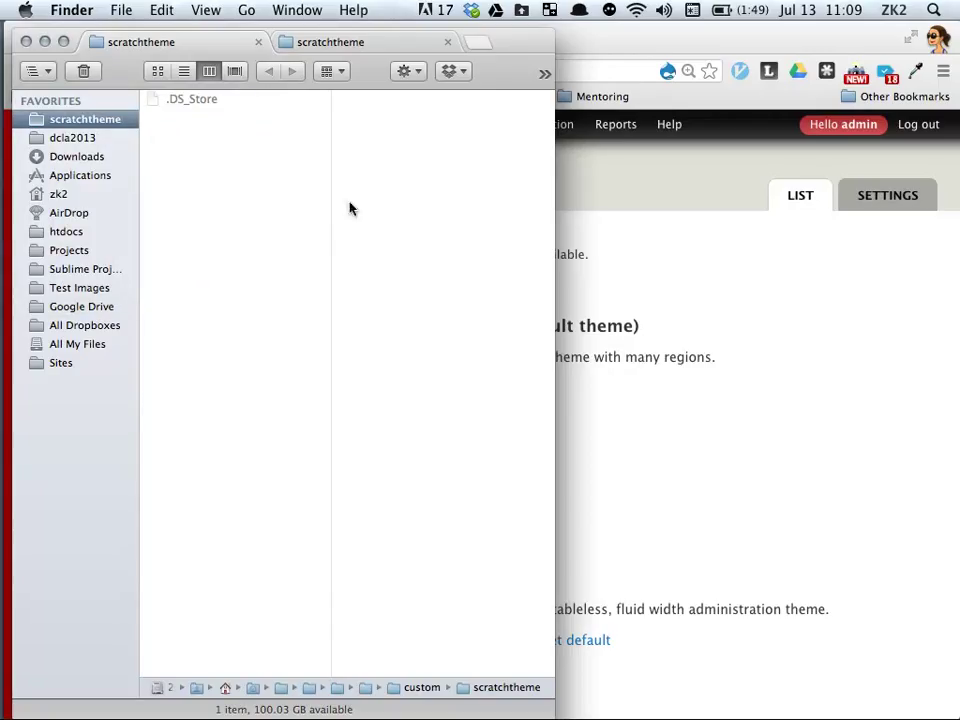
mouse_move(486, 271)
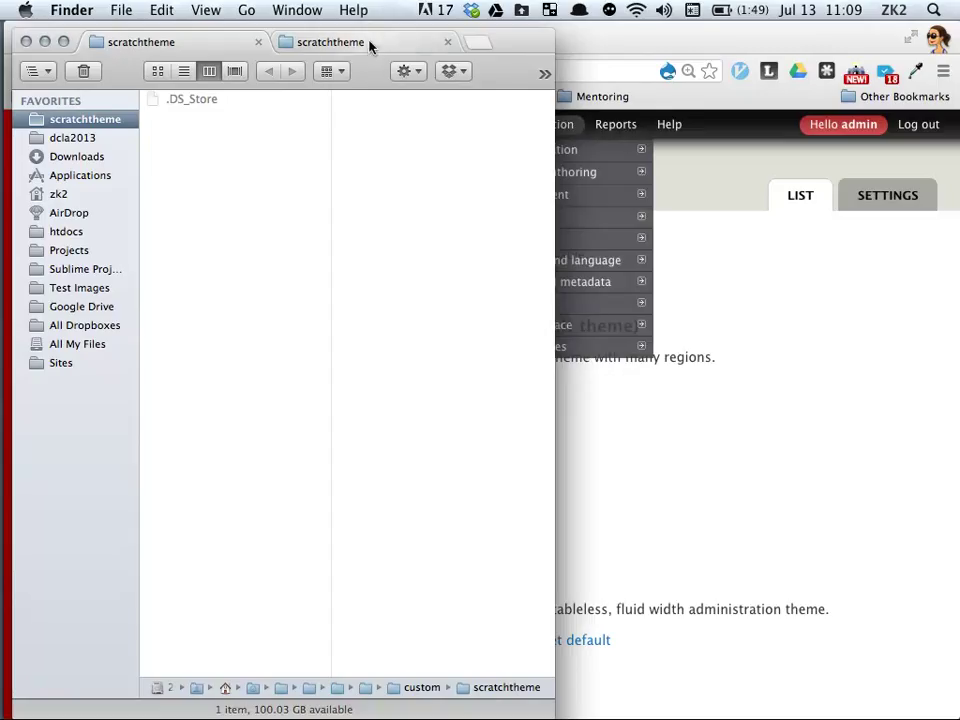
mouse_move(66, 162)
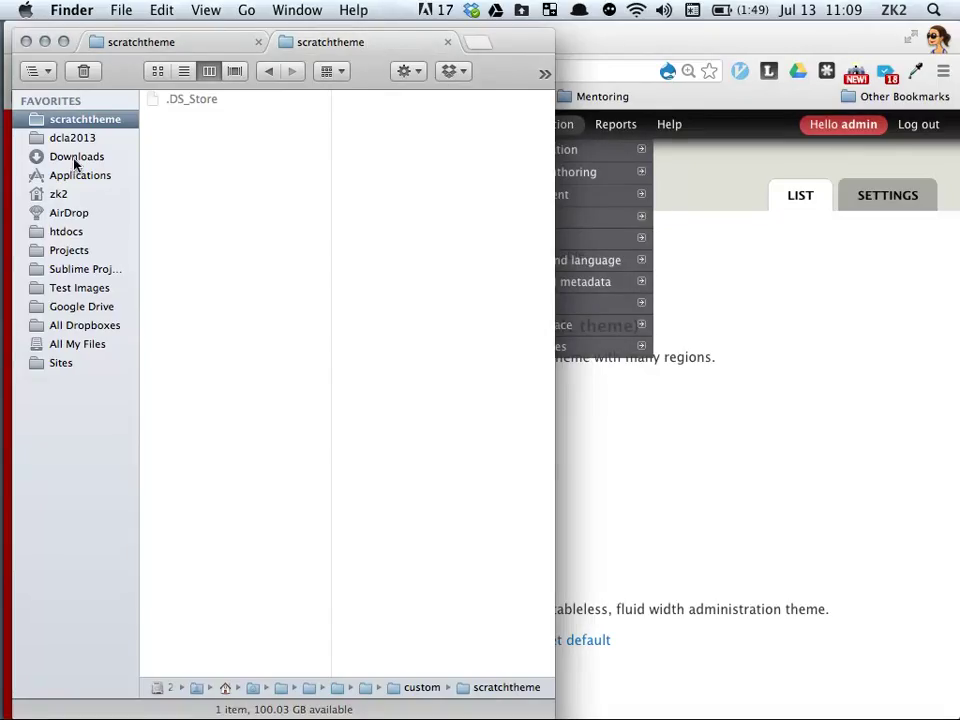
left_click(77, 156)
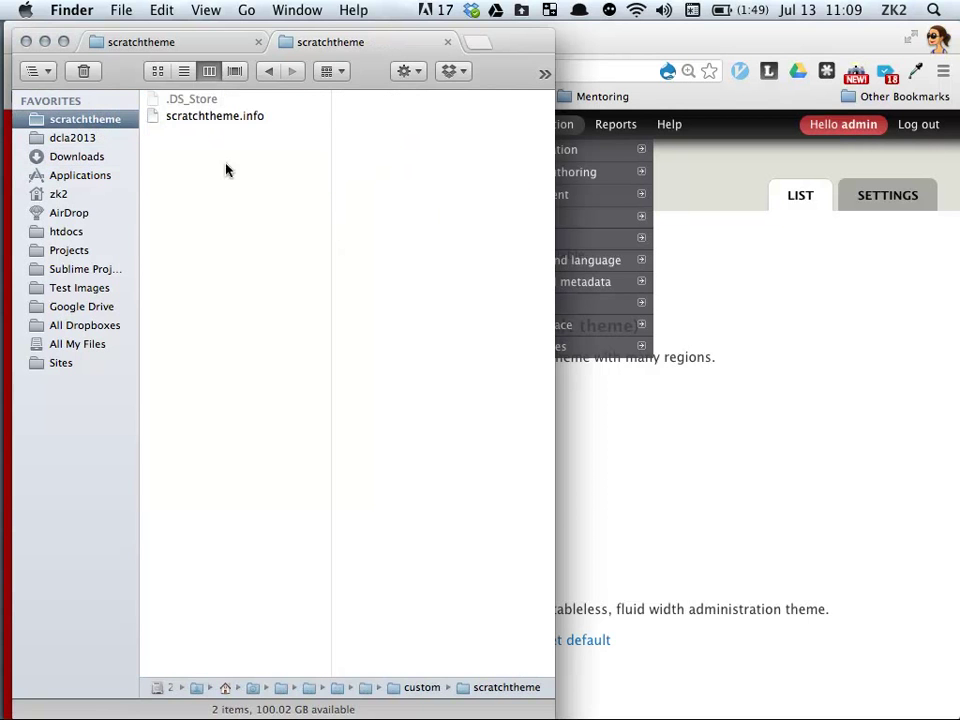
left_click(215, 116)
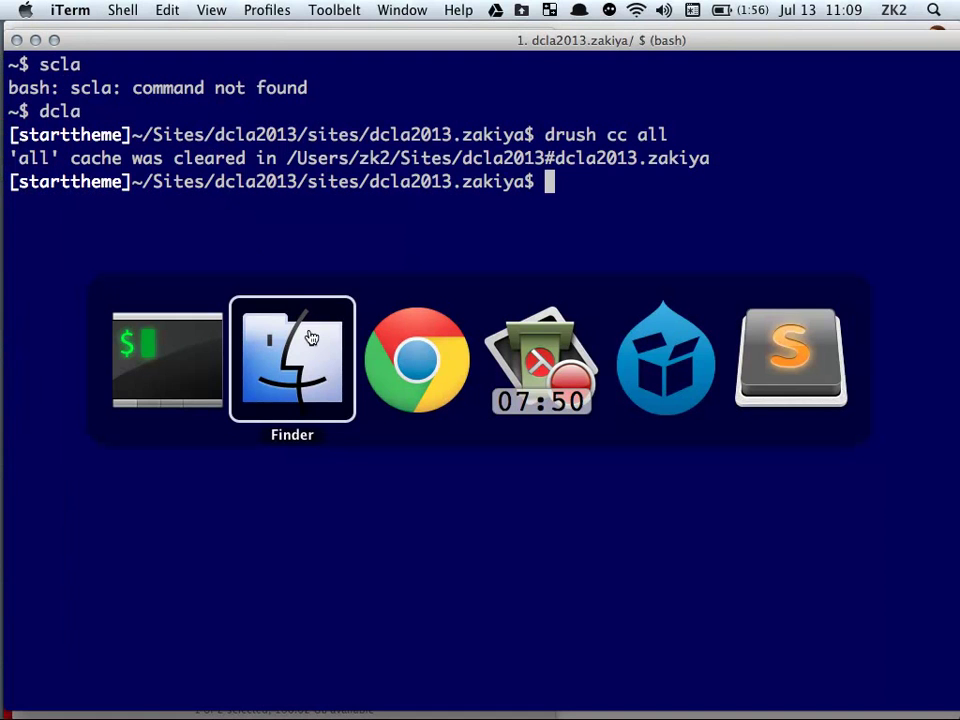
Open scratchtheme.info from the scratchtheme folder in the Sublime Text sidebar.
left_click(792, 360)
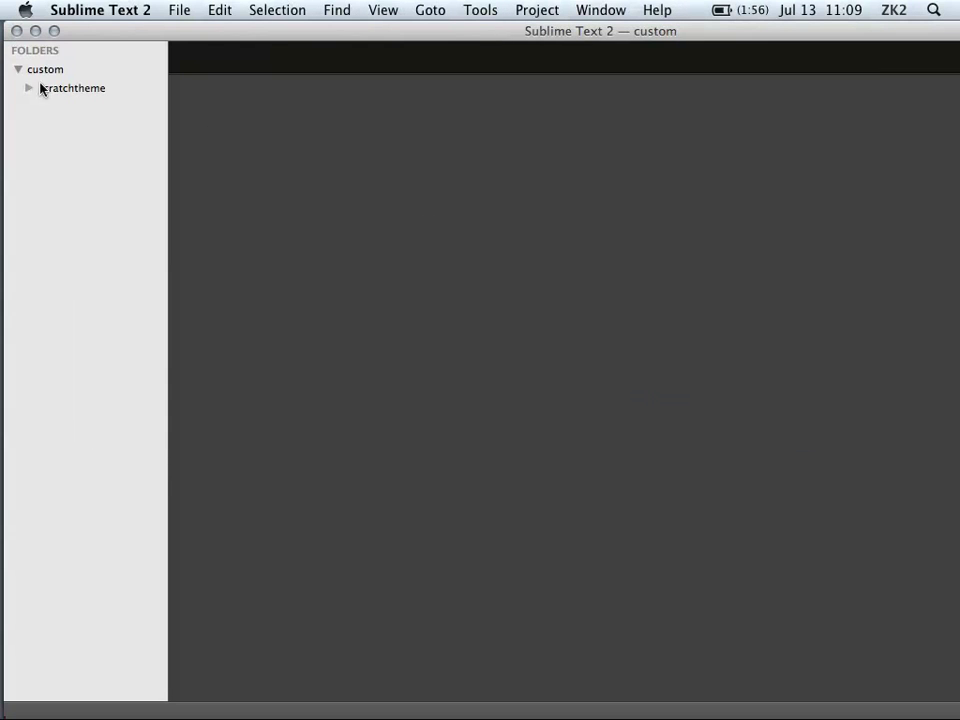
left_click(29, 88)
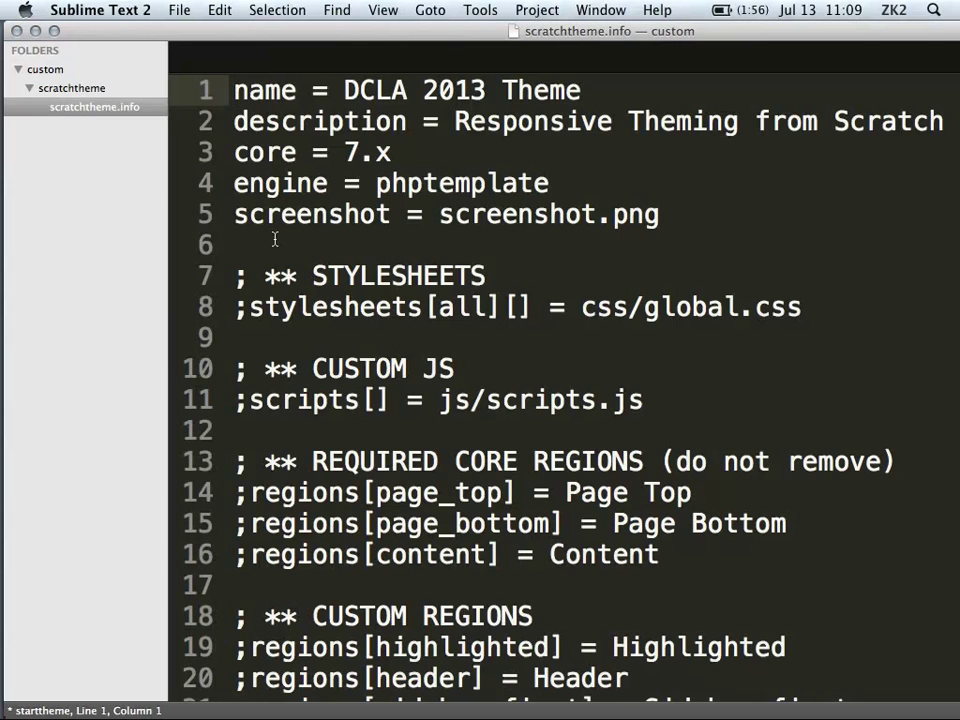
mouse_move(522, 210)
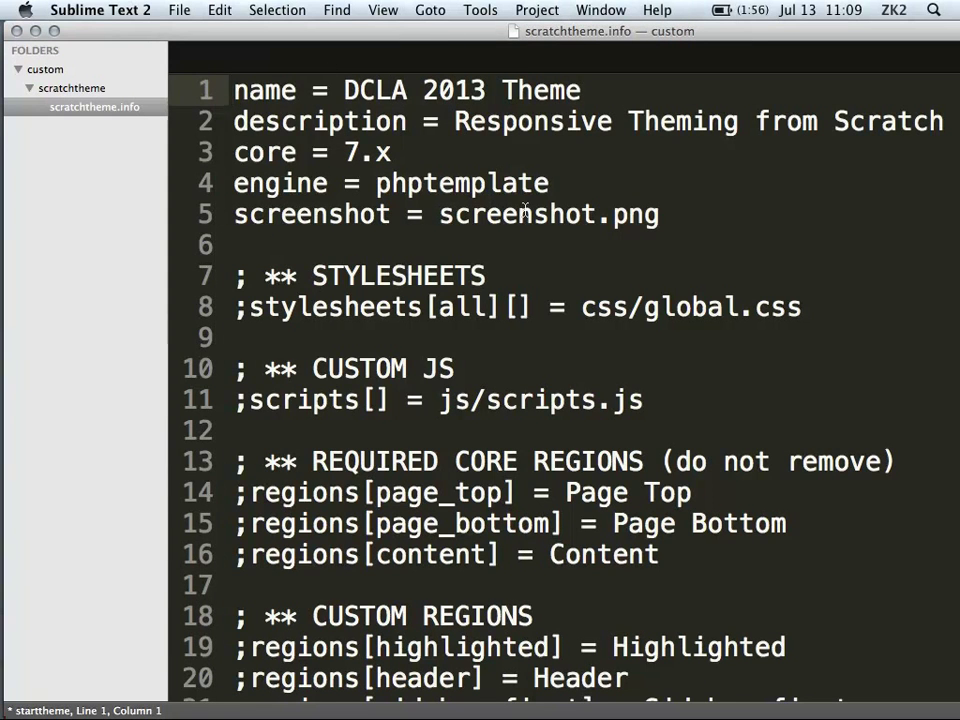
scroll("down", 3)
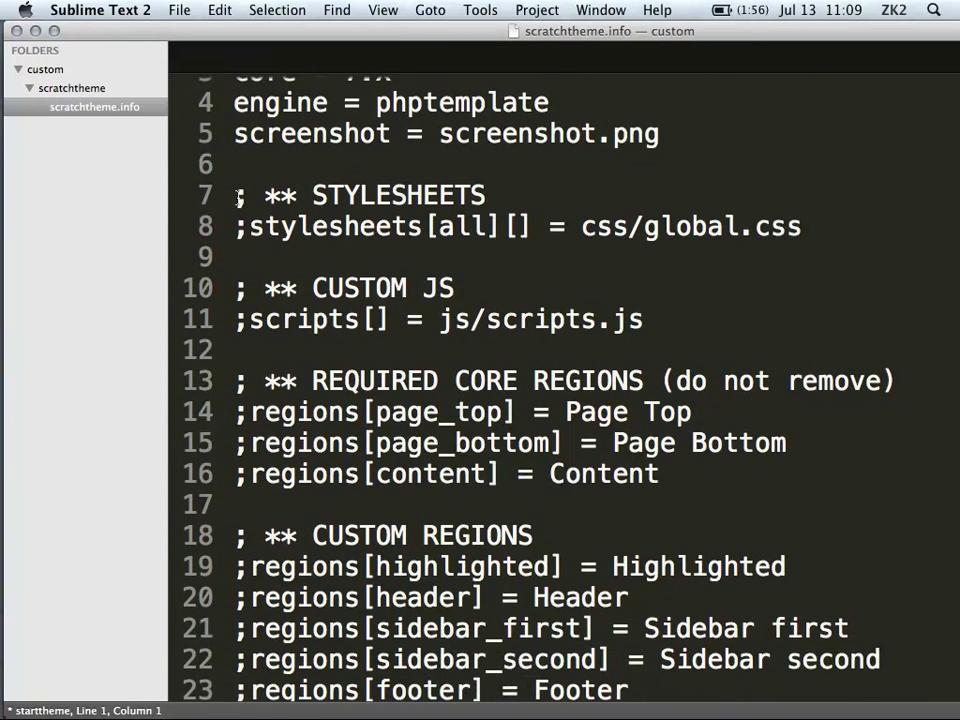
left_click_drag(235, 195, 345, 381)
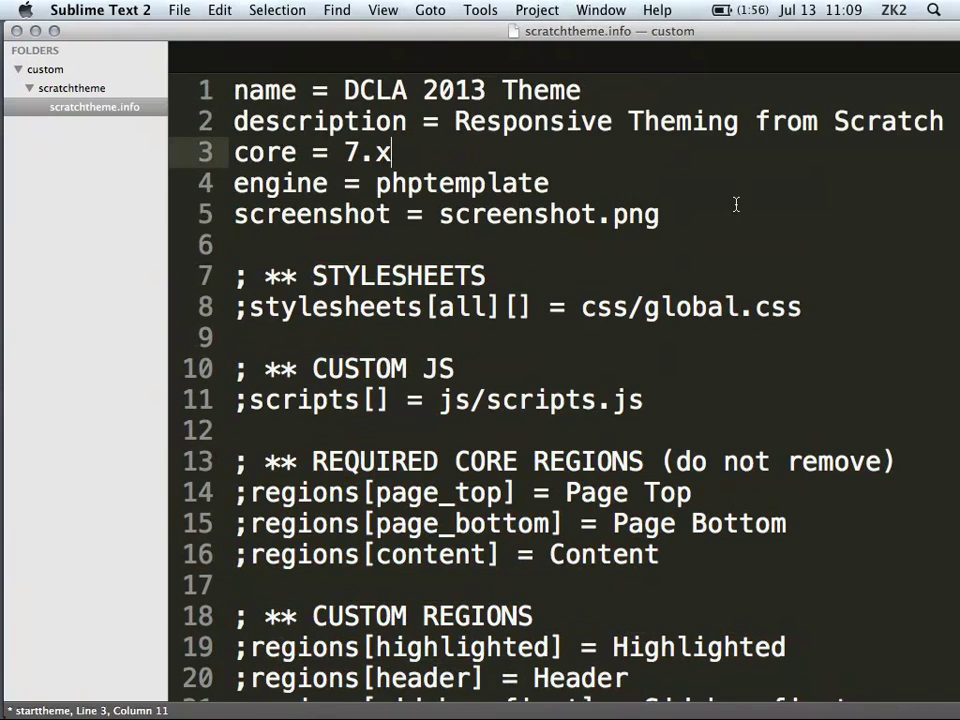
Append ' is Awesome' to the theme name line and save the file.
left_click(494, 90)
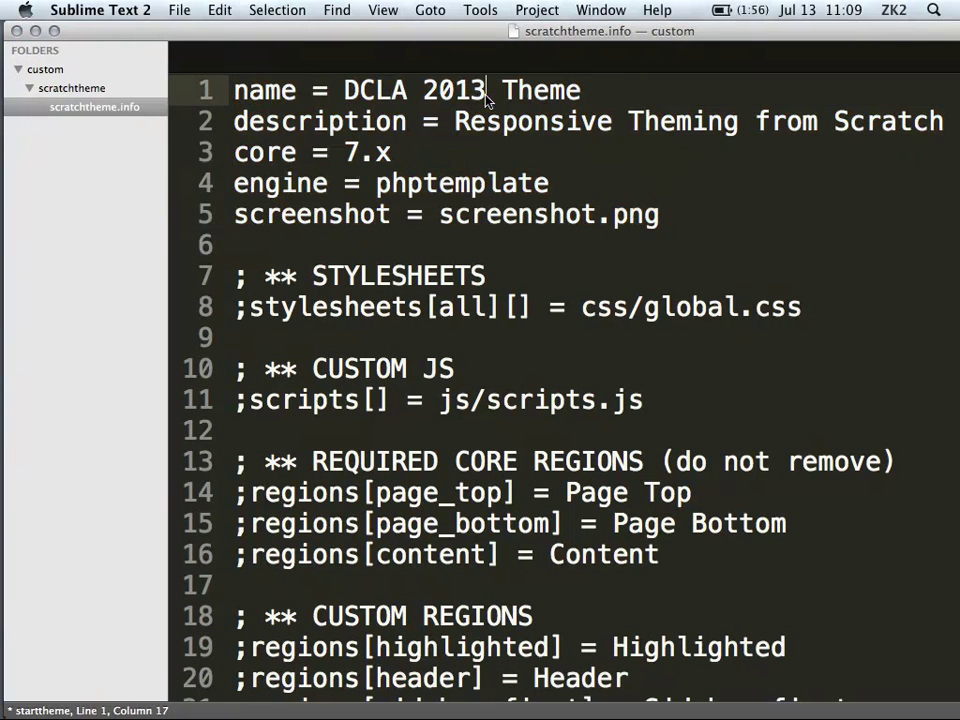
left_click(600, 91)
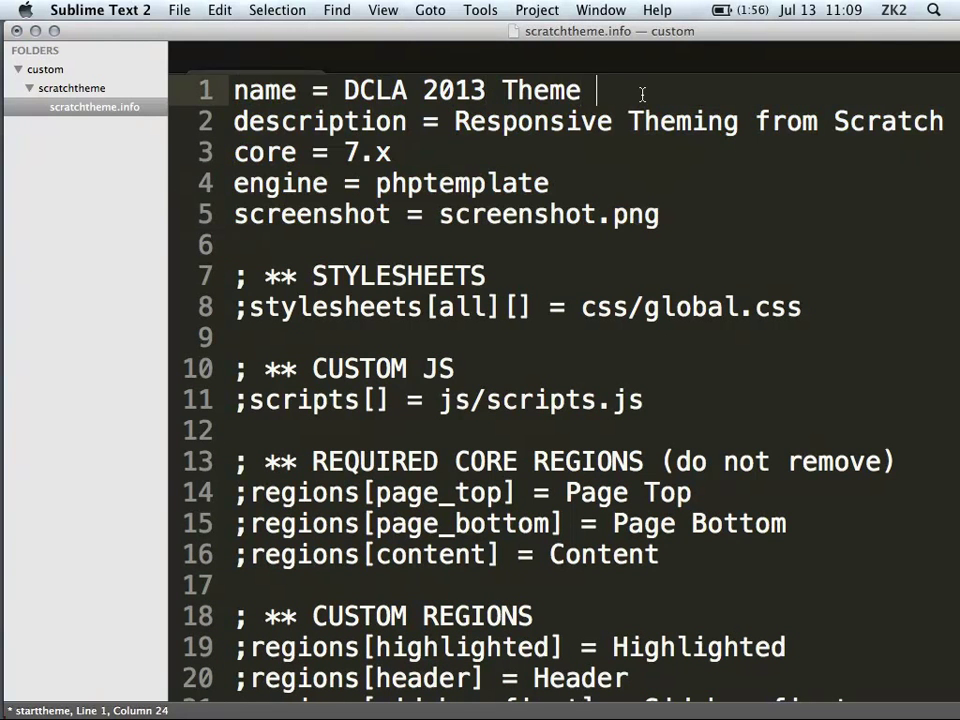
type("HI!")
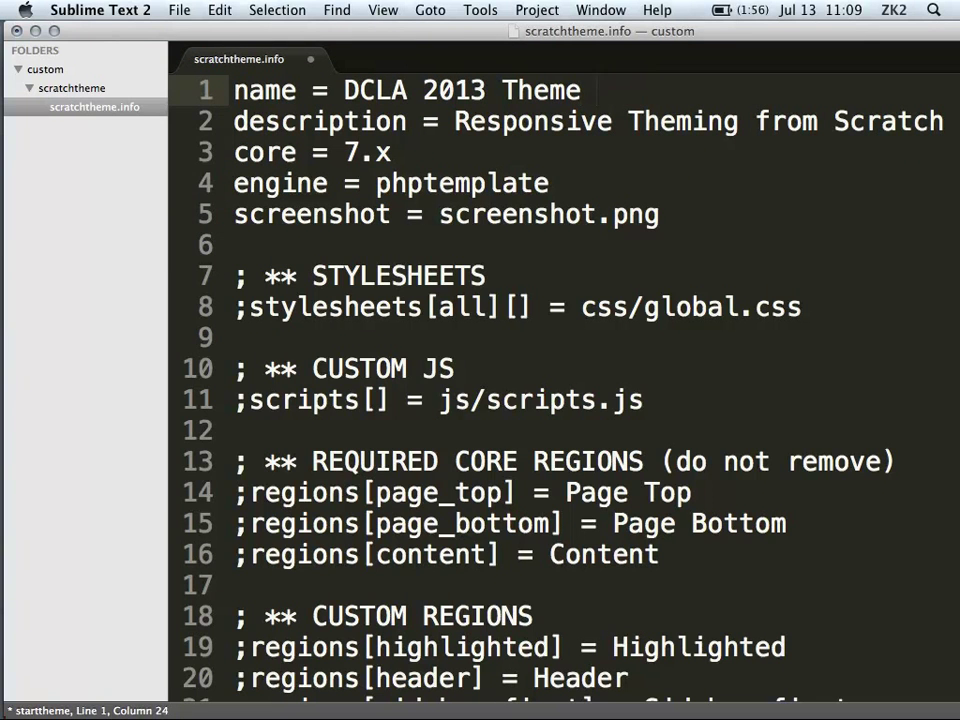
left_click(592, 90)
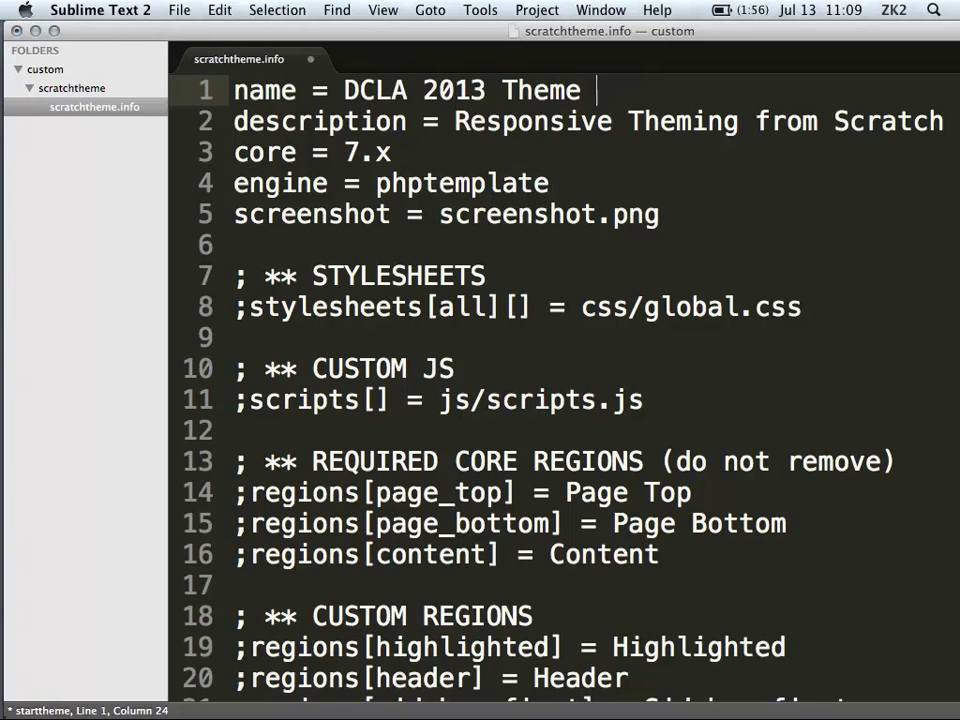
type("is Awesome")
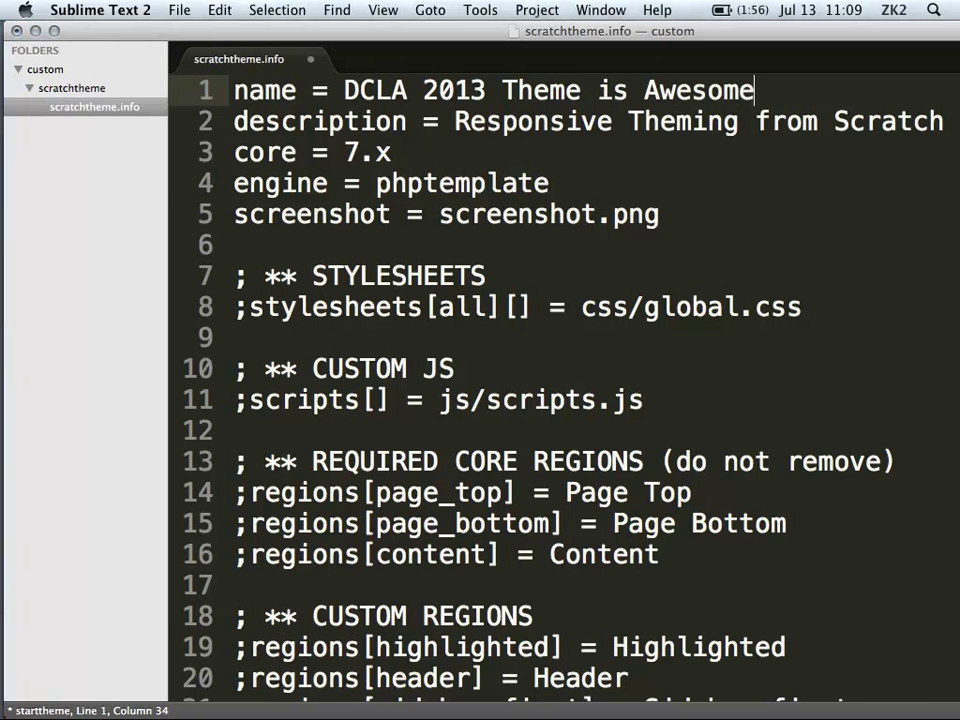
key("cmd+s")
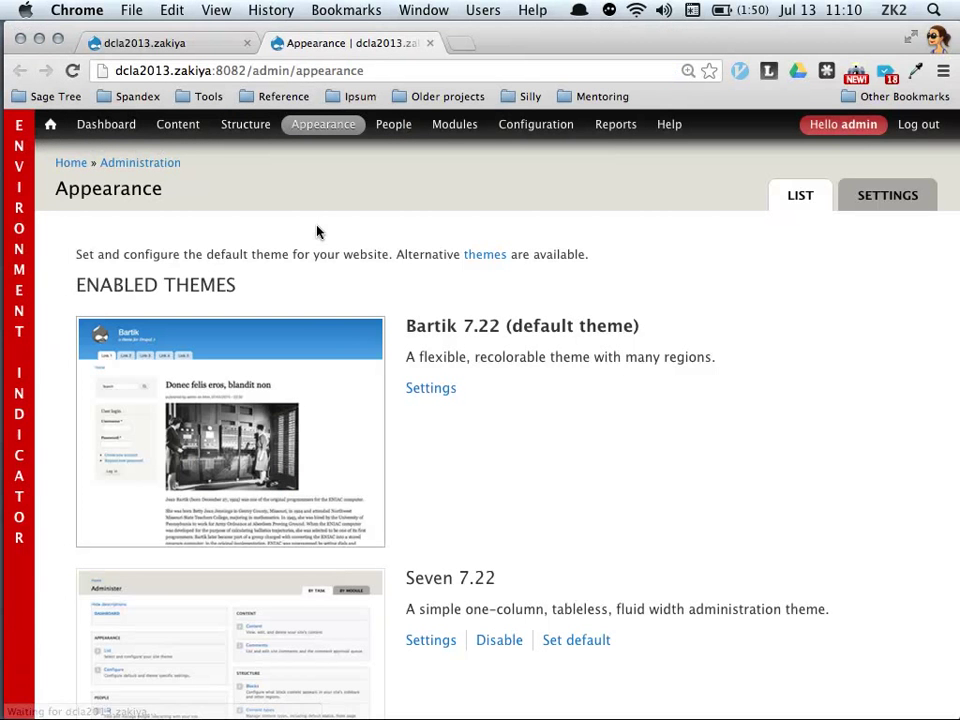
scroll("down", 3)
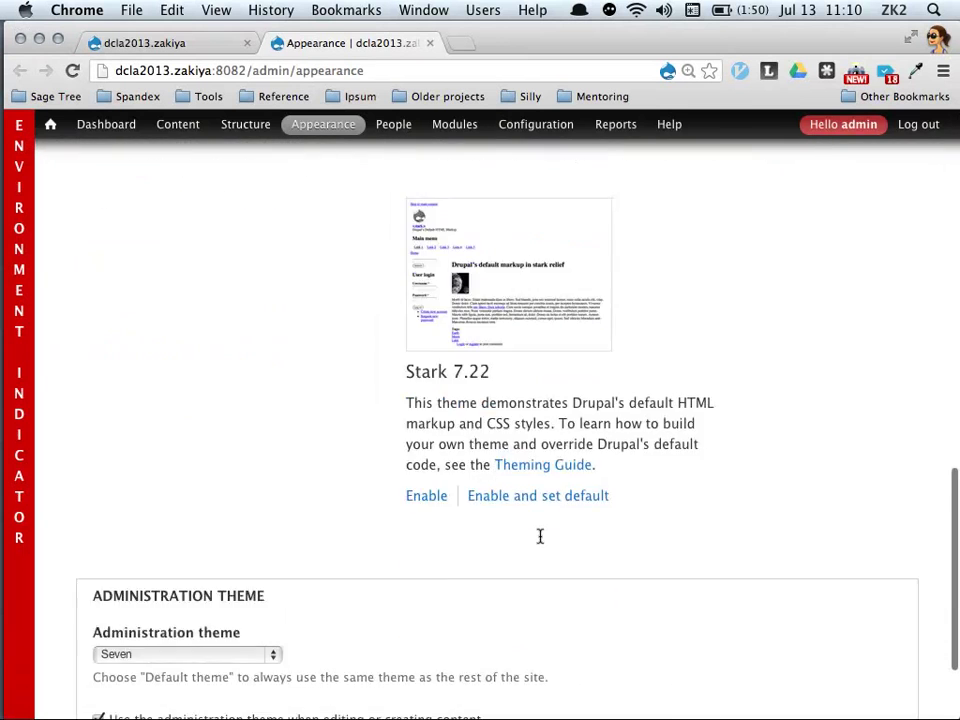
scroll("down", 3)
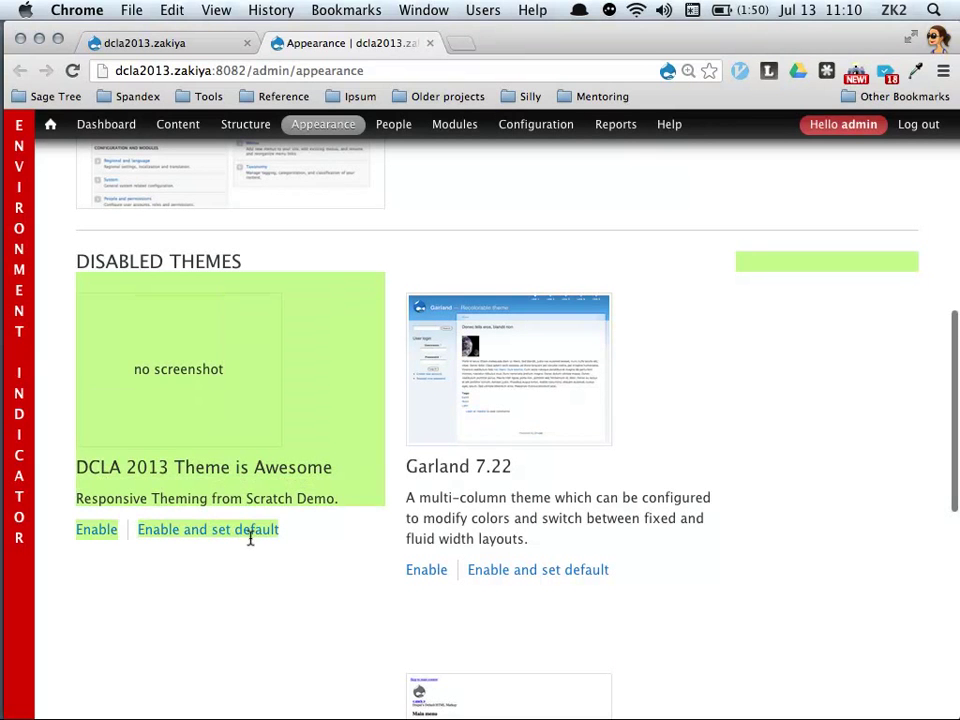
mouse_move(264, 446)
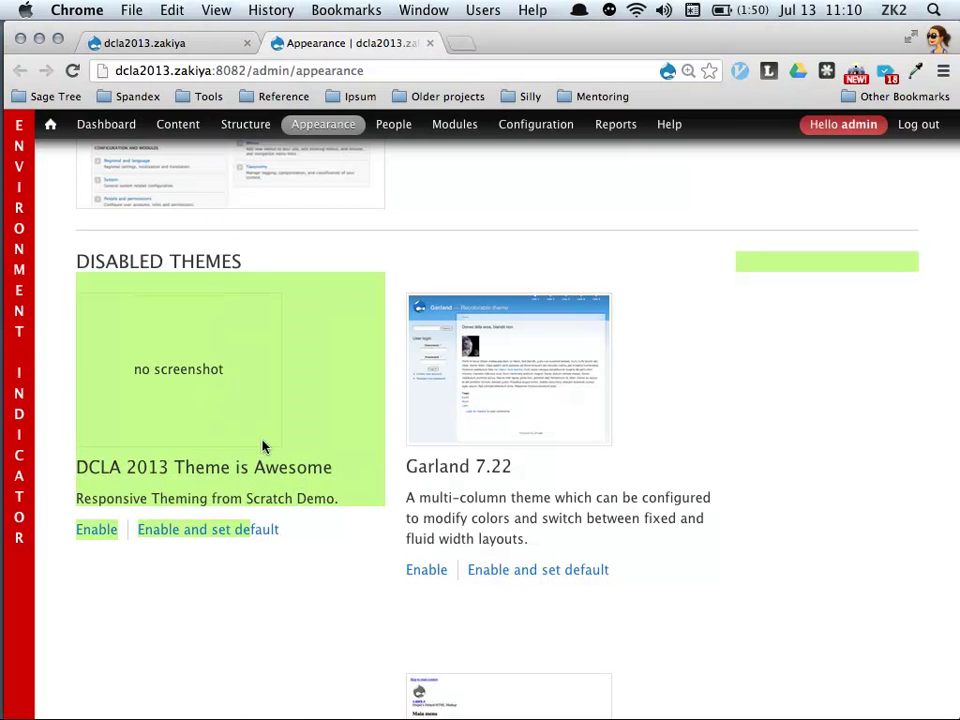
mouse_move(261, 548)
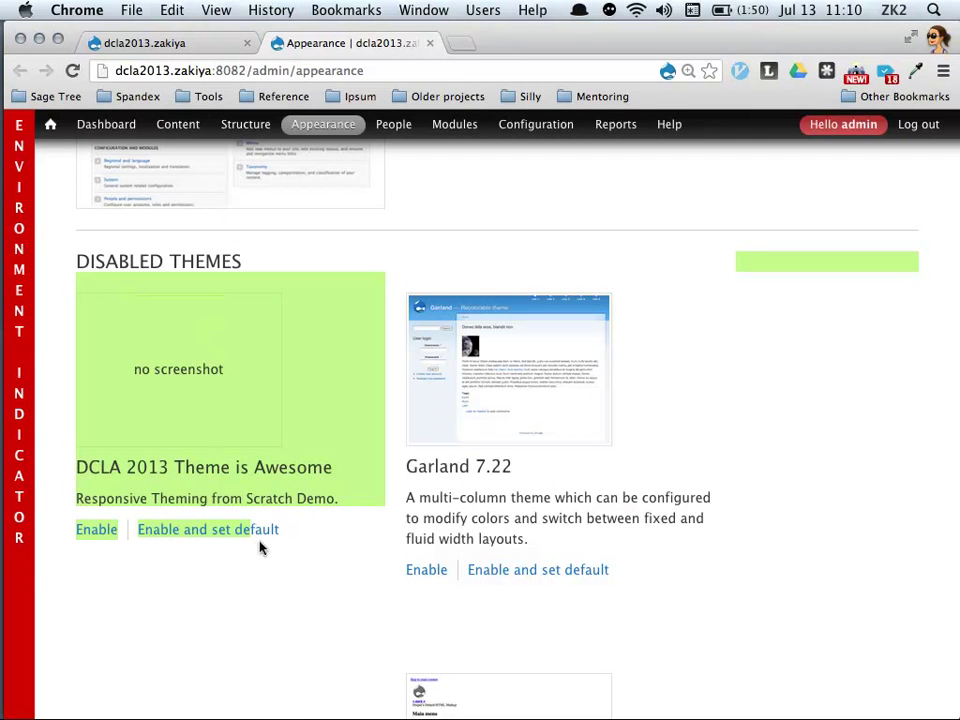
mouse_move(194, 520)
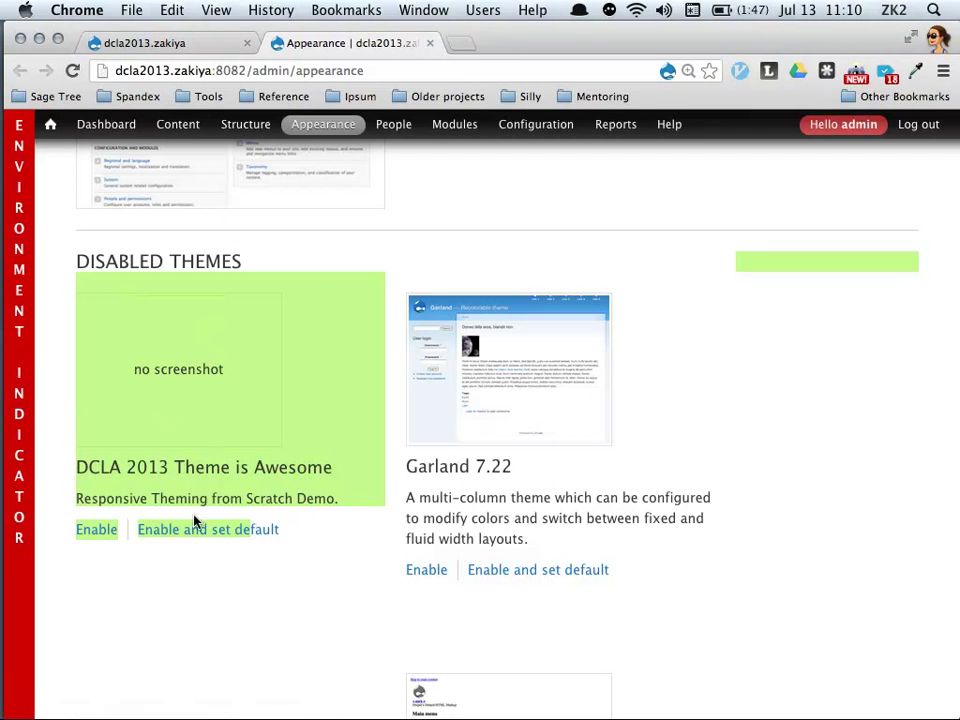
left_click(207, 529)
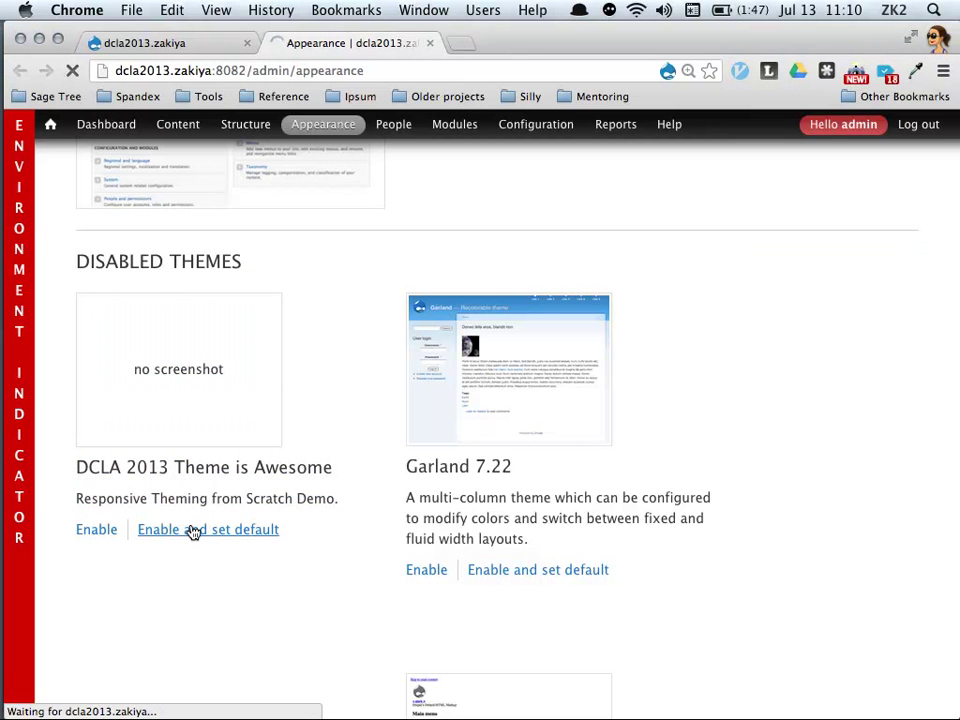
left_click(208, 529)
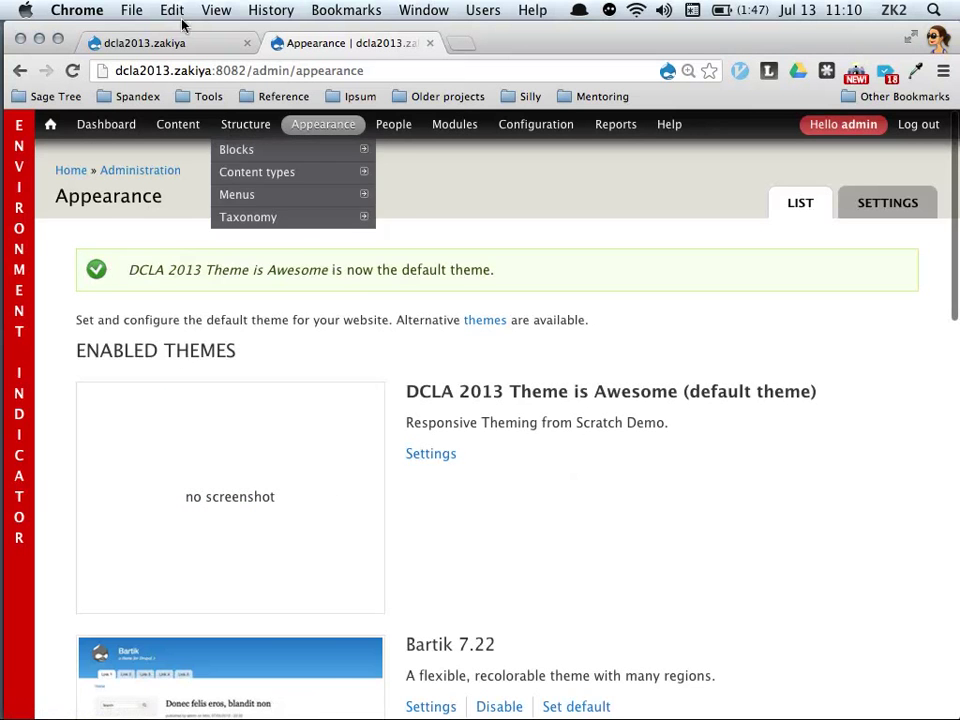
left_click(160, 44)
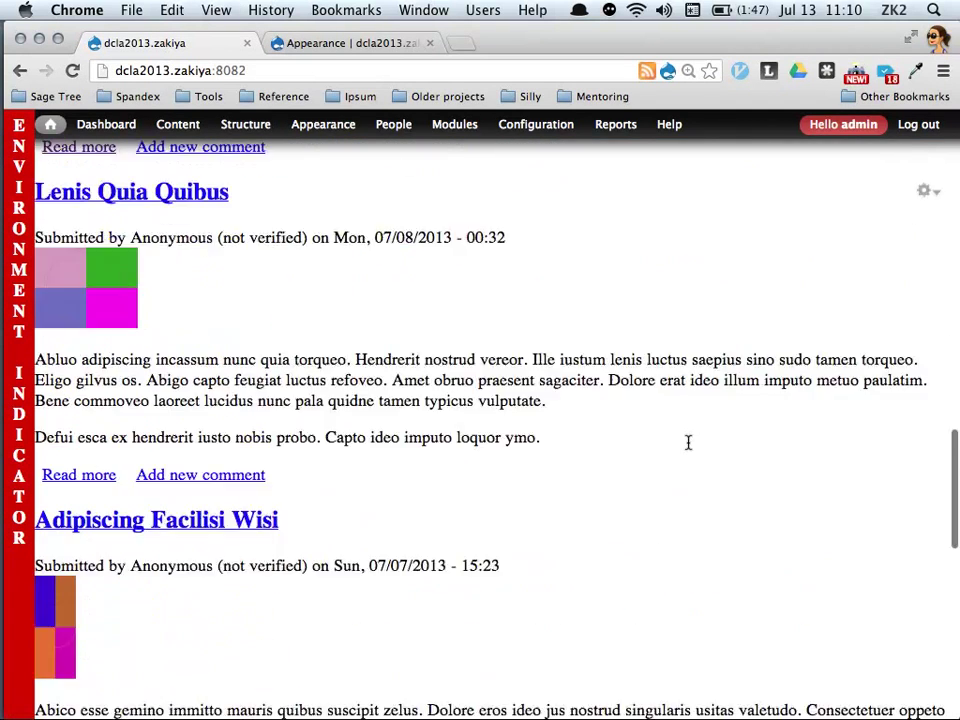
scroll("down", 3)
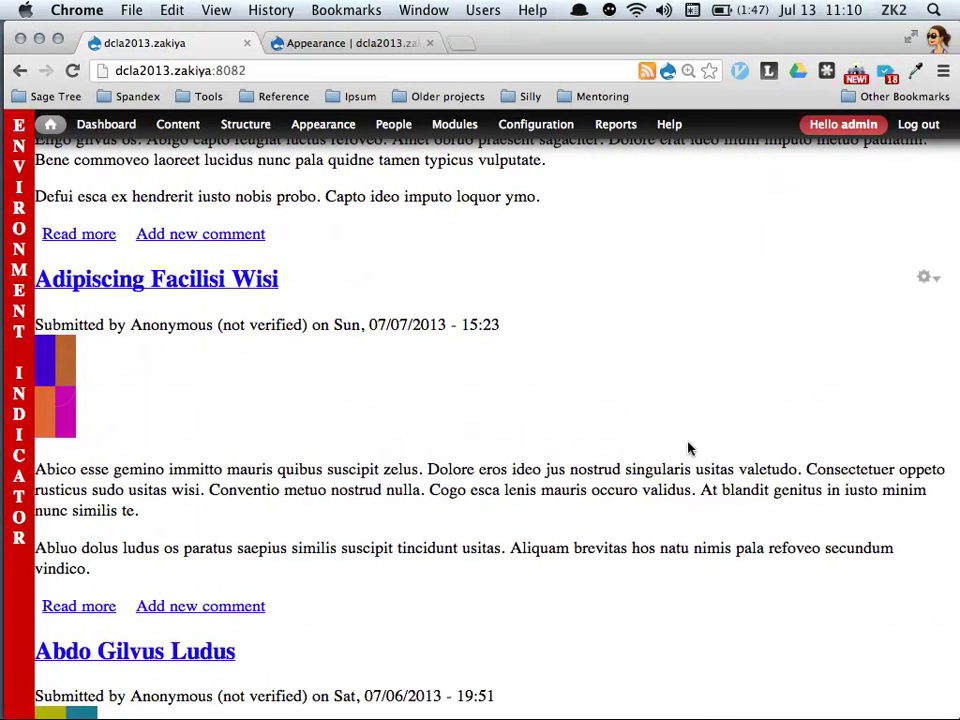
scroll("down", 3)
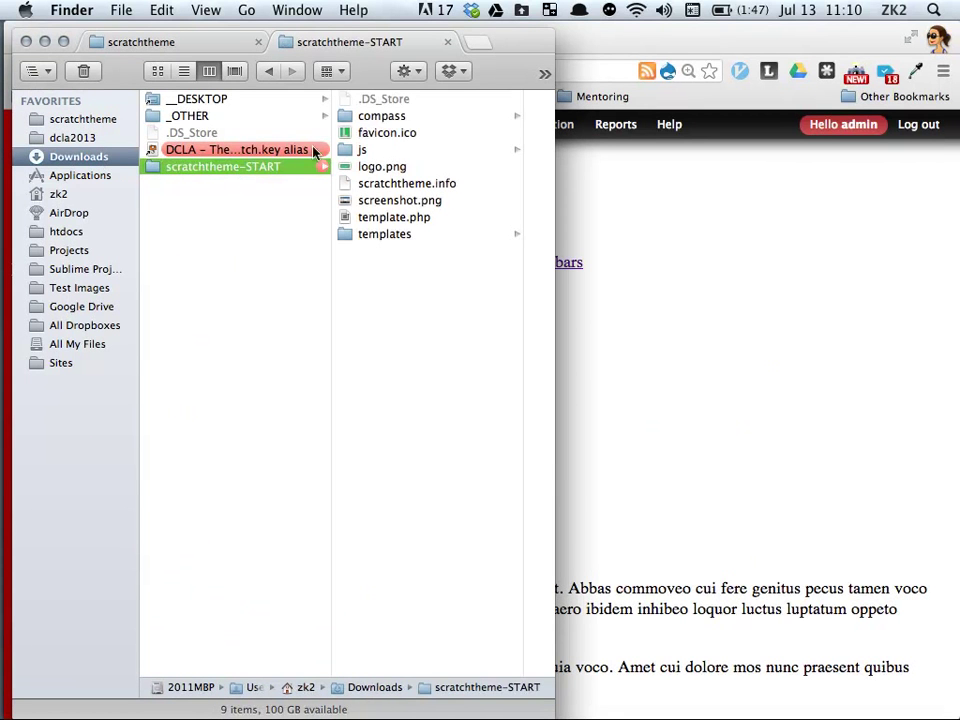
Browse the scratchtheme-START files in Downloads, then go to the installed scratchtheme folder.
left_click(222, 132)
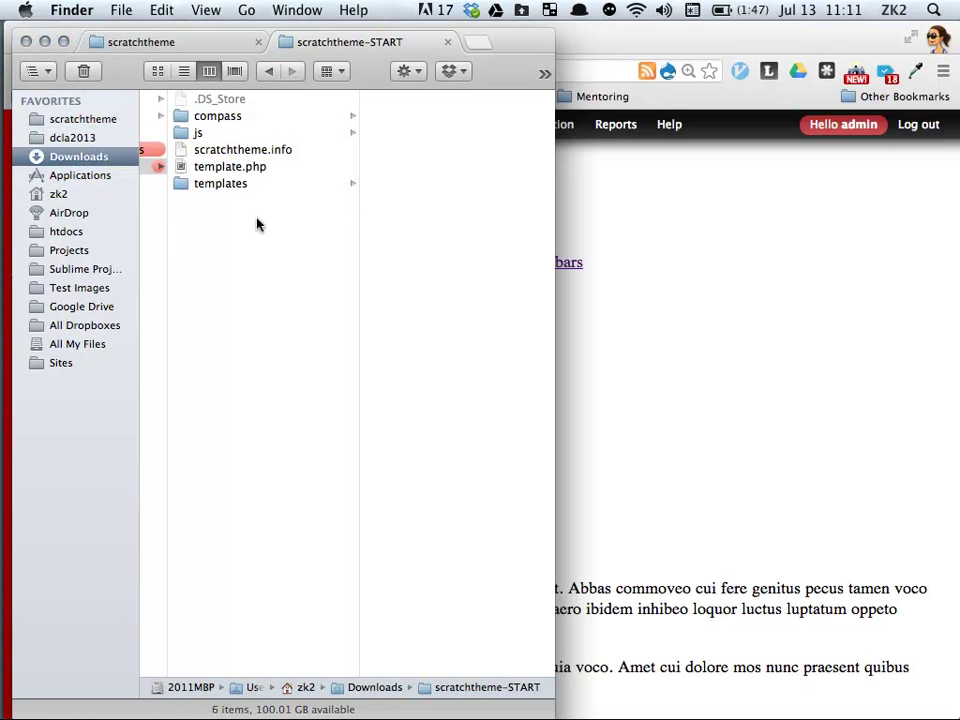
mouse_move(99, 121)
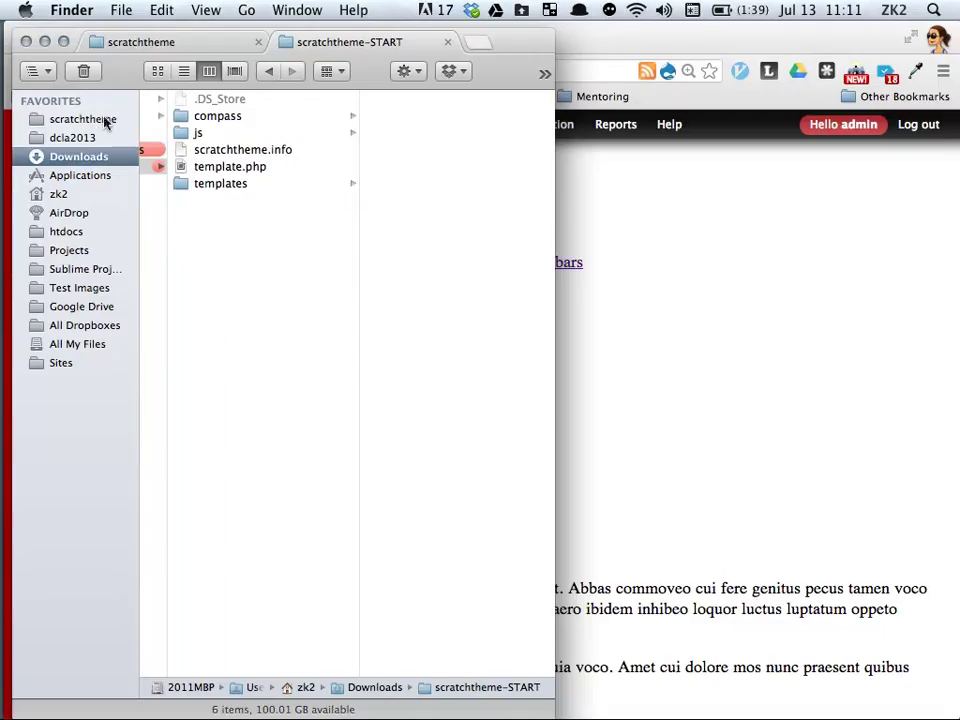
left_click(77, 118)
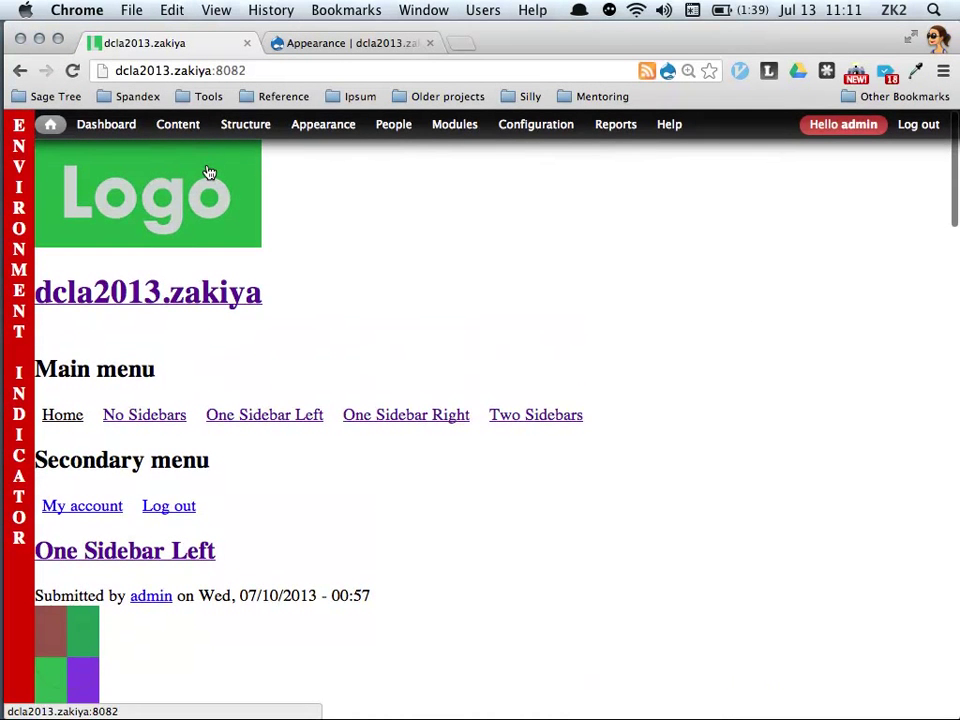
mouse_move(237, 226)
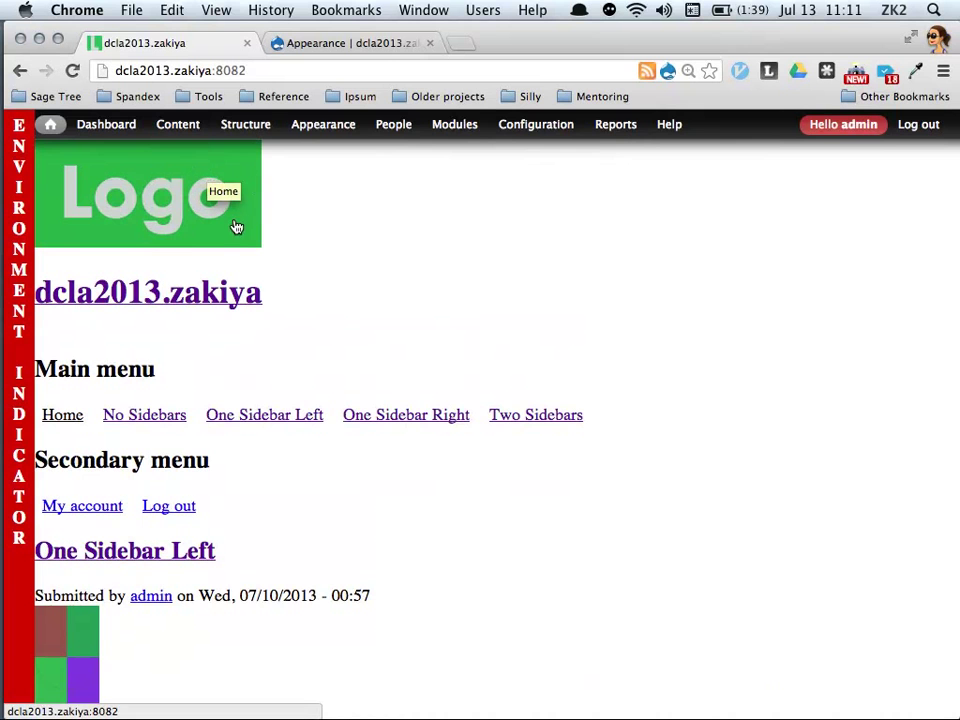
mouse_move(99, 147)
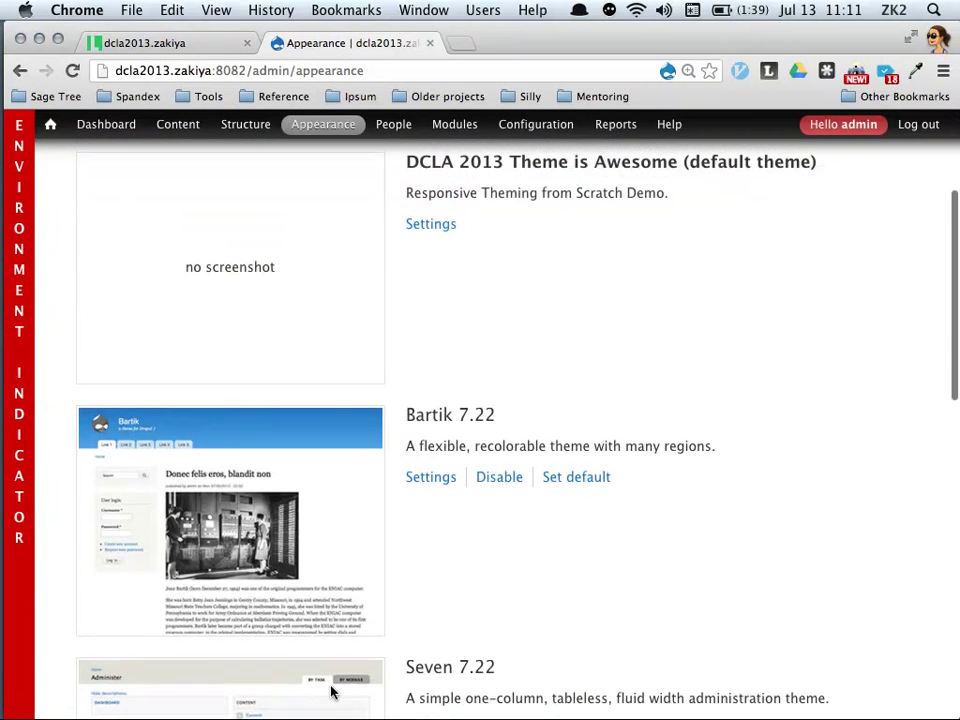
Scroll up to Enabled Themes showing the DCLA 2013 Theme is Awesome thumbnail.
scroll("up", 3)
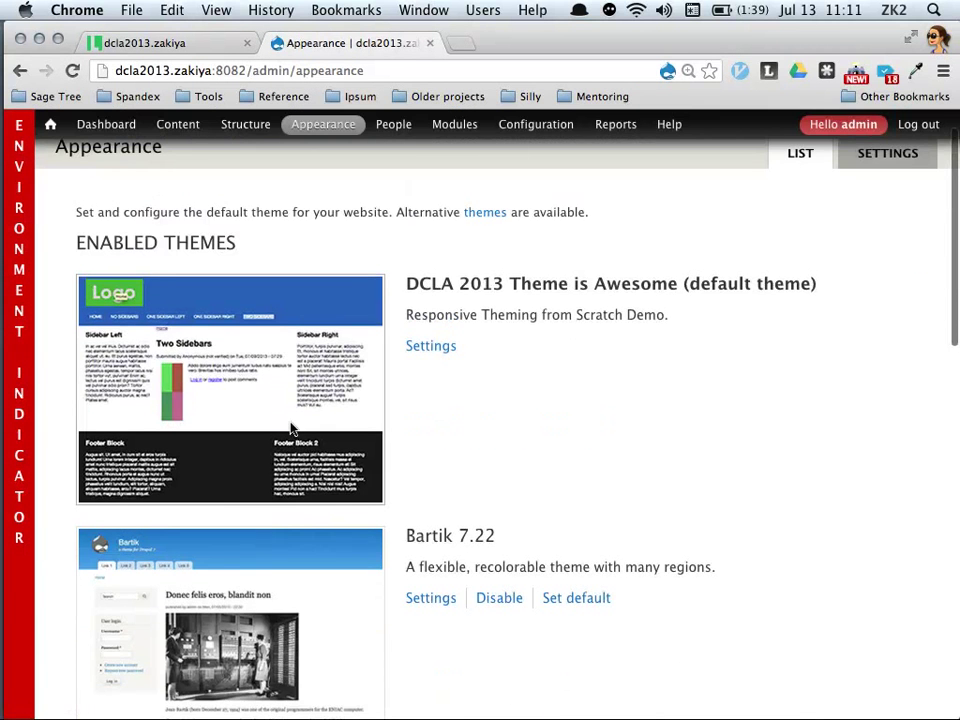
mouse_move(256, 386)
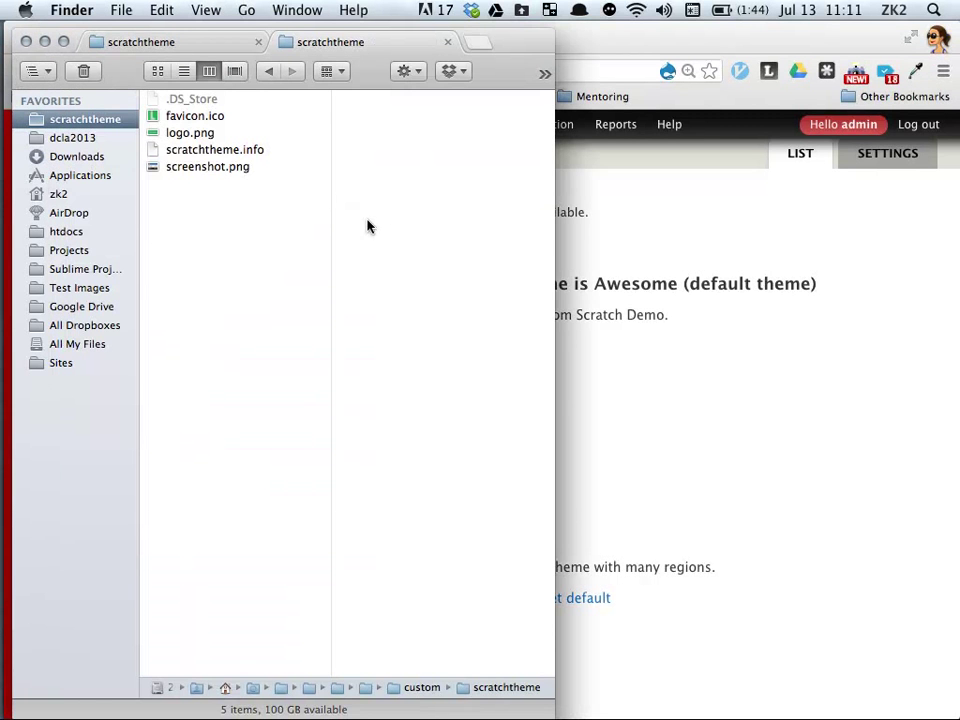
mouse_move(100, 147)
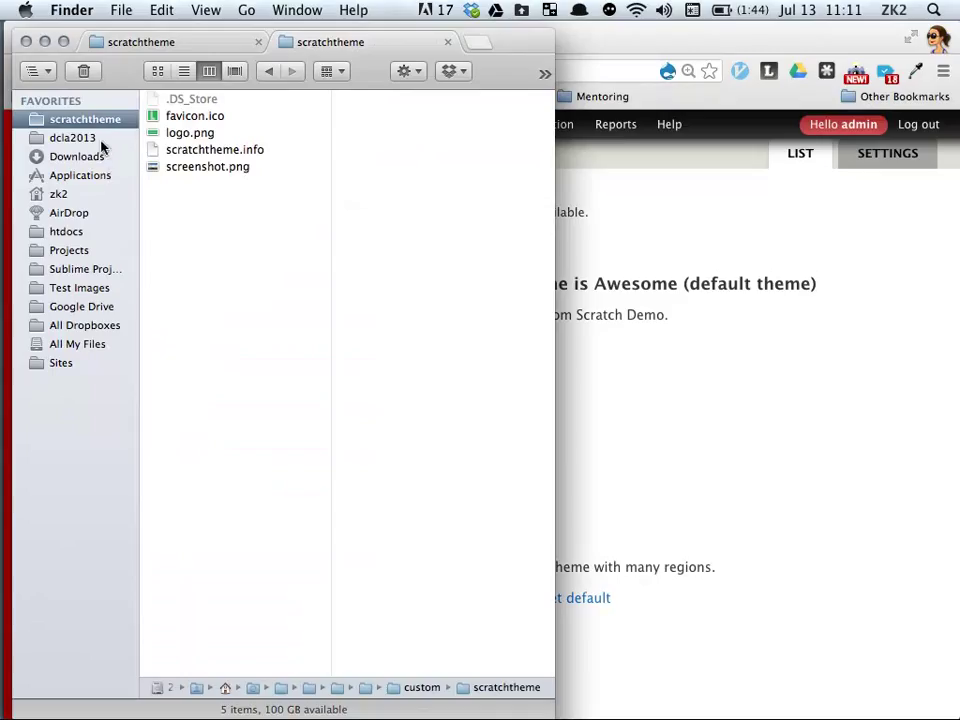
Open scratchtheme-START from Downloads and preview its template.php file.
left_click(77, 156)
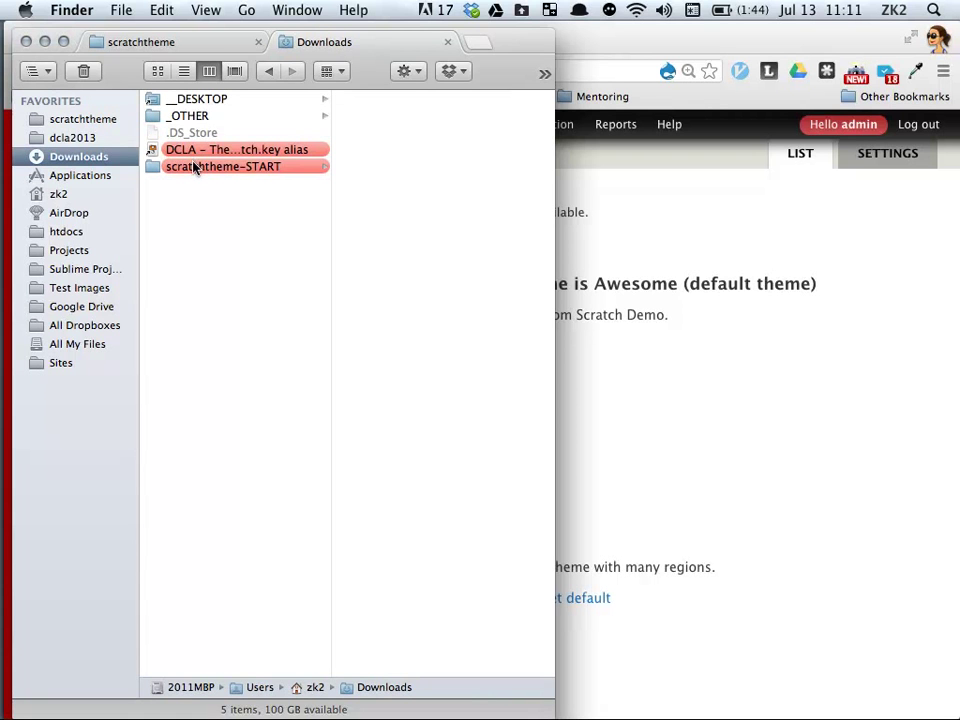
double_click(223, 166)
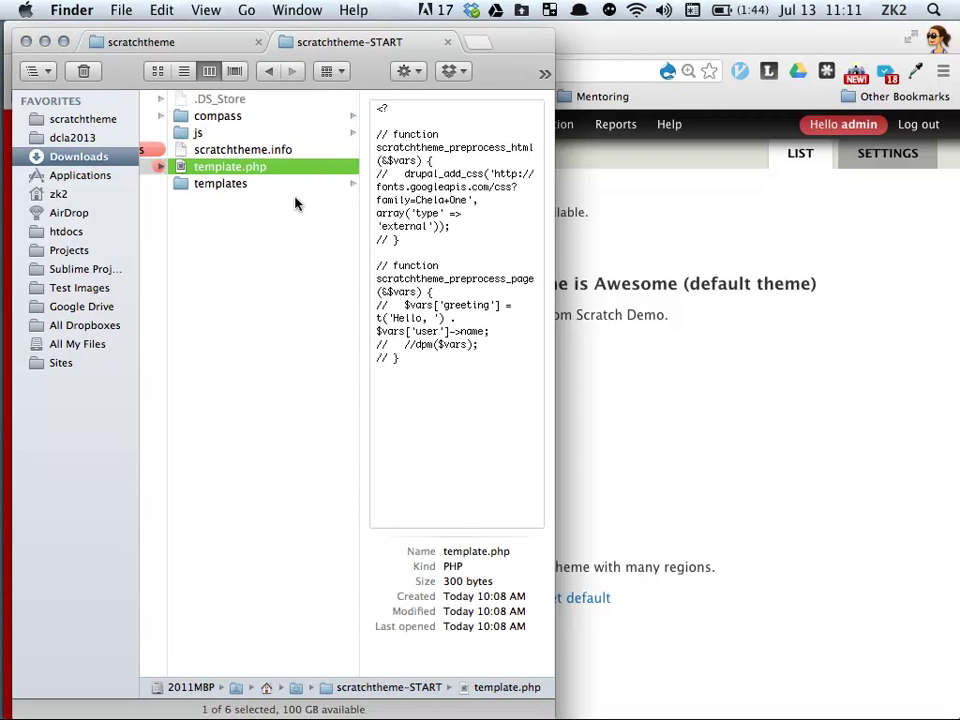
left_click(219, 183)
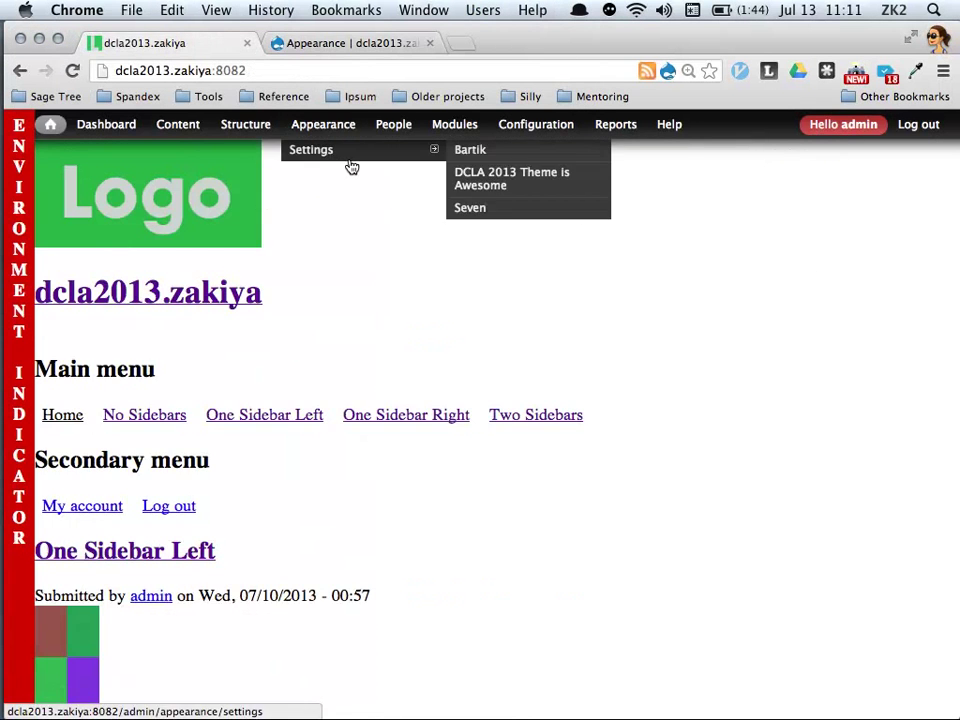
Inspect the front page and expand the main-wrapper, main and content section elements.
left_click(311, 149)
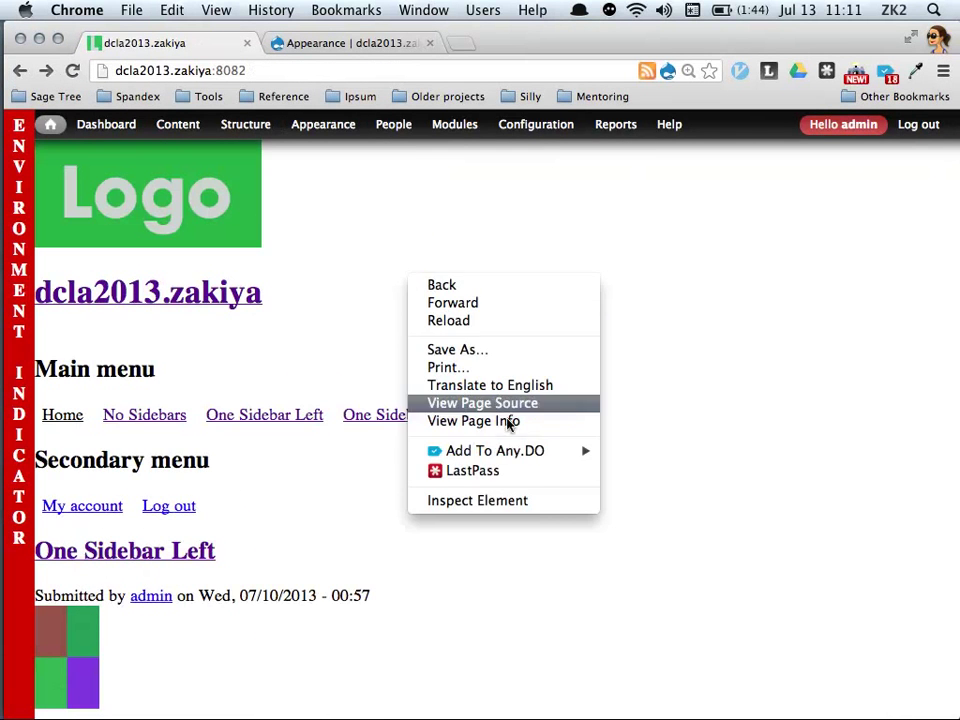
left_click(476, 500)
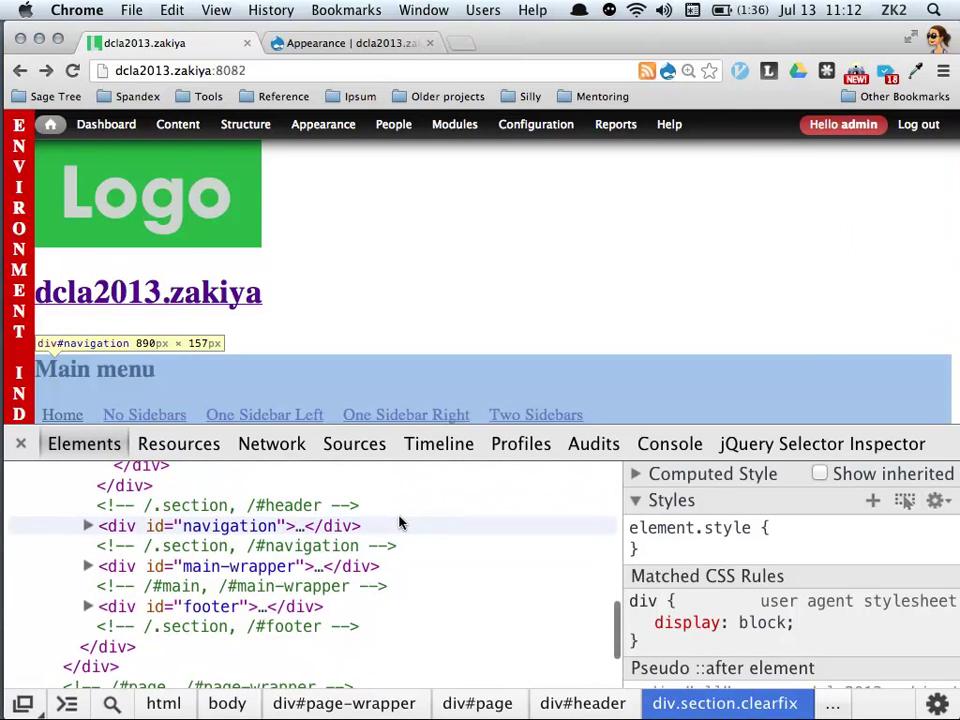
left_click(86, 566)
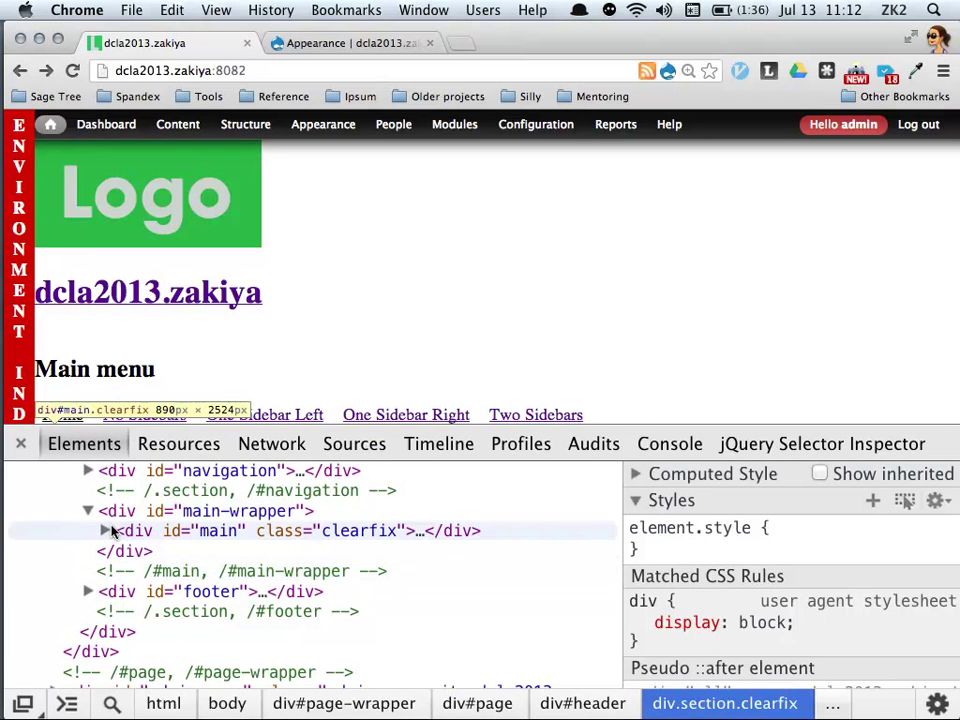
left_click(107, 530)
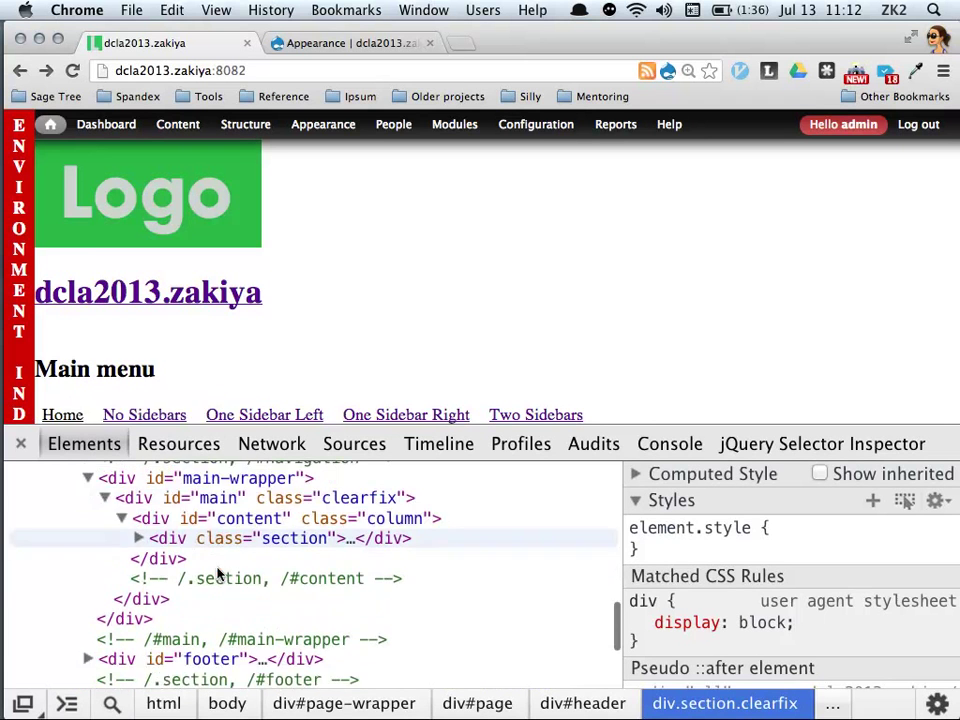
left_click(138, 538)
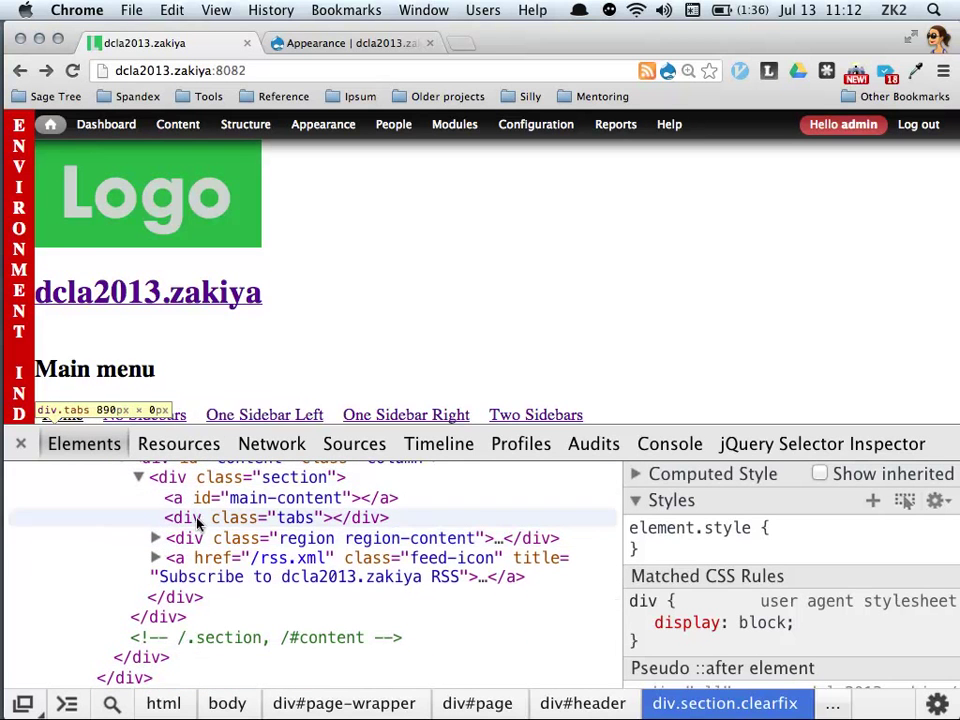
mouse_move(190, 538)
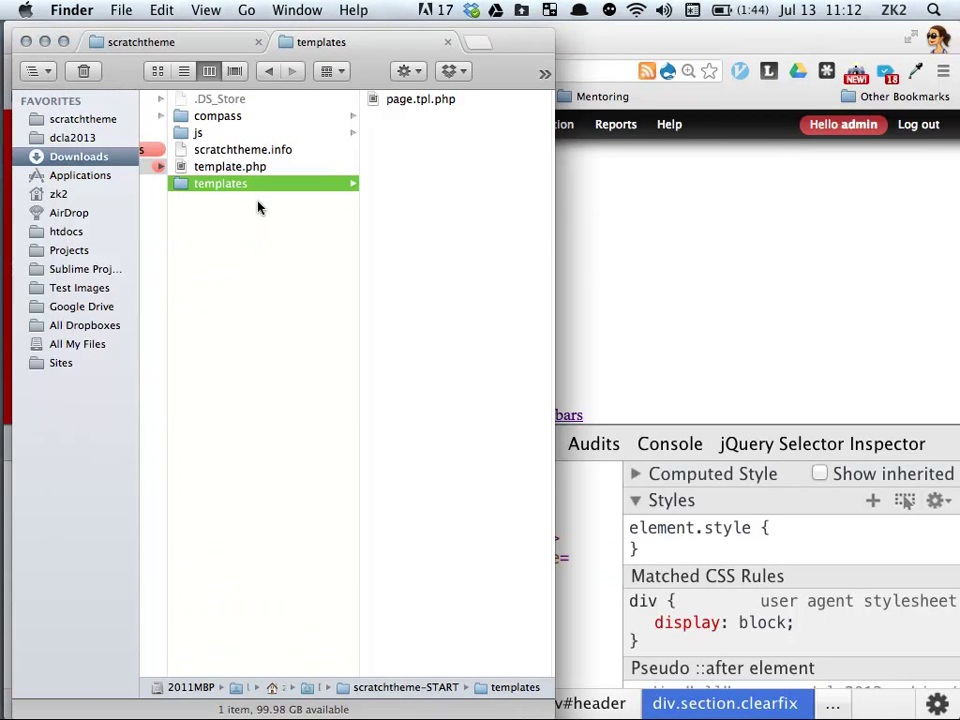
mouse_move(430, 92)
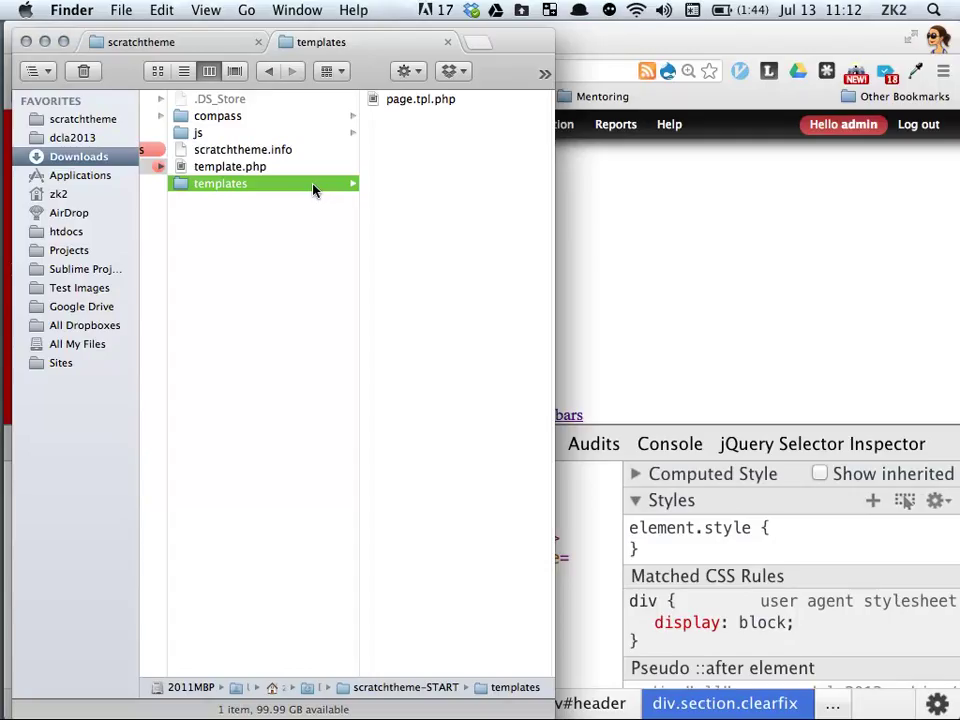
mouse_move(357, 150)
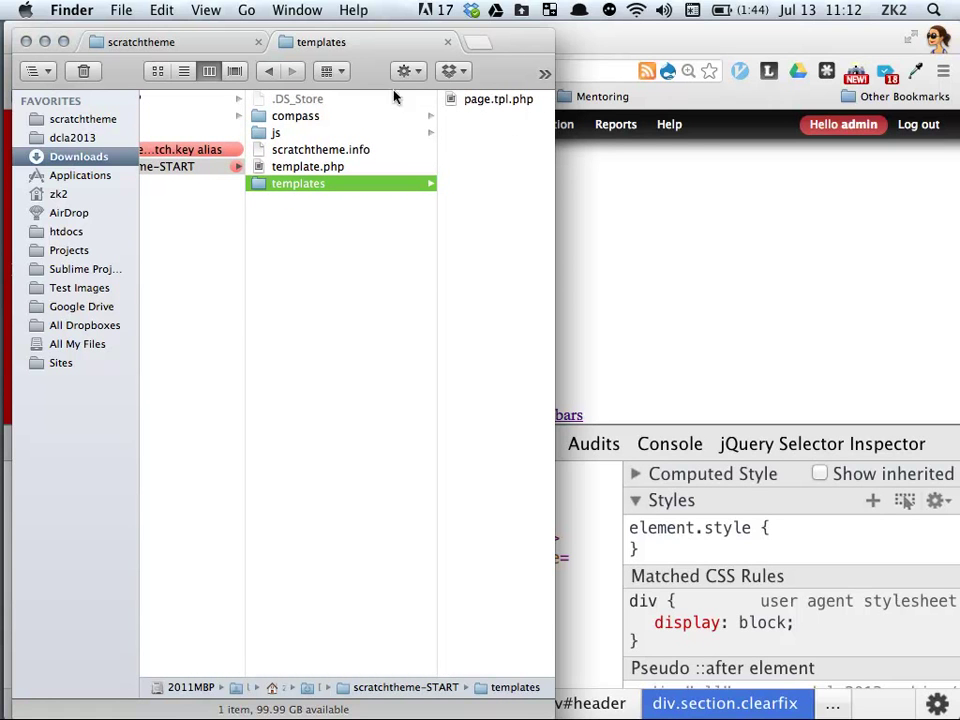
Copy the templates folder containing page.tpl.php from scratchtheme-START into scratchtheme.
left_click(298, 183)
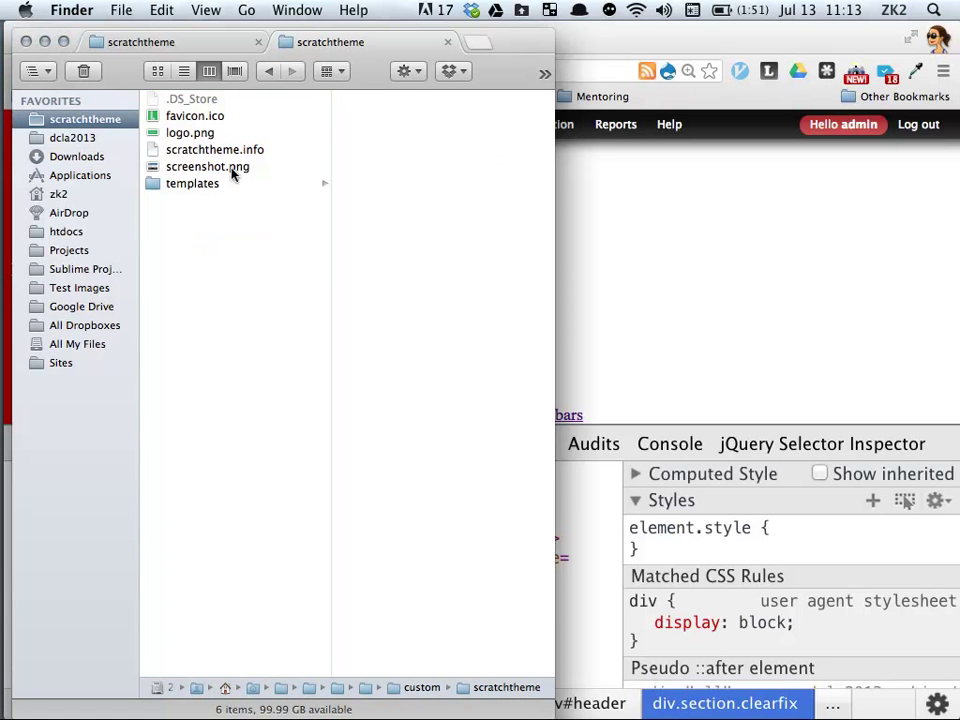
double_click(192, 183)
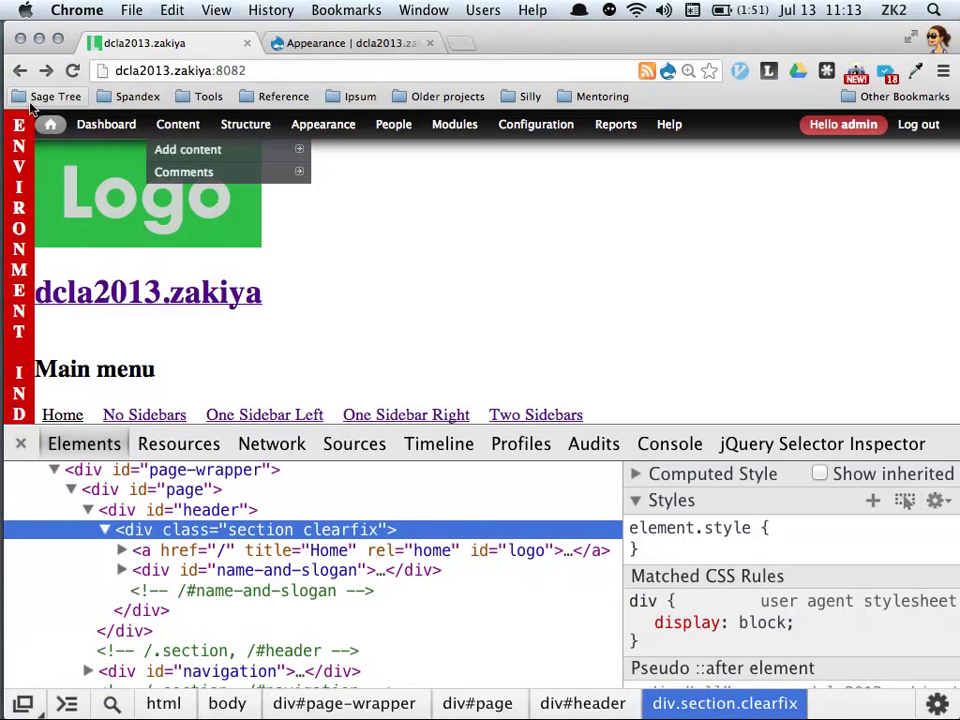
Flush all caches from the admin home menu and run drush cc all in iTerm.
left_click(85, 171)
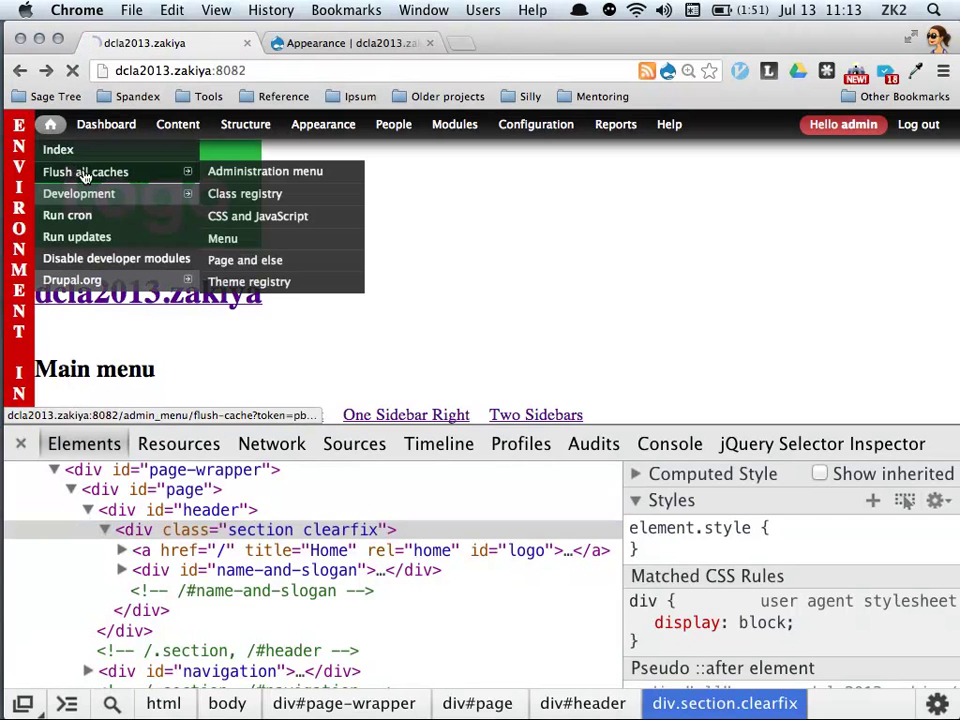
left_click(85, 171)
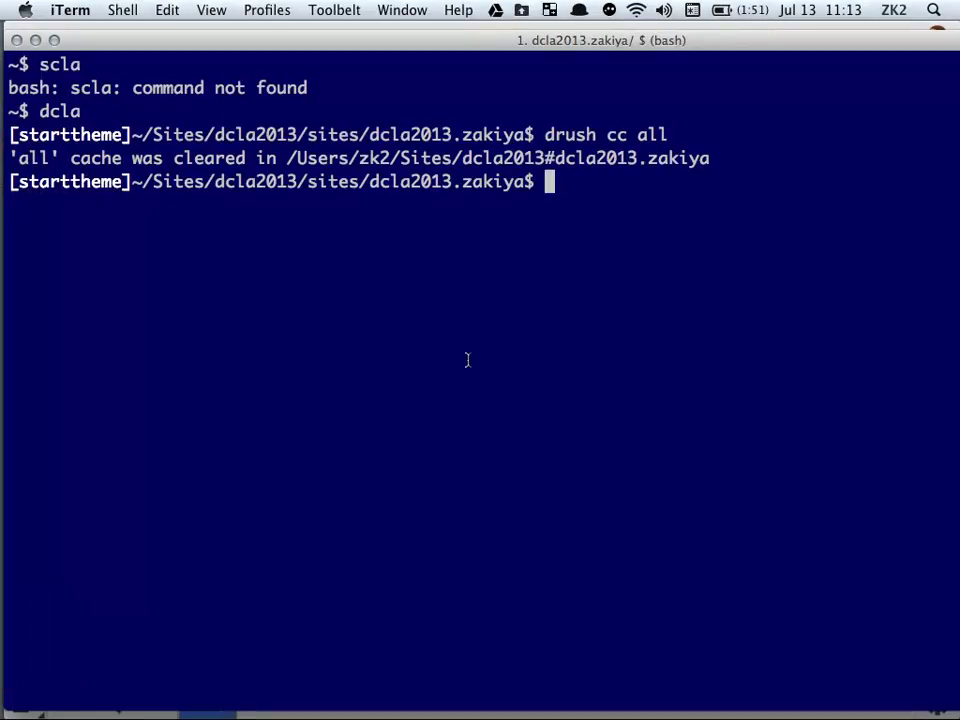
type("dru")
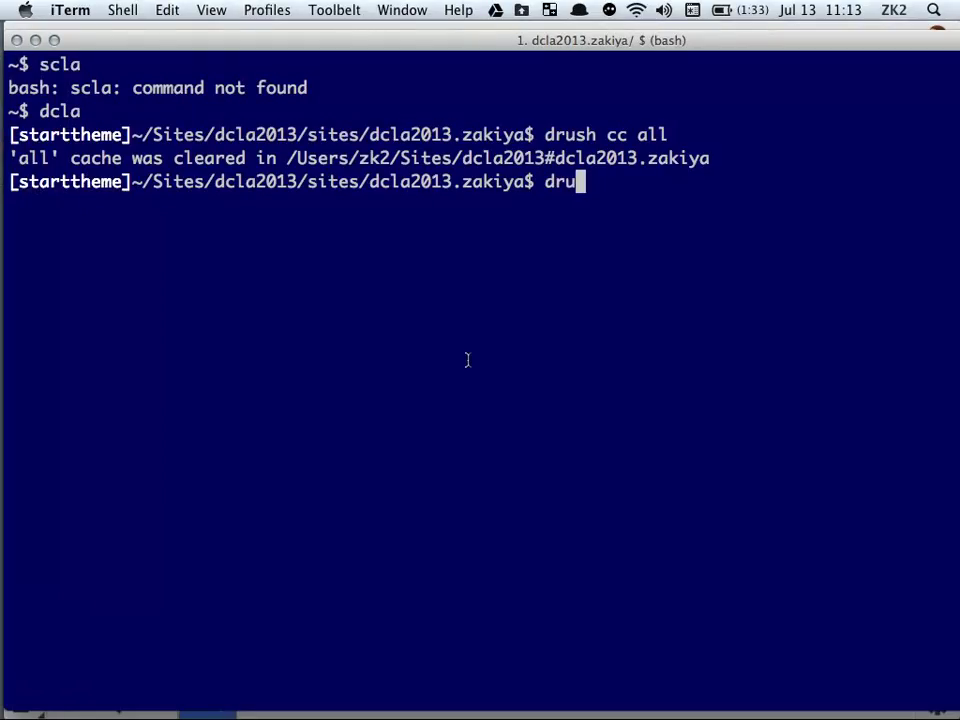
key("Backspace")
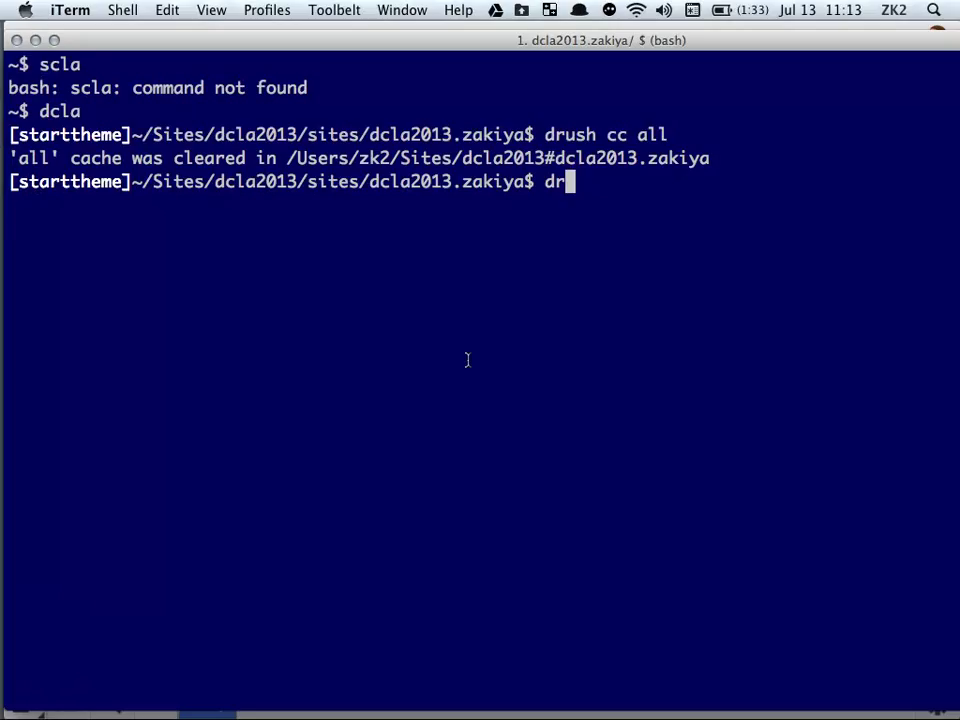
type("ush")
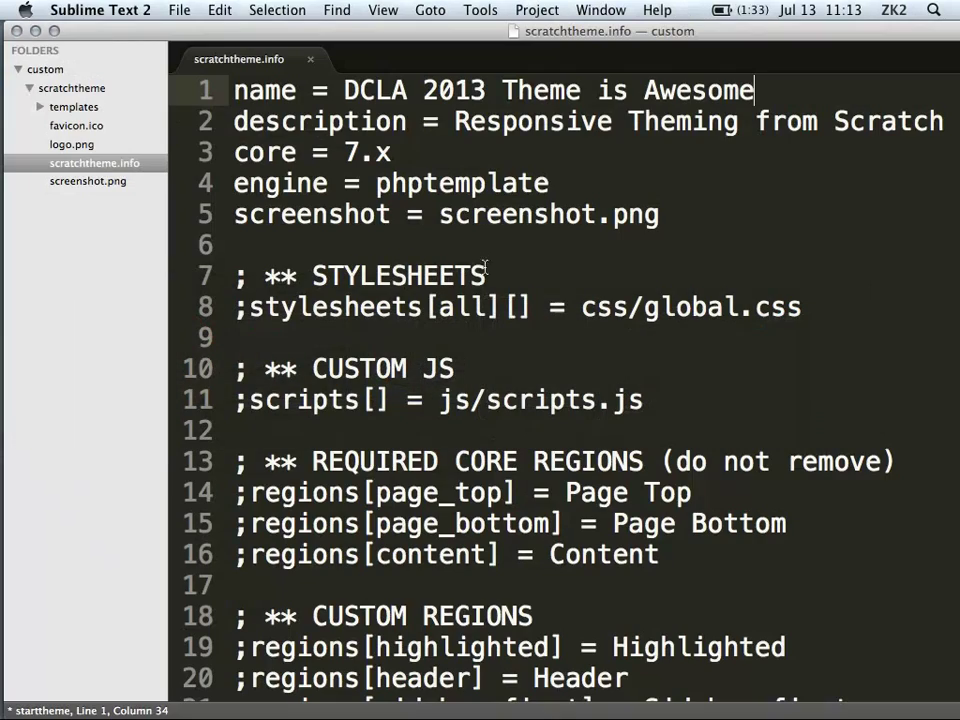
left_click(46, 107)
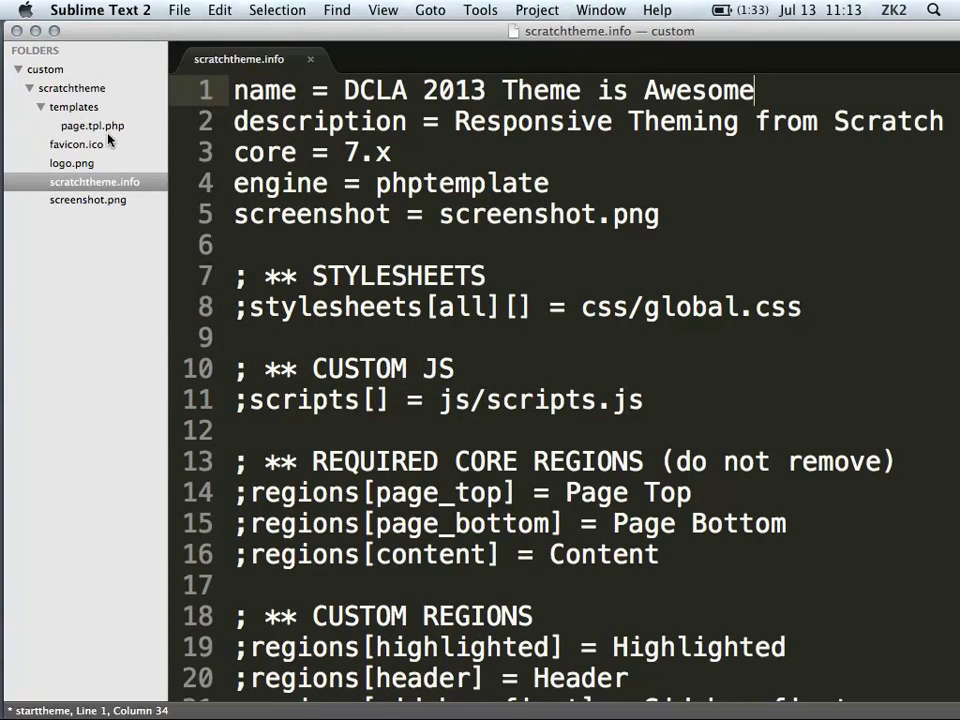
left_click(87, 125)
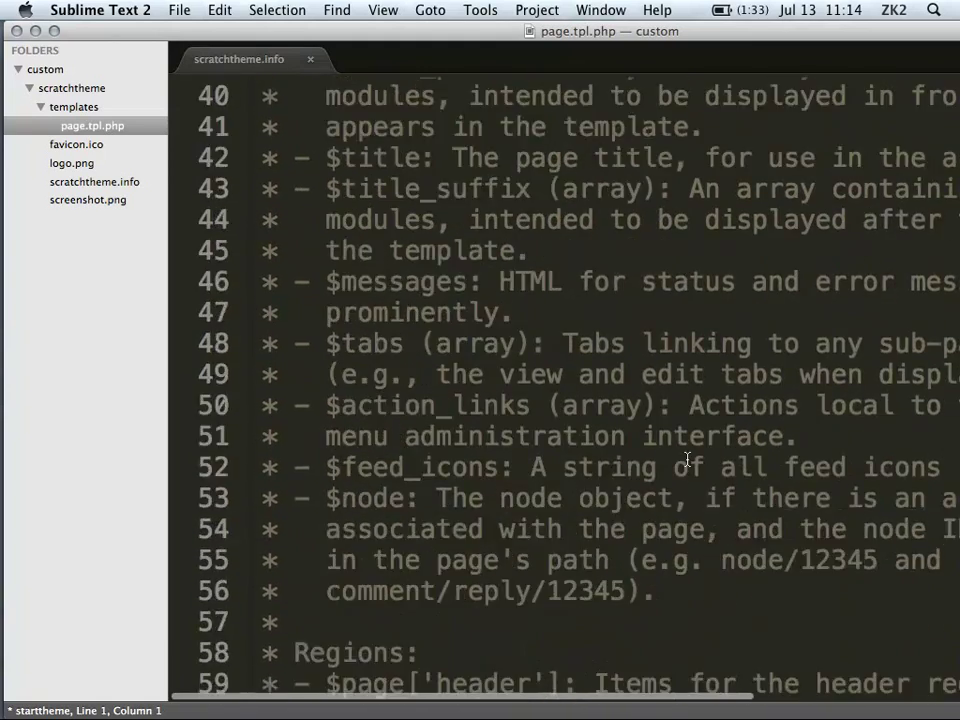
scroll("down", 3)
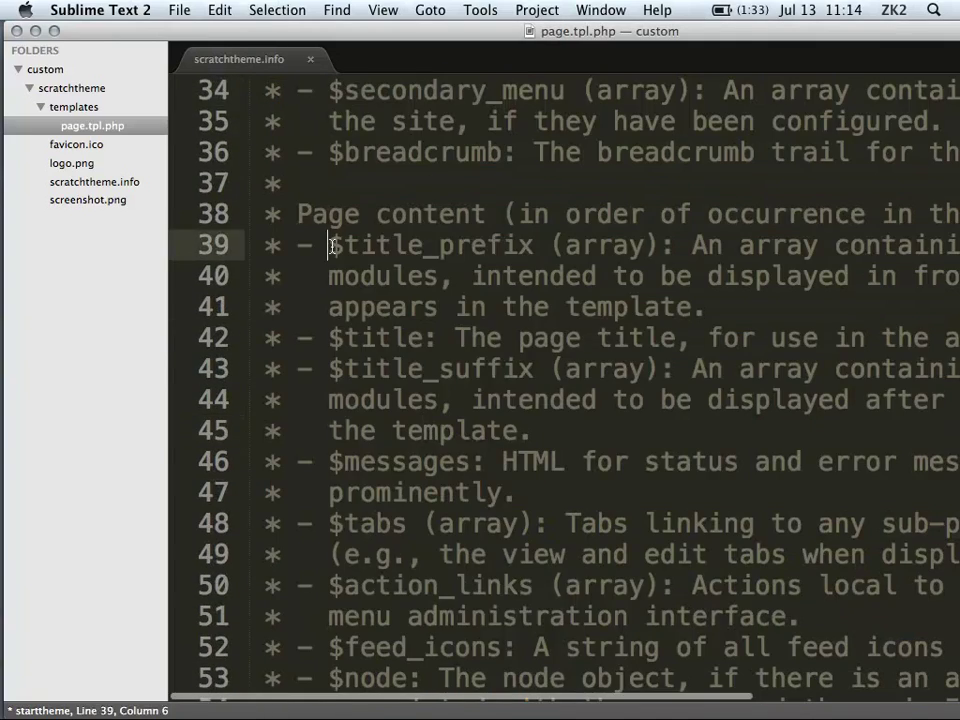
scroll("down", 3)
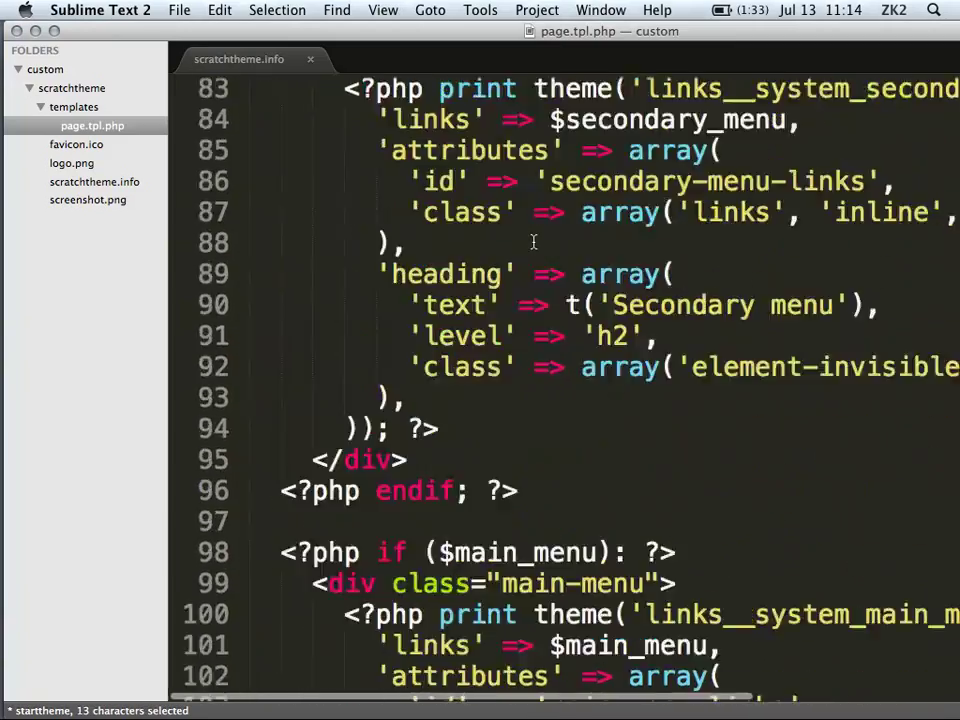
scroll("up", 3)
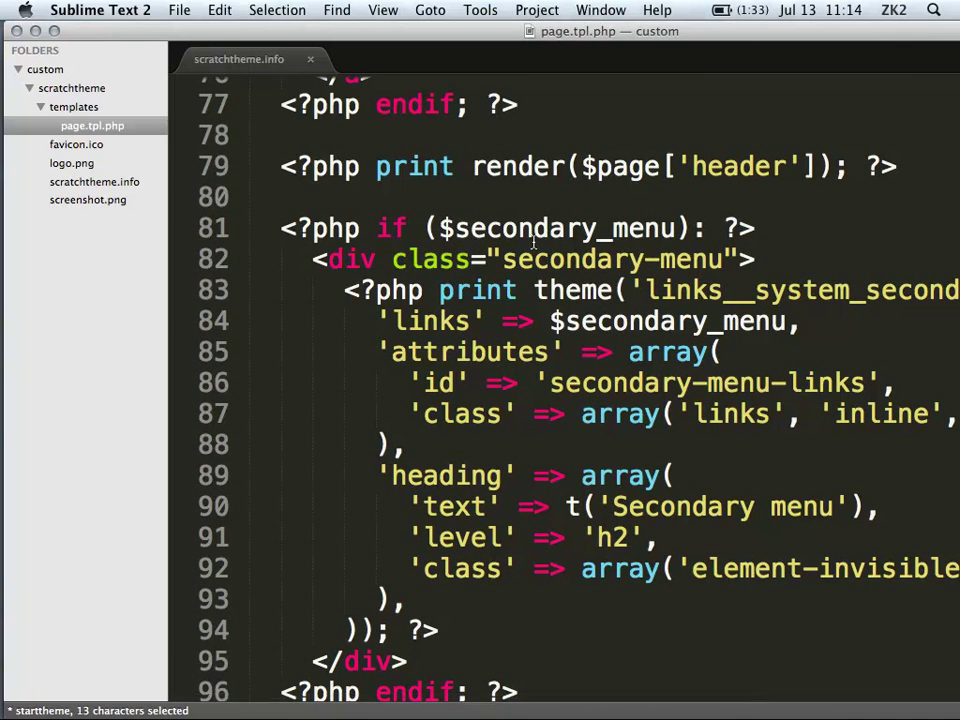
scroll("up", 3)
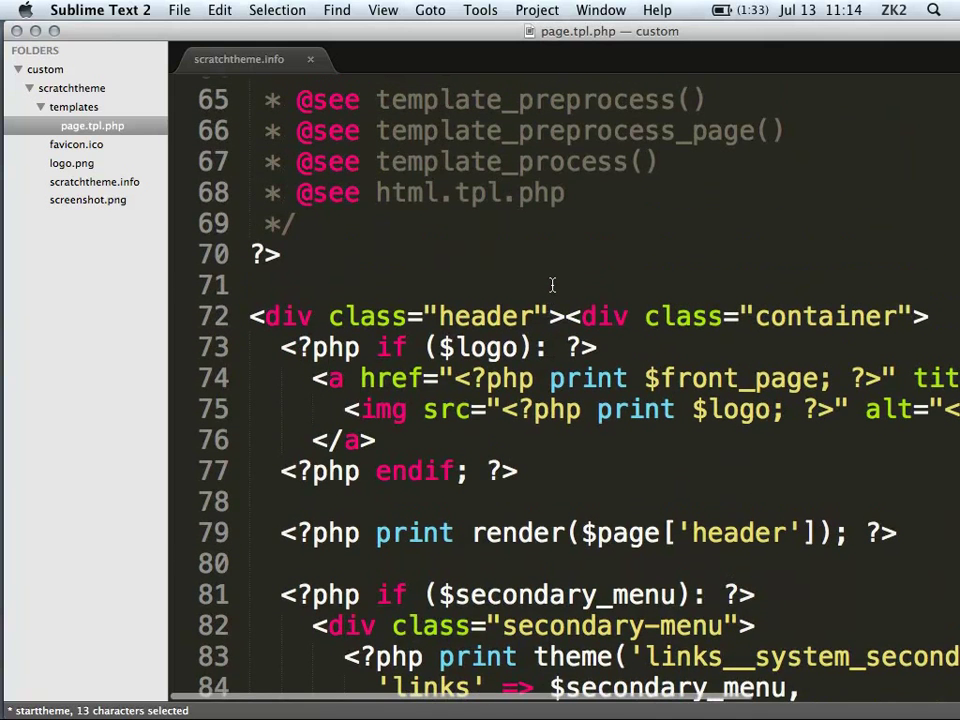
mouse_move(617, 325)
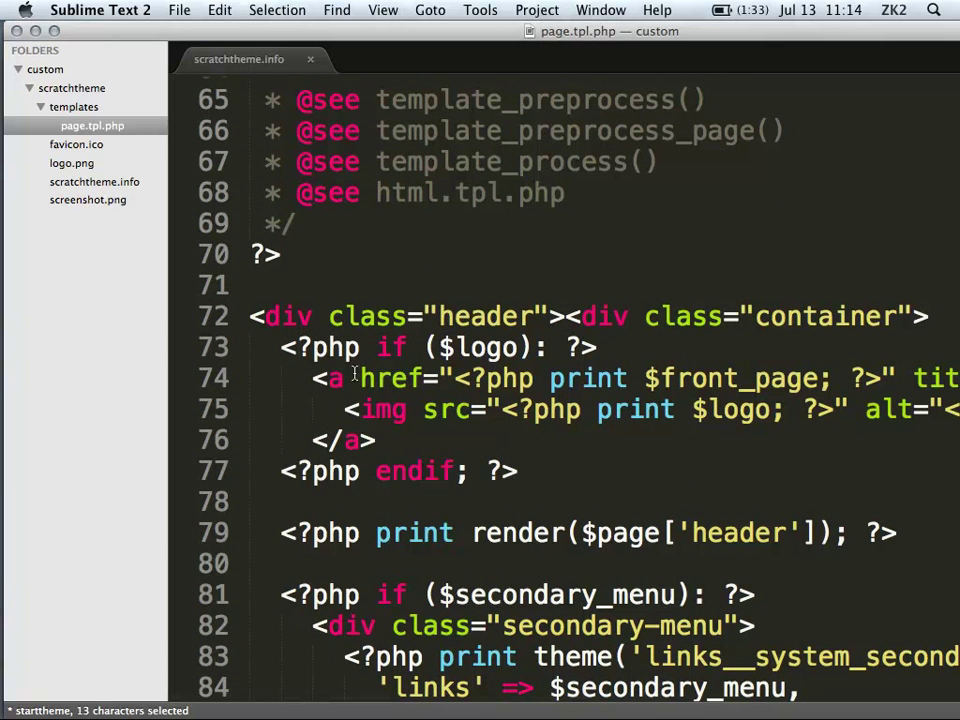
double_click(486, 347)
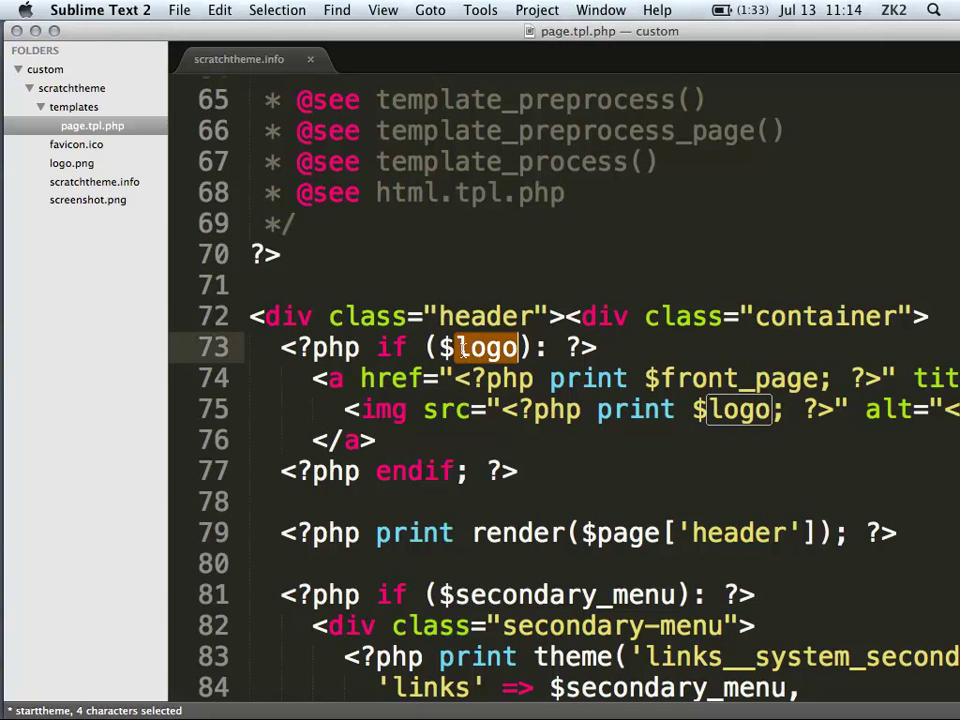
mouse_move(488, 347)
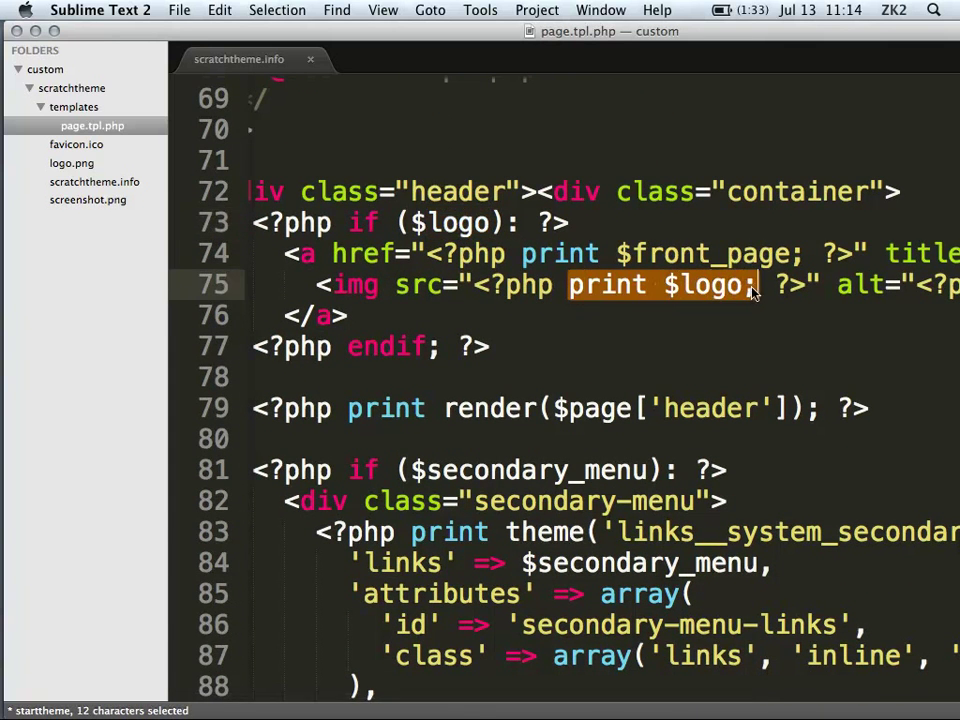
scroll("down", 3)
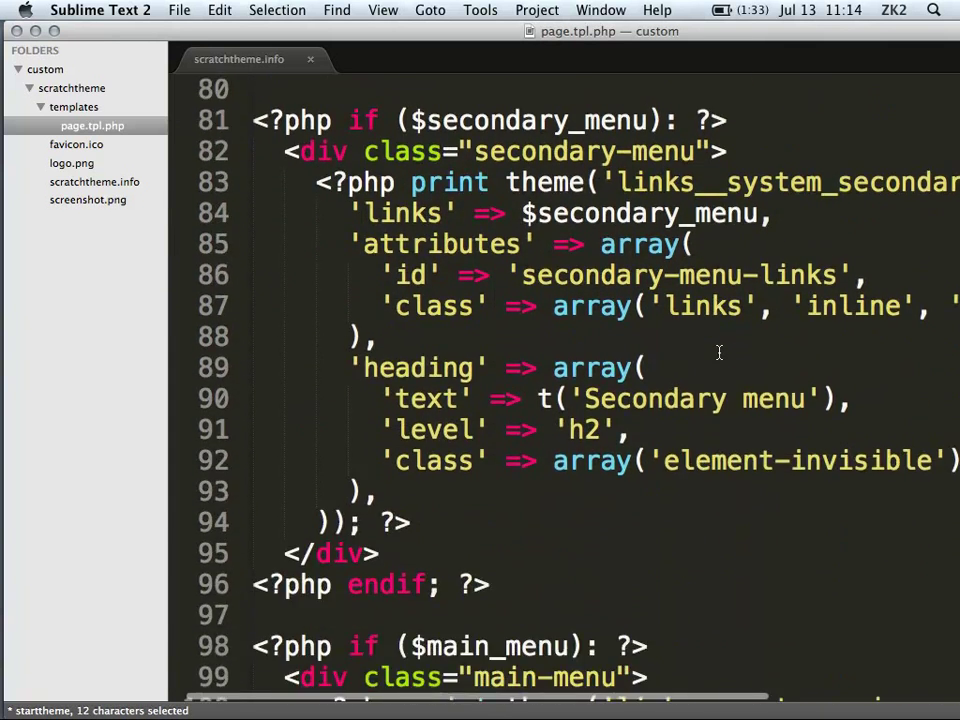
scroll("down", 3)
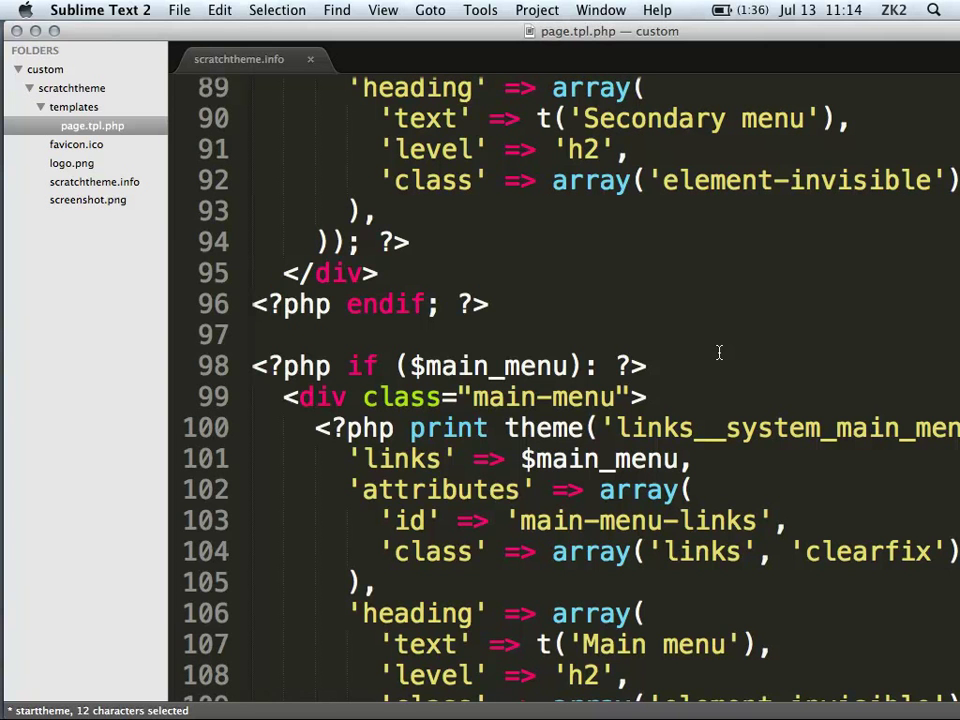
scroll("down", 3)
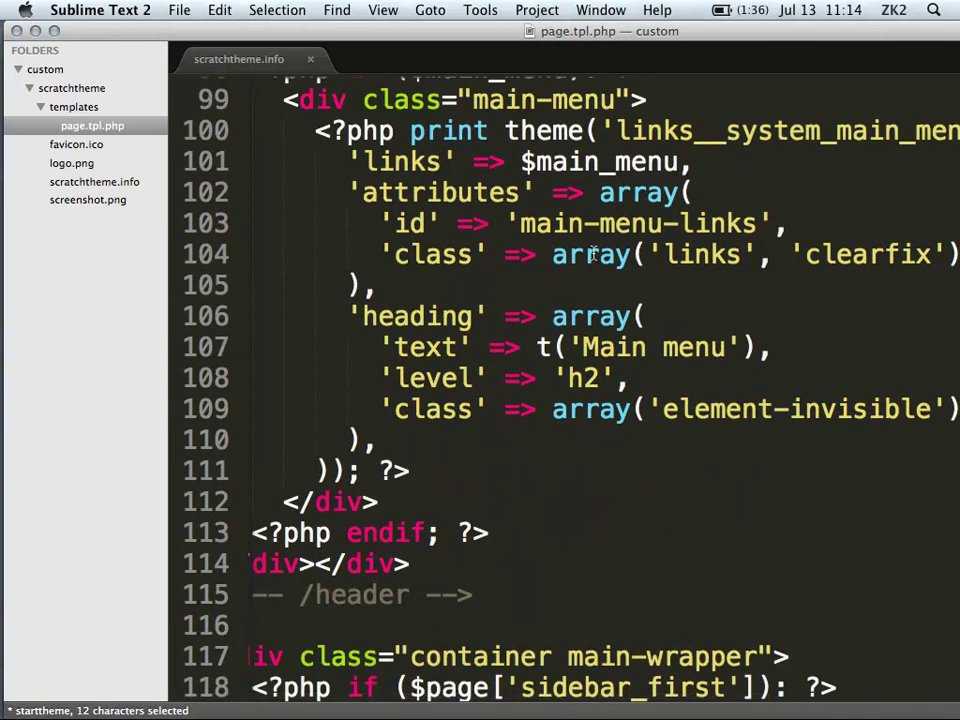
scroll("down", 3)
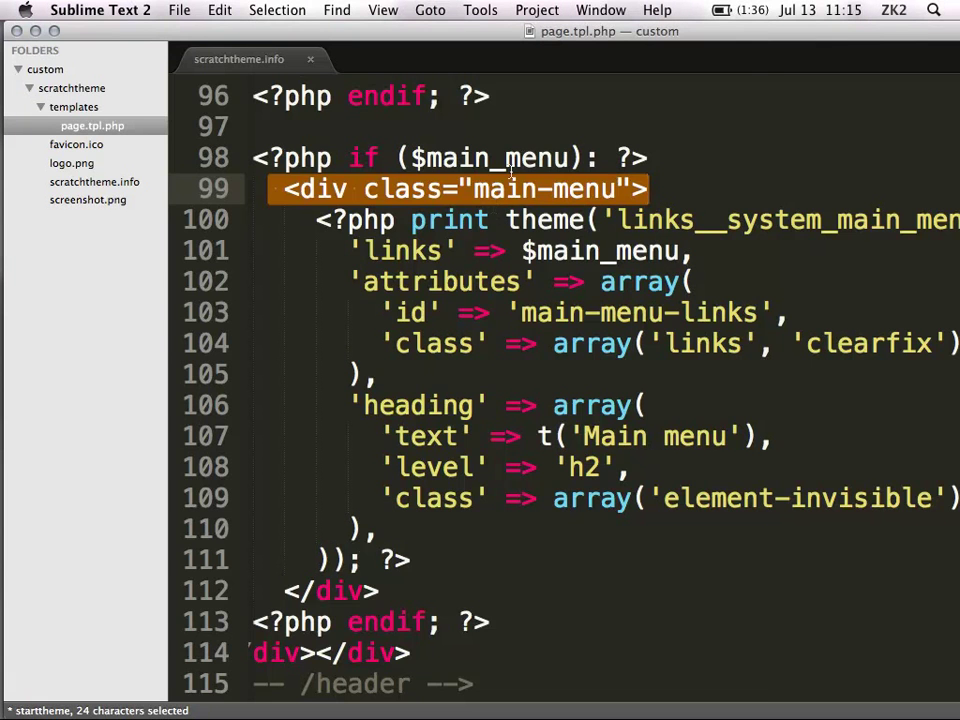
scroll("down", 3)
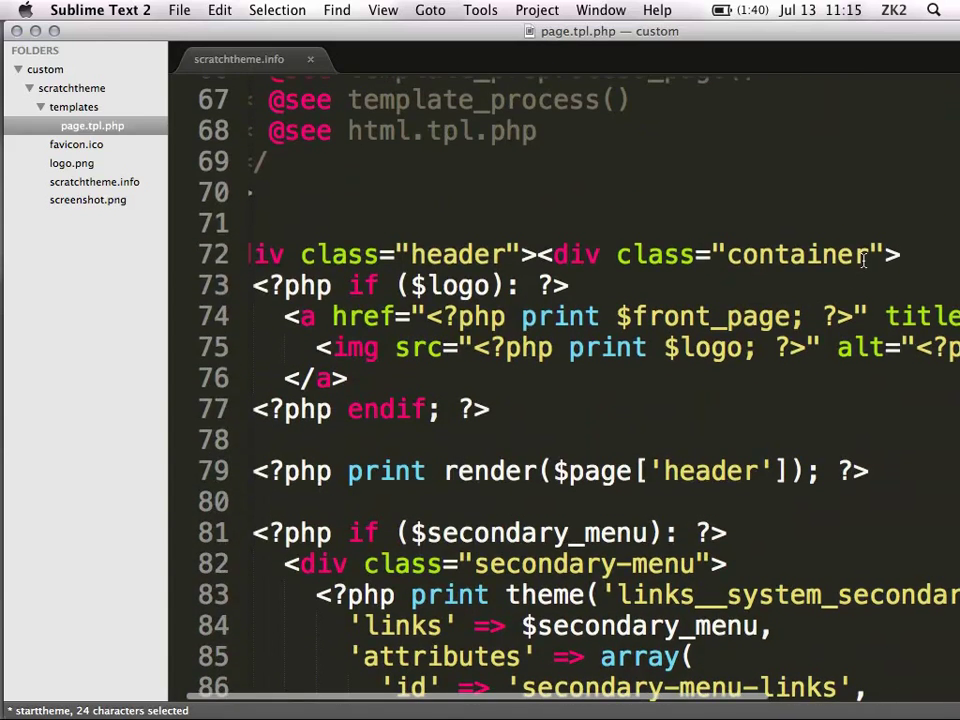
Add the 'top' class to the line-72 container div and verify it in Chrome's inspector.
type("top")
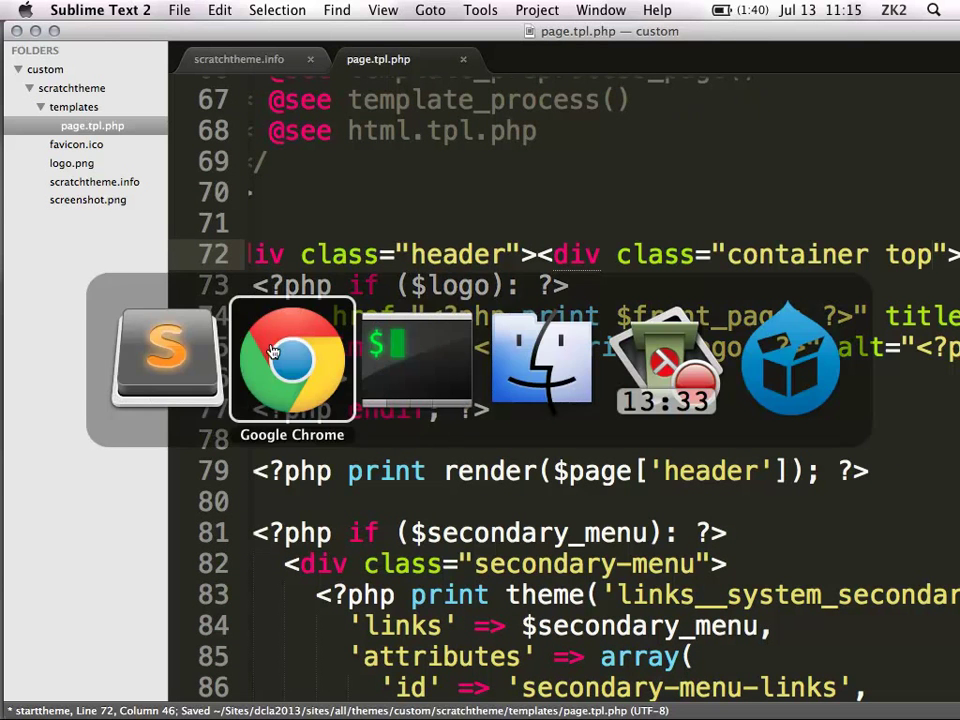
left_click(291, 360)
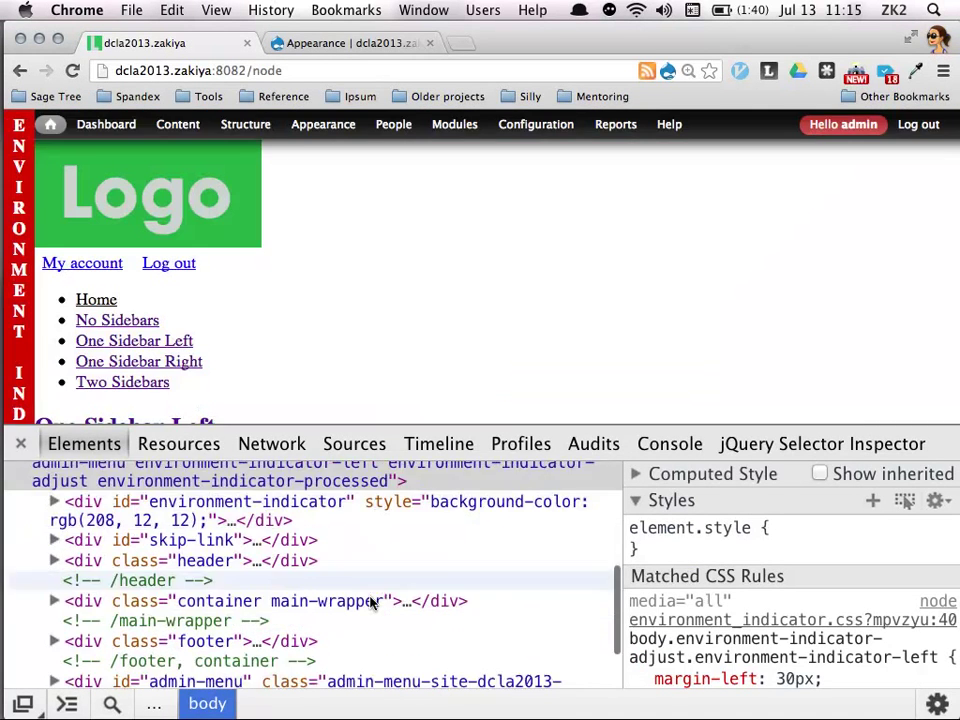
mouse_move(125, 557)
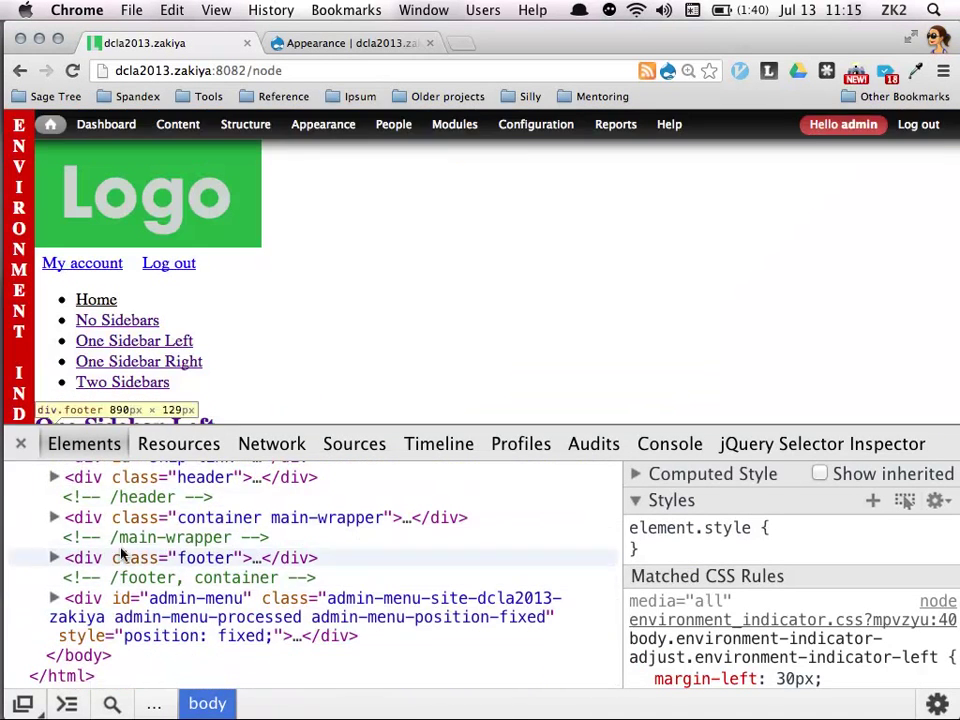
left_click(55, 517)
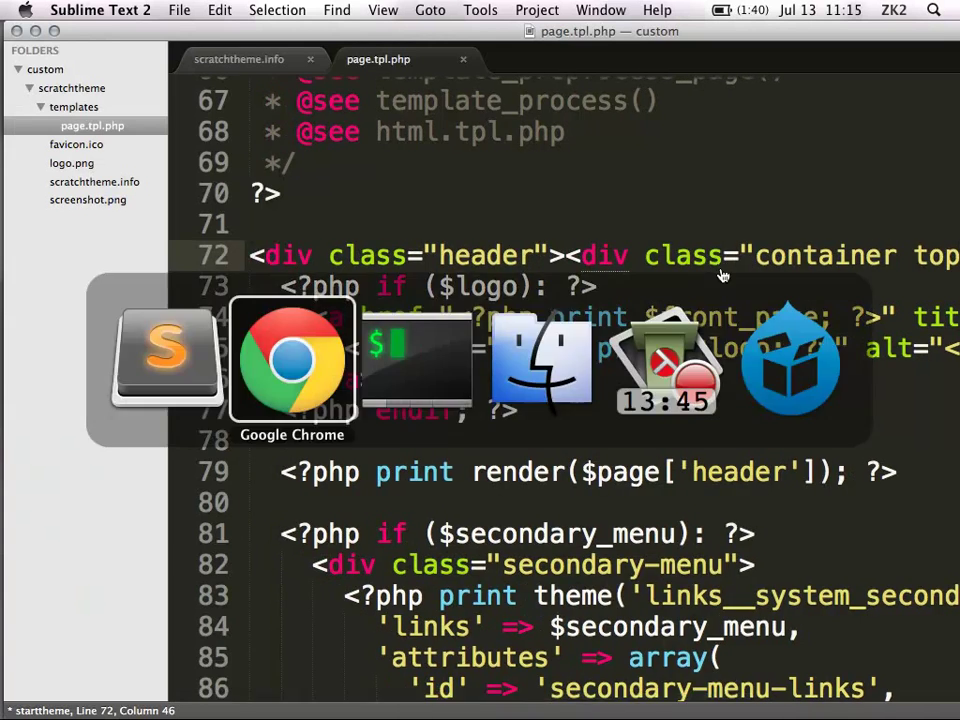
left_click(291, 360)
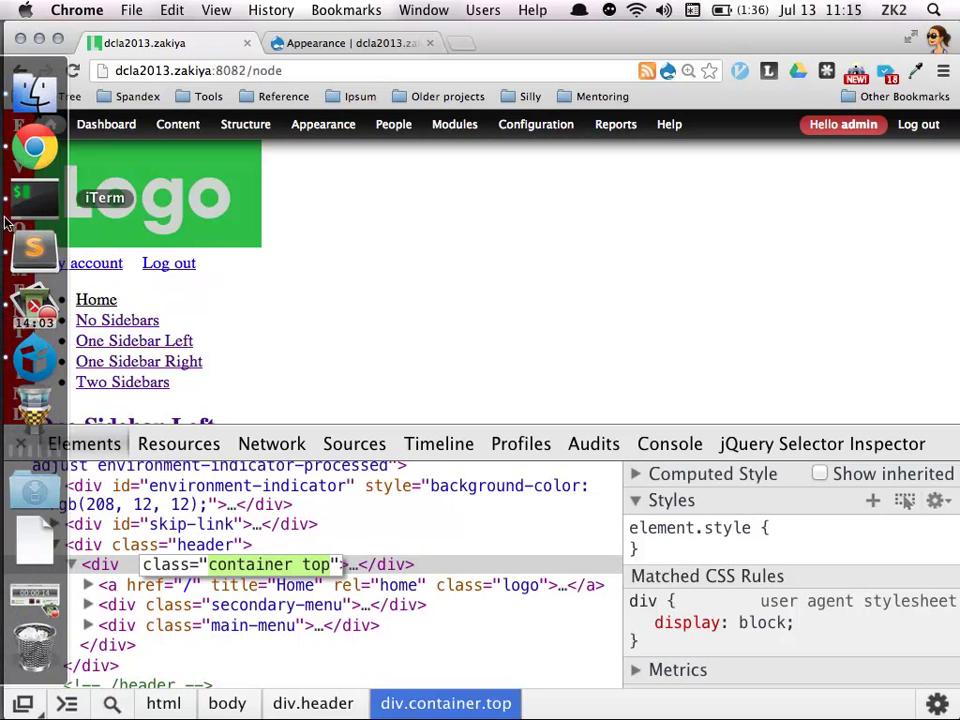
mouse_move(33, 250)
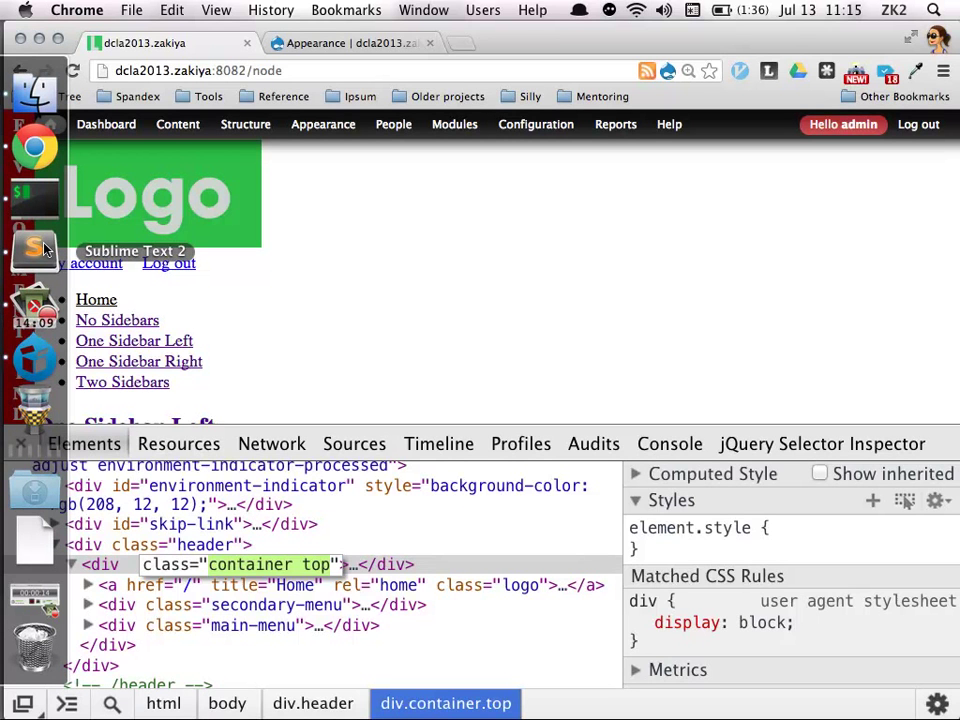
left_click(34, 250)
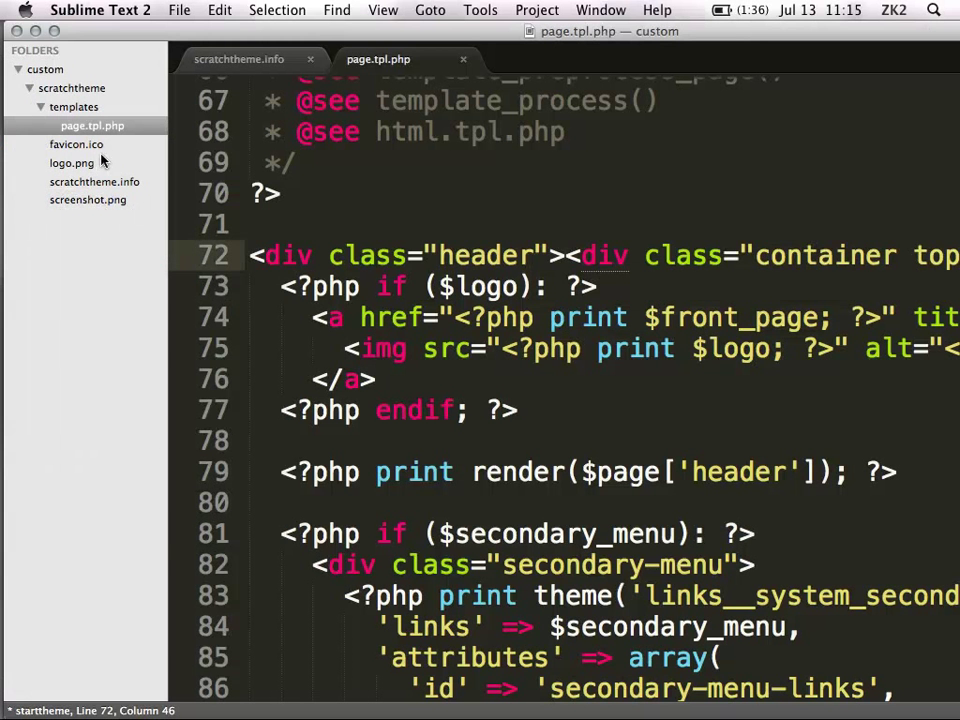
Review the stylesheets[all][] line in scratchtheme.info pointing to css/global.css.
left_click(238, 59)
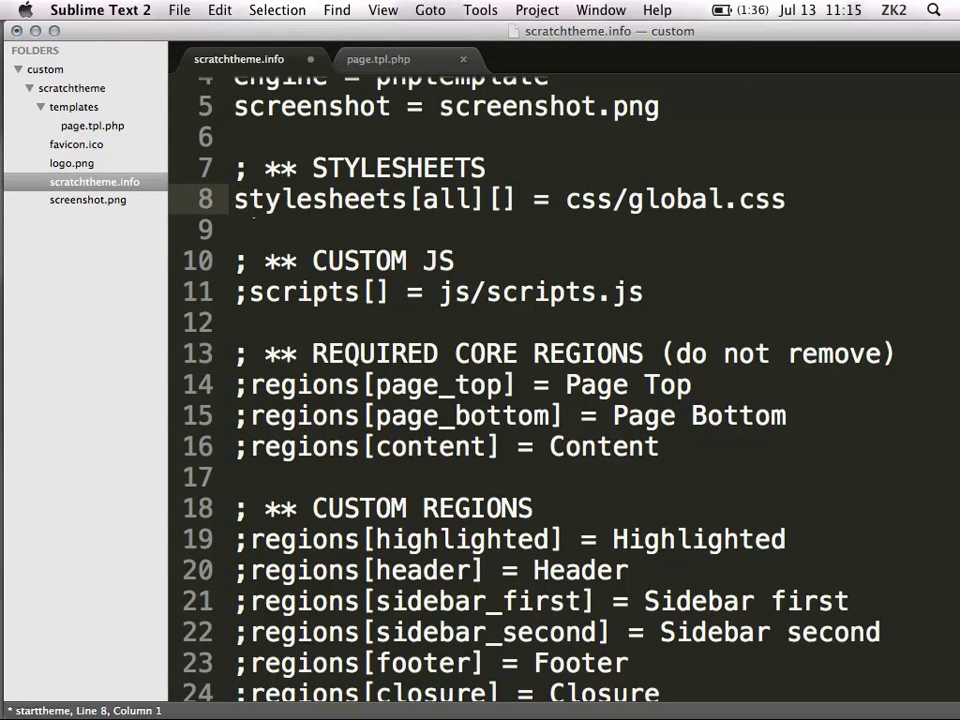
left_click_drag(234, 199, 234, 229)
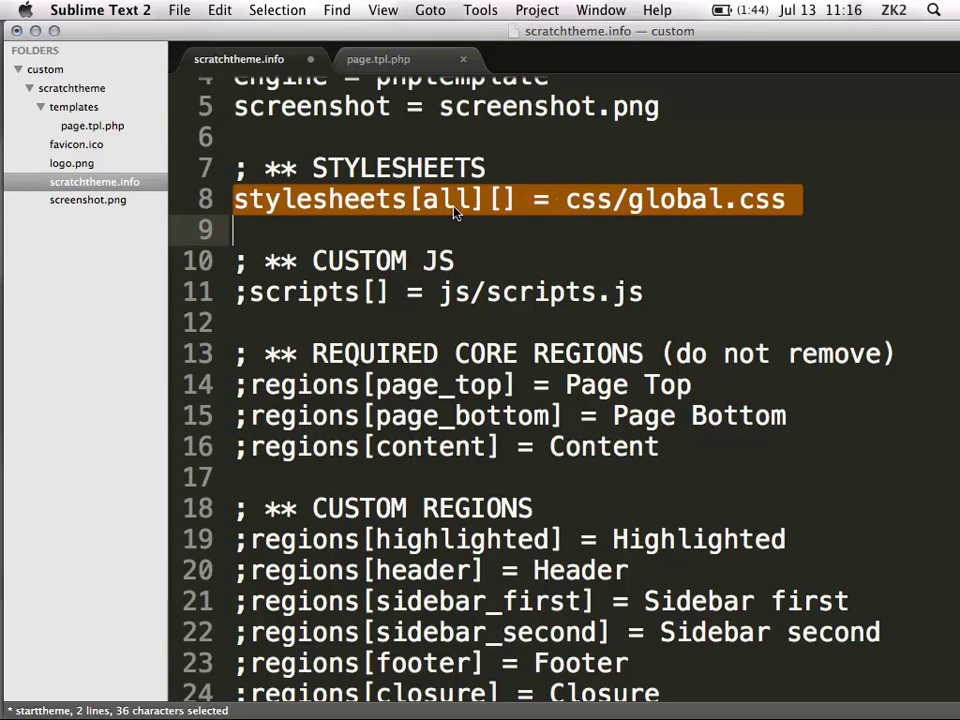
mouse_move(430, 199)
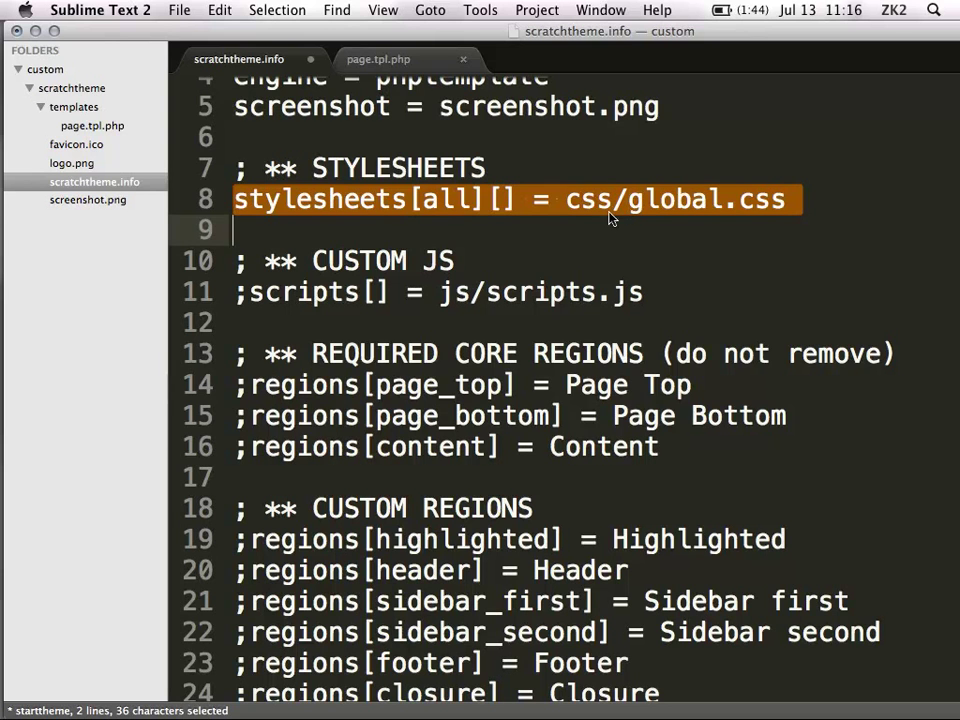
mouse_move(650, 208)
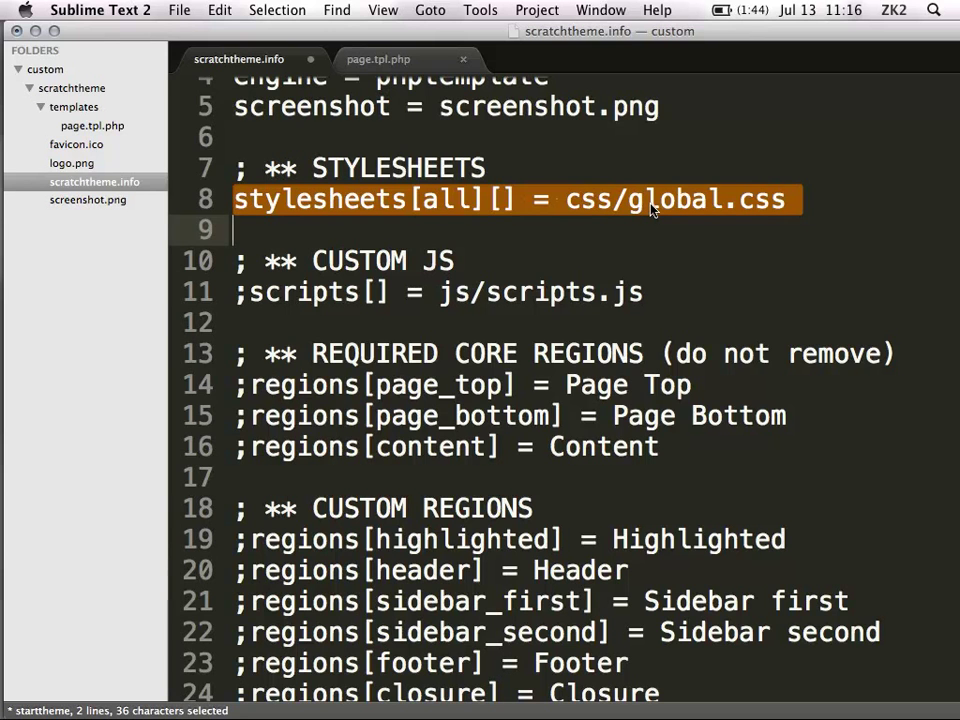
left_click(610, 199)
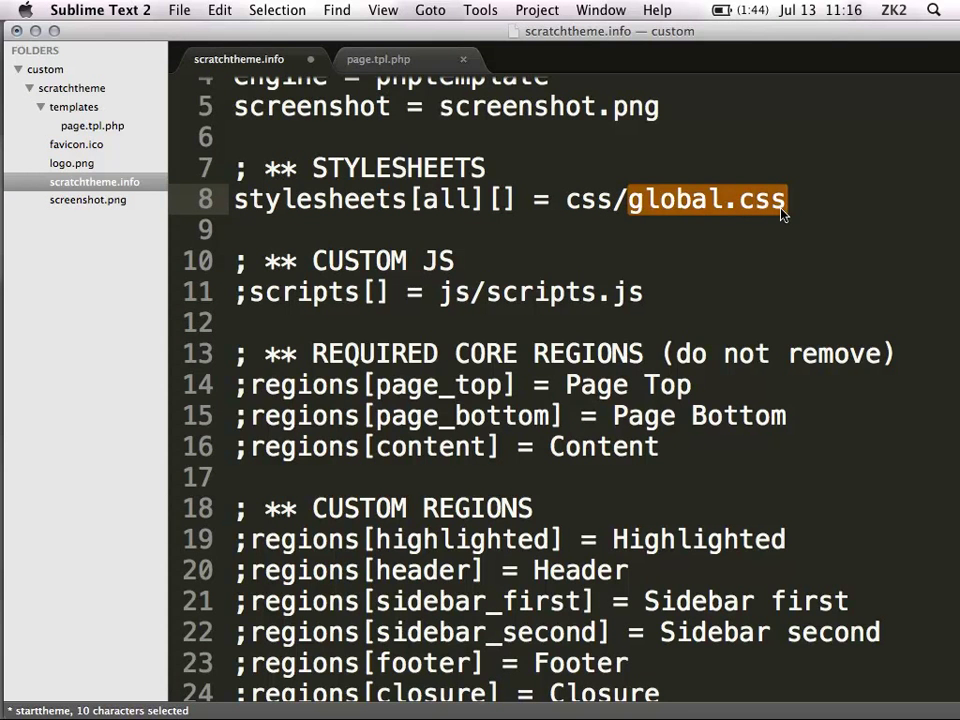
mouse_move(43, 65)
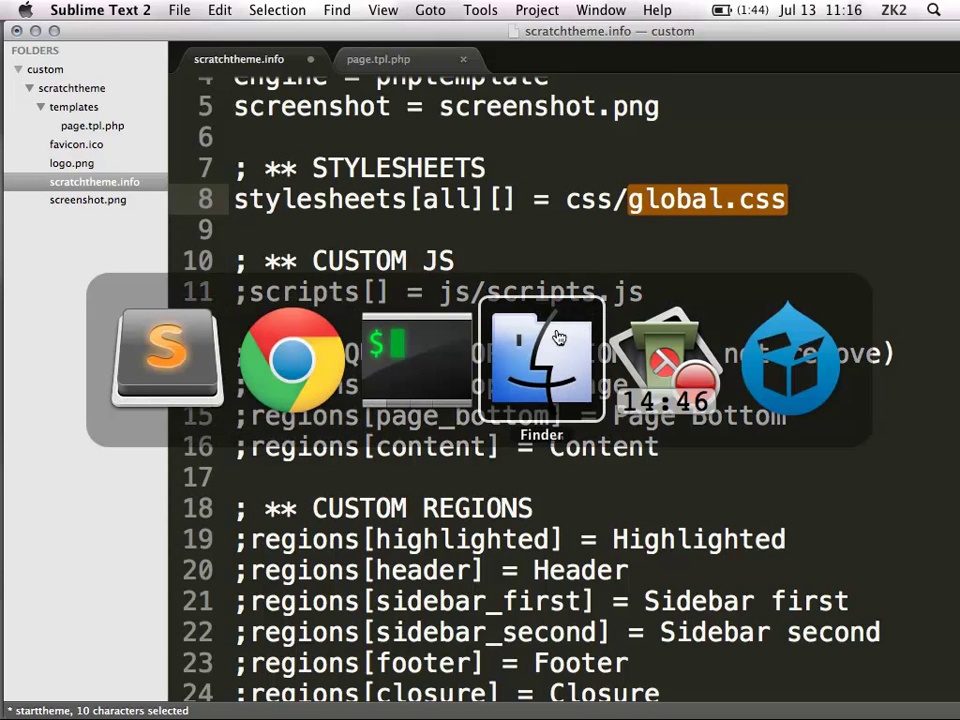
left_click(541, 360)
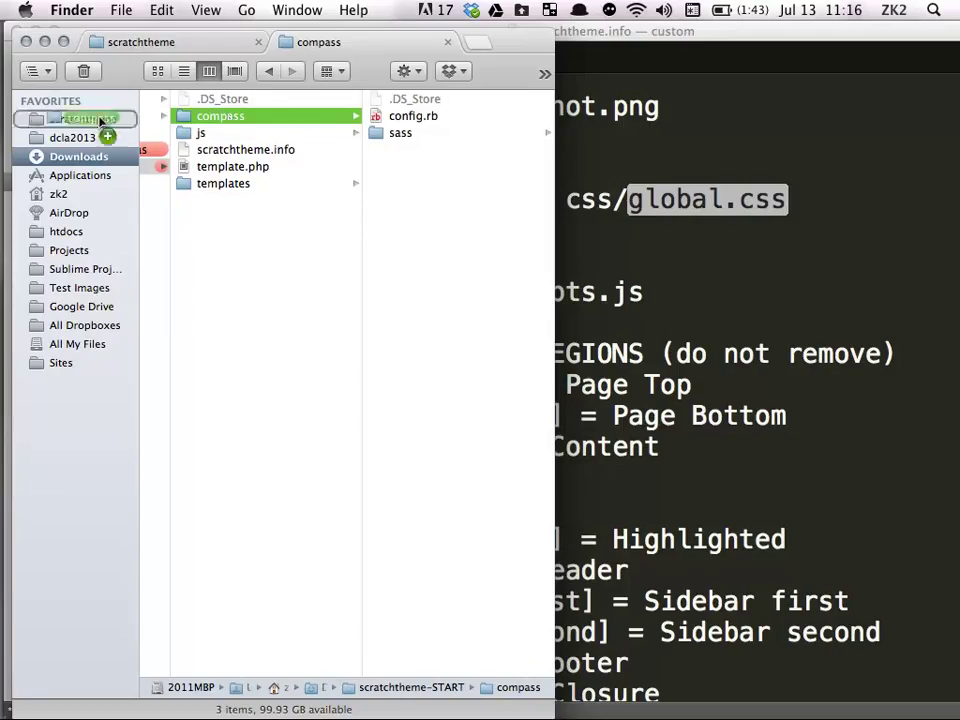
Put the compass folder (config.rb, sass) into scratchtheme and confirm it in Sublime's sidebar.
left_click(75, 137)
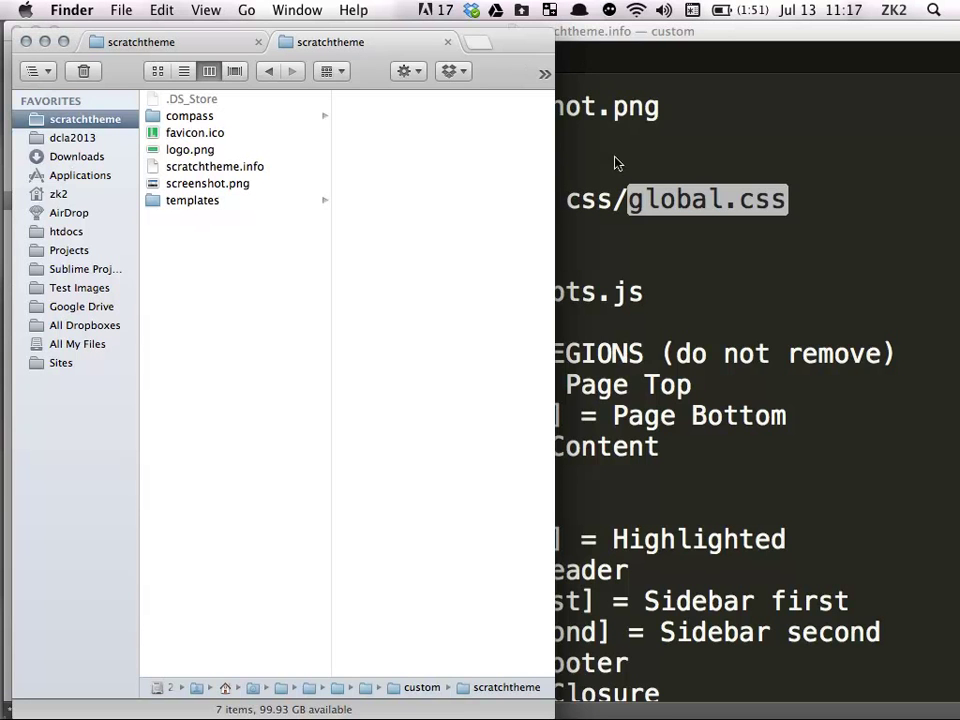
left_click(188, 115)
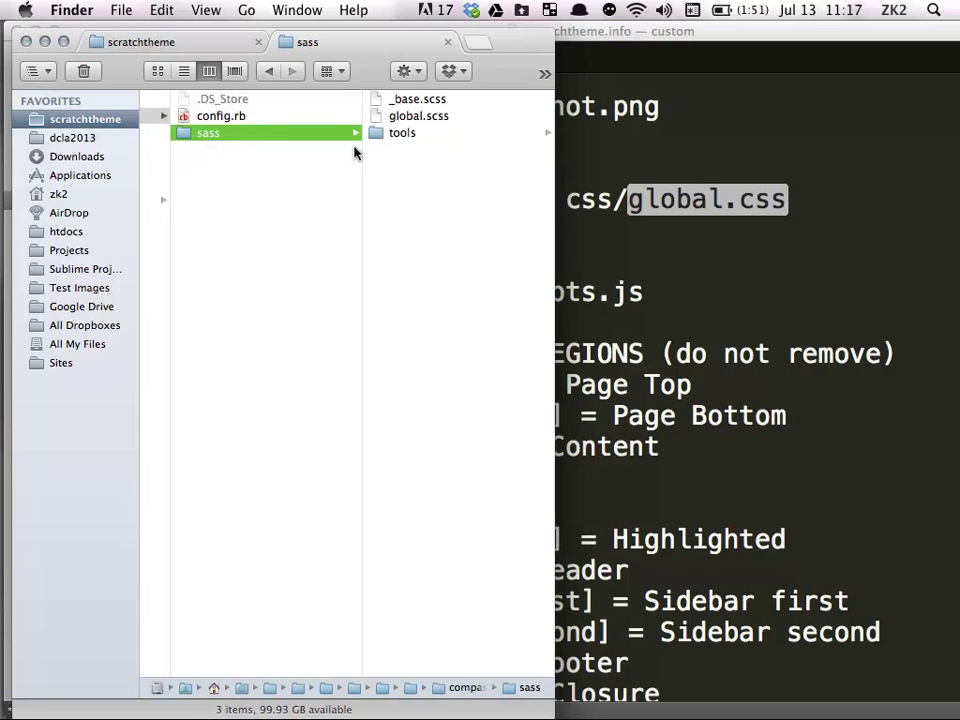
left_click(220, 115)
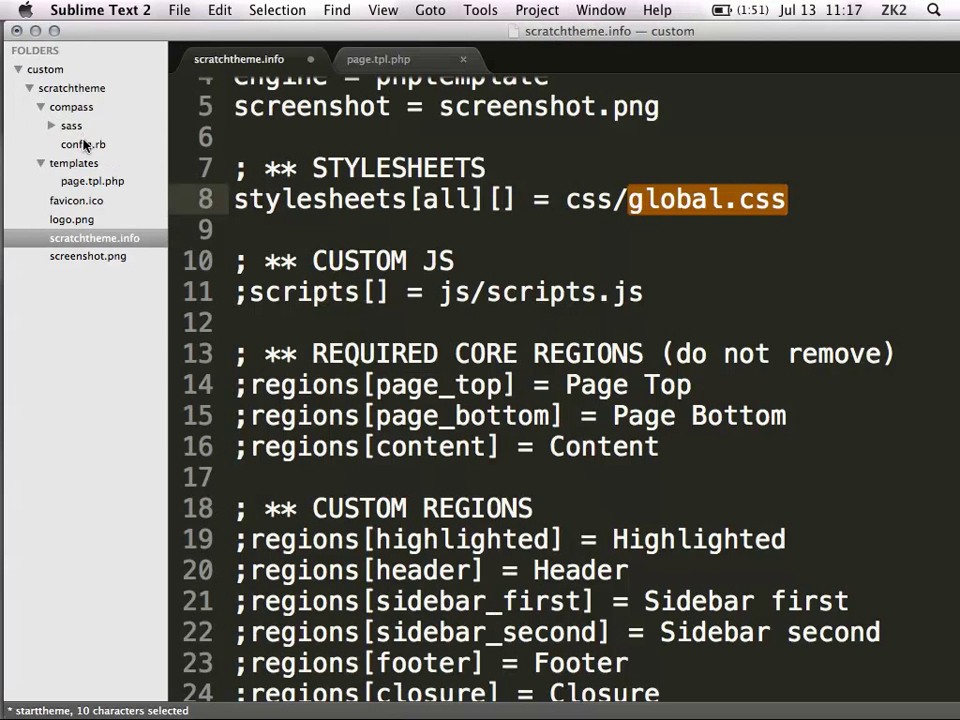
Inspect config.rb's css and sass directory values, then expand sass/tools to list its partials.
left_click(82, 144)
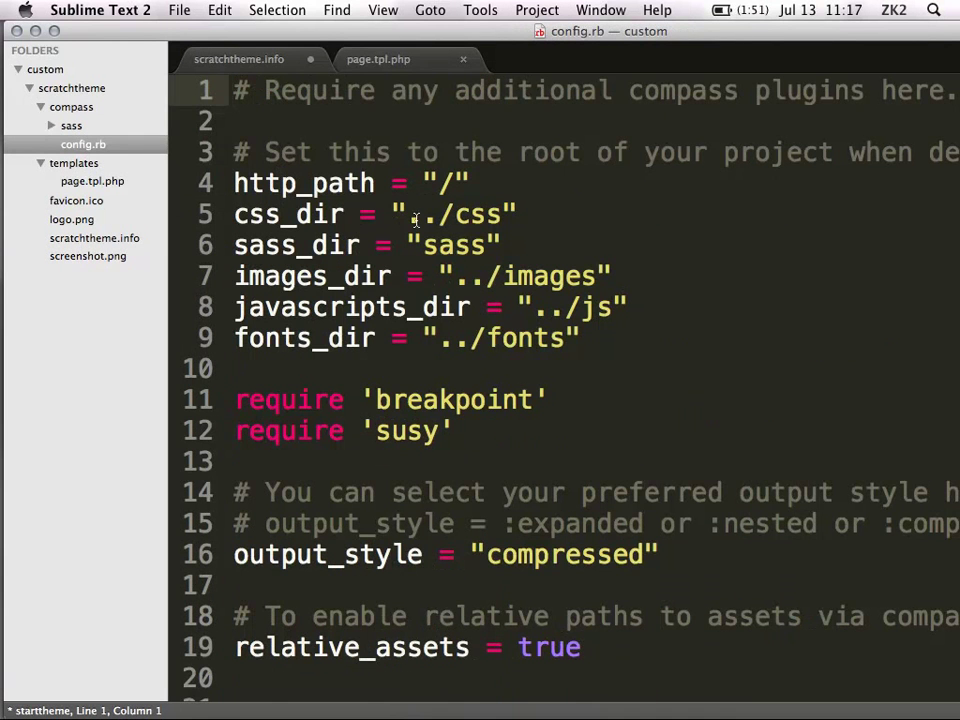
scroll("down", 3)
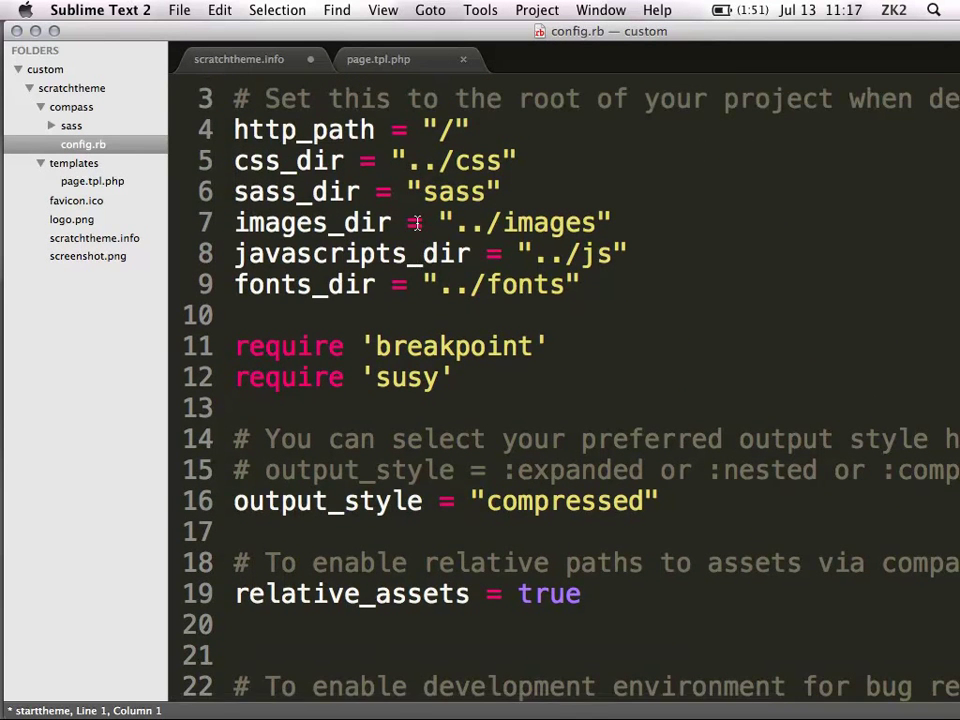
double_click(478, 159)
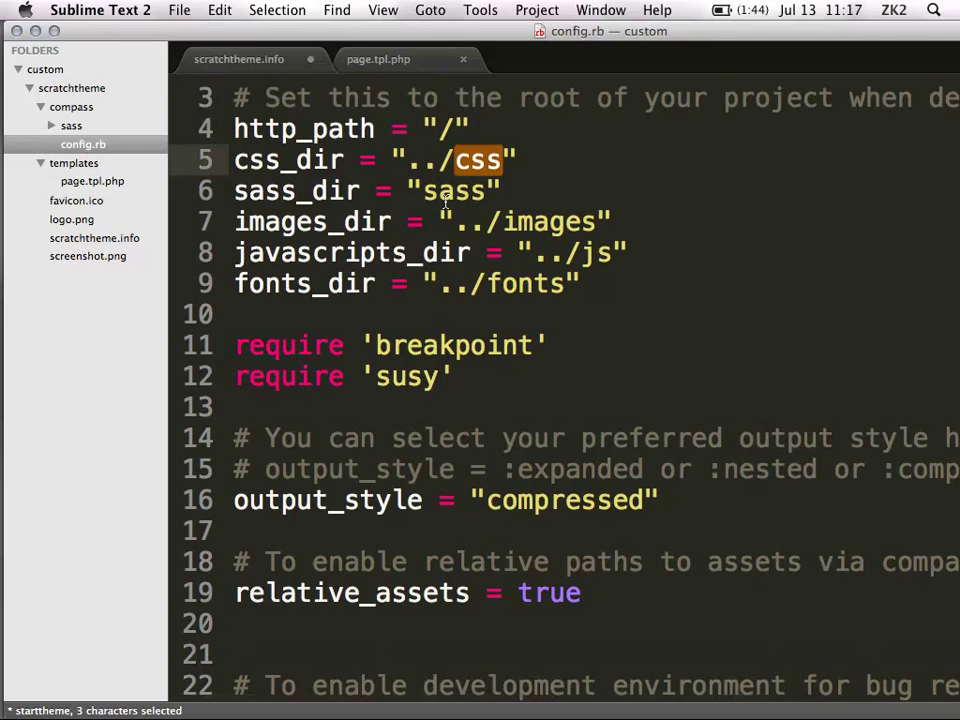
double_click(452, 191)
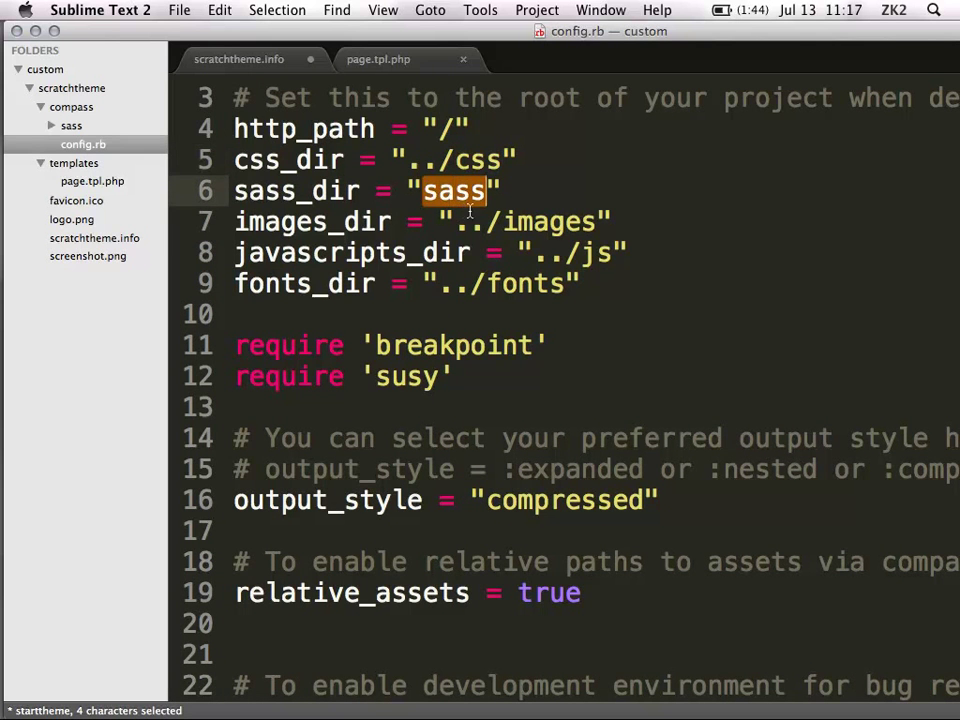
mouse_move(485, 222)
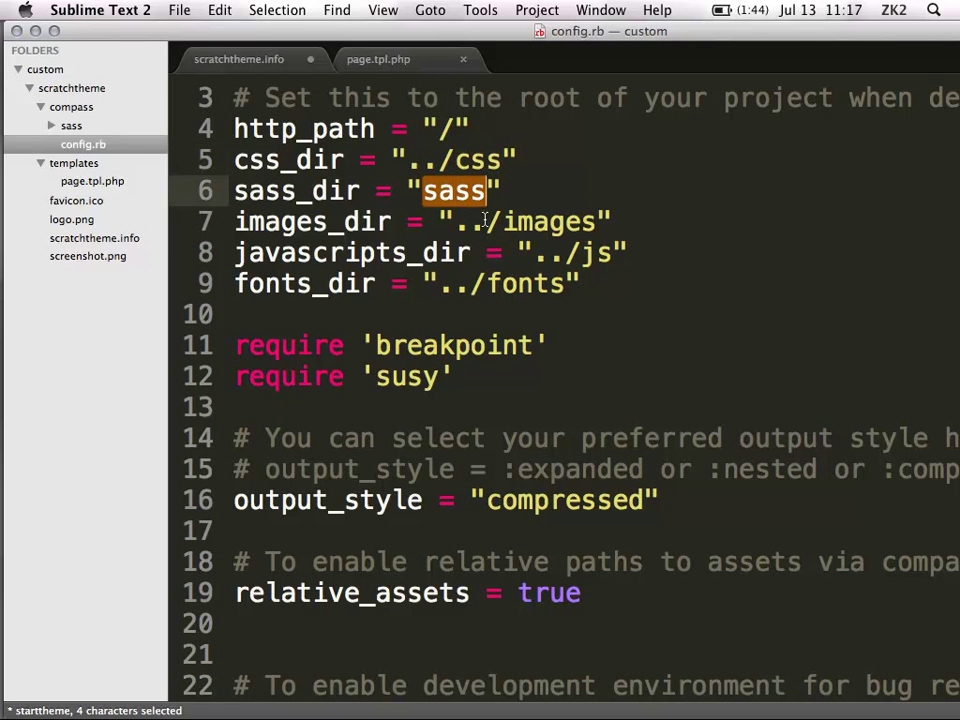
scroll("down", 3)
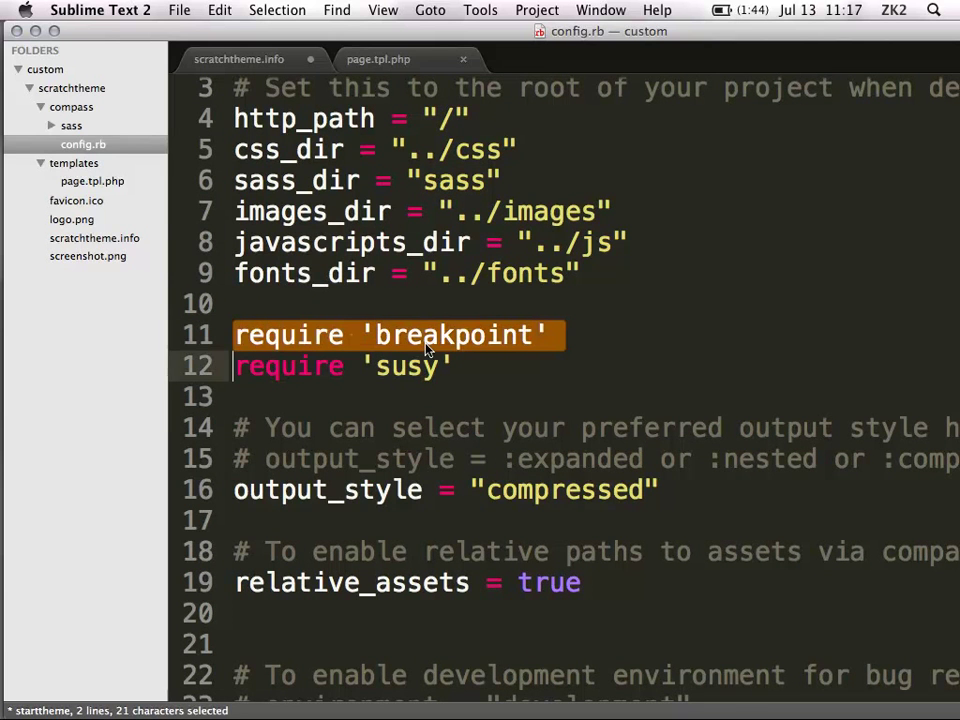
mouse_move(52, 131)
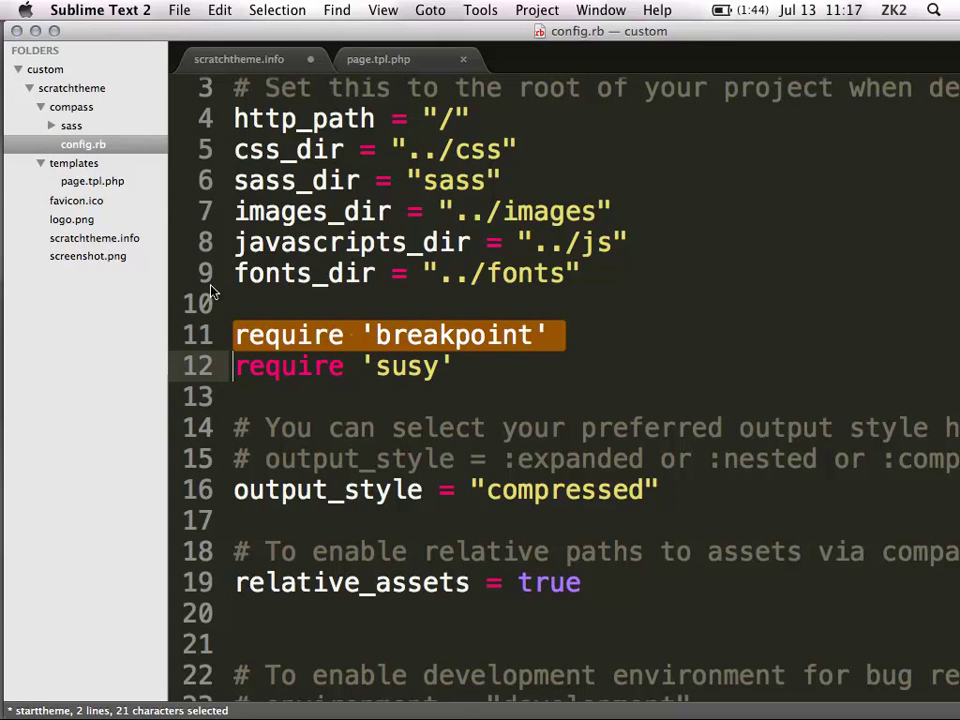
left_click(71, 125)
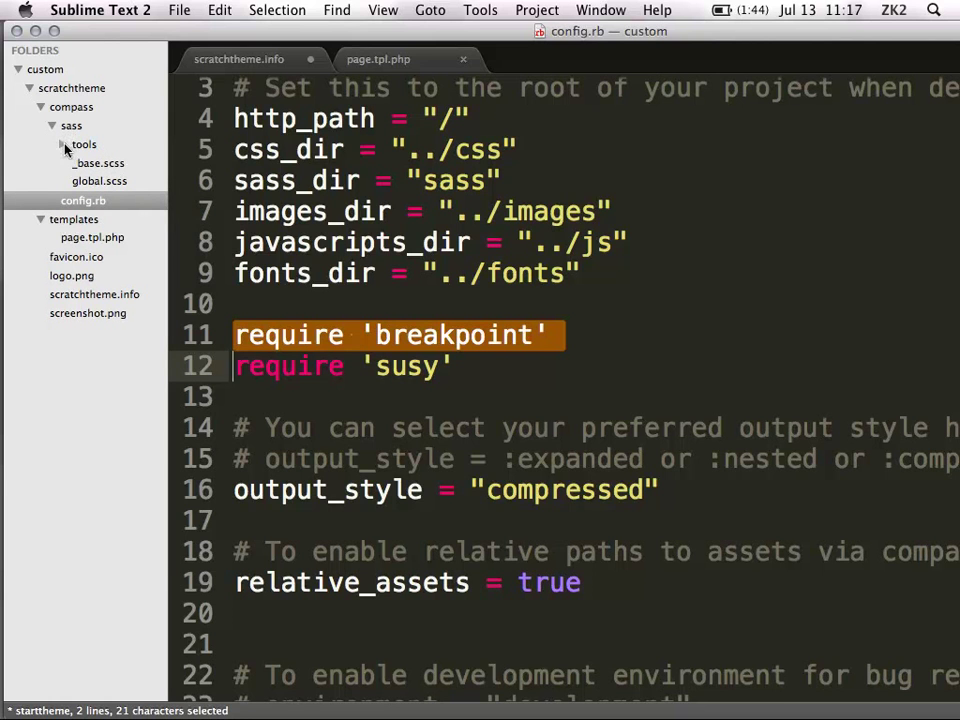
left_click(84, 144)
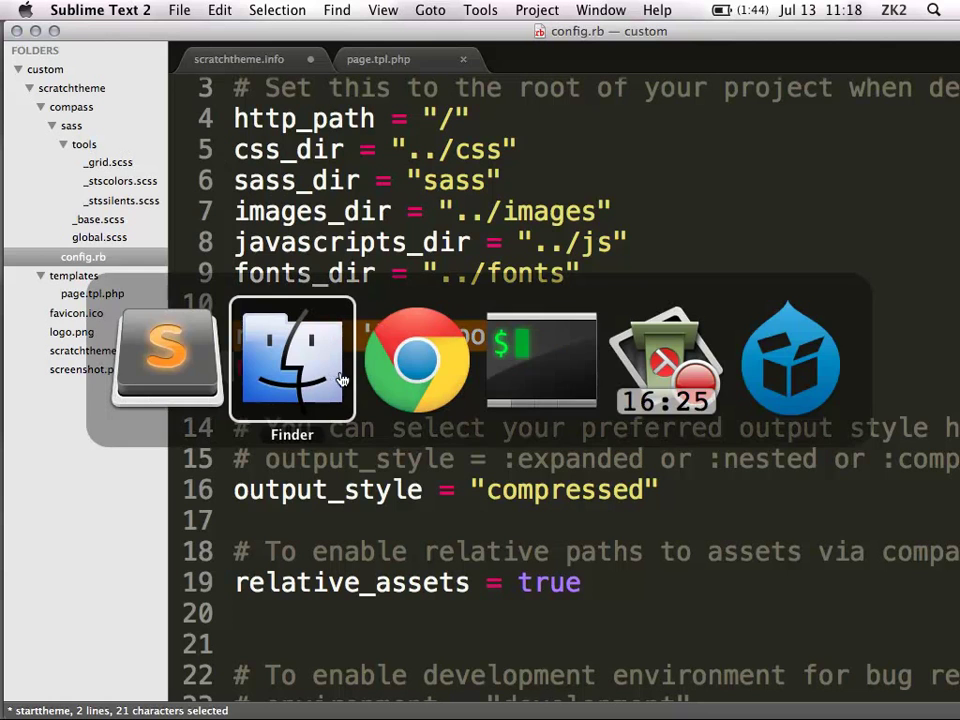
Open a new iTerm tab and run the dcla alias.
left_click(541, 360)
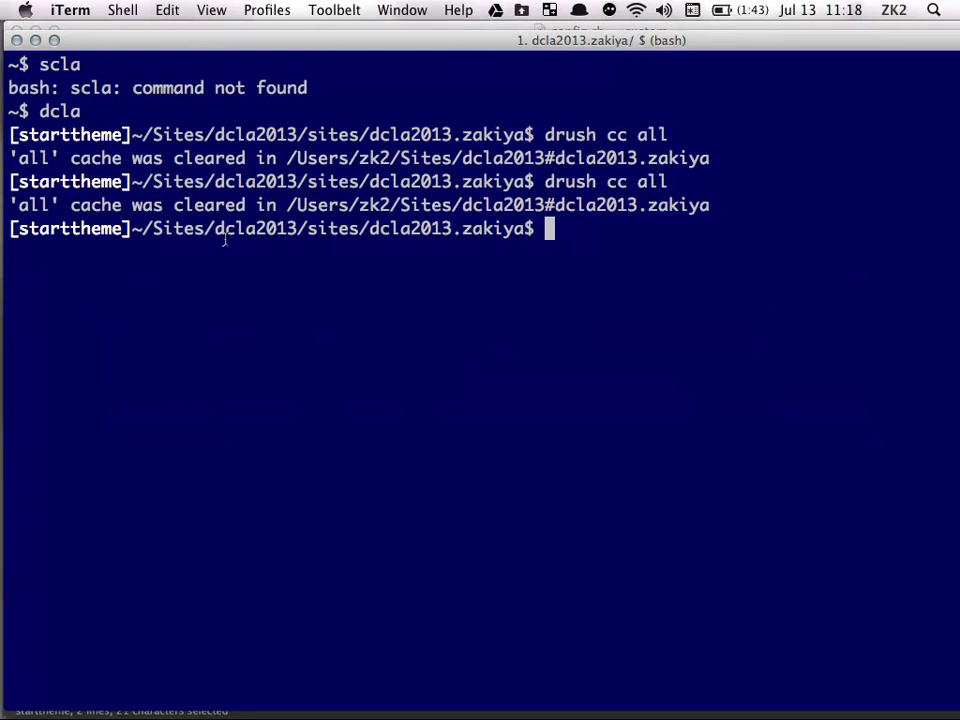
key("cmd+t")
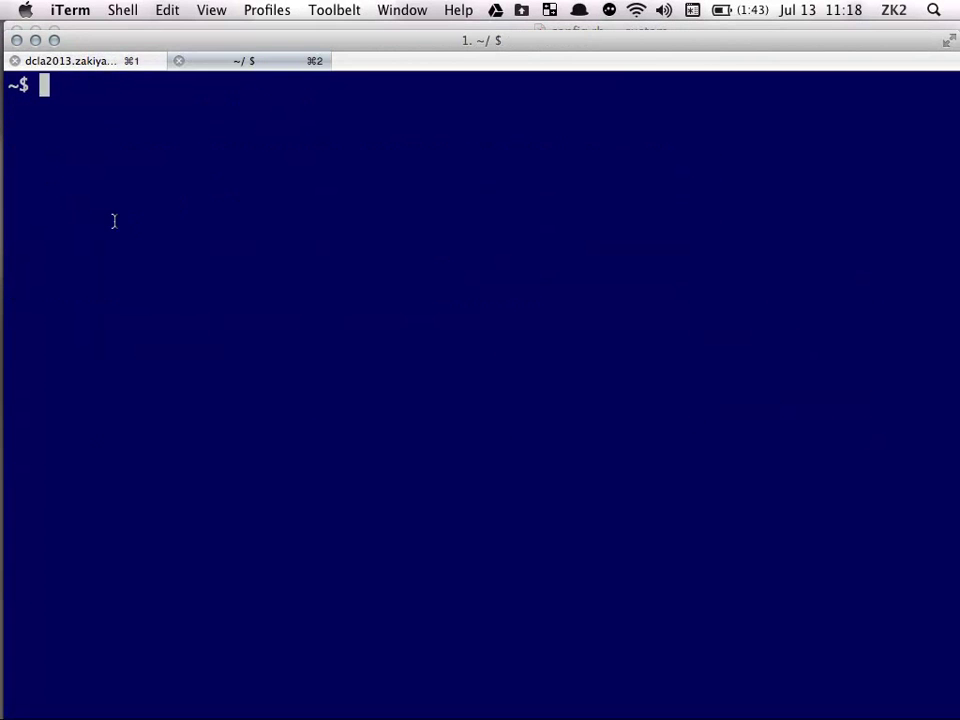
type("s")
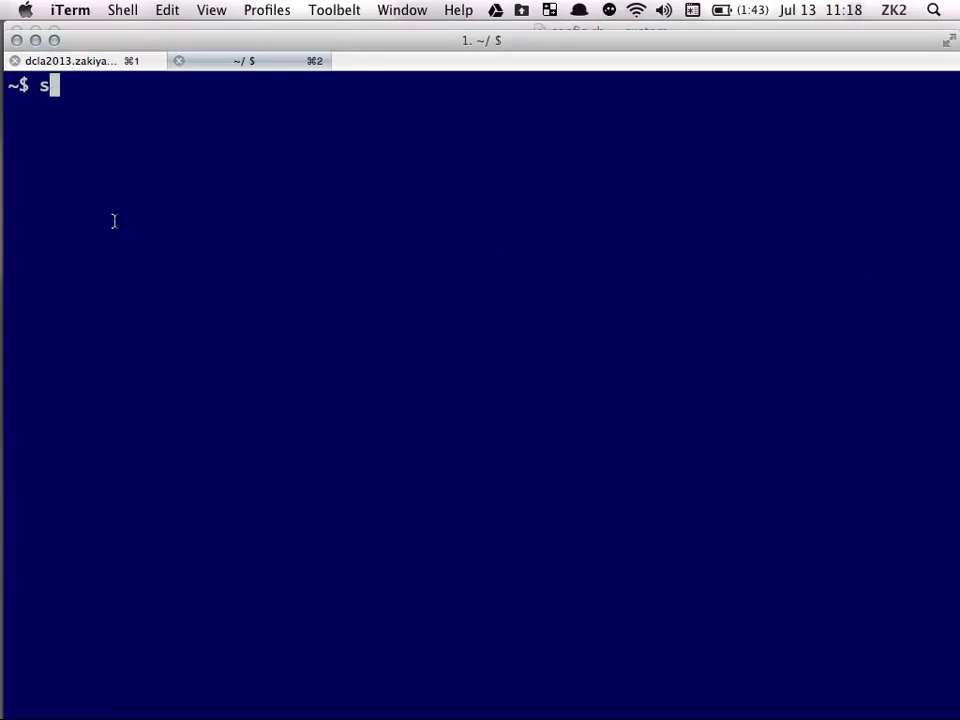
type("dcla")
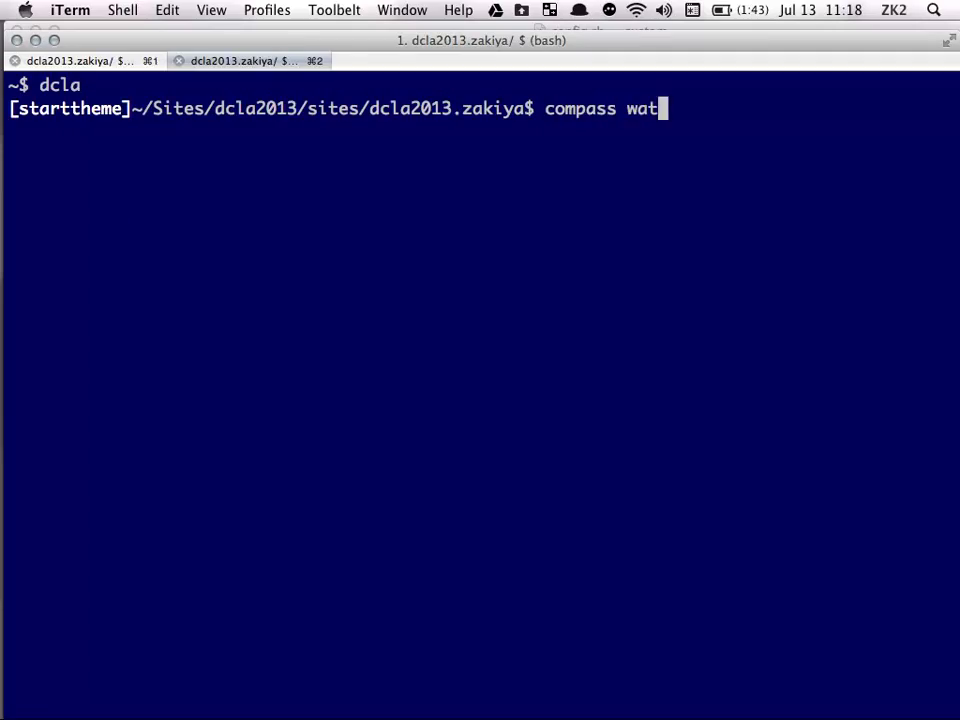
Run compass watch on ~/Sites/dcla2013/sites/all/themes/custom/scratchtheme/compass/ and review its output.
type("ch /")
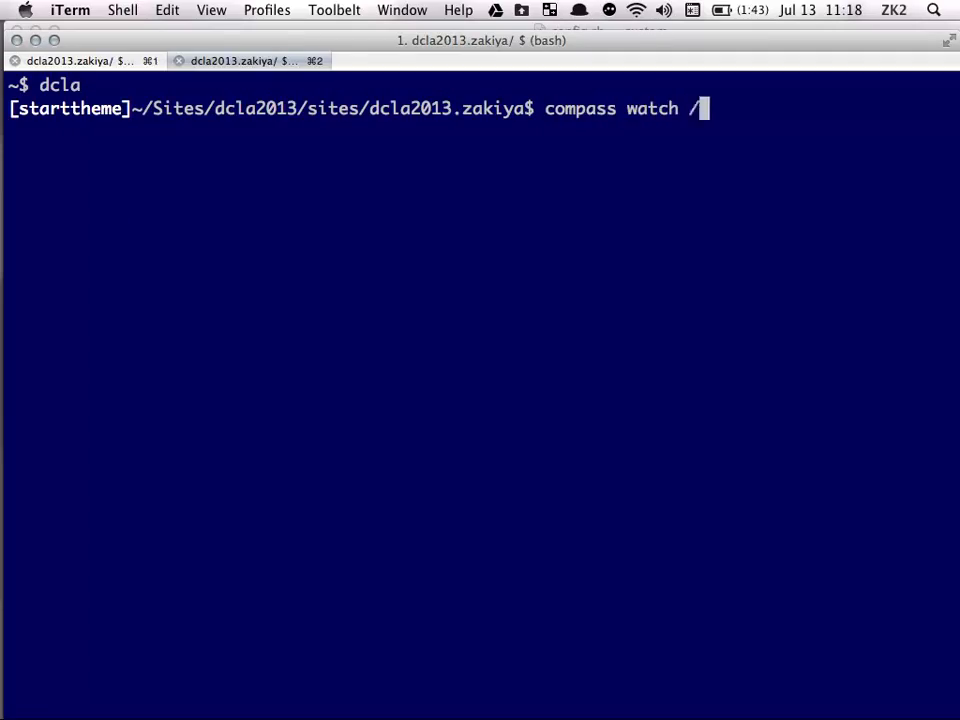
type("~")
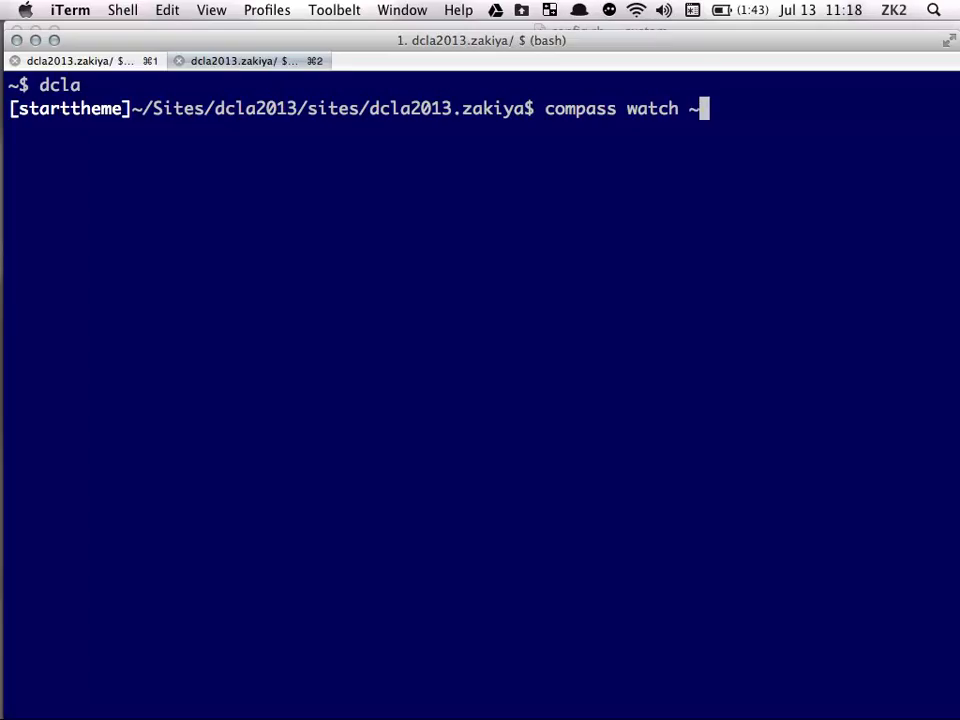
type("/Sites/")
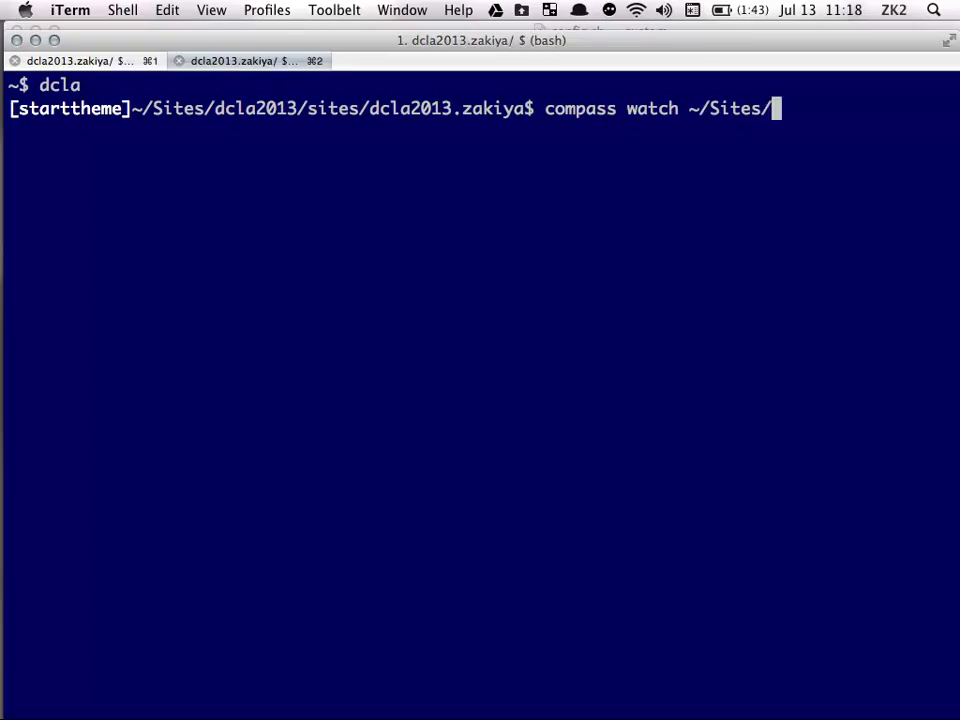
type("dcla2013/")
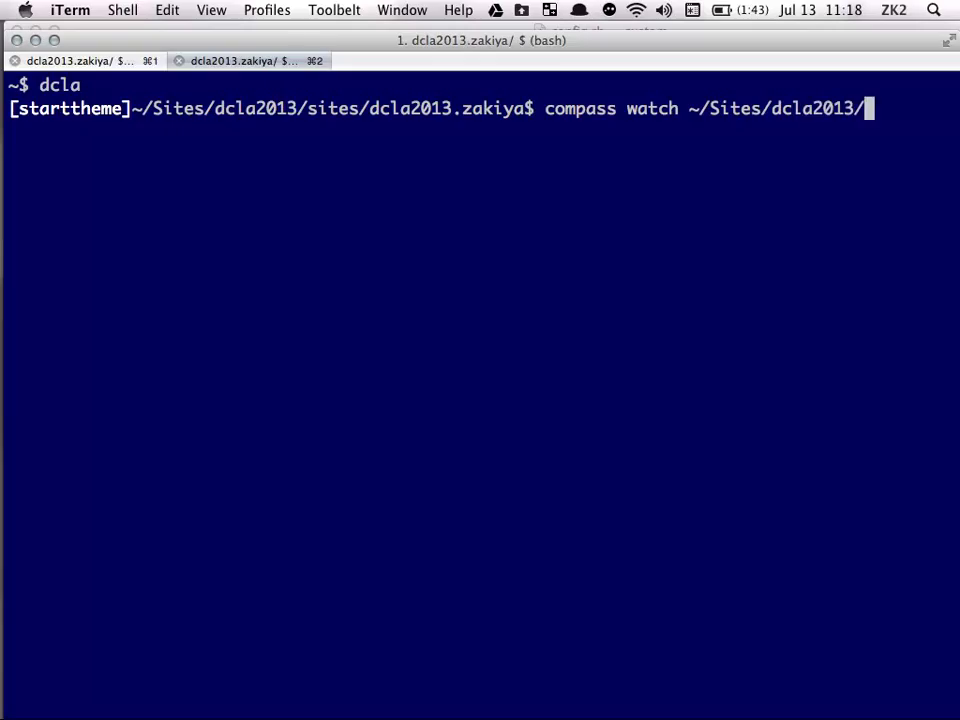
type("d")
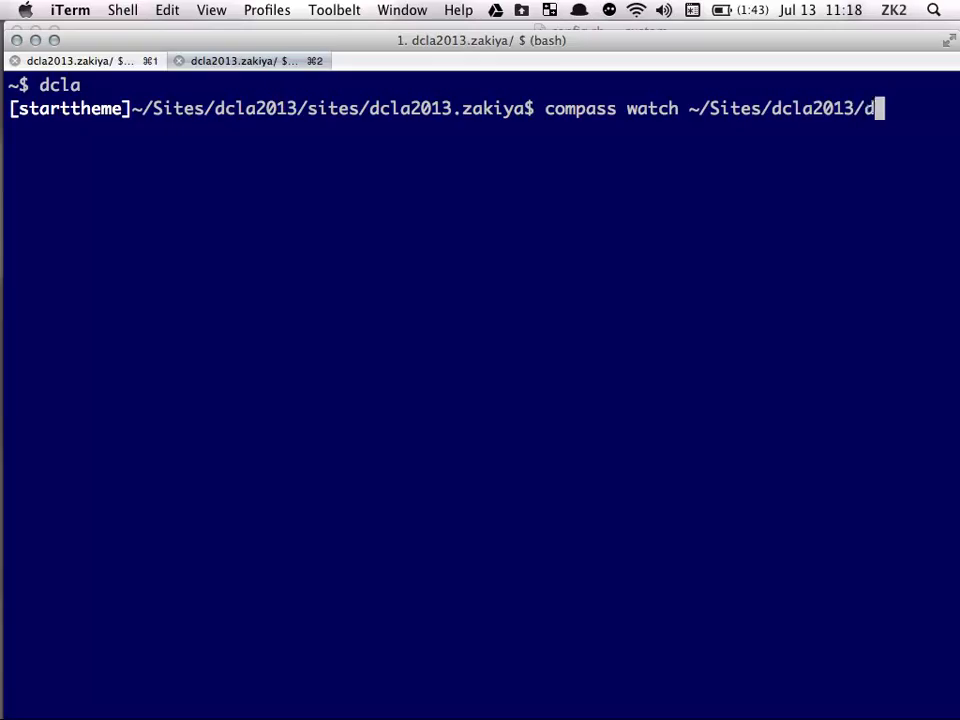
key("Backspace")
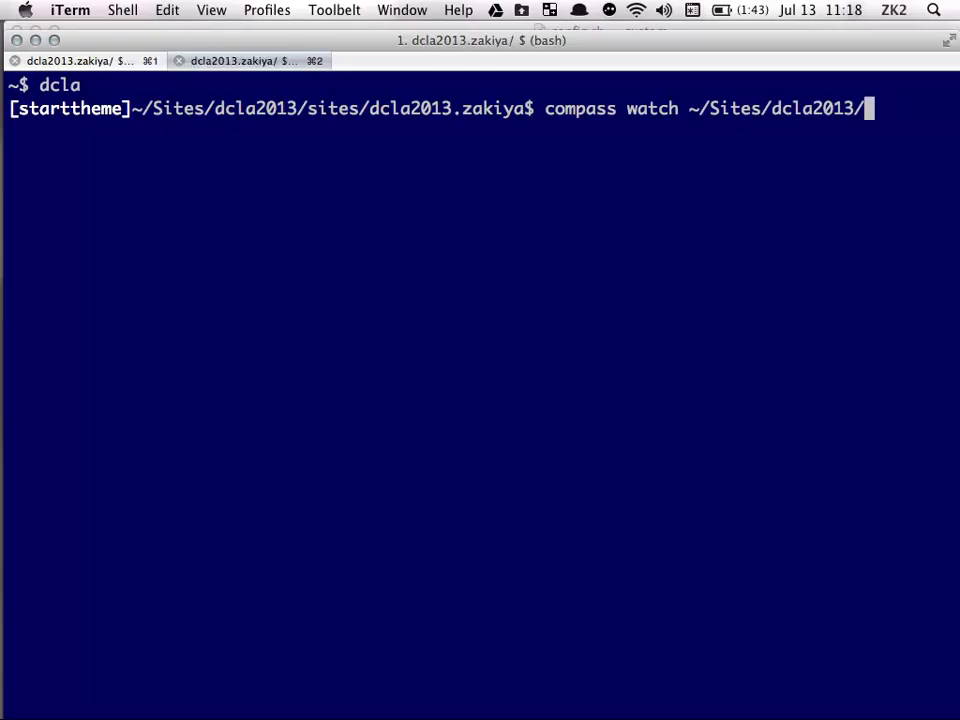
type("sites/")
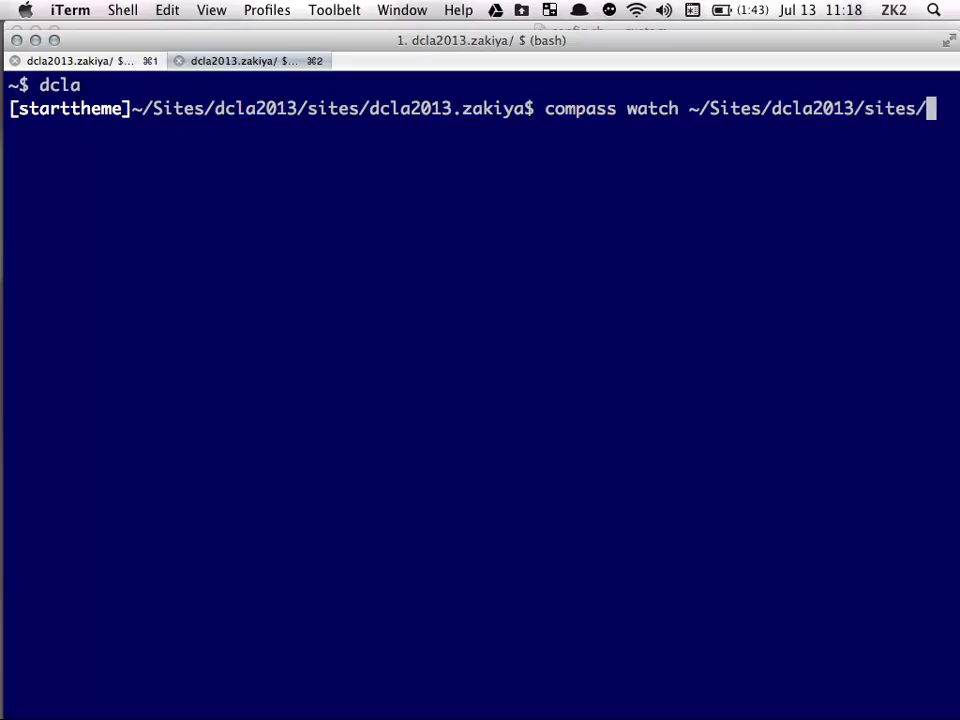
type("all/themes/")
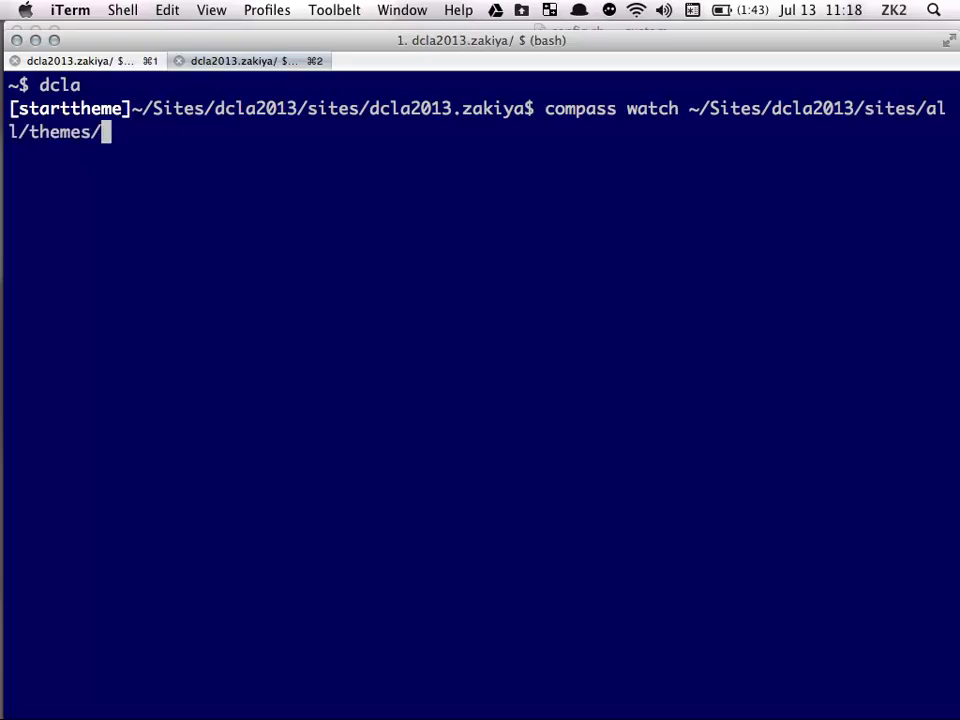
type("custom/com")
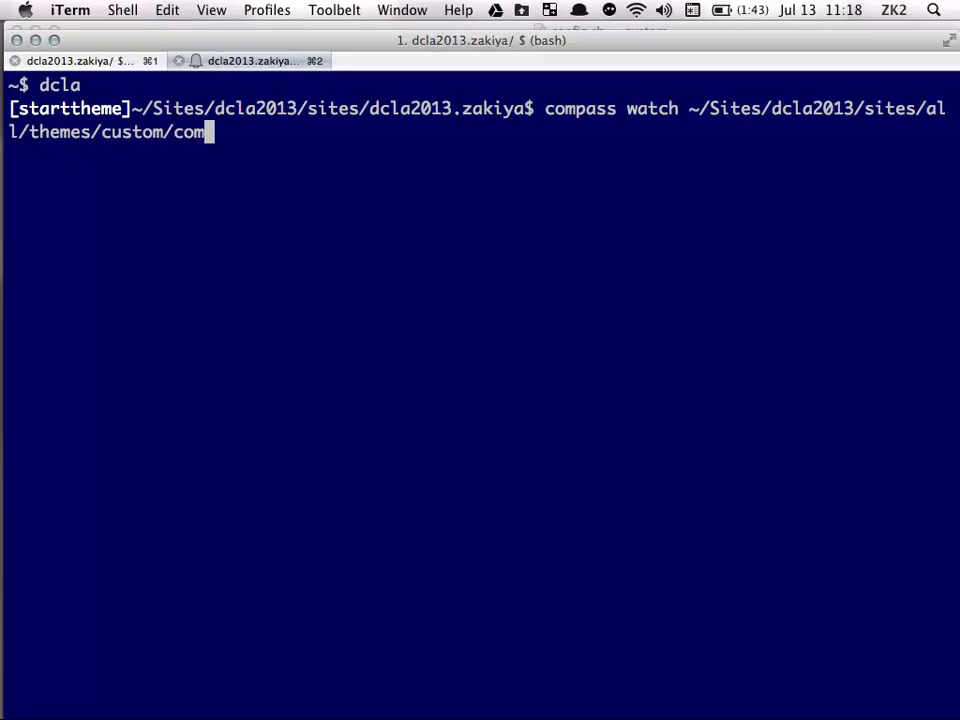
key("Backspace")
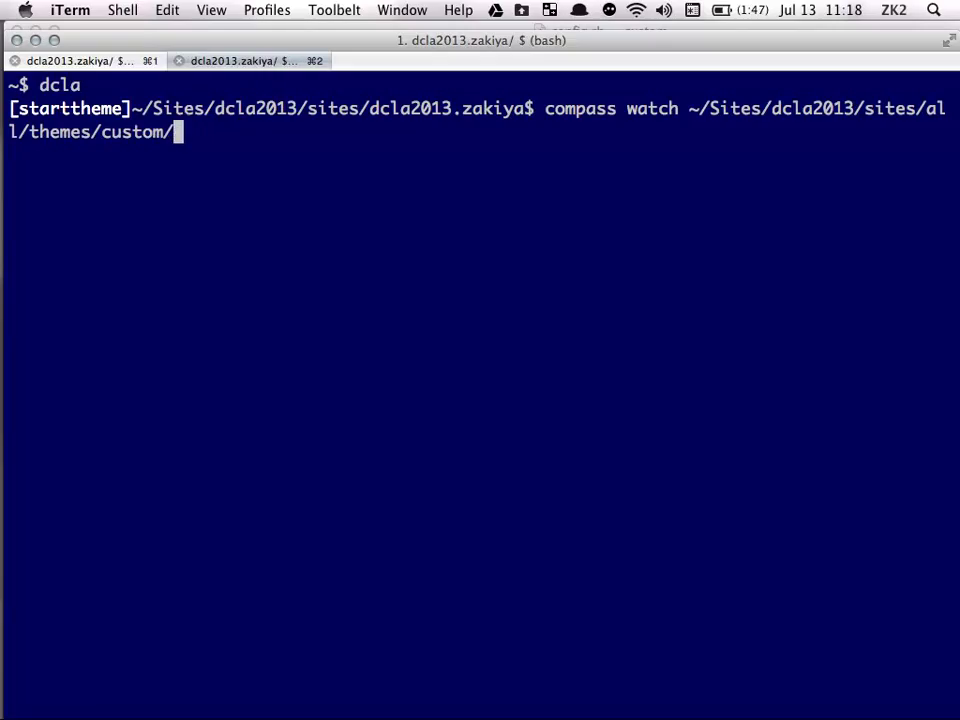
type("scratchtheme/compass/")
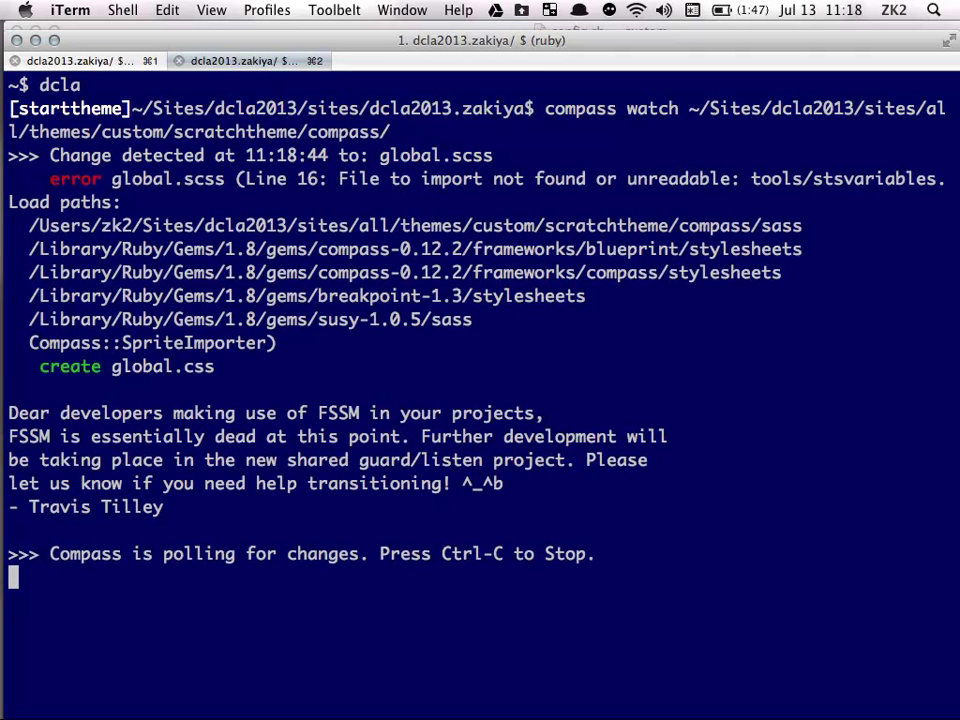
mouse_move(100, 295)
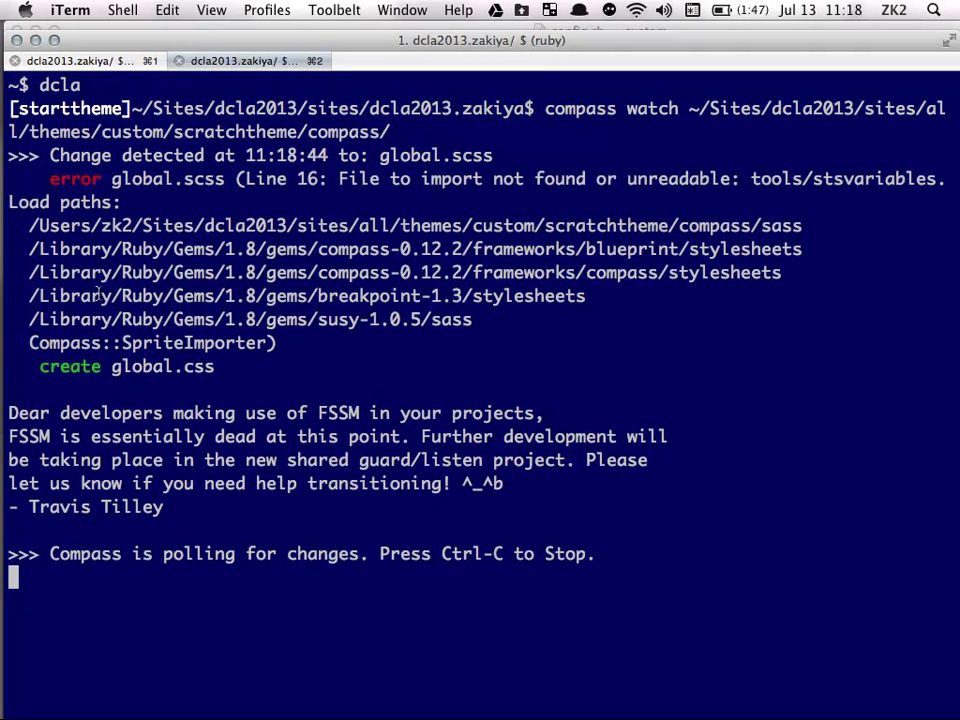
double_click(125, 367)
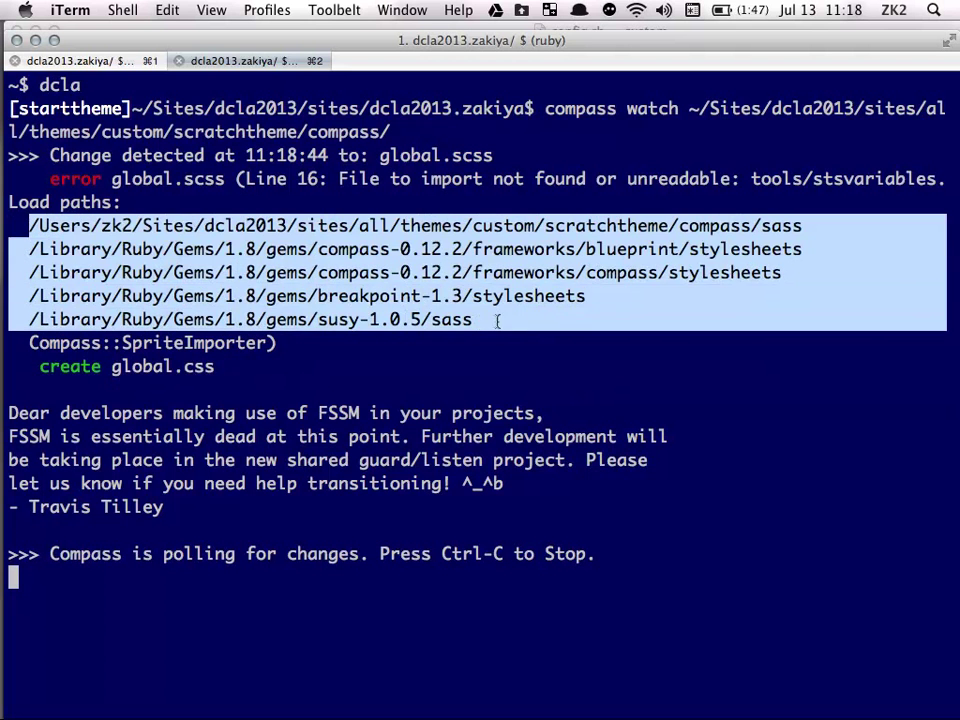
mouse_move(291, 360)
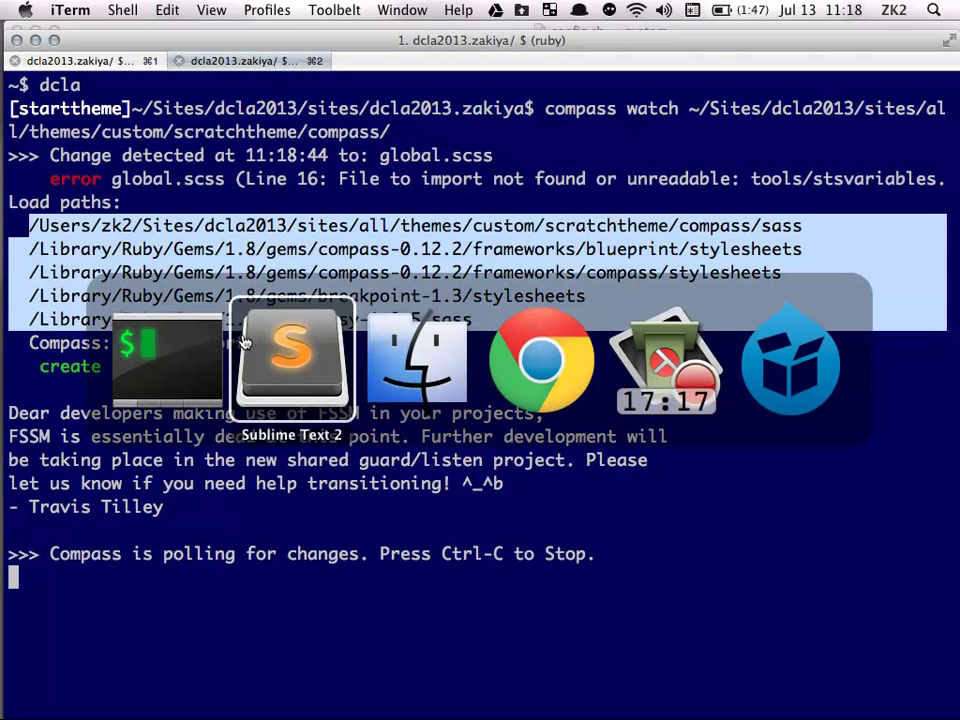
Delete the stsvariables and stsmixins imports from global.scss, save, and check compiled global.css.
left_click(291, 360)
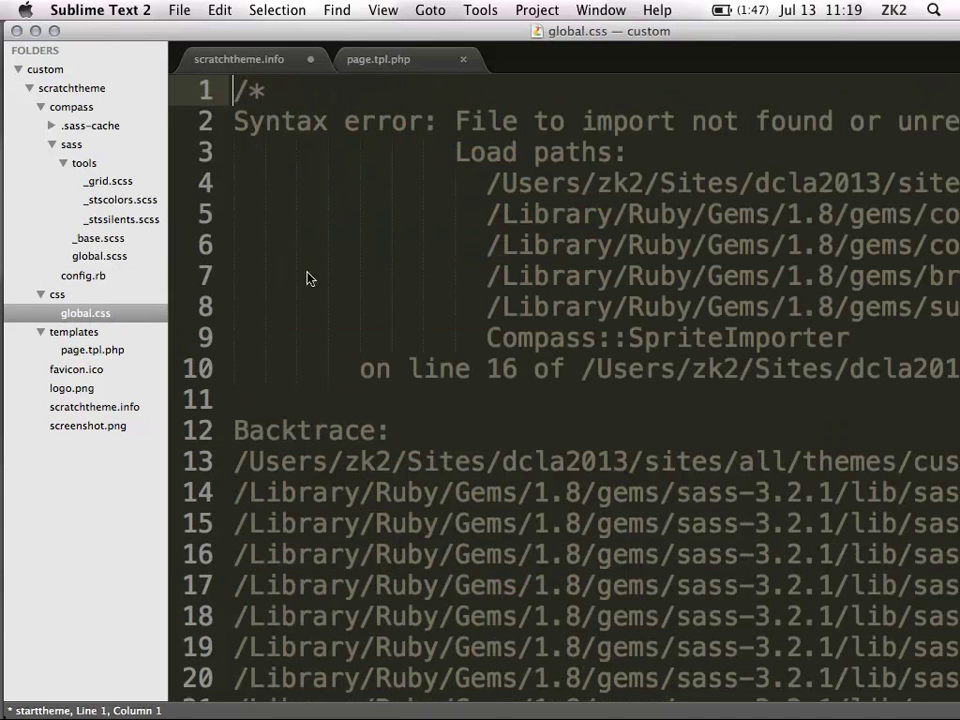
scroll("right", 3)
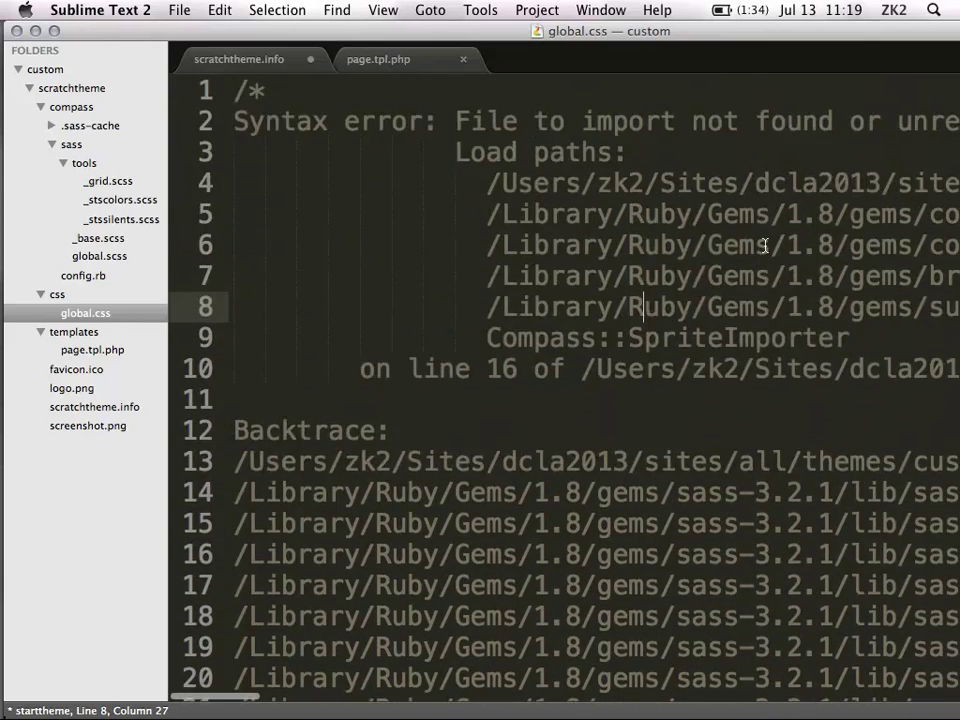
scroll("right", 3)
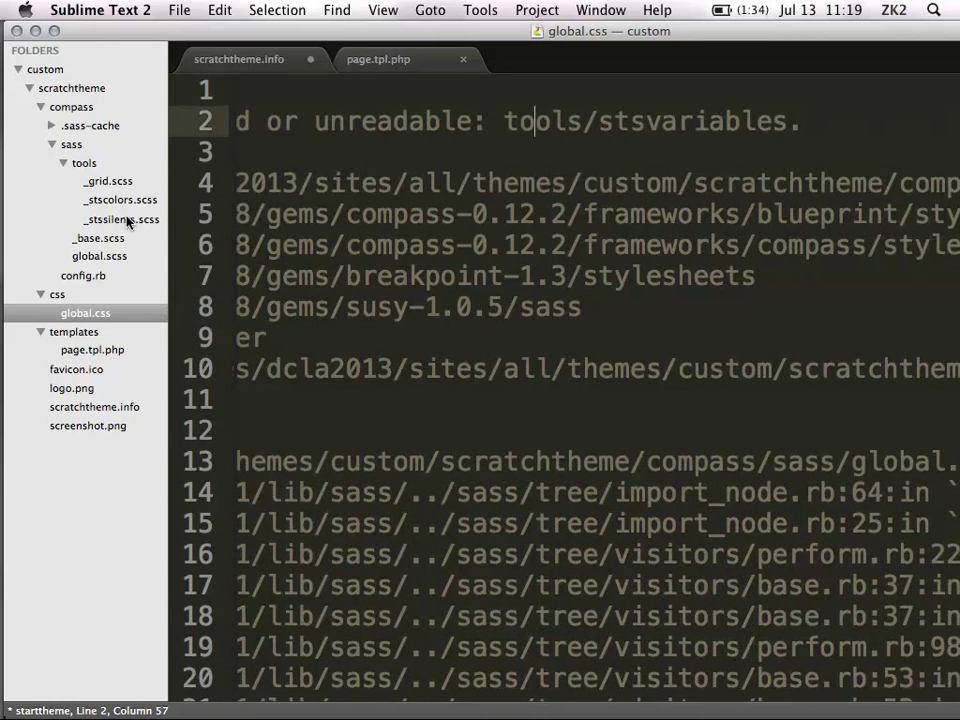
left_click(94, 256)
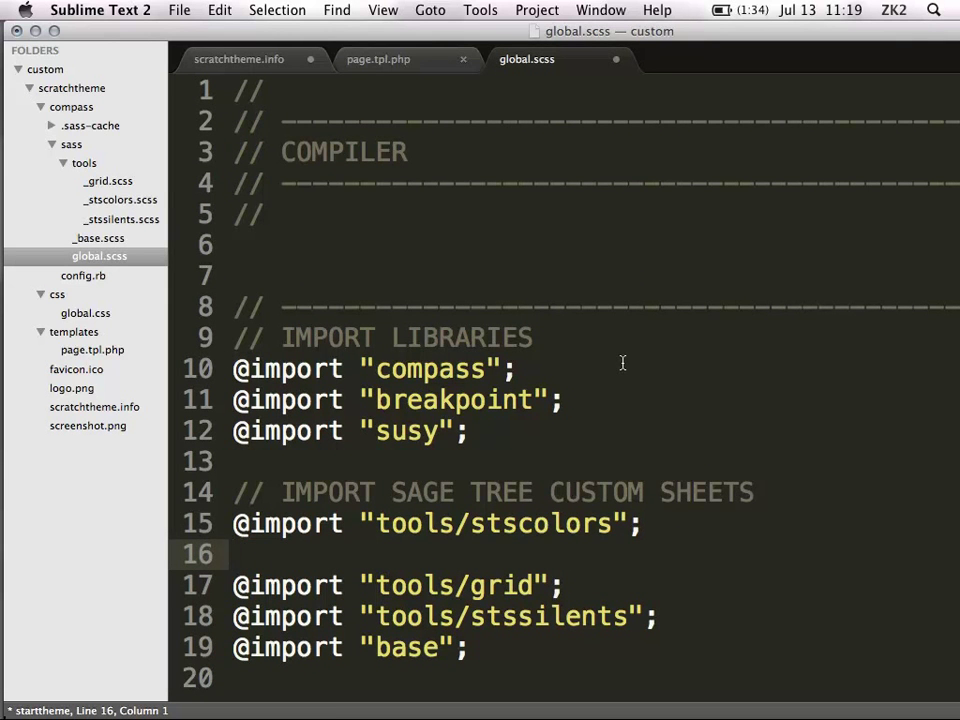
mouse_move(549, 302)
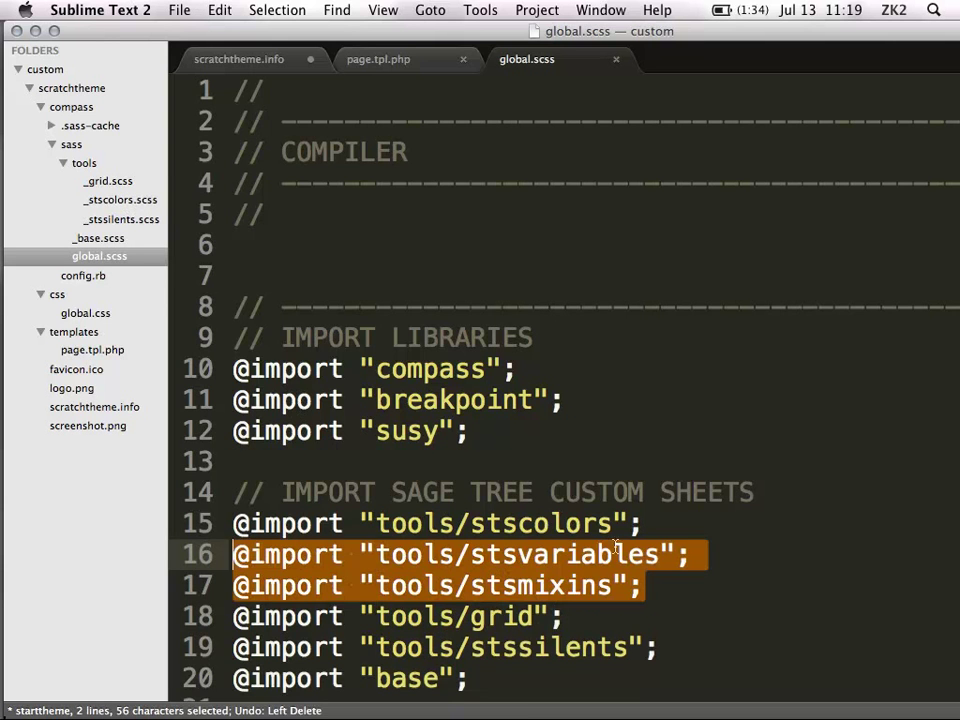
mouse_move(600, 570)
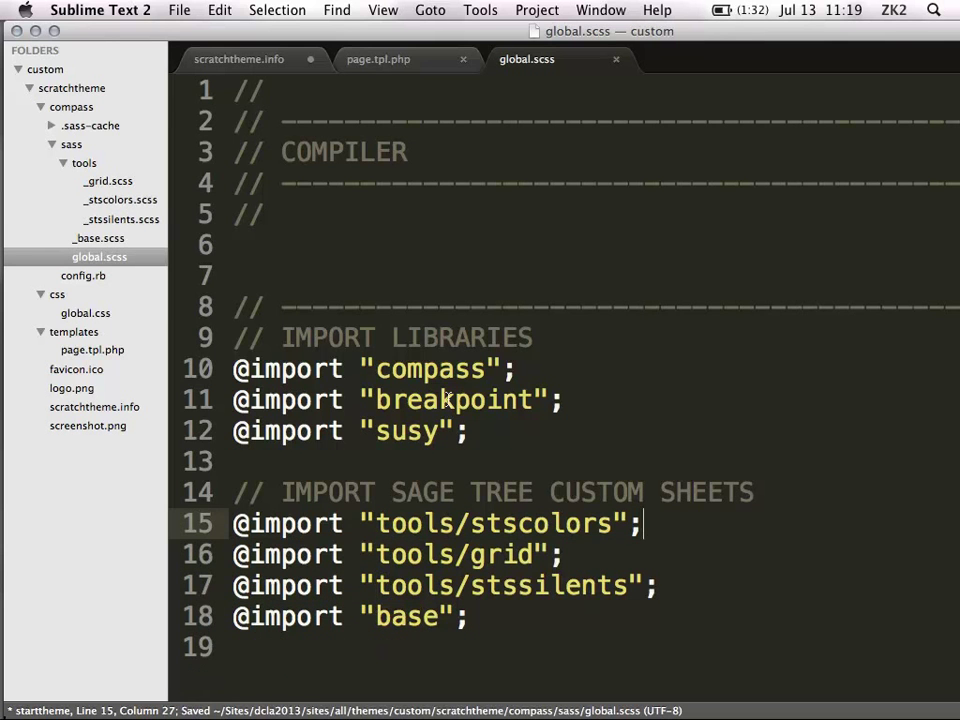
left_click(85, 313)
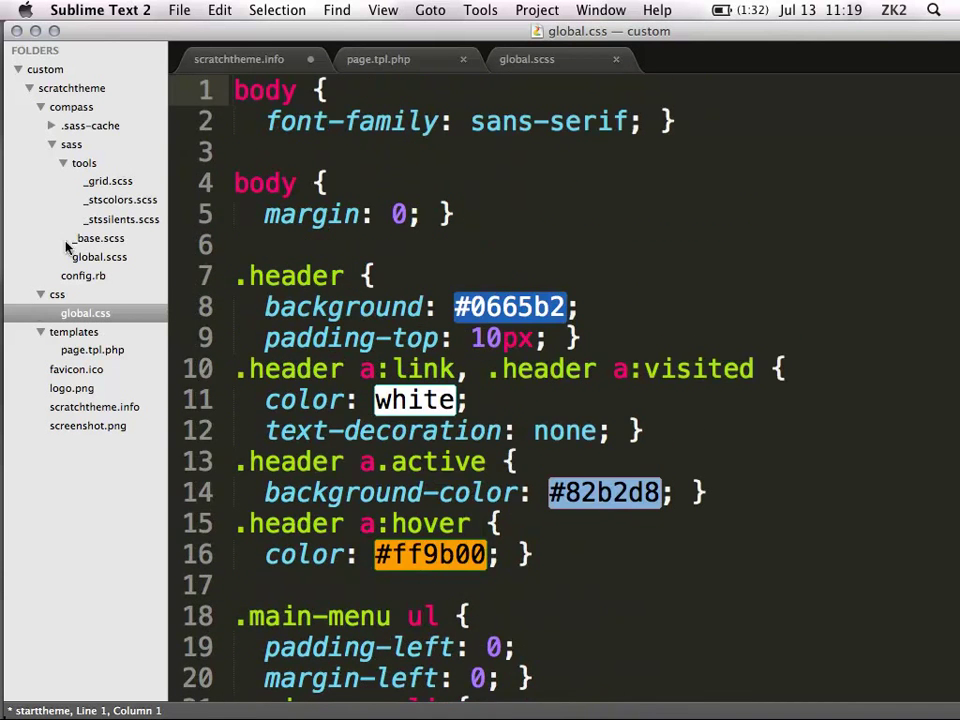
Open _base.scss and scroll through its header, main content and footer styles.
left_click(105, 181)
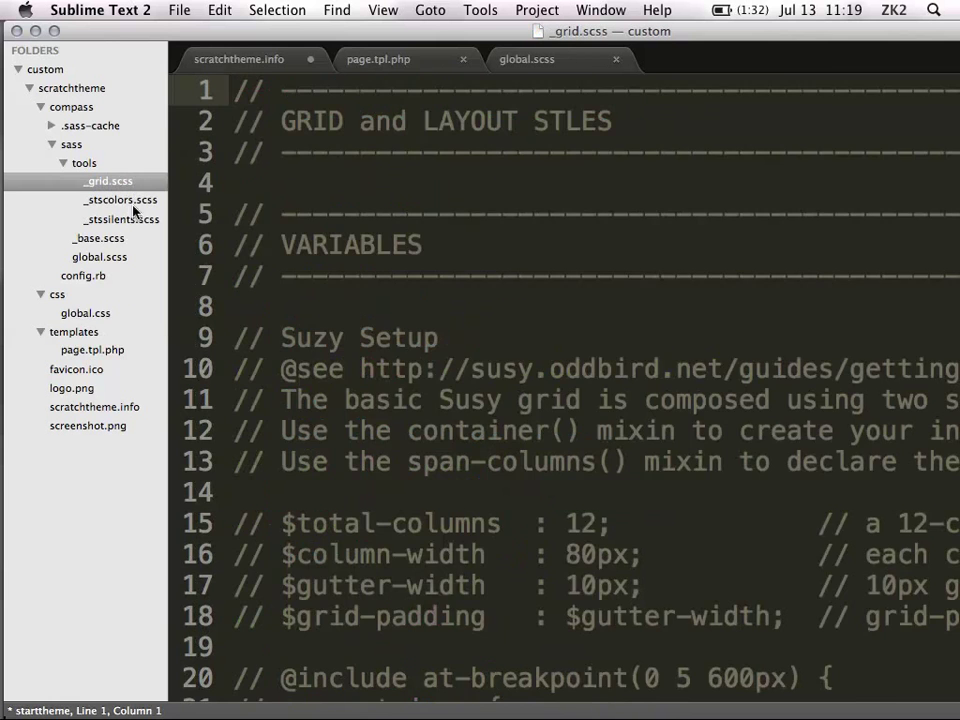
scroll("down", 3)
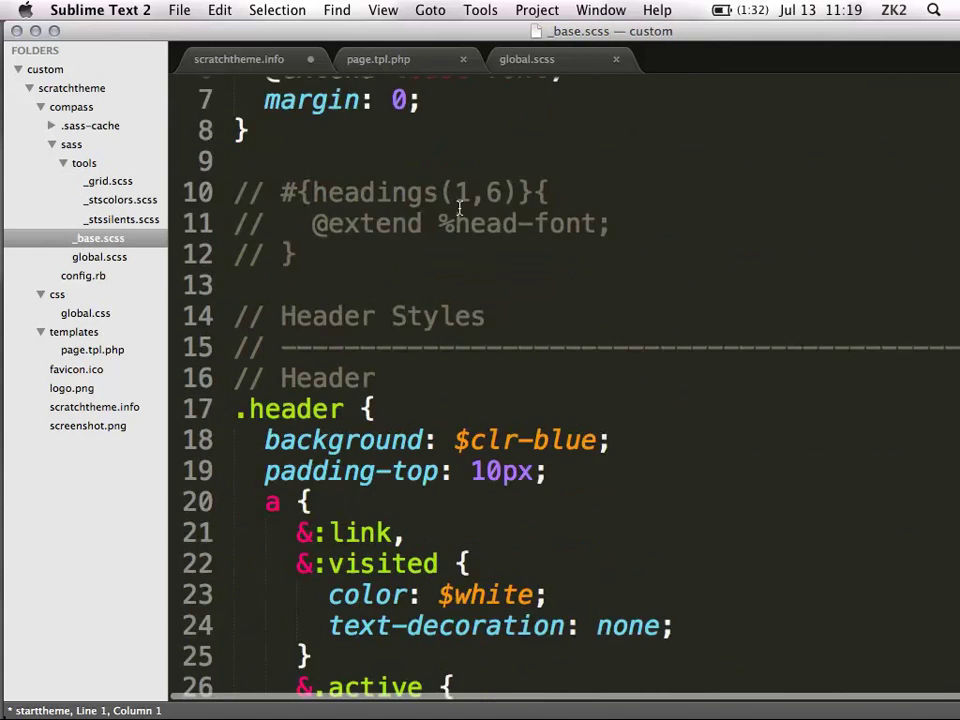
scroll("down", 3)
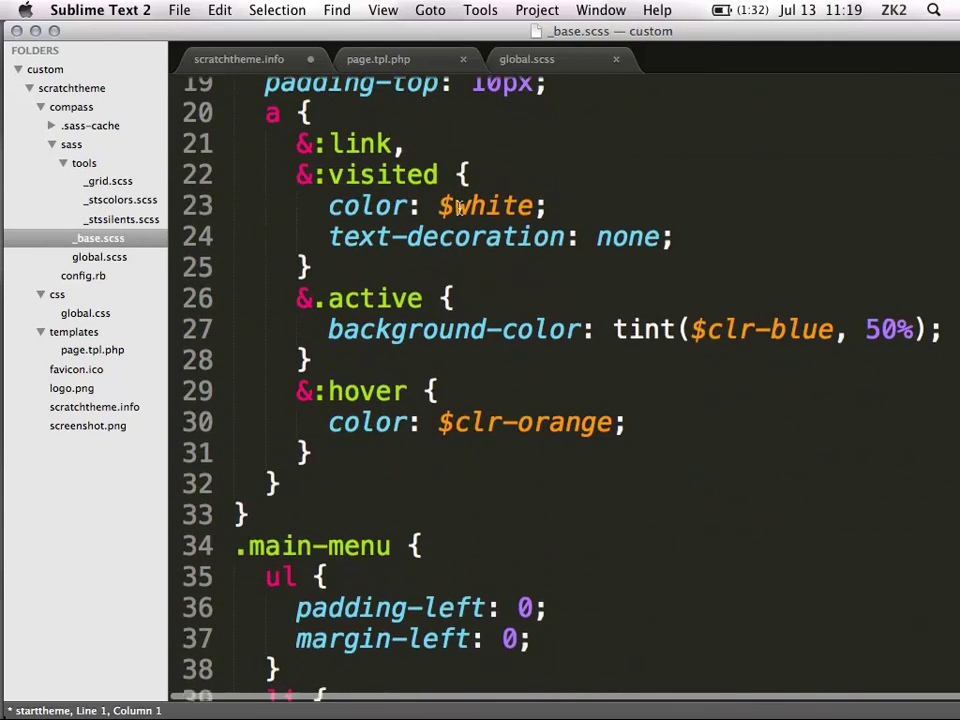
scroll("down", 3)
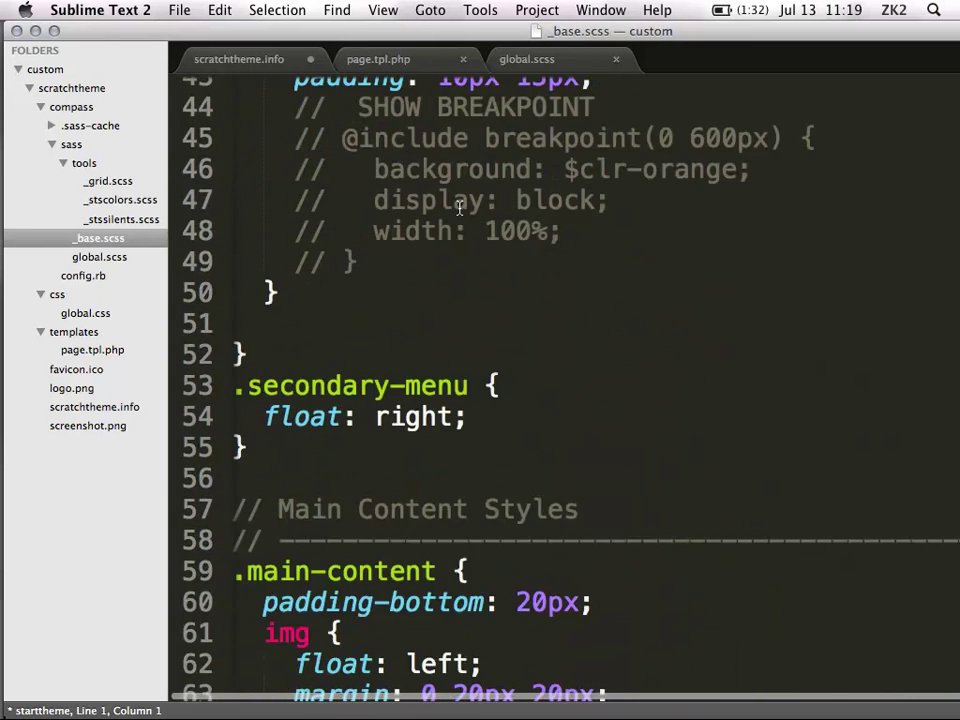
scroll("down", 3)
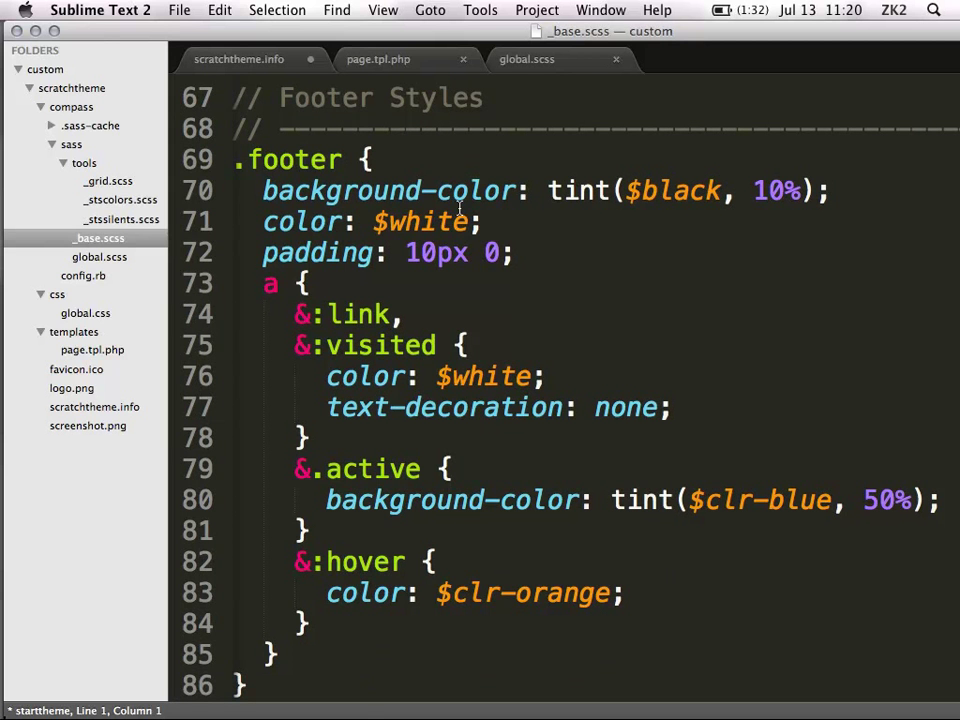
mouse_move(35, 152)
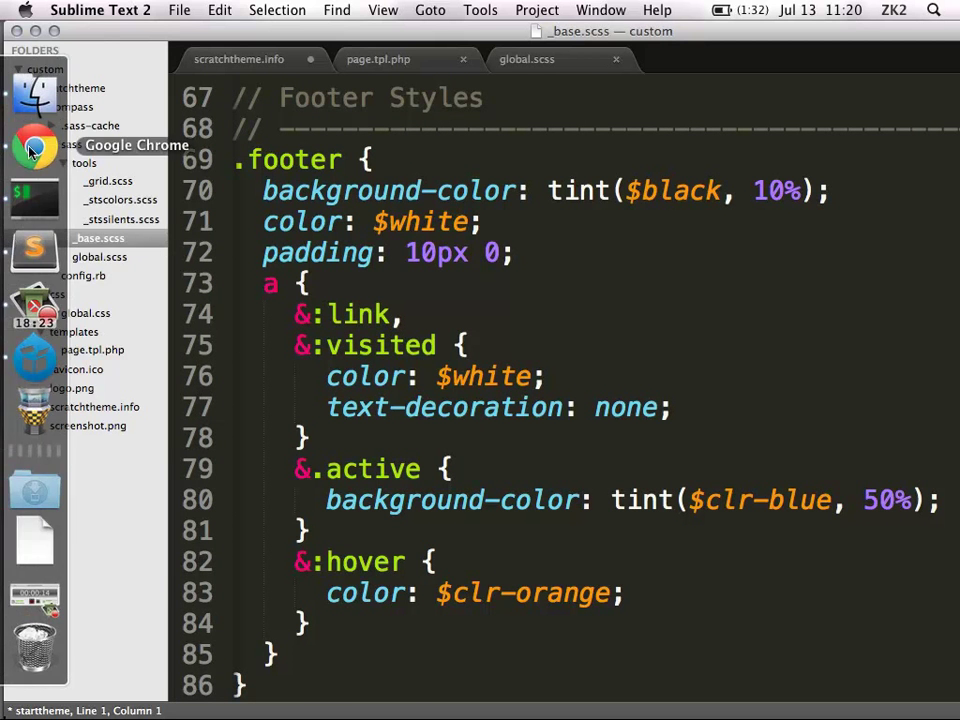
Run drush cc all, then search the front page markup for 'global.css'.
left_click(30, 150)
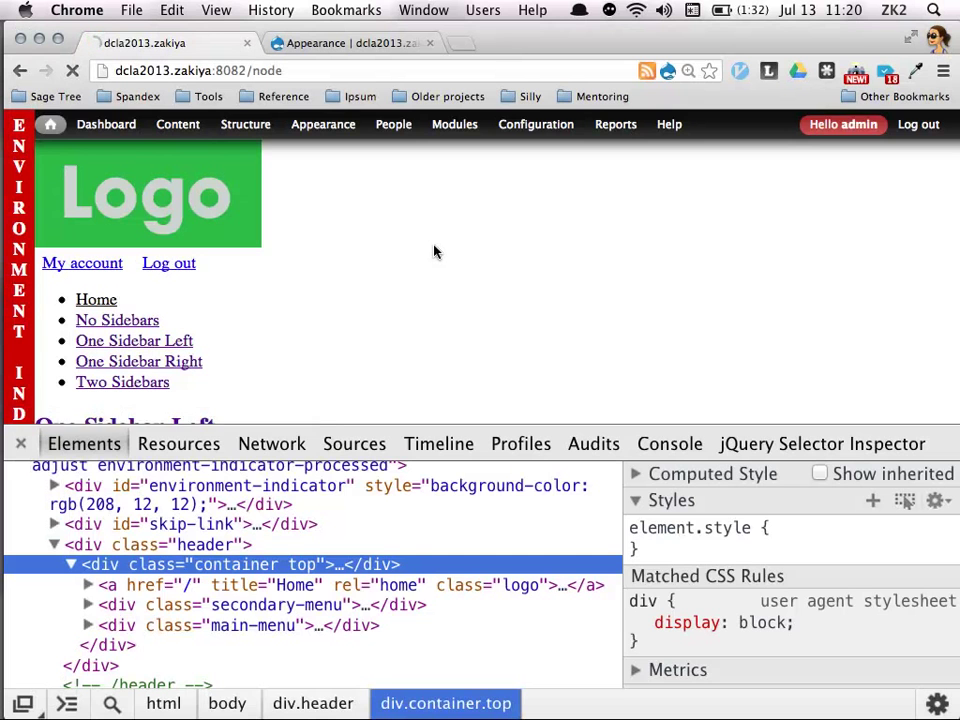
key("cmd+tab")
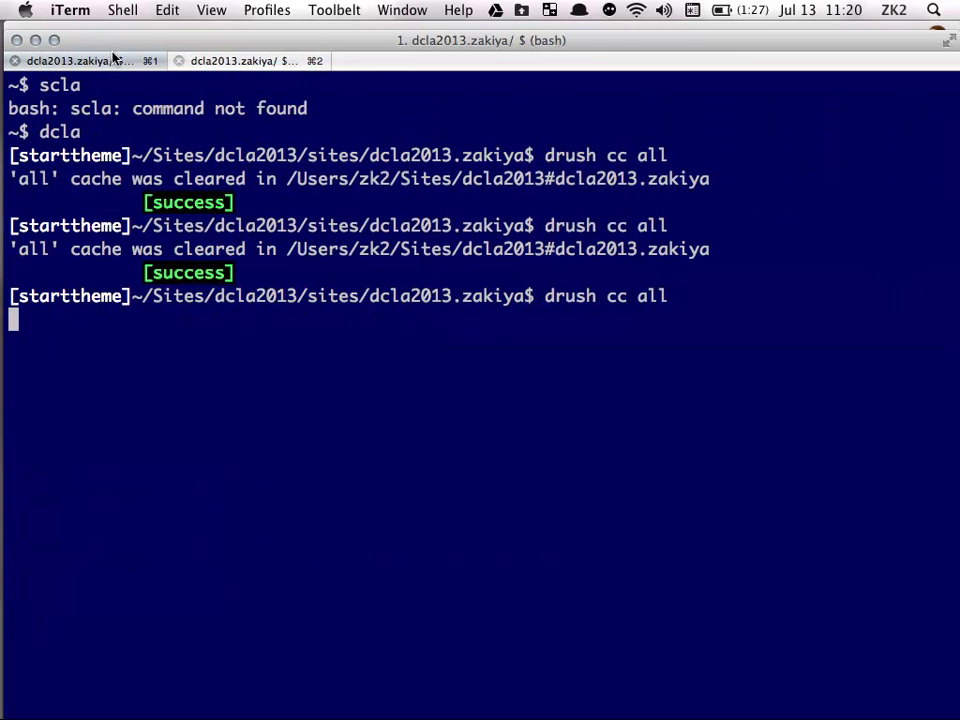
key("Return")
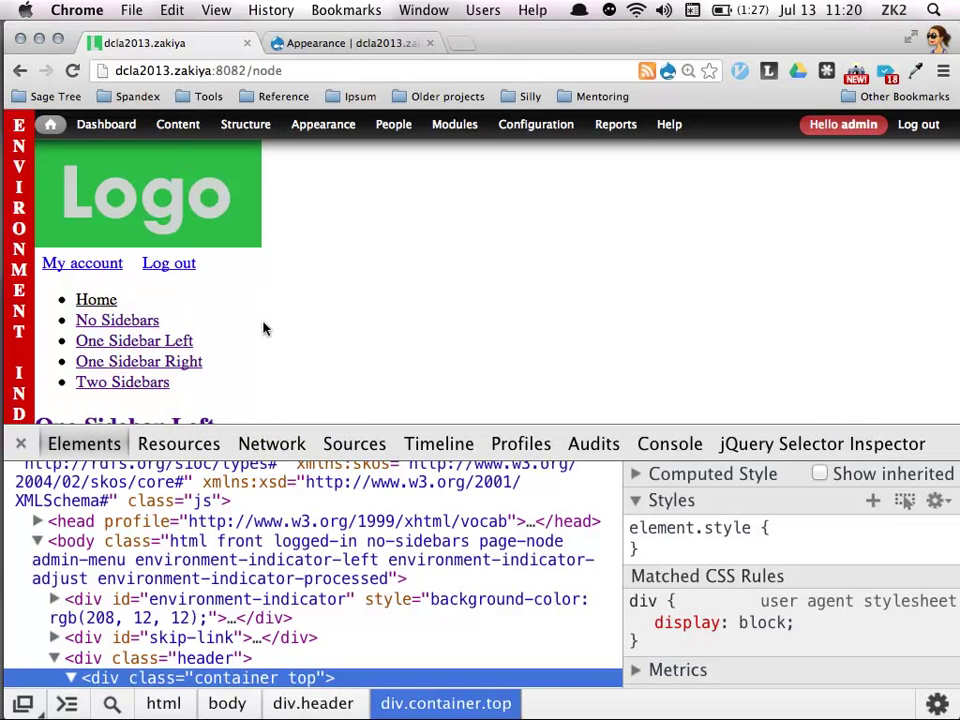
mouse_move(243, 261)
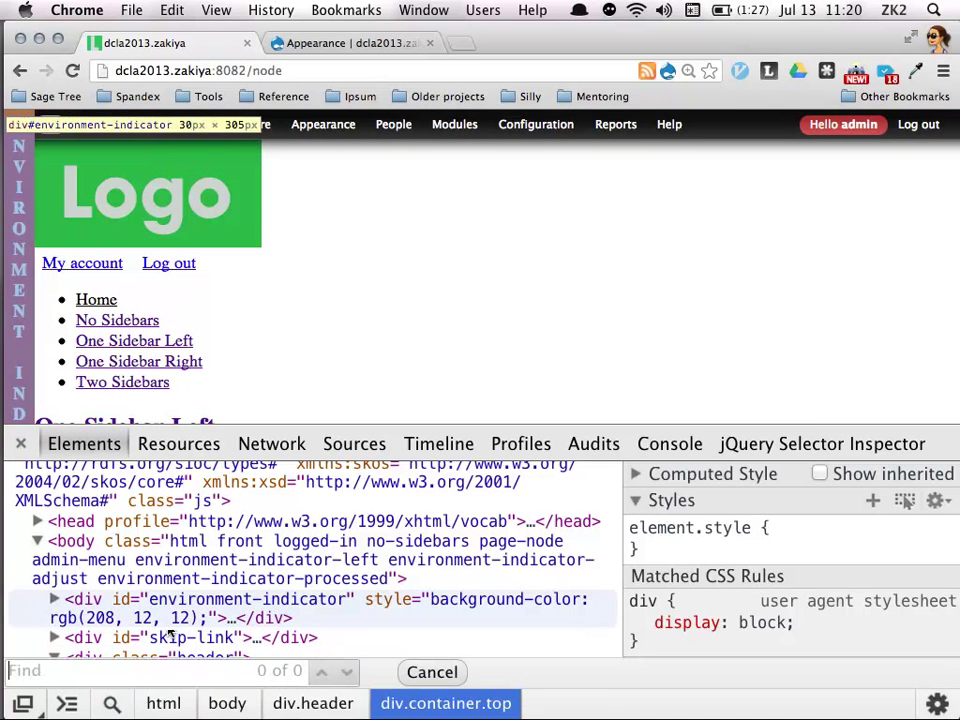
type("g")
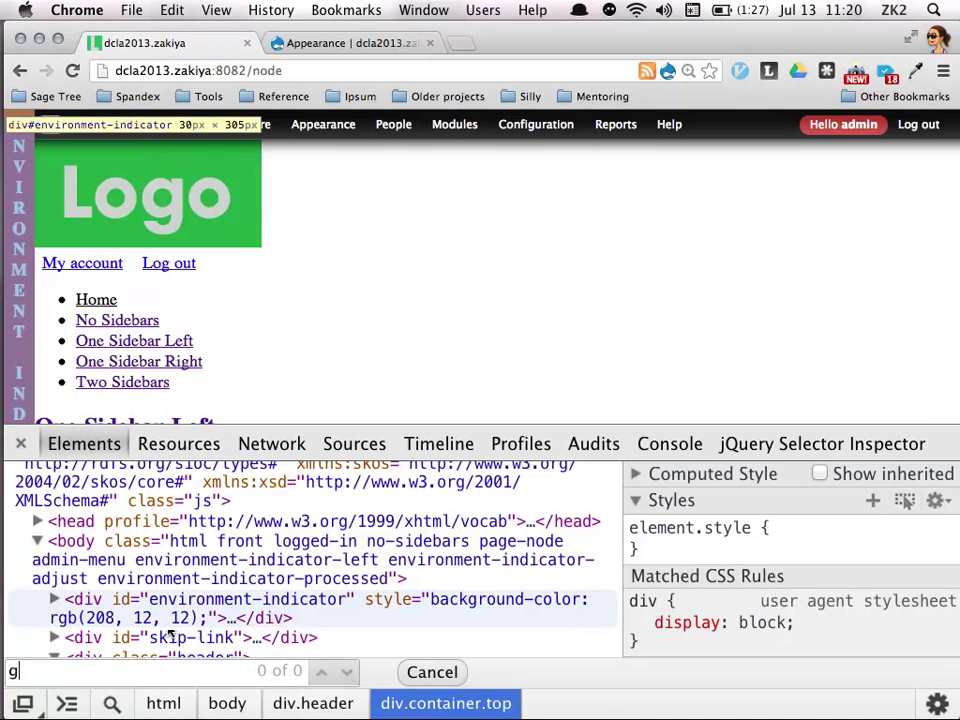
type("lobal.")
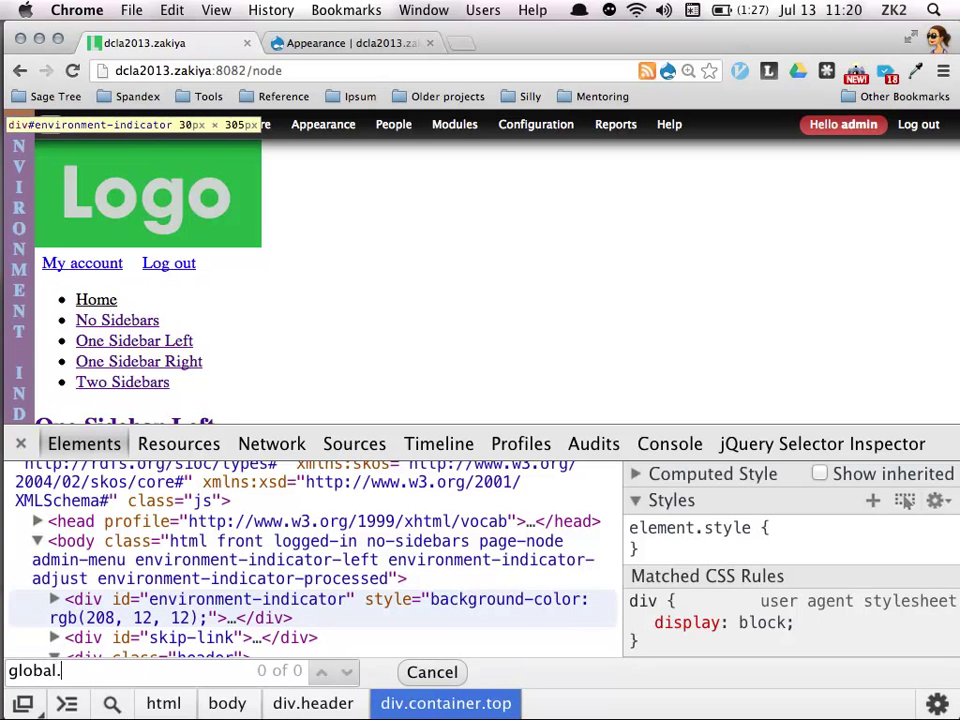
type("css")
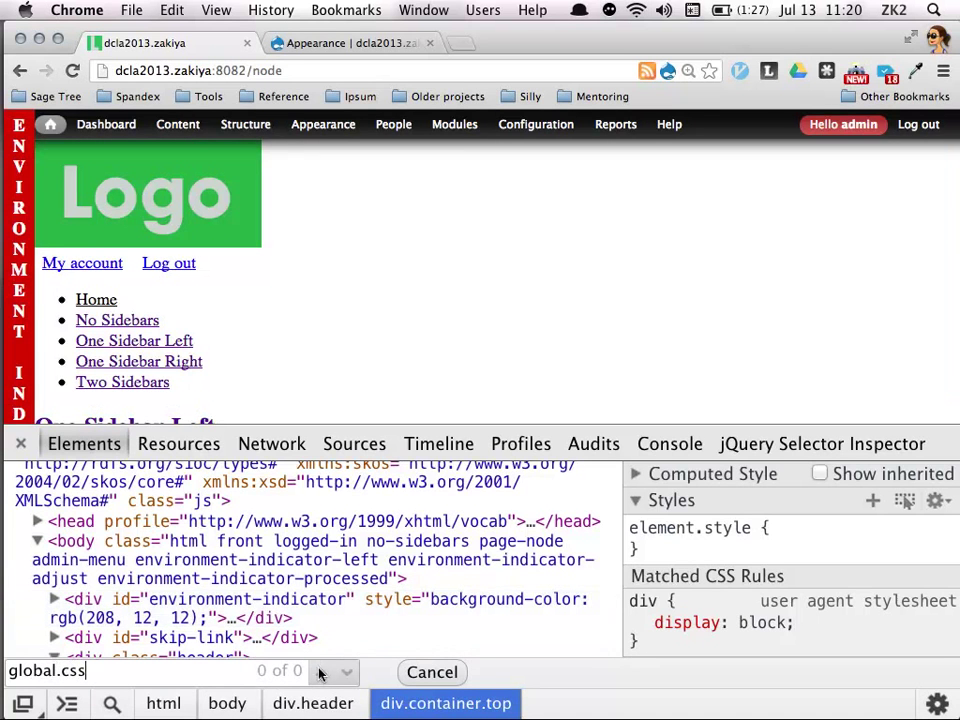
mouse_move(150, 637)
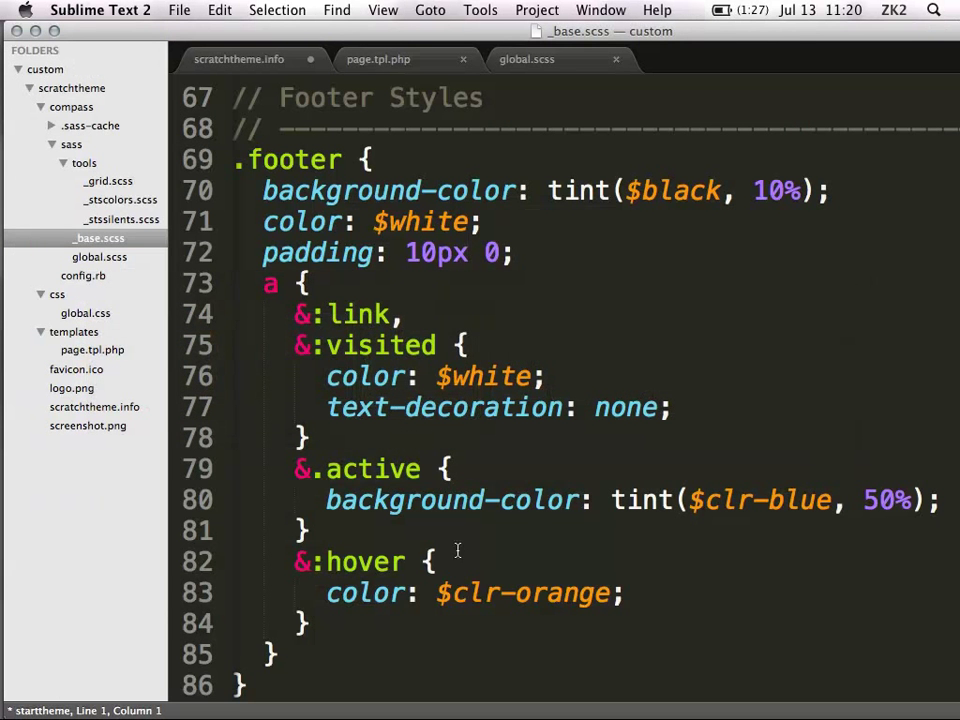
mouse_move(122, 415)
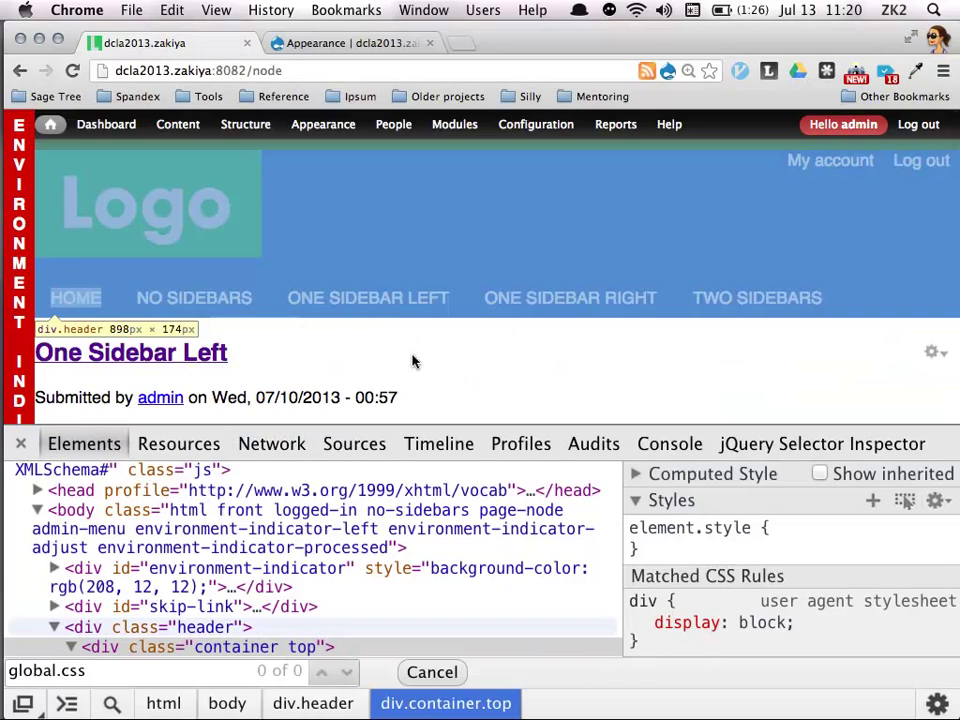
Scroll the reloaded front page to check the blue header, uppercase menu and dark footer.
scroll("down", 3)
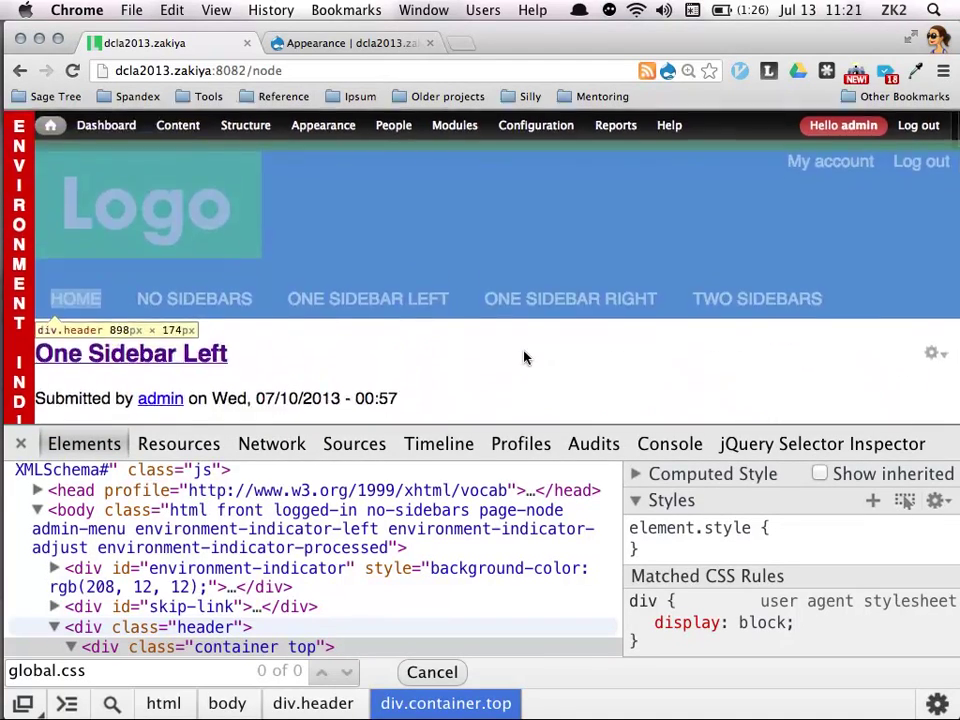
scroll("down", 3)
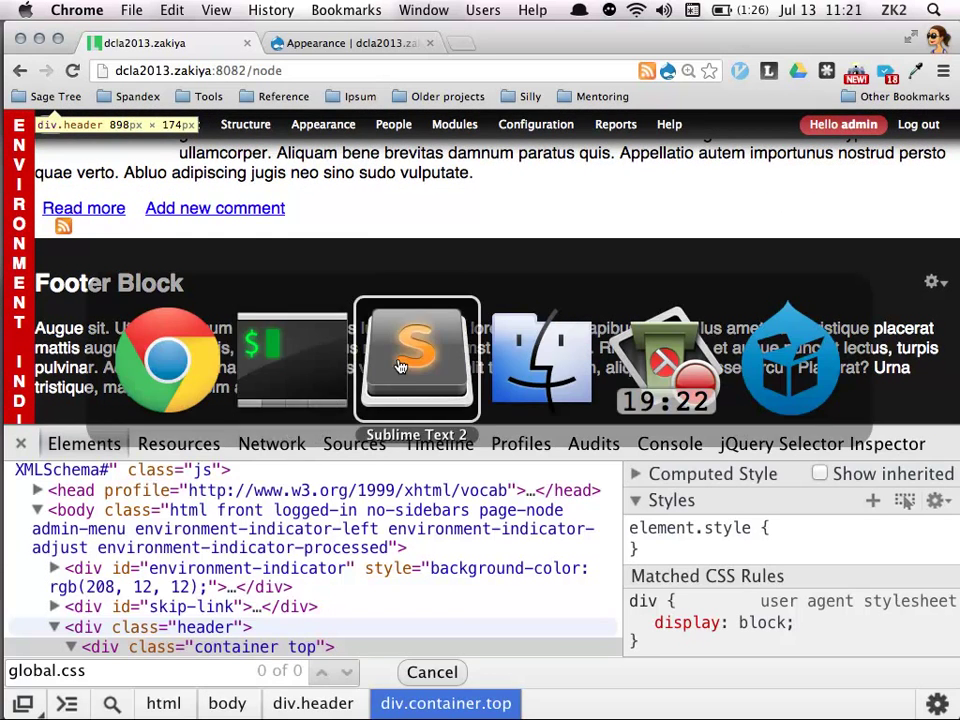
Toggle the css folder in the sidebar and open compass/sass/tools/_grid.scss.
left_click(416, 360)
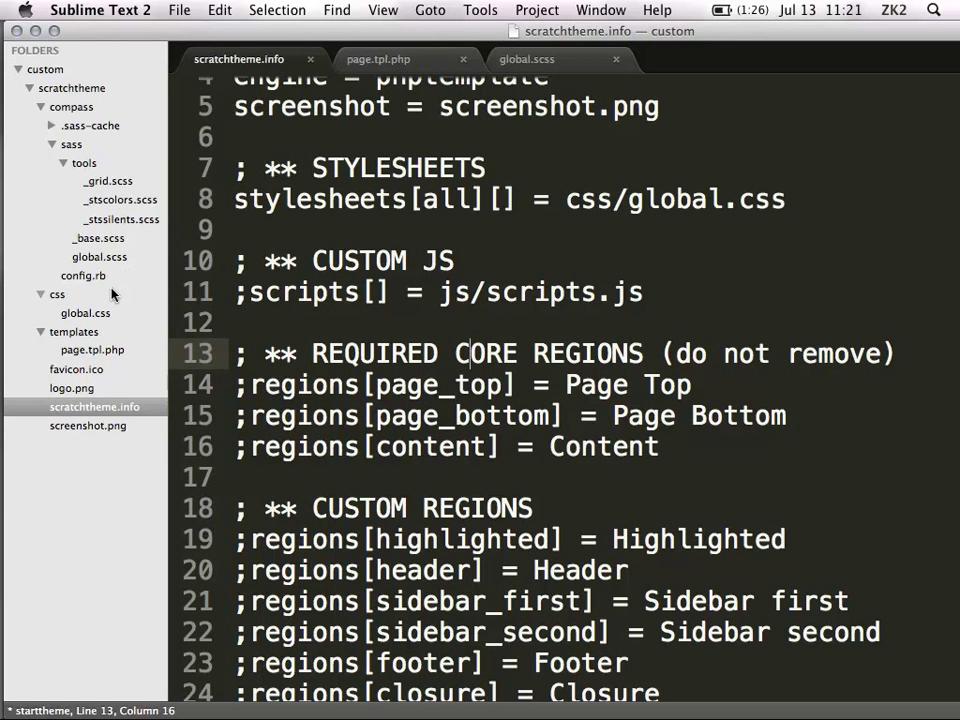
left_click(42, 294)
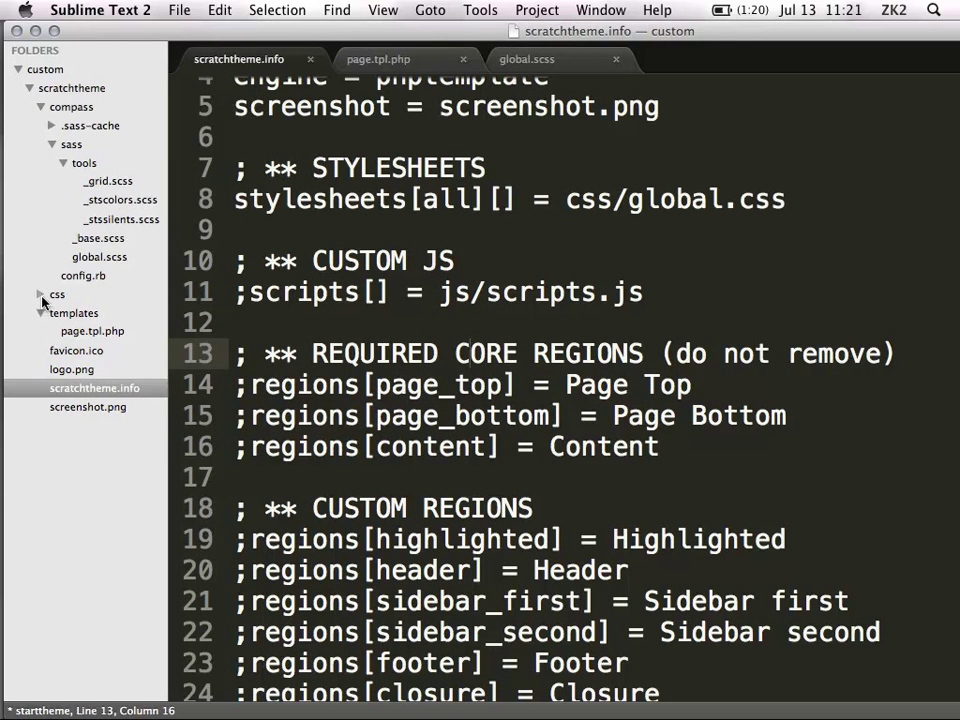
left_click(38, 294)
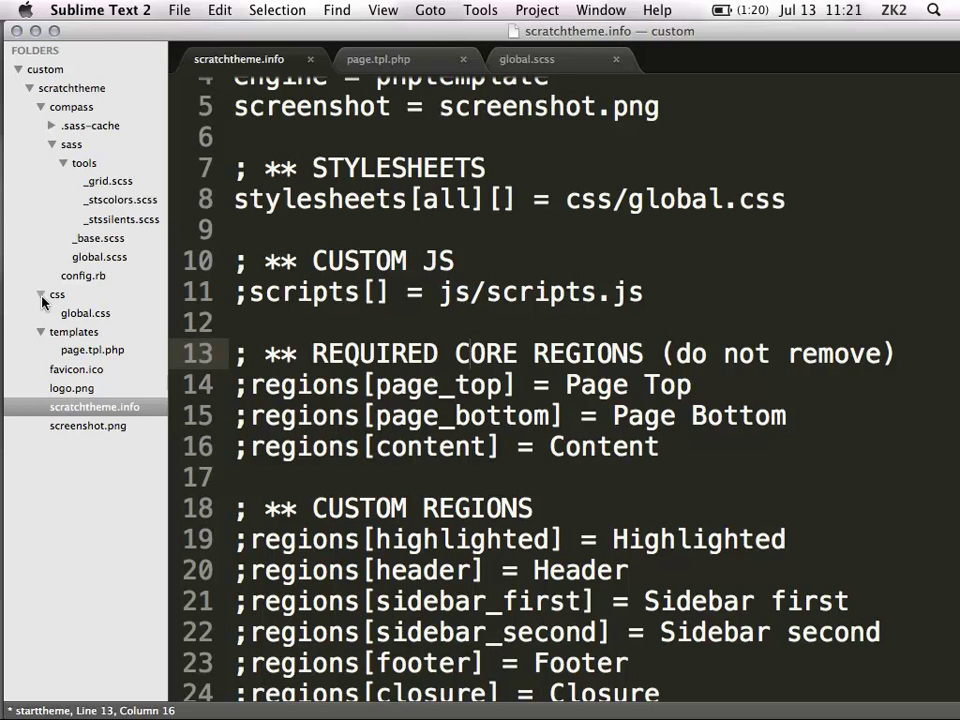
left_click(456, 353)
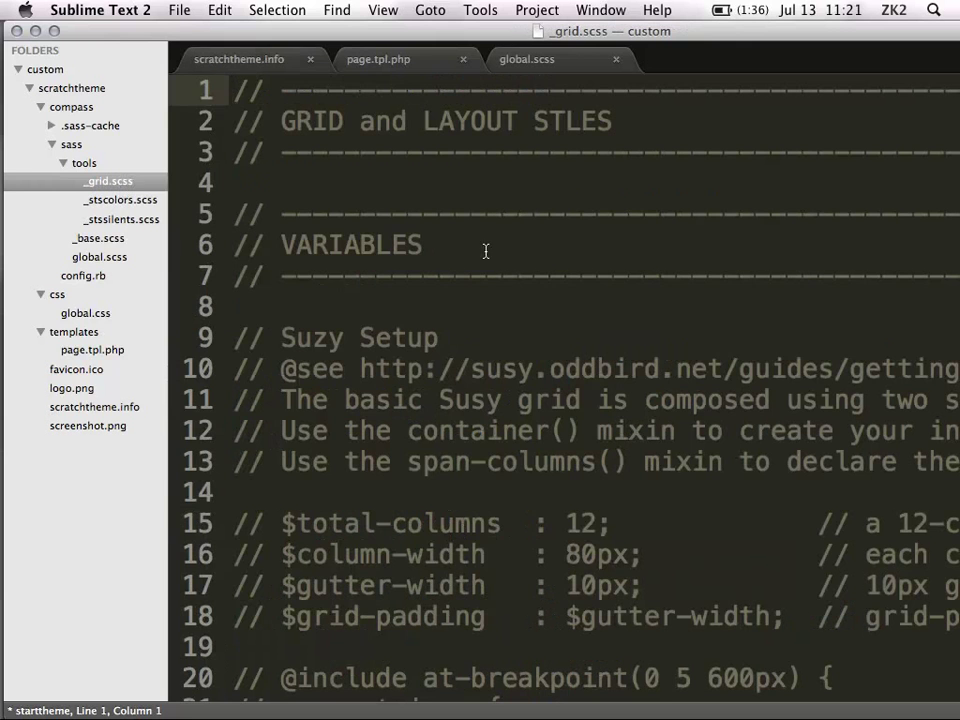
Confirm require 'susy' in config.rb, then uncomment _grid.scss variables with 60px columns and save.
left_click(83, 275)
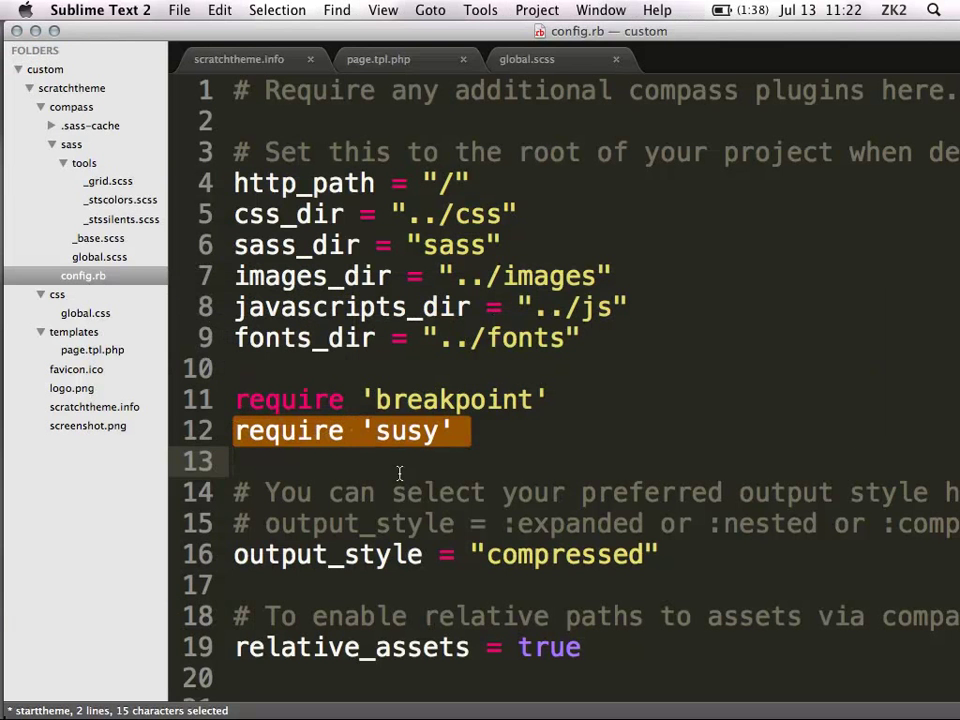
left_click(100, 181)
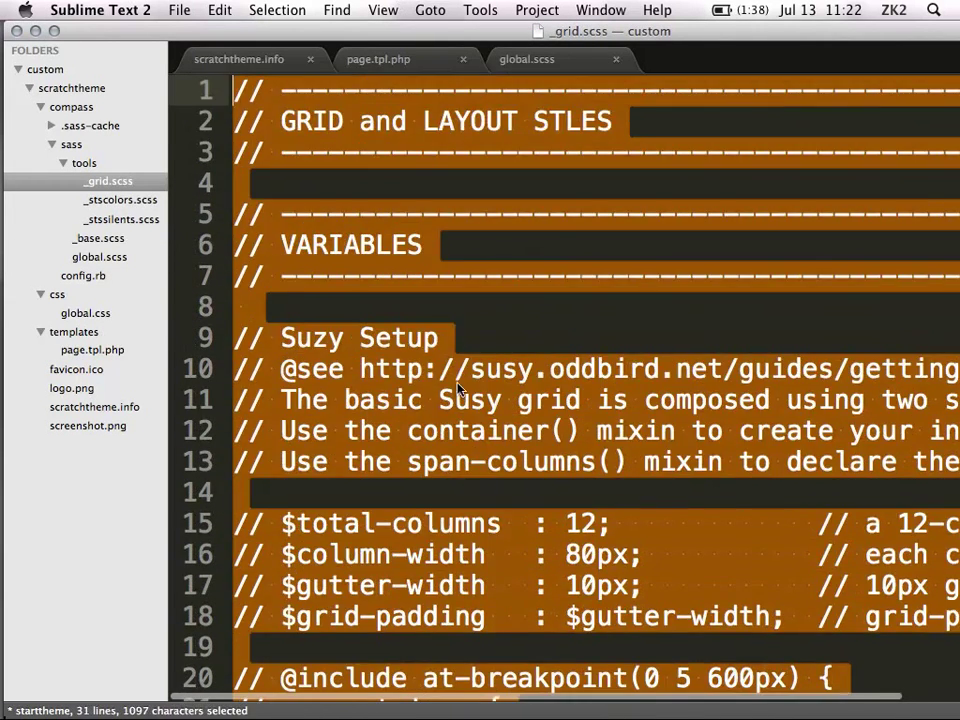
left_click(390, 519)
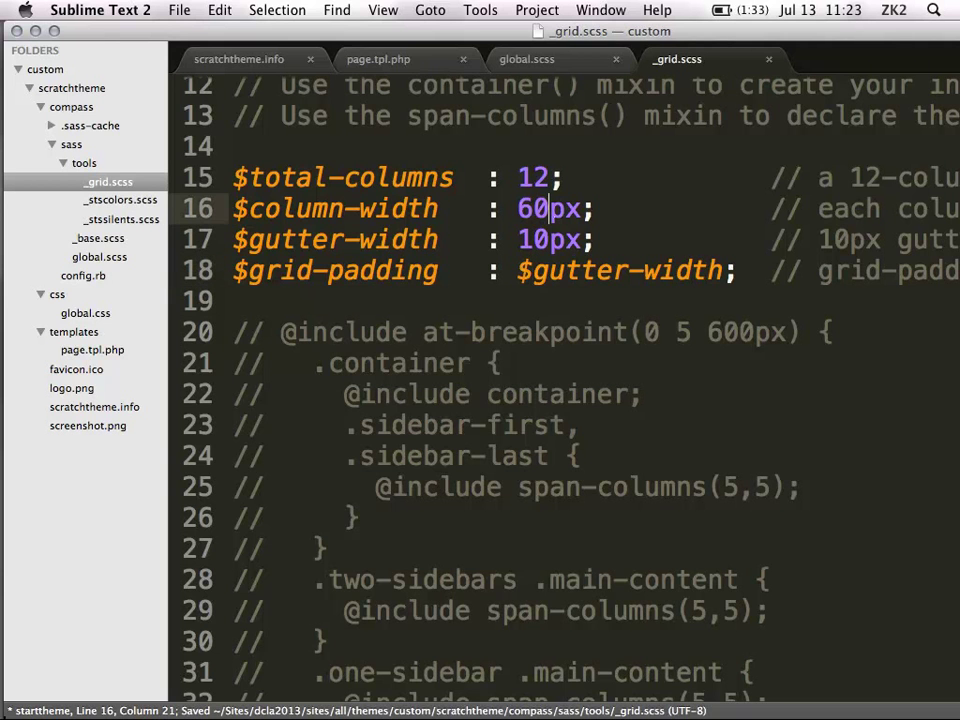
mouse_move(5, 372)
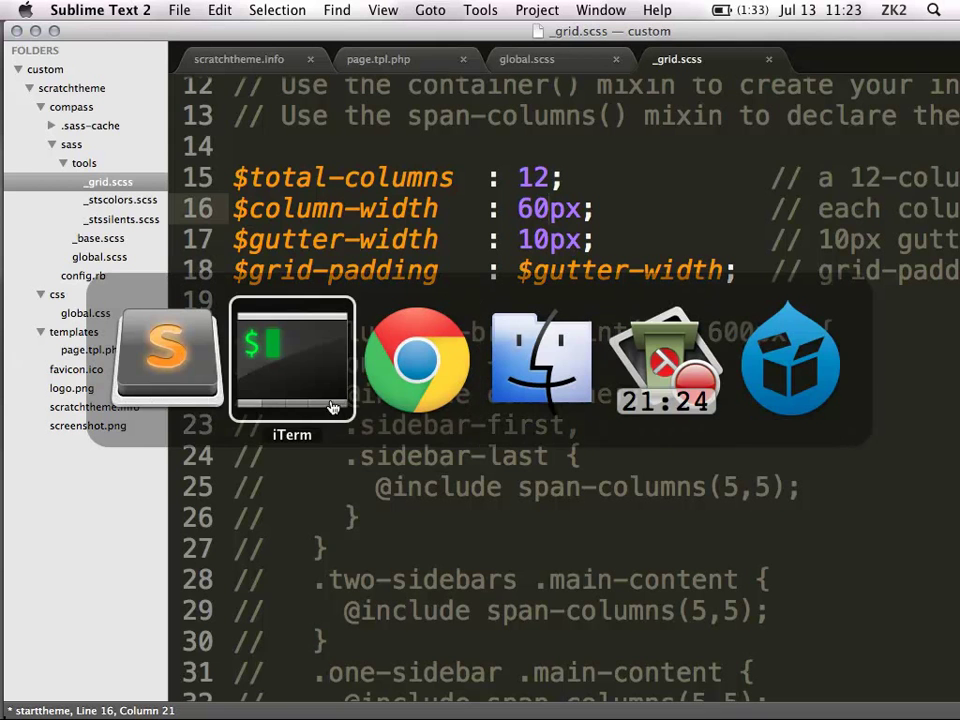
Confirm the Compass watcher detected the _grid.scss changes, then return to _grid.scss.
left_click(291, 360)
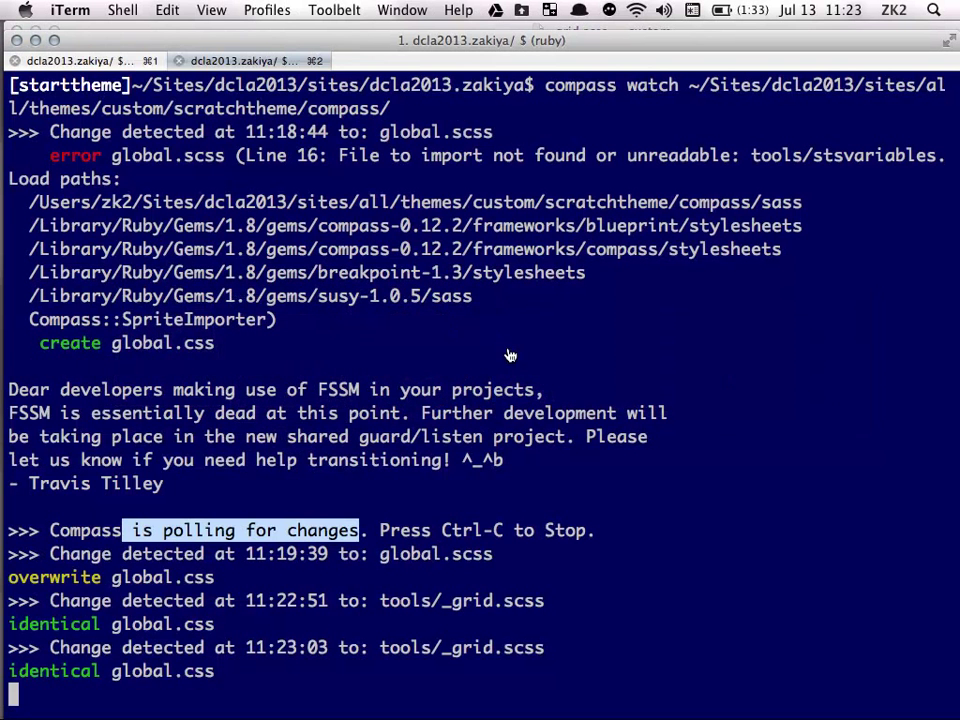
mouse_move(392, 413)
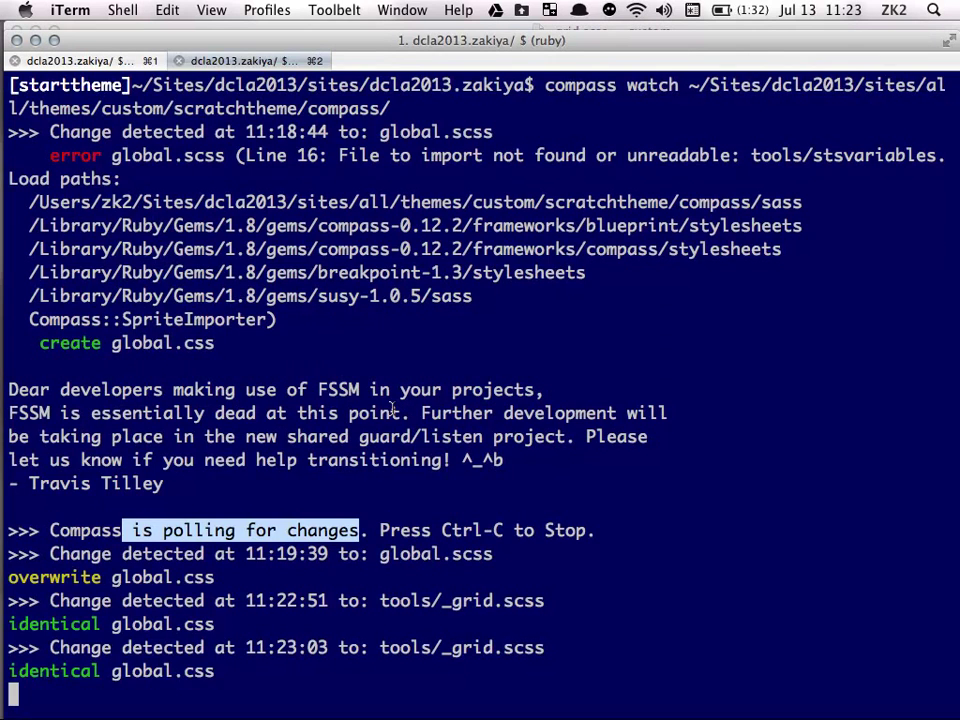
left_click(407, 62)
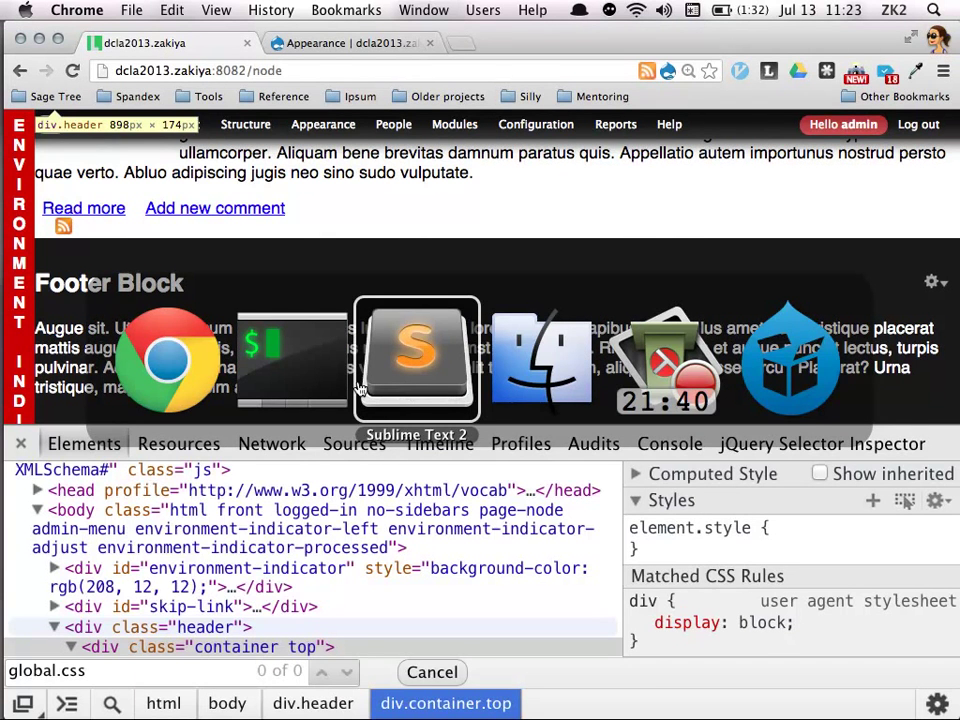
left_click(416, 360)
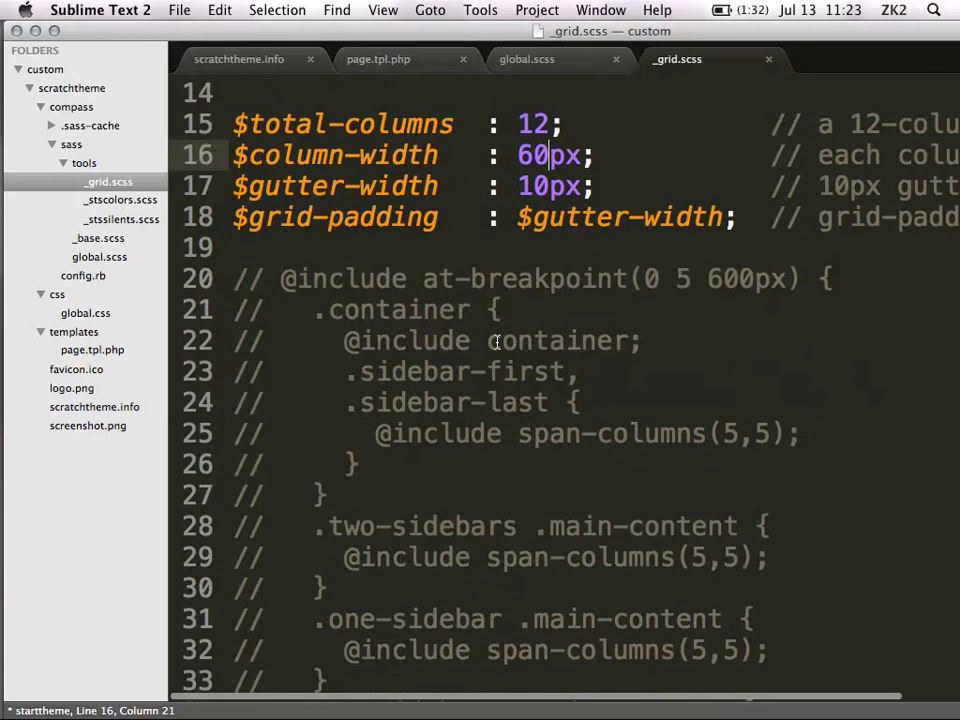
Uncomment the .container and sidebar span-columns rules under the 601px breakpoint.
scroll("down", 3)
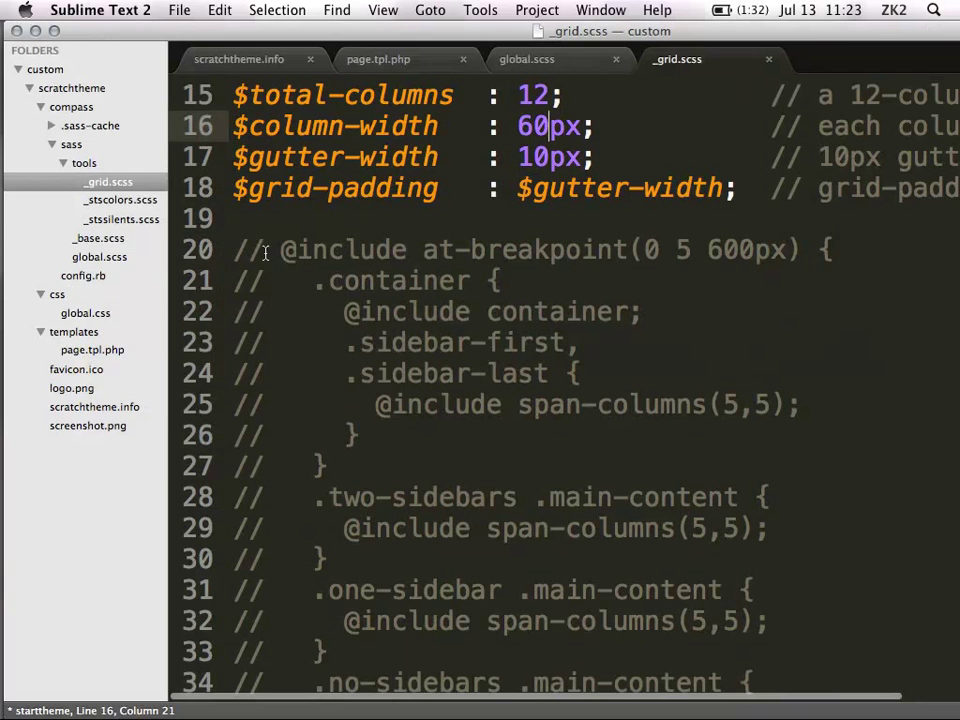
scroll("down", 3)
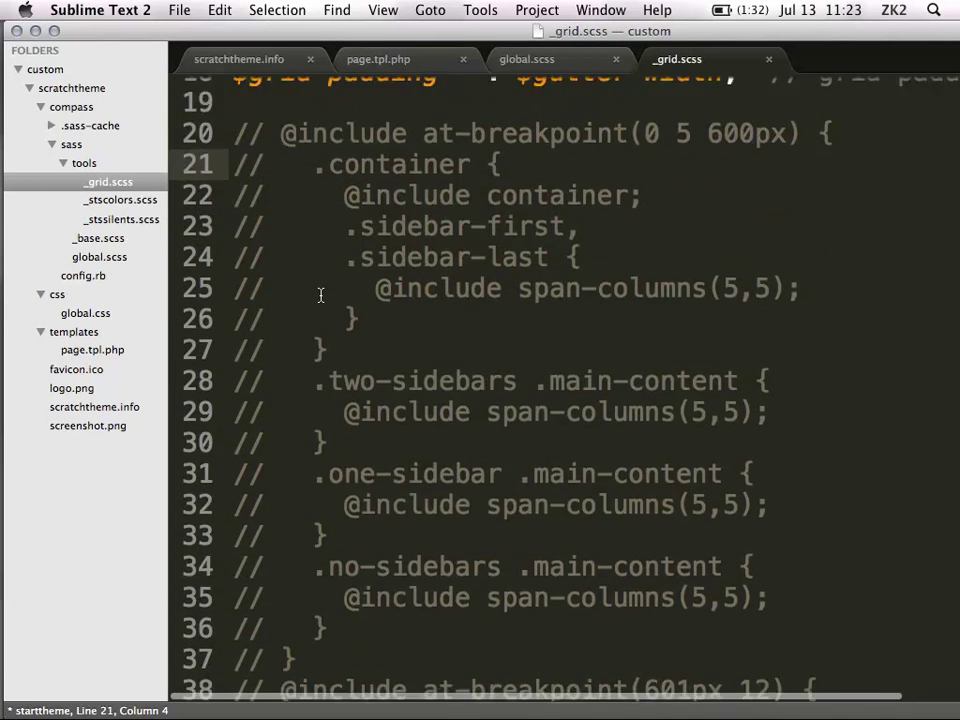
scroll("down", 3)
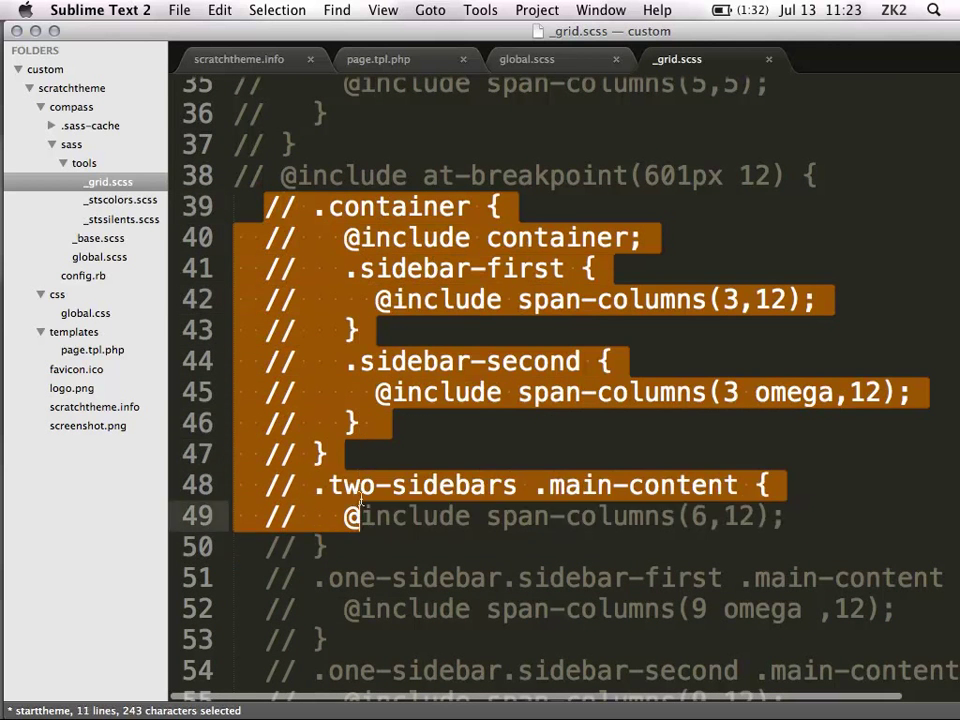
key("cmd+/")
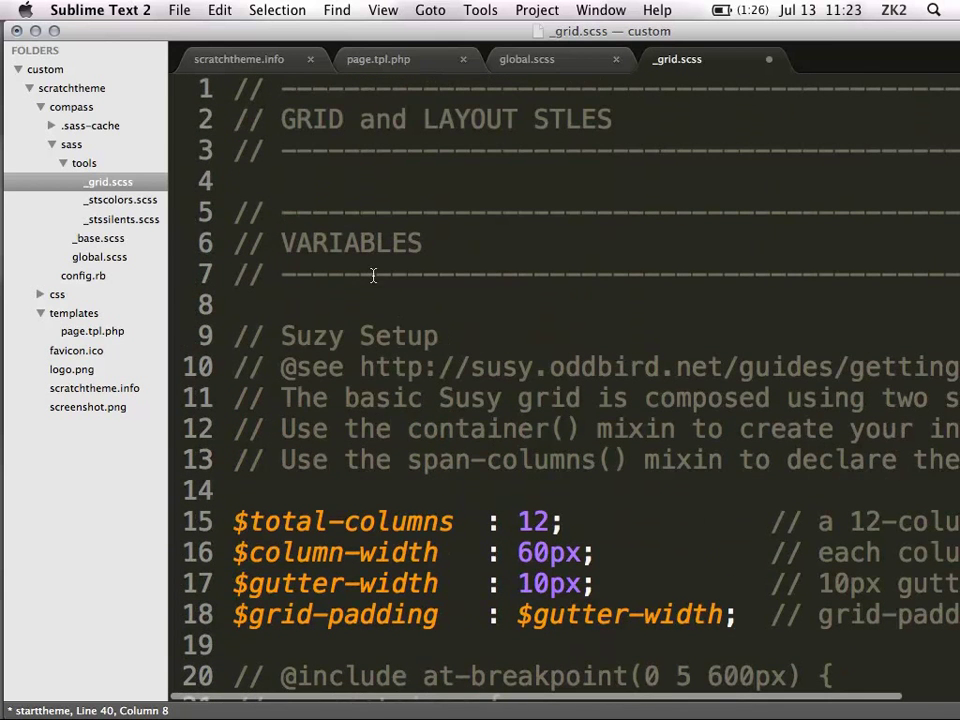
Highlight the container() and span-columns() mixins, the .container rule and the left sidebar's span.
double_click(490, 429)
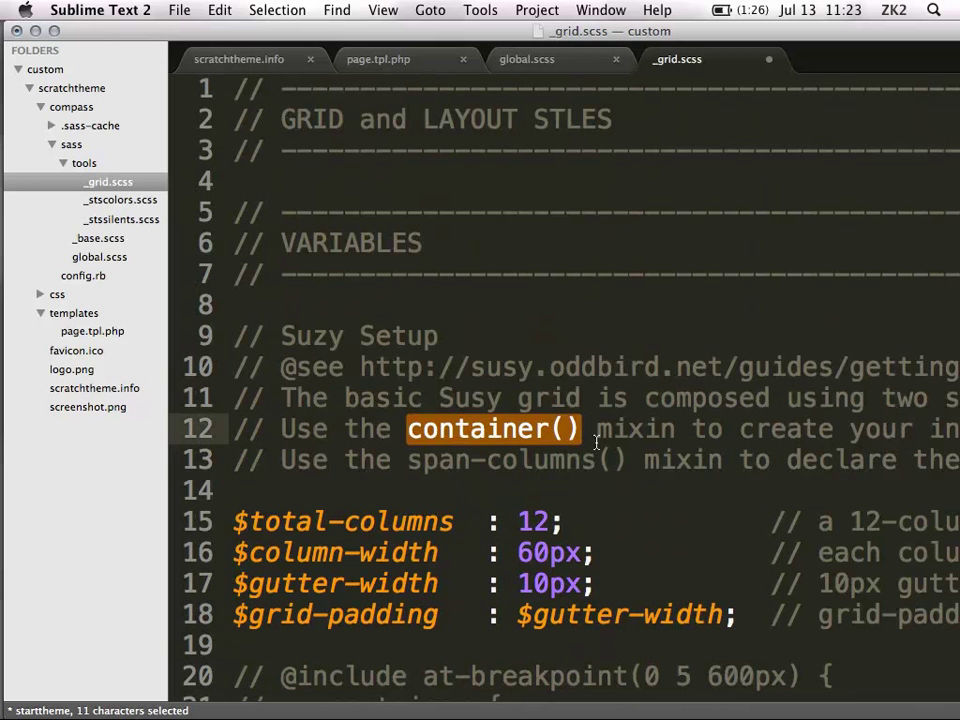
double_click(516, 460)
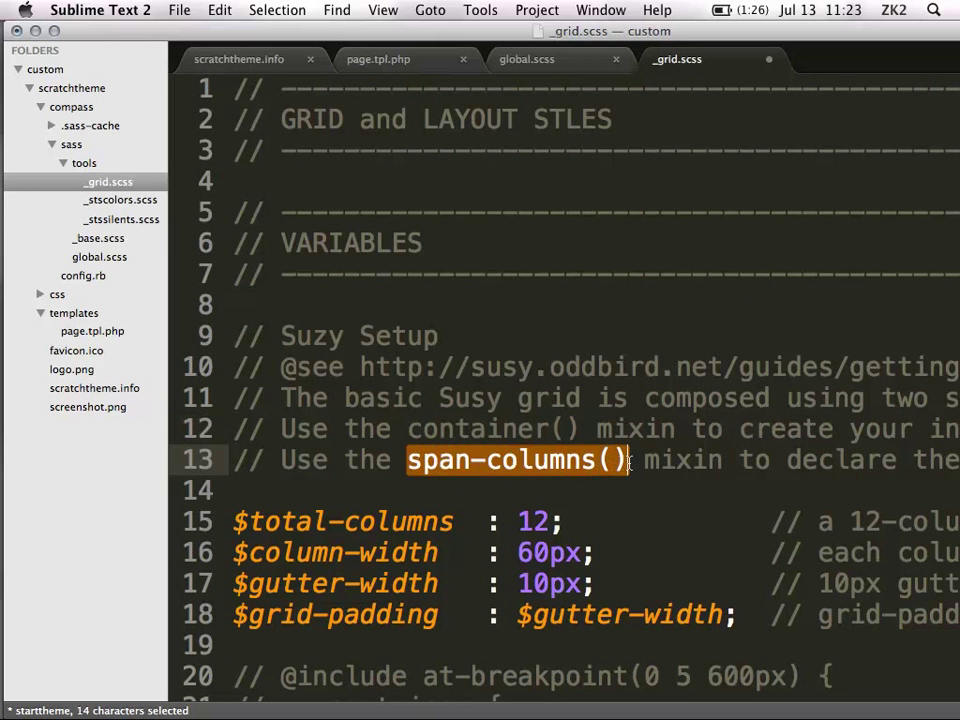
scroll("down", 3)
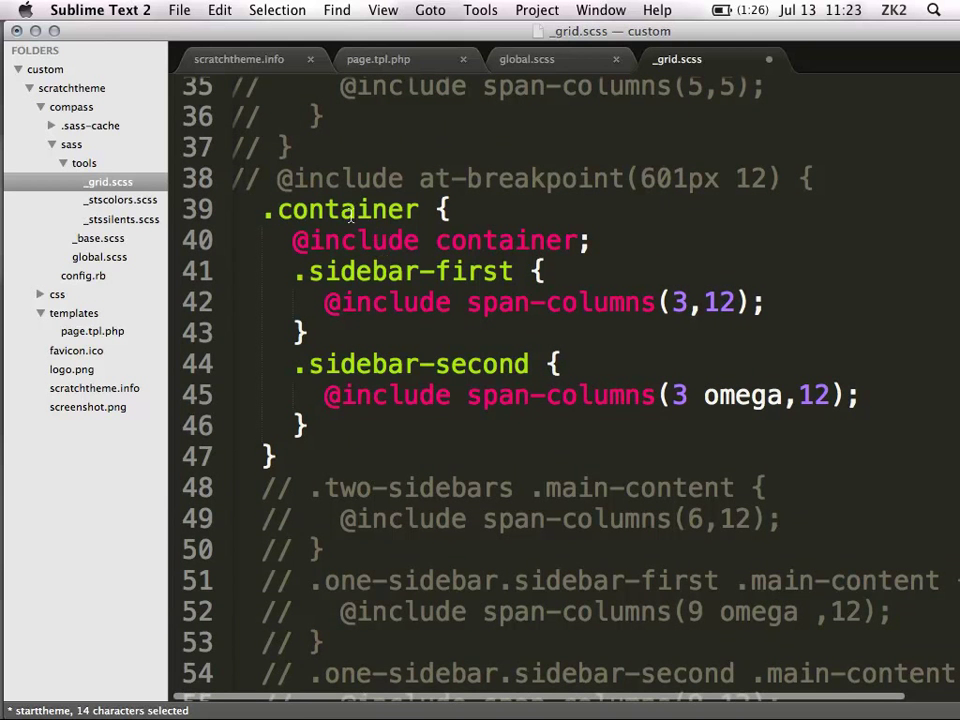
double_click(350, 208)
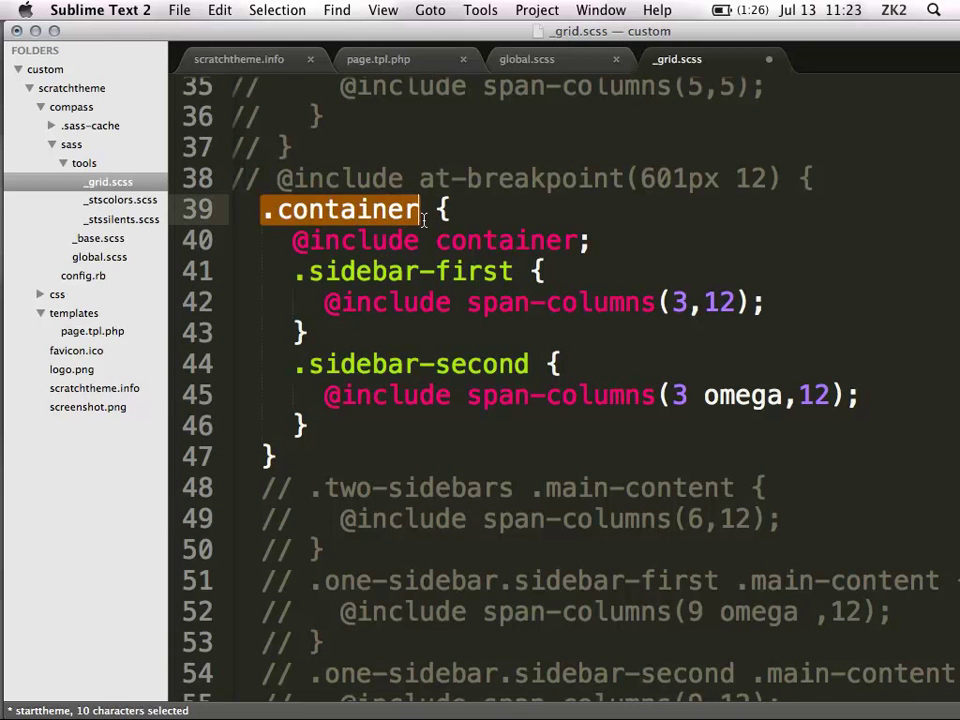
left_click(467, 240)
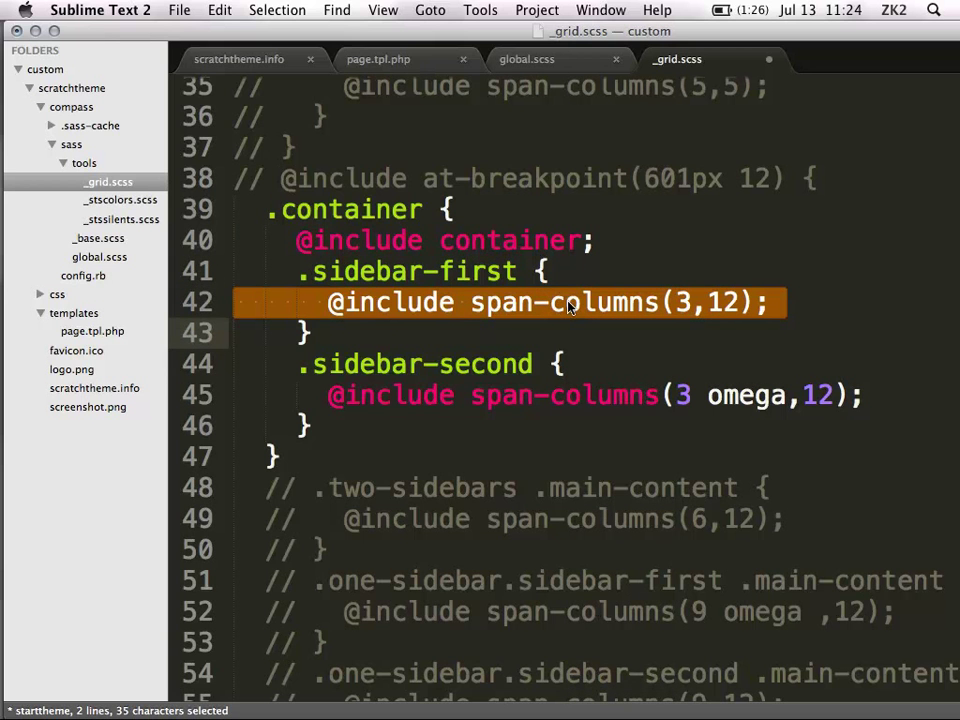
left_click(692, 302)
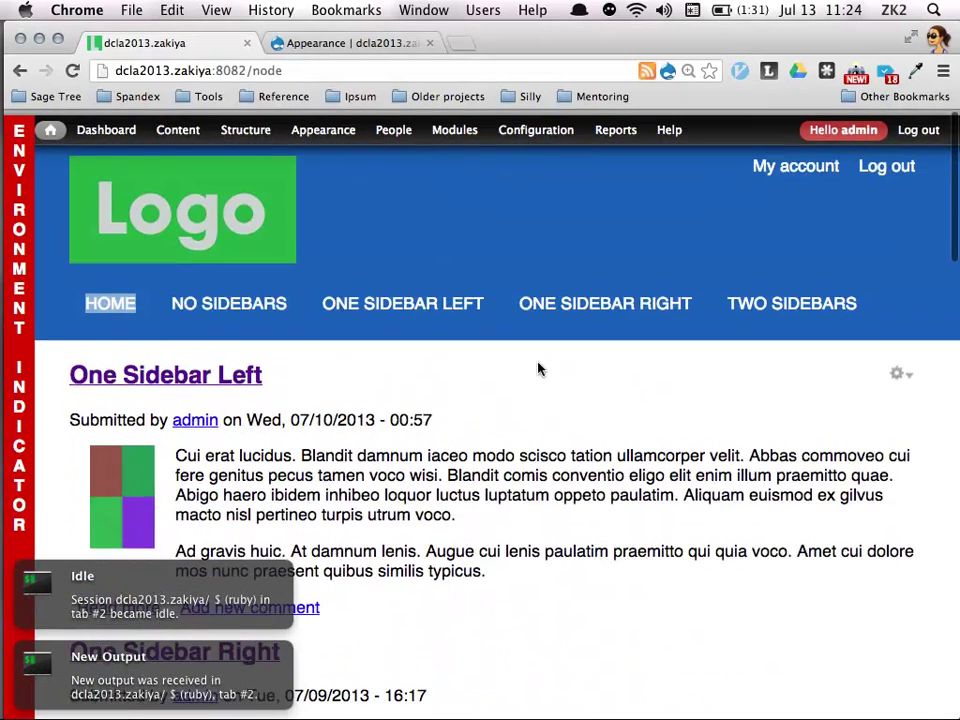
Preview the One Sidebar Left and Two Sidebars pages in Drupal.
left_click(403, 303)
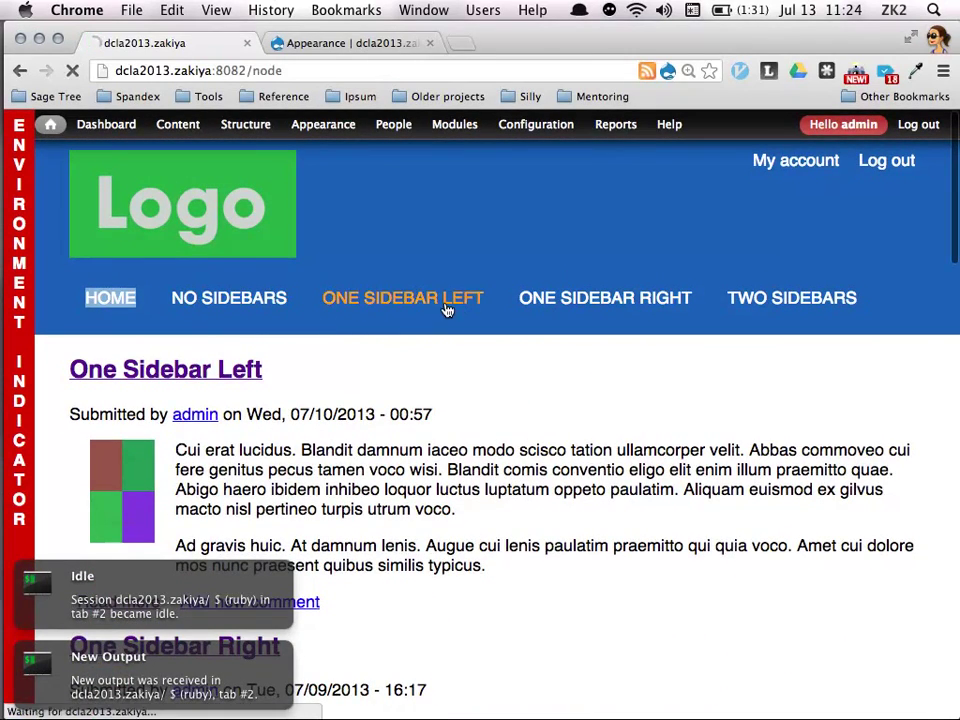
left_click(403, 298)
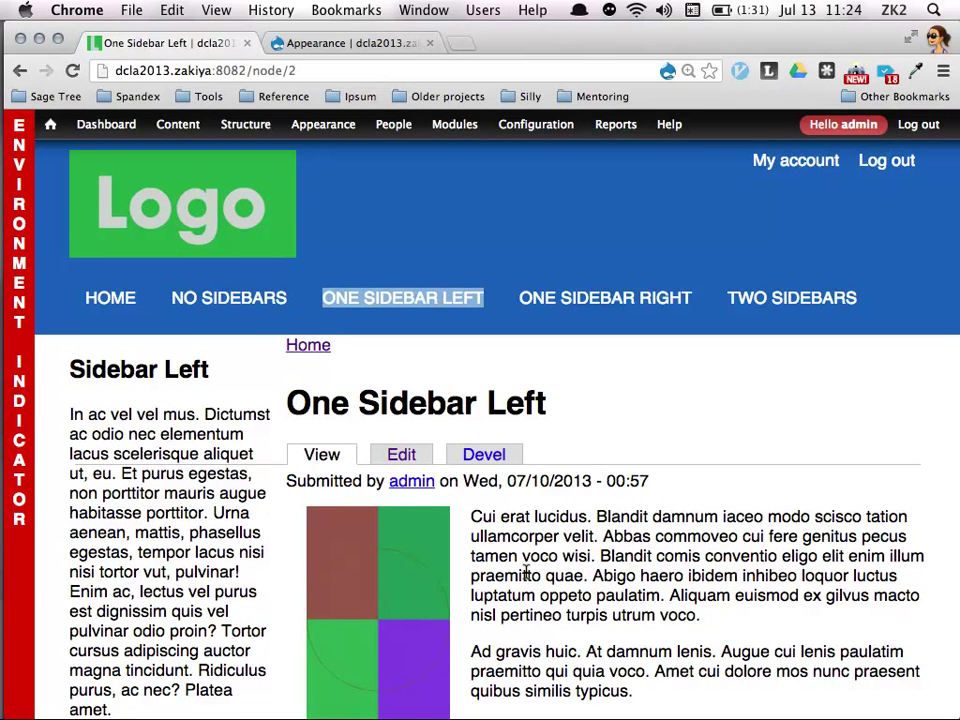
scroll("down", 3)
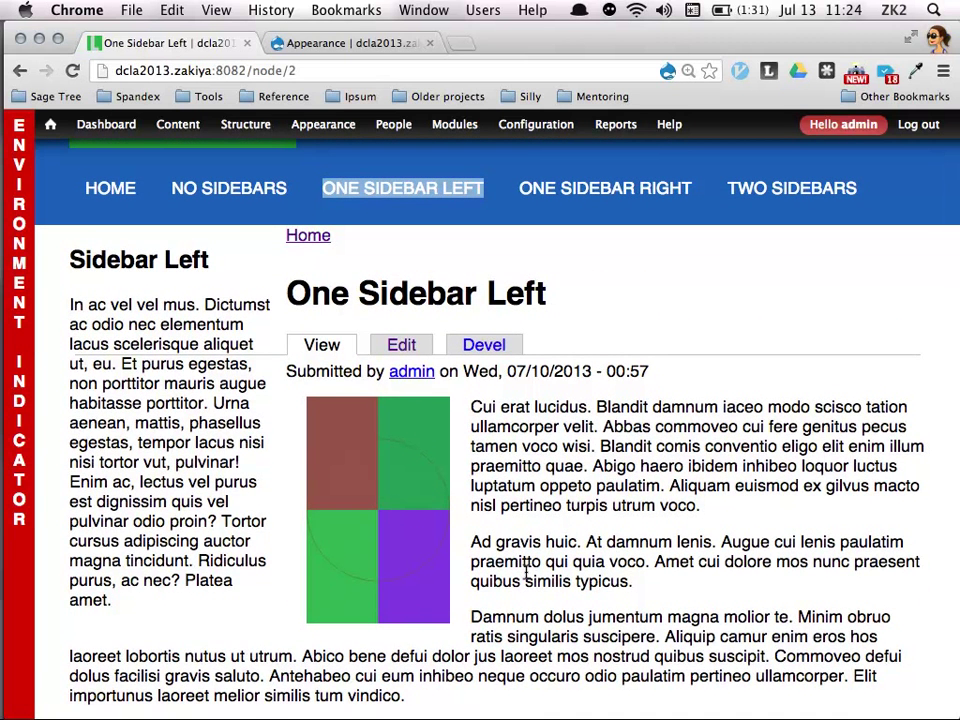
mouse_move(752, 384)
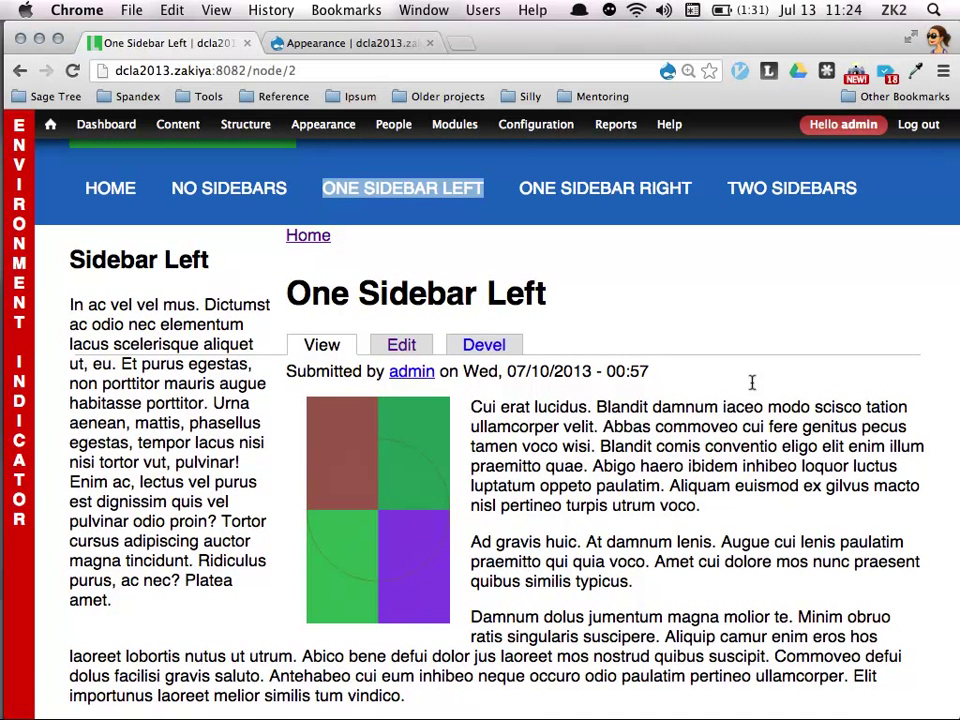
mouse_move(728, 427)
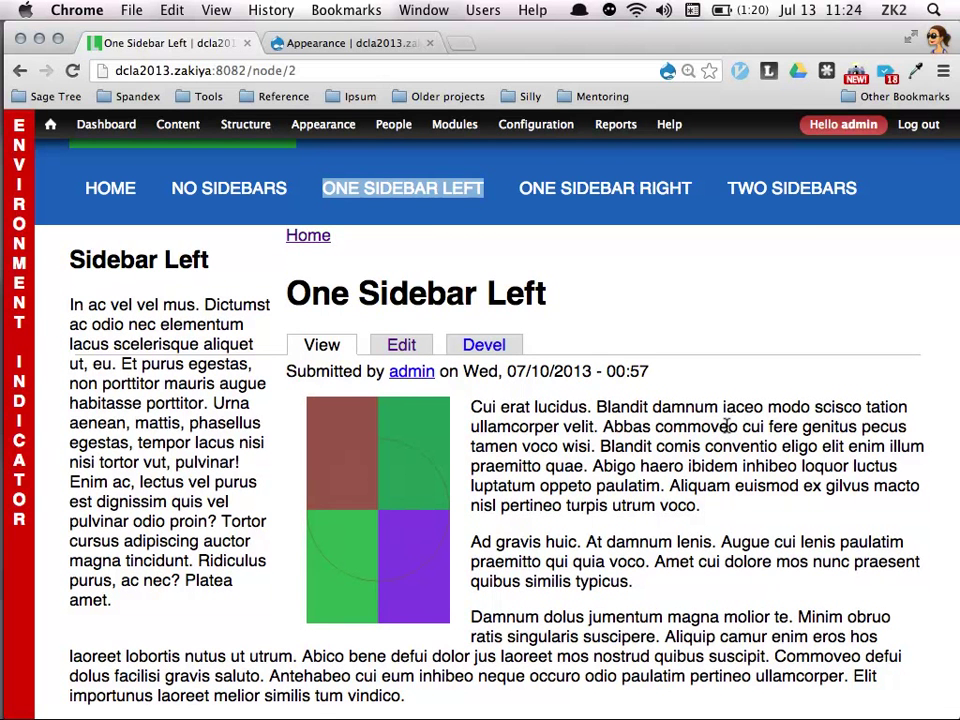
left_click(535, 124)
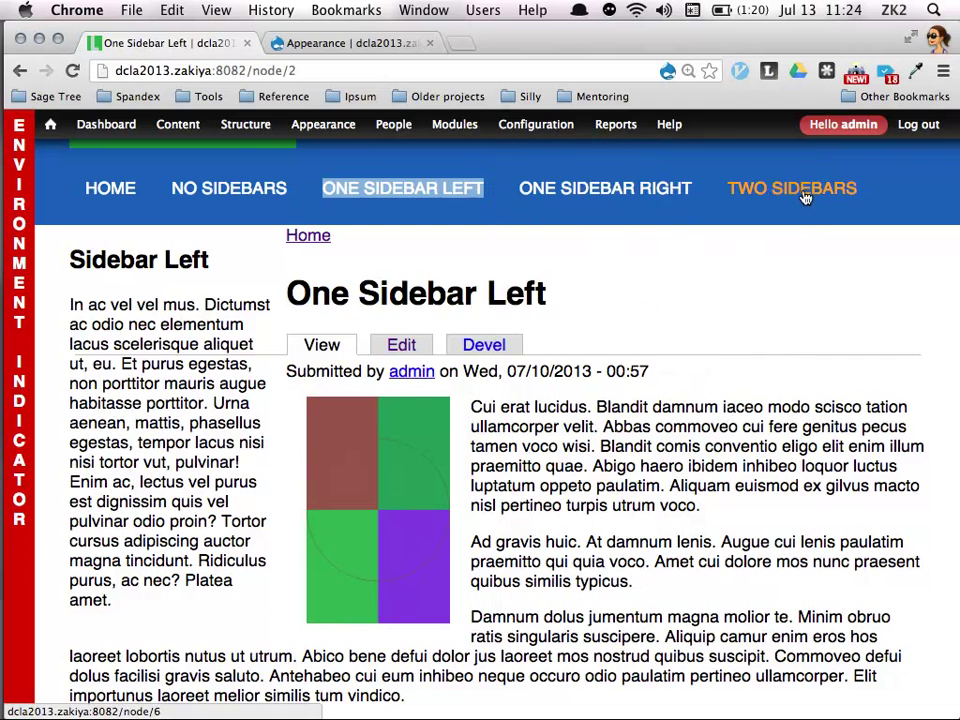
left_click(791, 188)
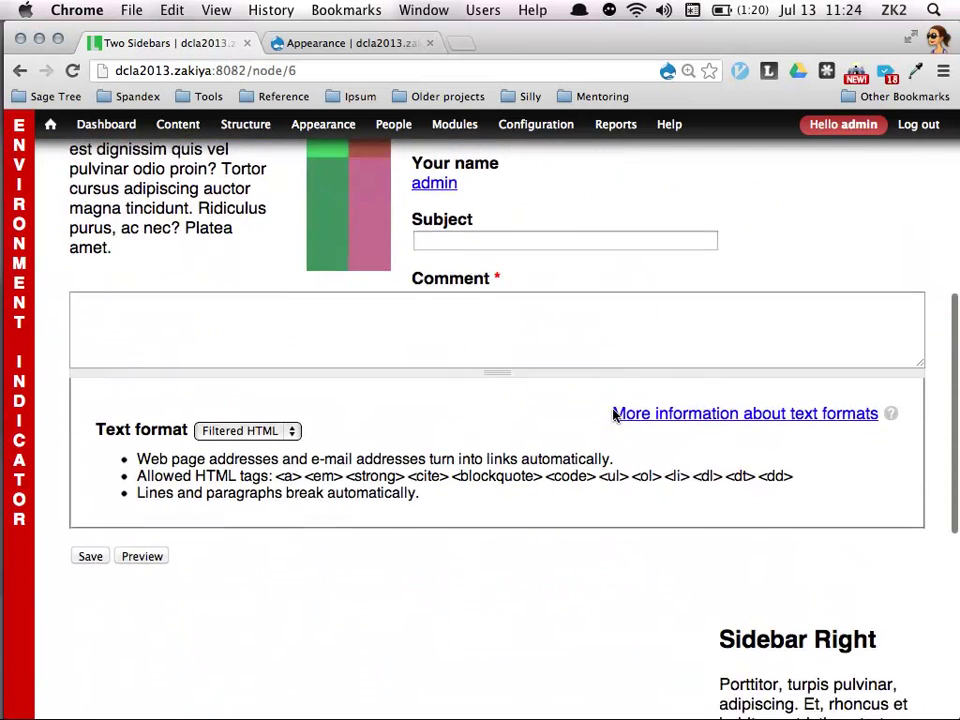
scroll("down", 3)
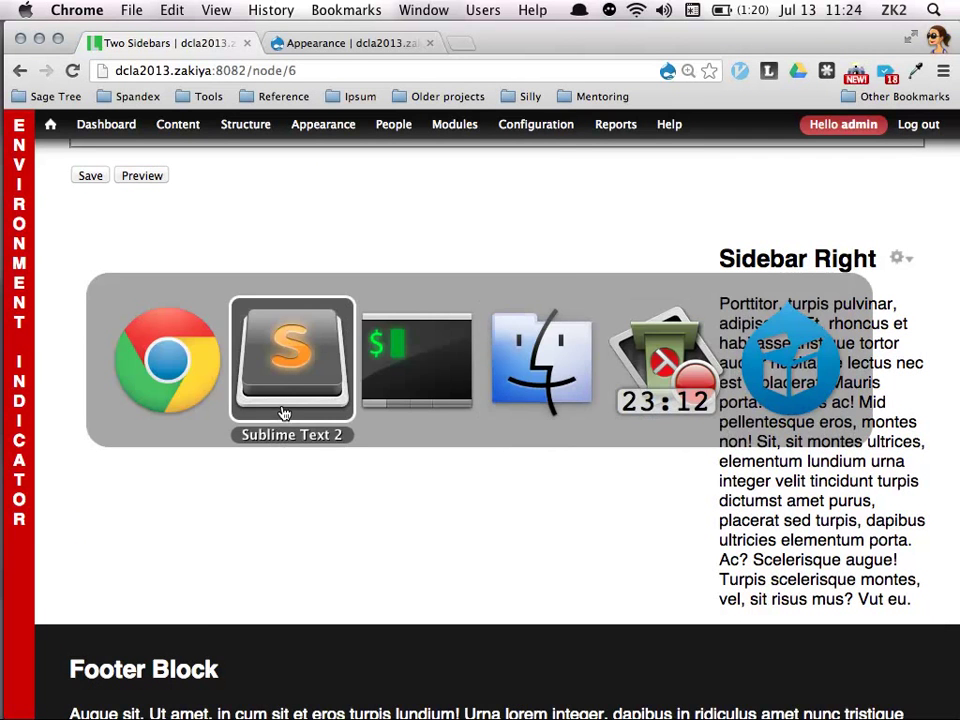
Change both sidebars' span-columns from 3 to 2 and recheck the Two Sidebars layout.
left_click(291, 360)
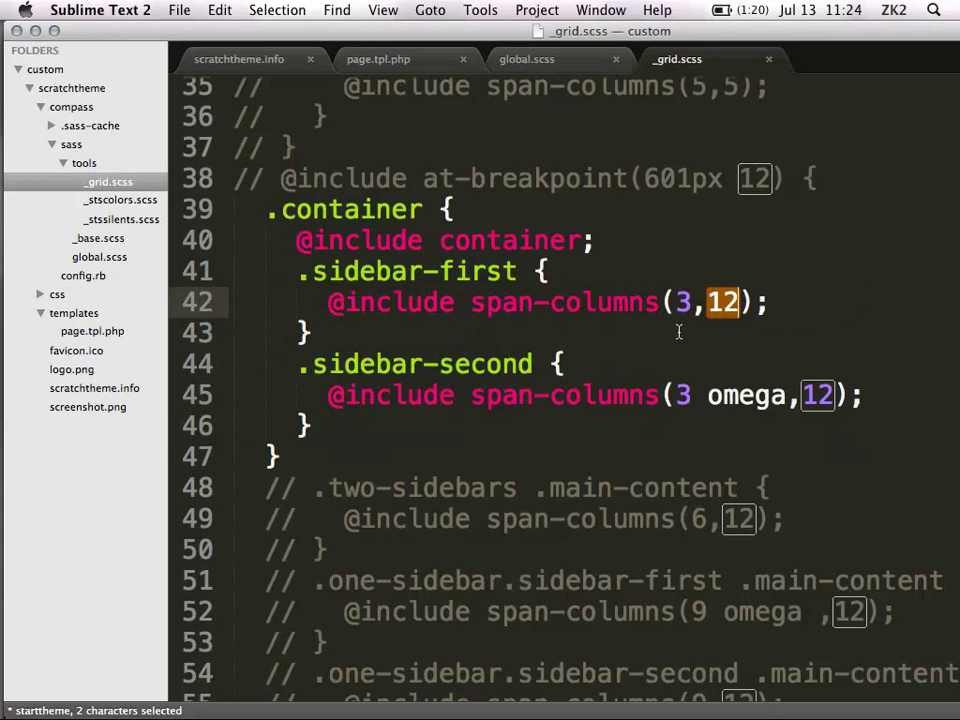
type("2")
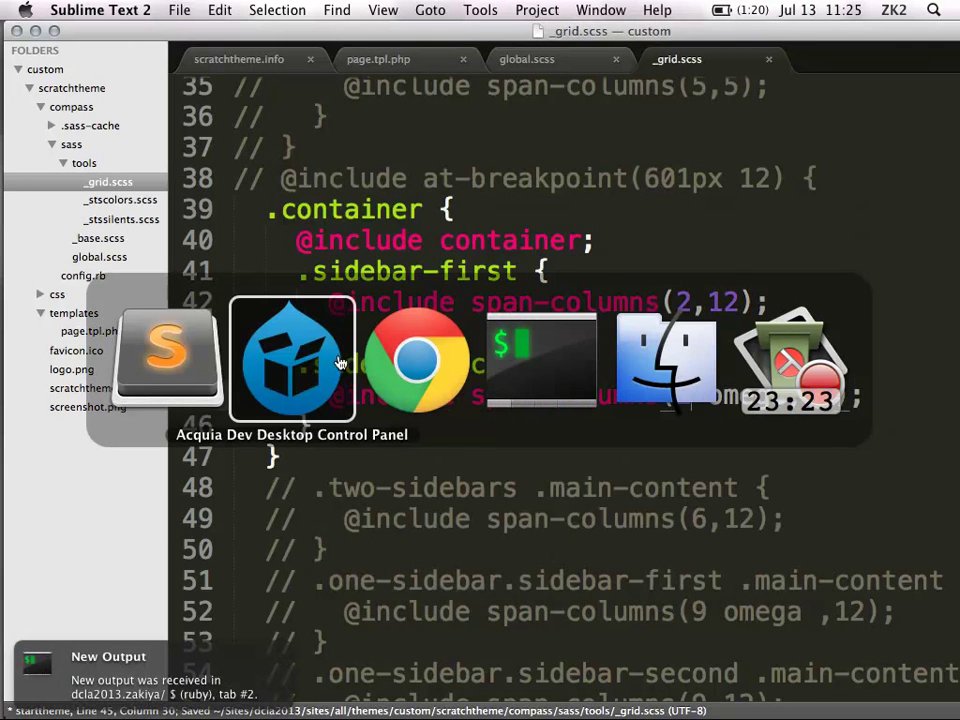
left_click(416, 360)
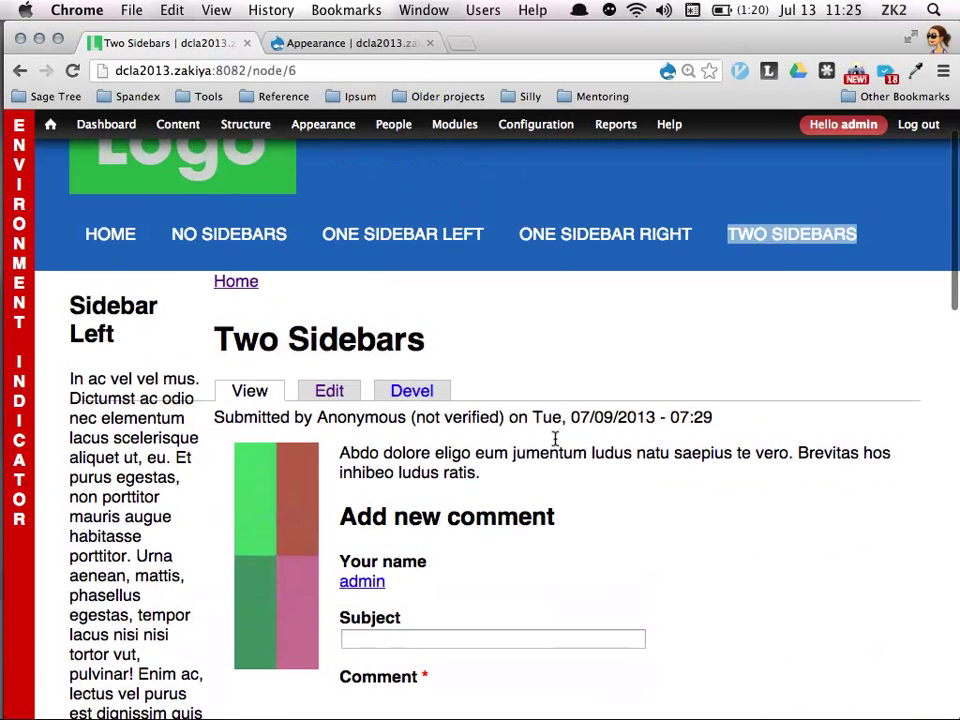
mouse_move(556, 444)
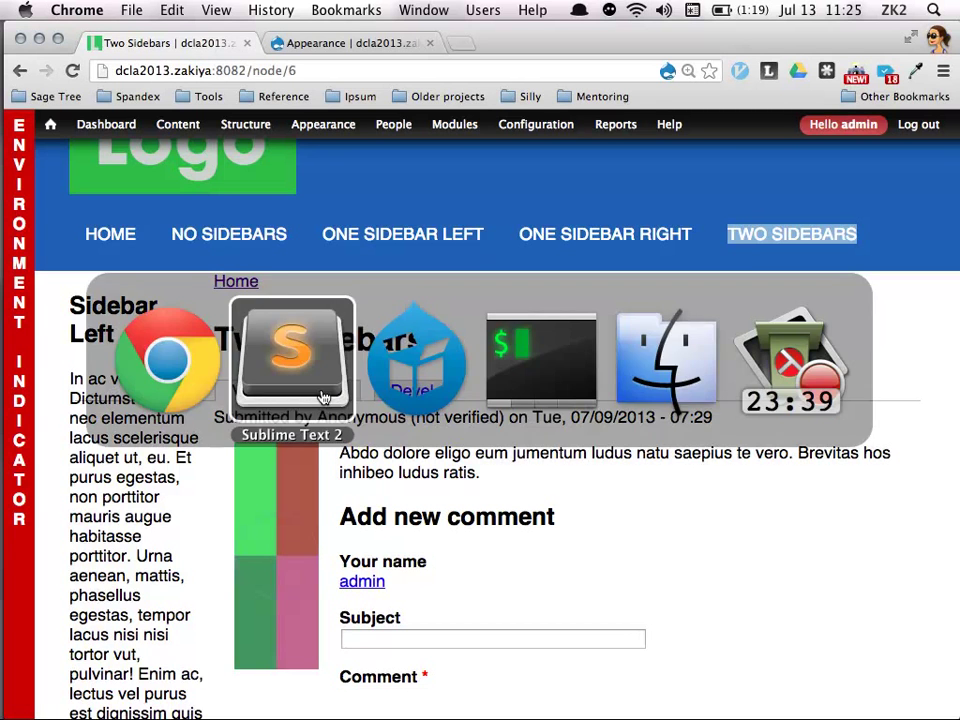
left_click(291, 360)
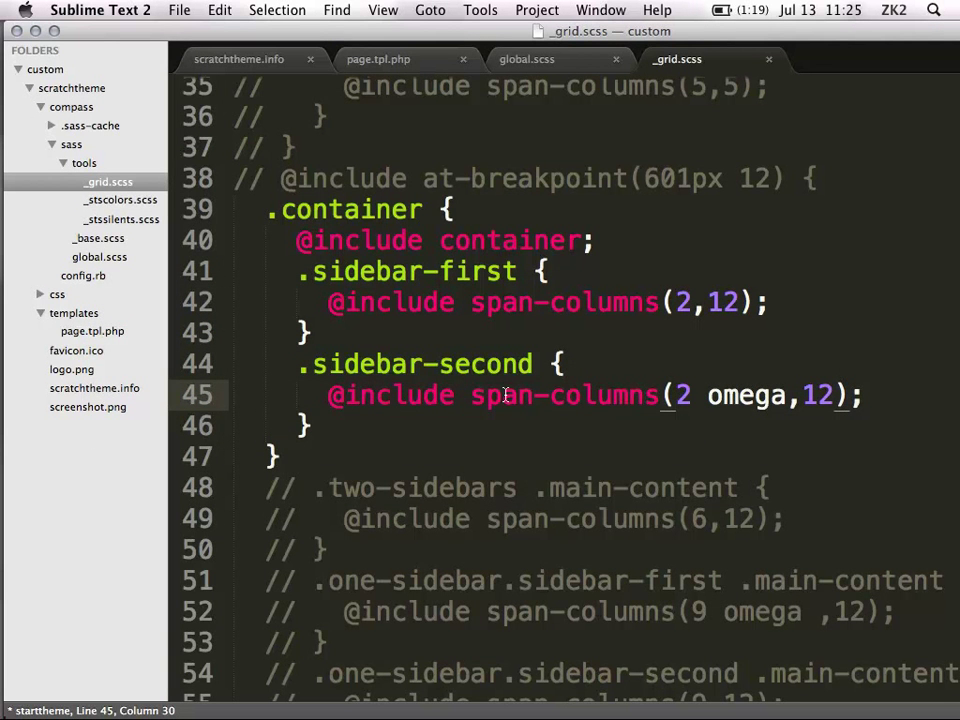
left_click(291, 355)
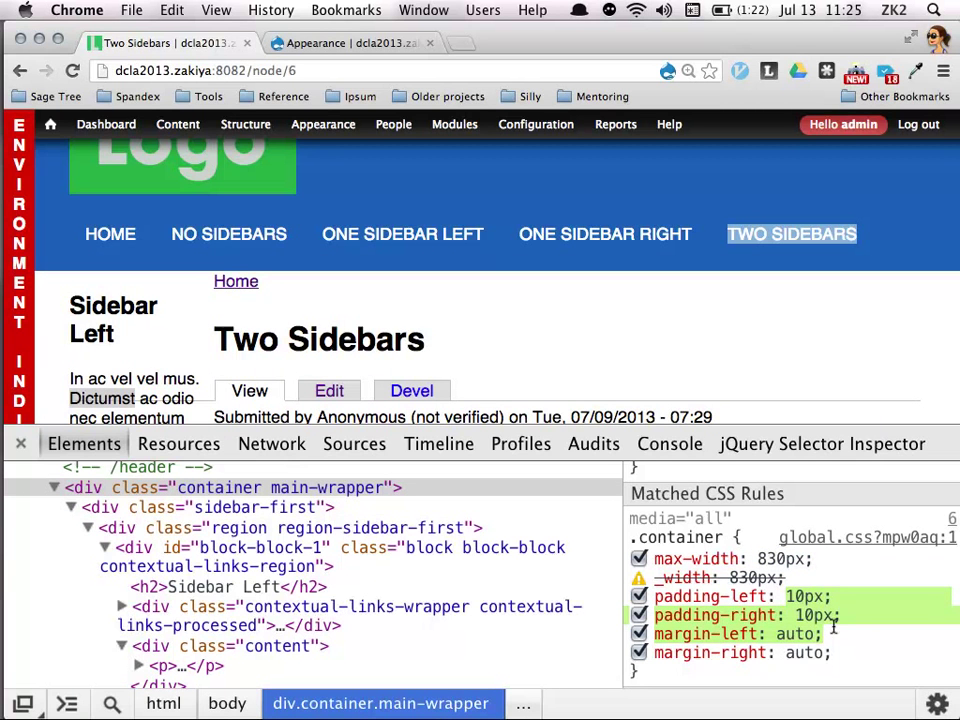
mouse_move(755, 653)
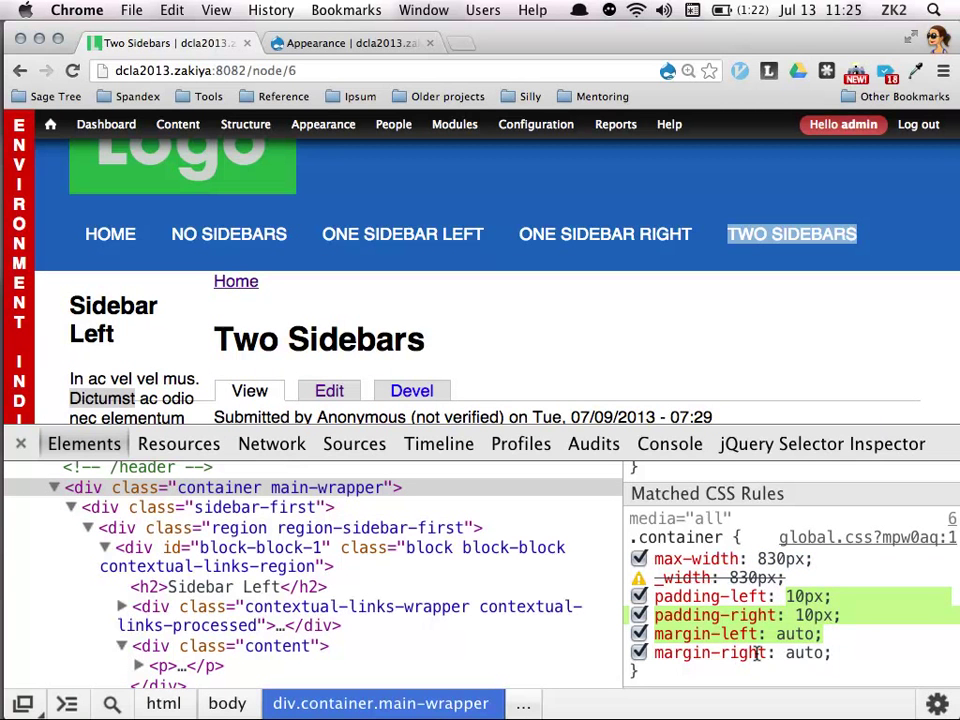
scroll("down", 3)
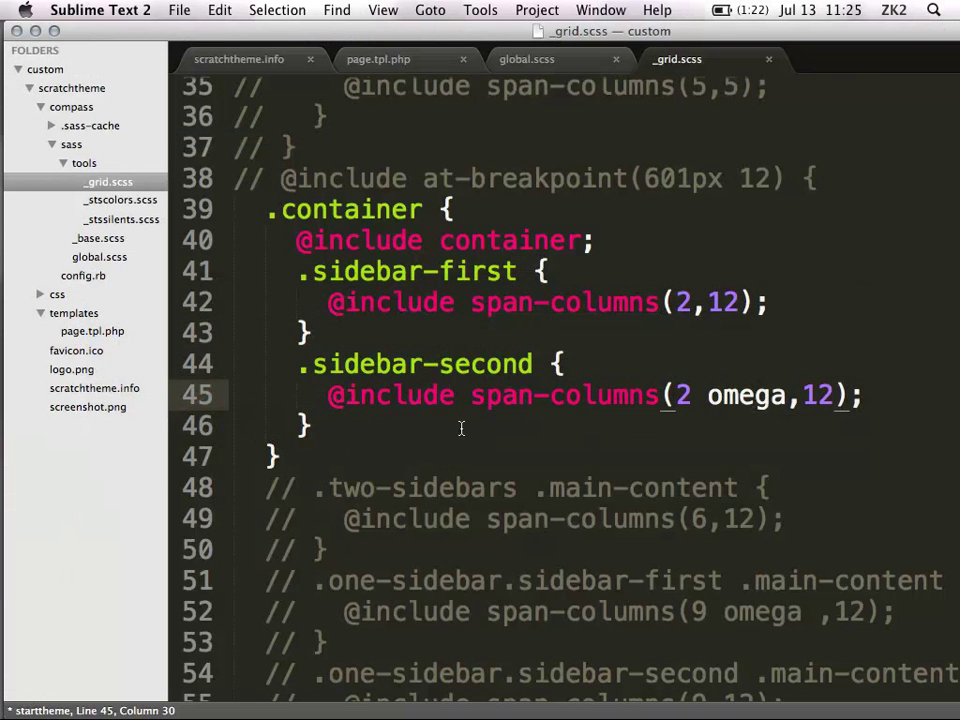
Save _grid.scss with the two-sidebars main-content lines selected, then switch to Chrome.
scroll("down", 3)
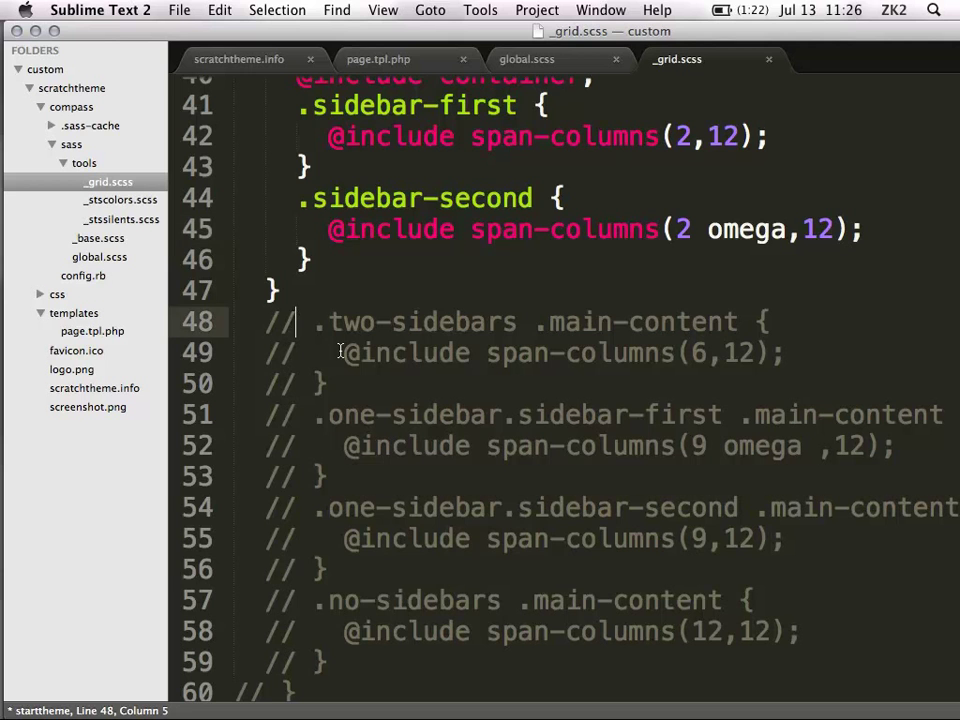
type("\\")
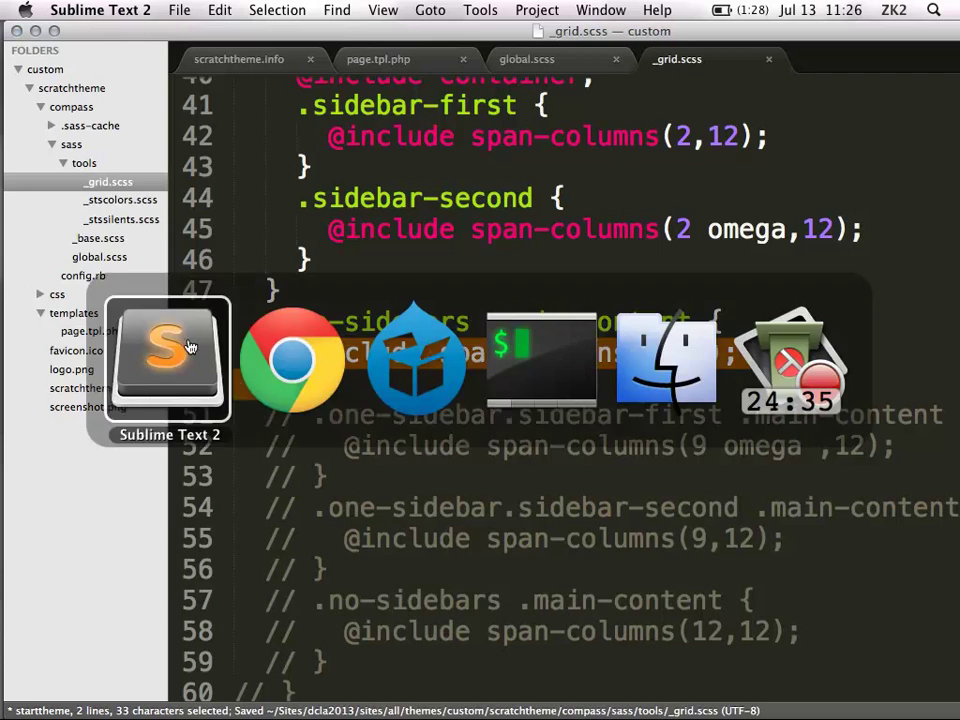
left_click(292, 360)
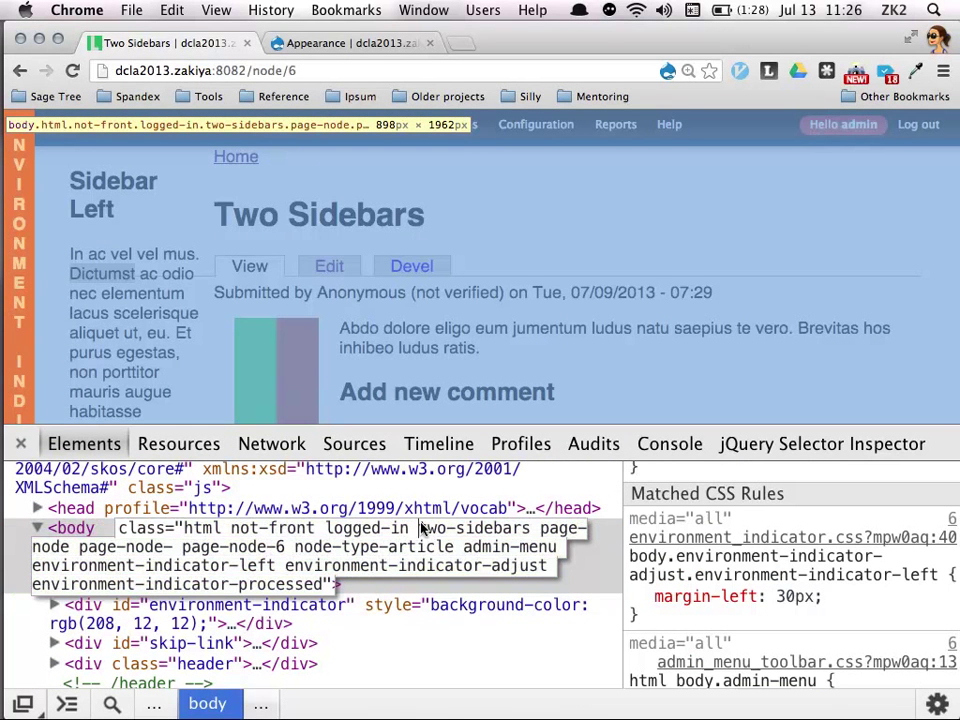
Select the body element's two-sidebars class in Developer Tools, then return to Sublime Text.
double_click(474, 527)
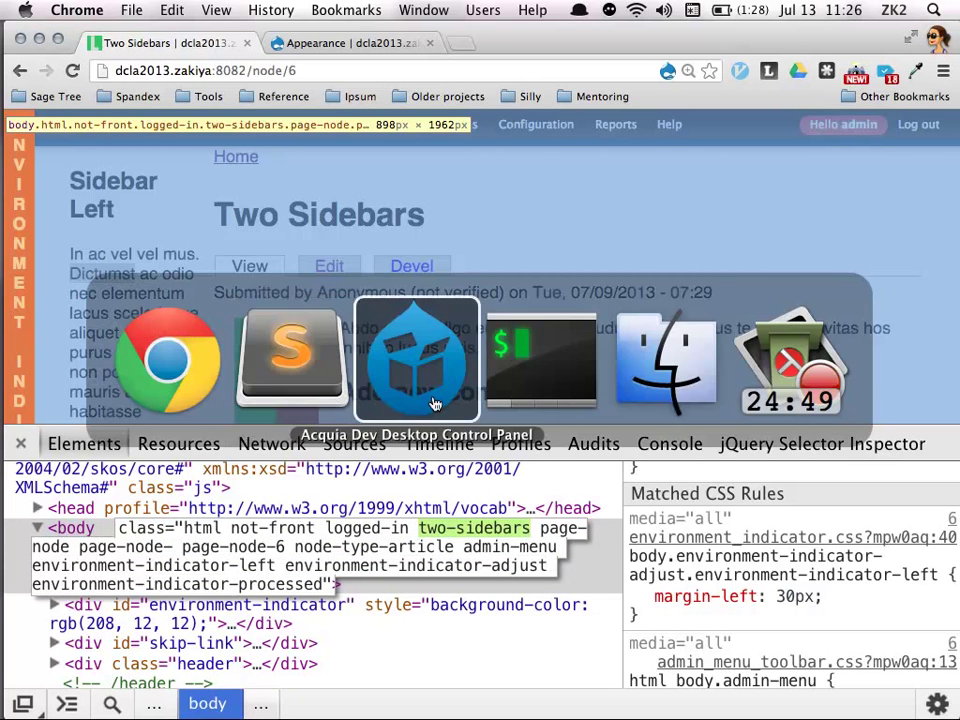
left_click(416, 360)
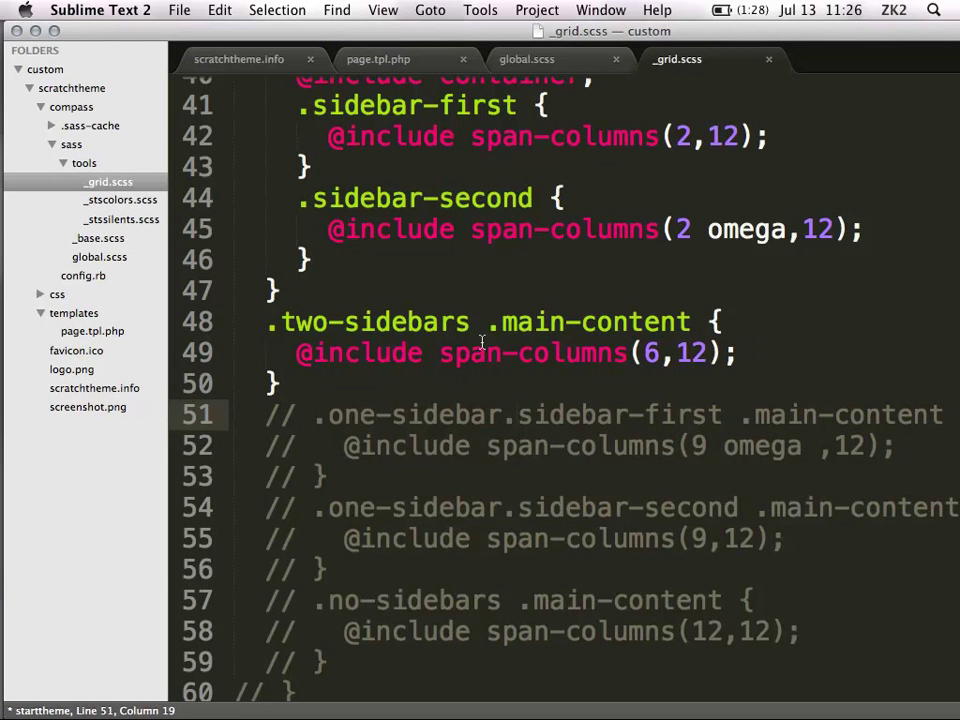
Uncomment the one-sidebar (9 columns) and no-sidebars (12 columns) main-content rules and save.
double_click(654, 353)
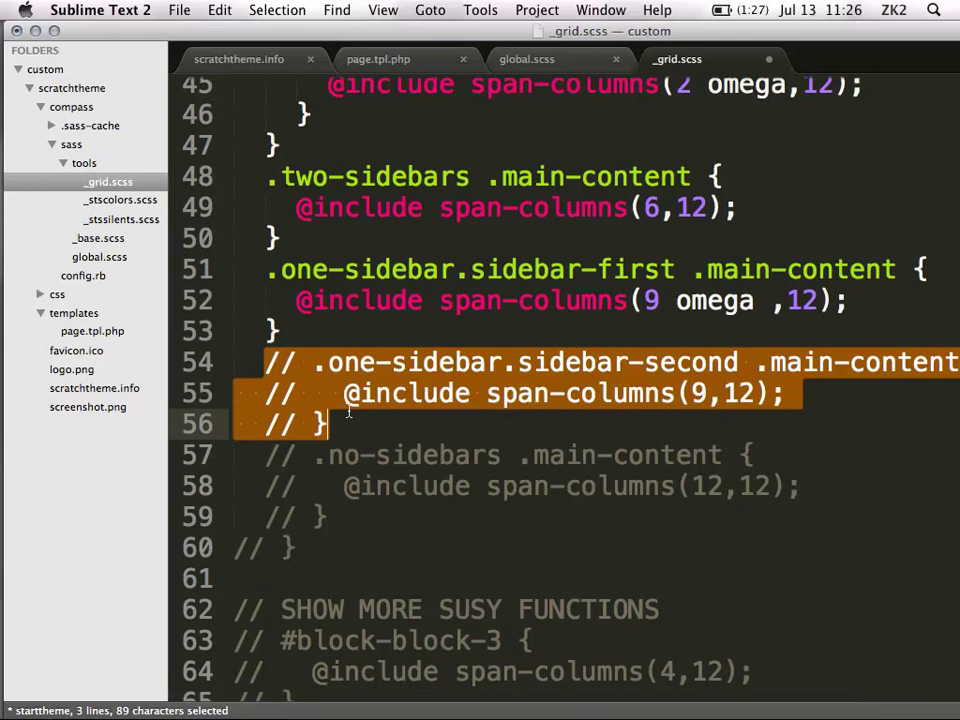
key("cmd+/")
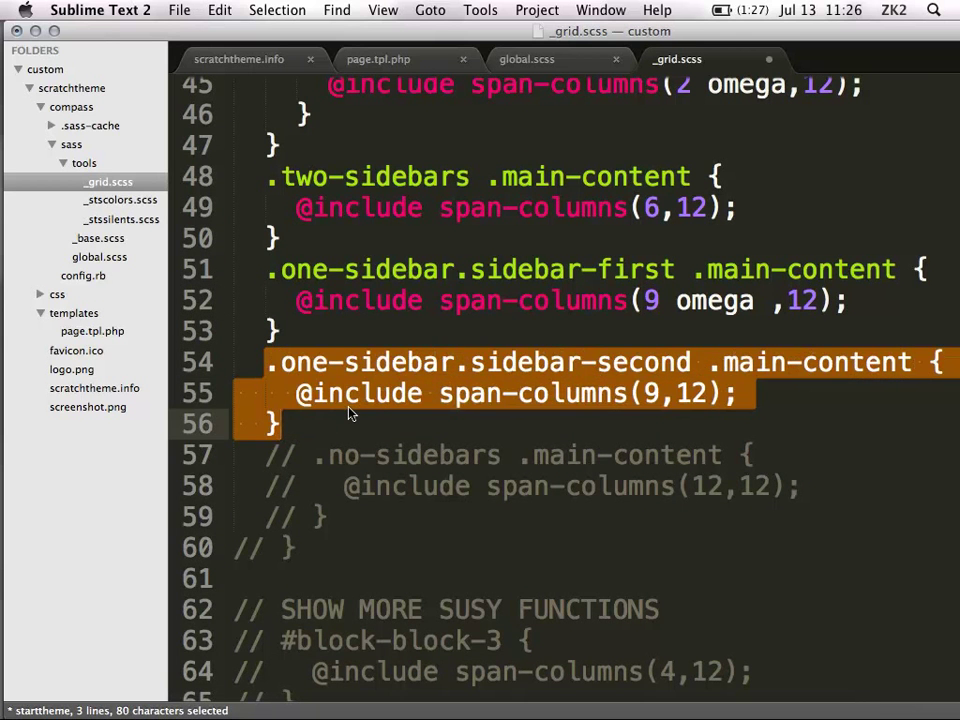
left_click(326, 486)
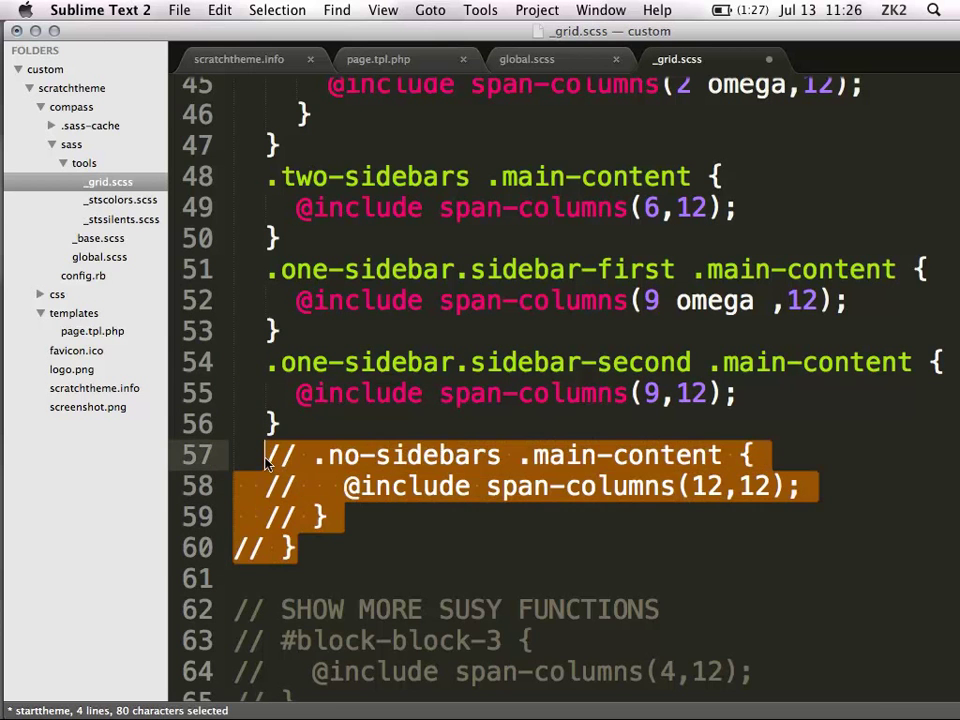
key("cmd+/")
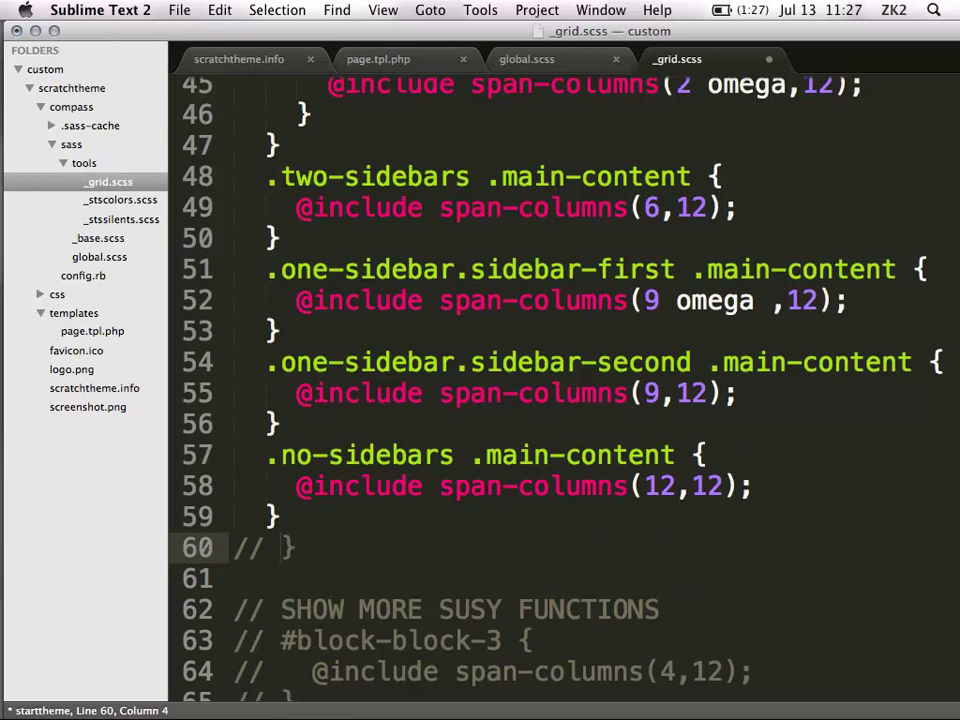
key("cmd+s")
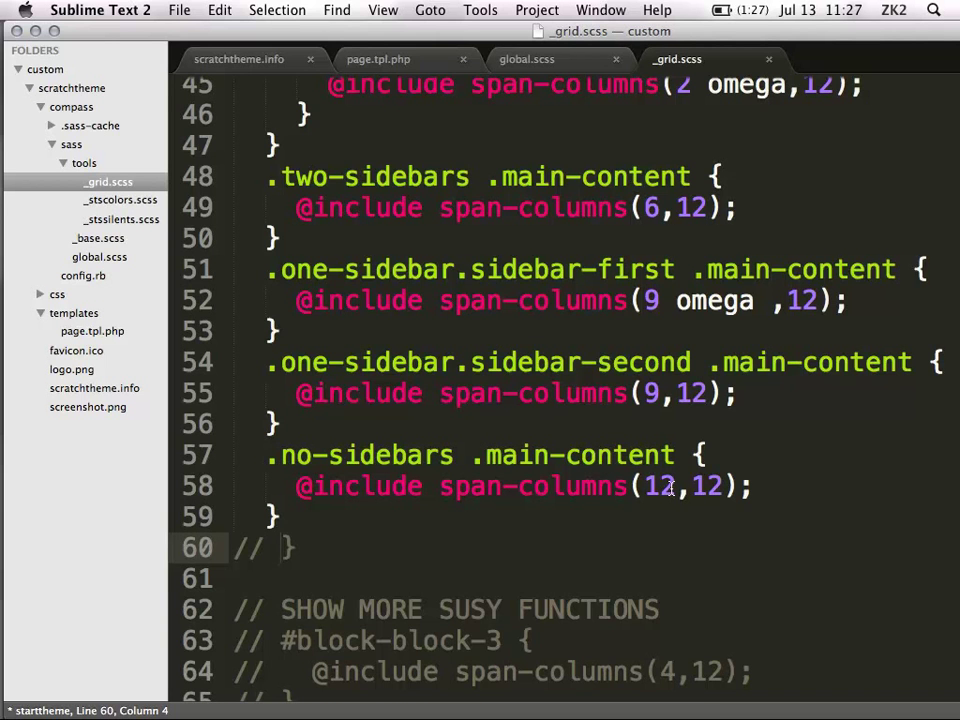
key("cmd+tab")
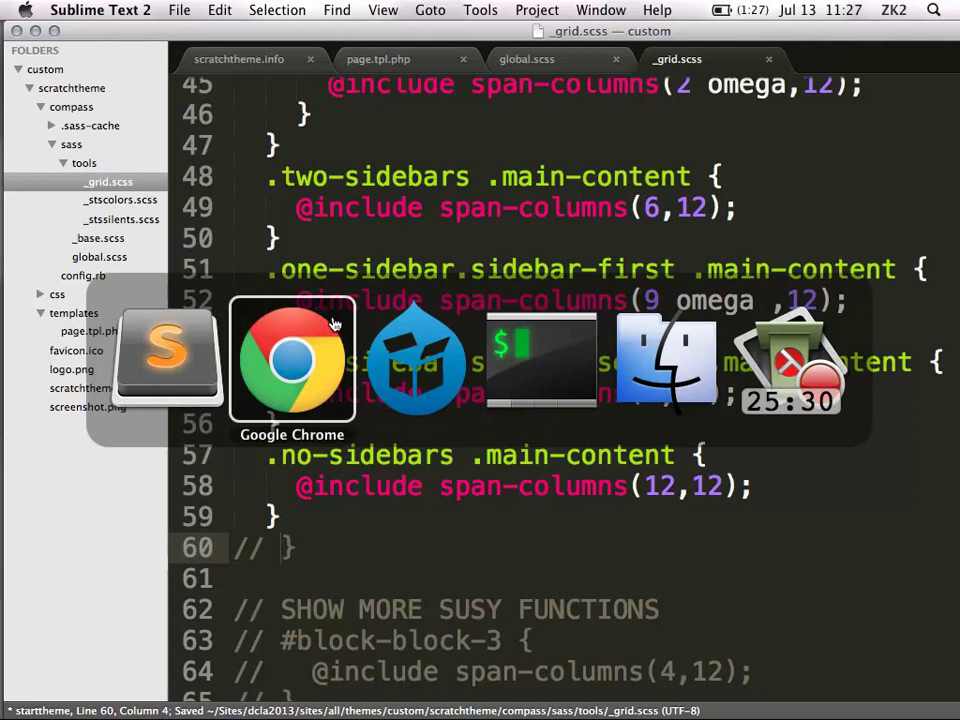
Close Developer Tools and view the No Sidebars, One Sidebar Left/Right and Two Sidebars pages.
left_click(292, 360)
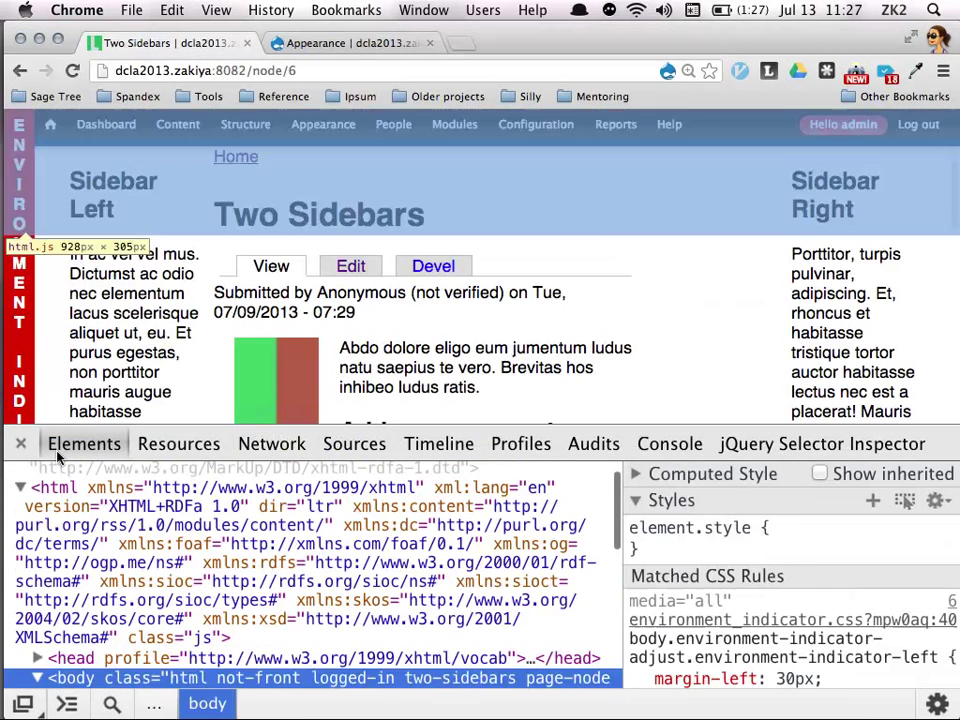
left_click(17, 443)
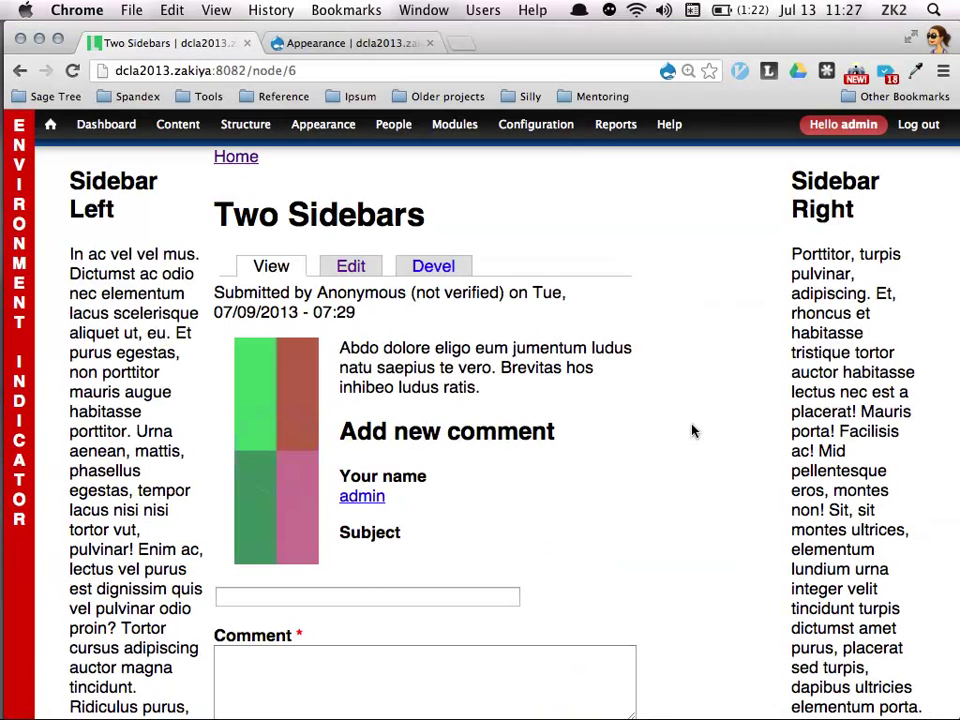
mouse_move(722, 232)
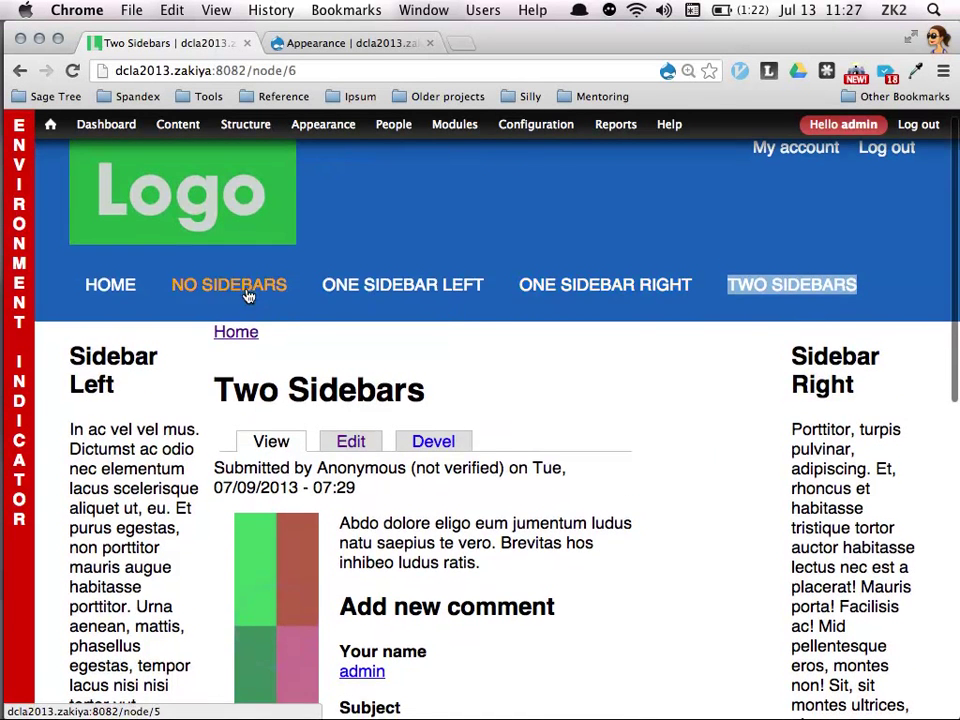
left_click(228, 285)
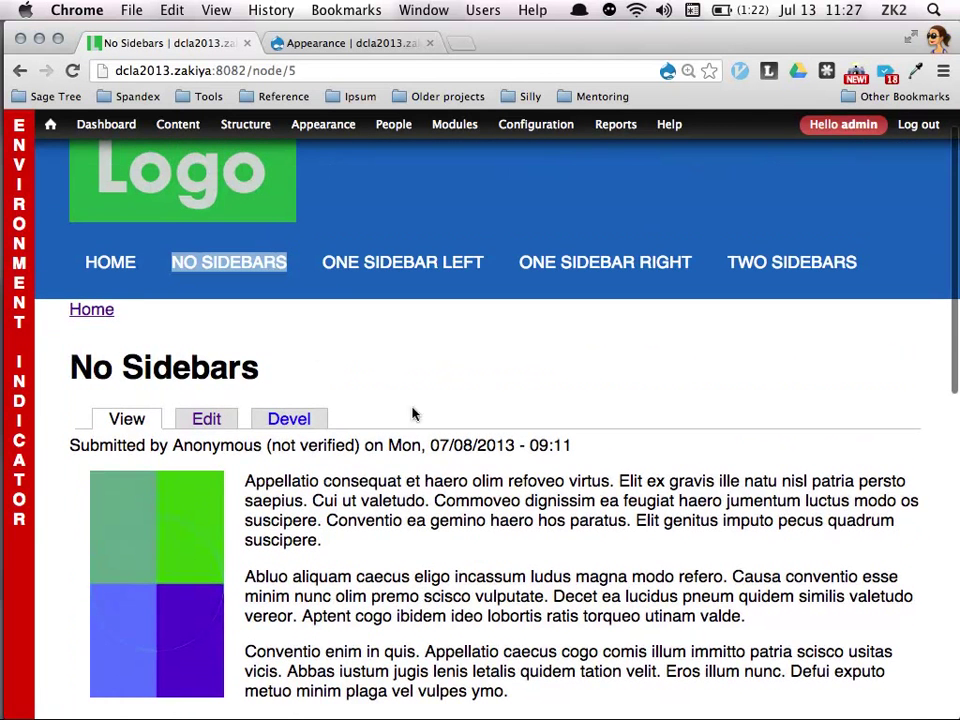
left_click(402, 262)
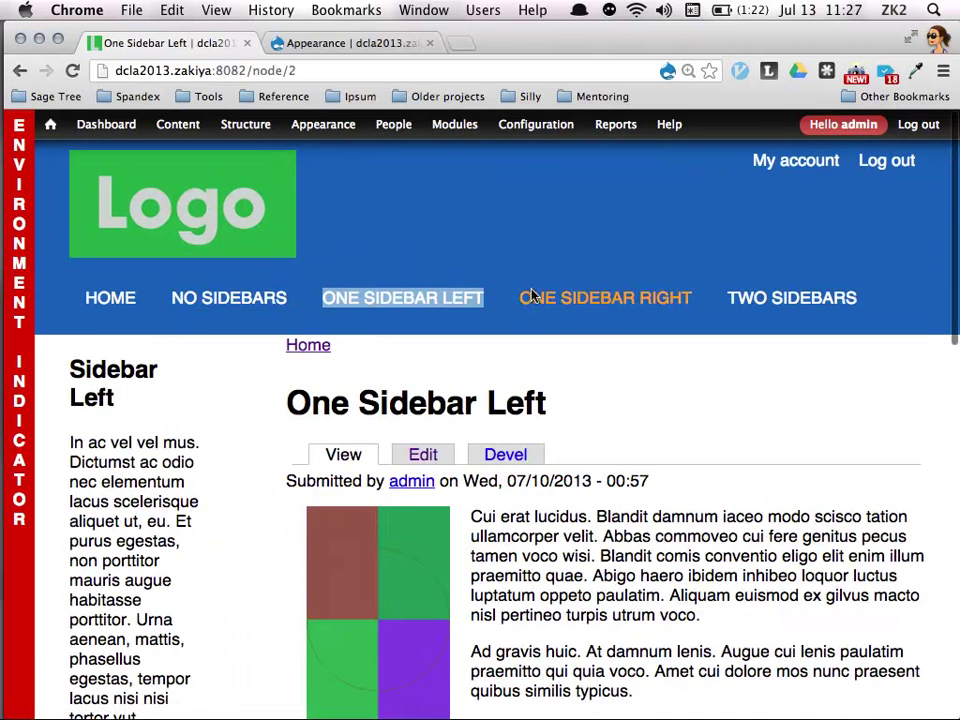
left_click(604, 297)
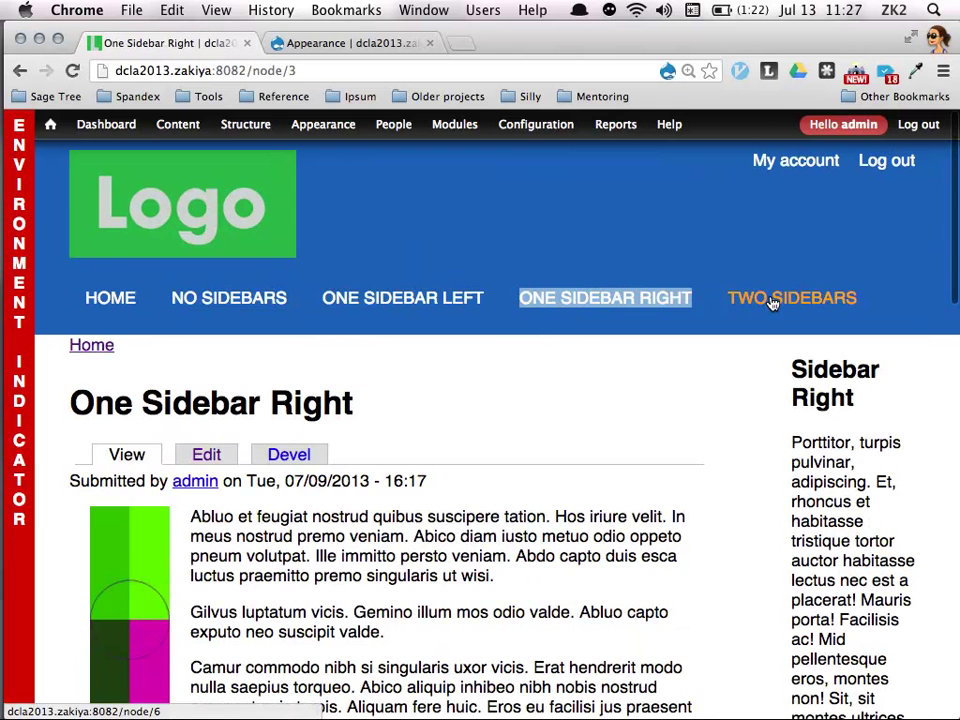
left_click(793, 297)
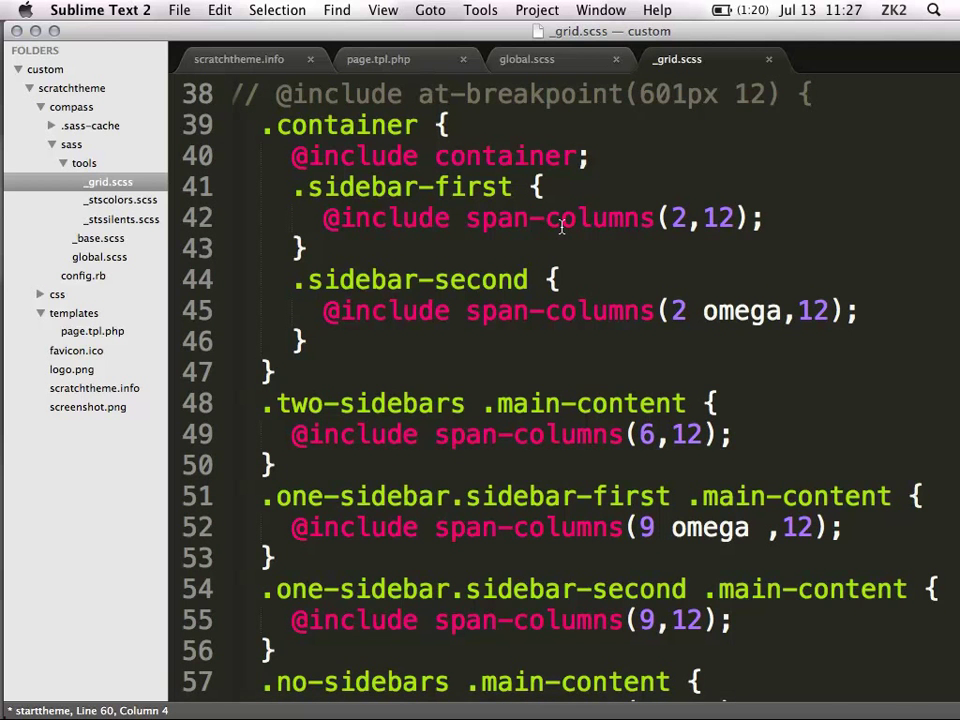
Delete omega from the sidebar-first content rule, then view the One Sidebar Left page.
scroll("down", 3)
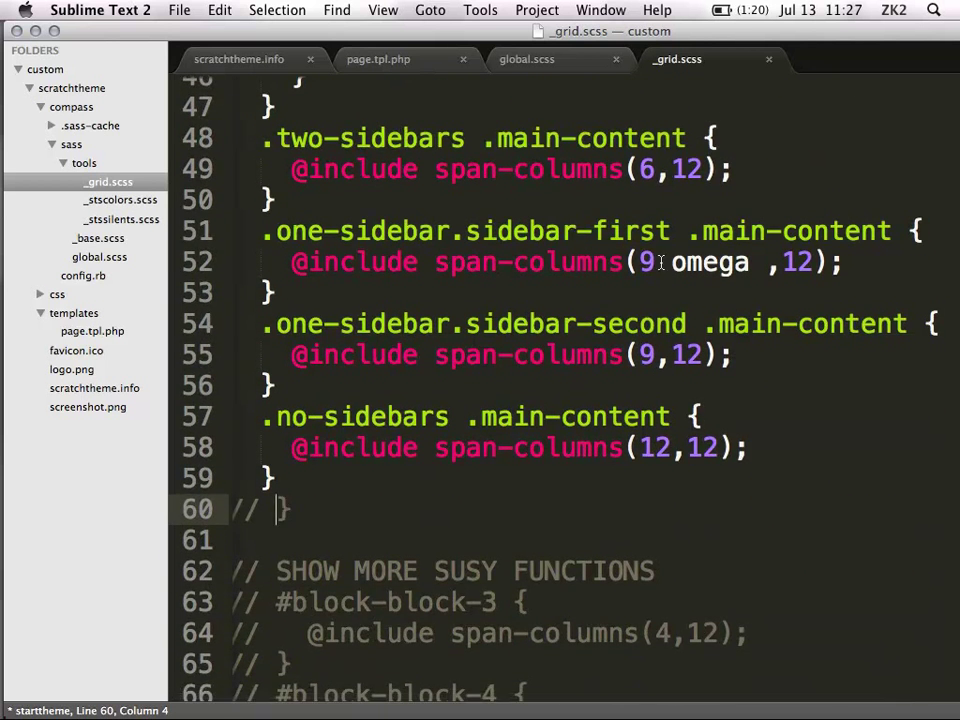
double_click(708, 262)
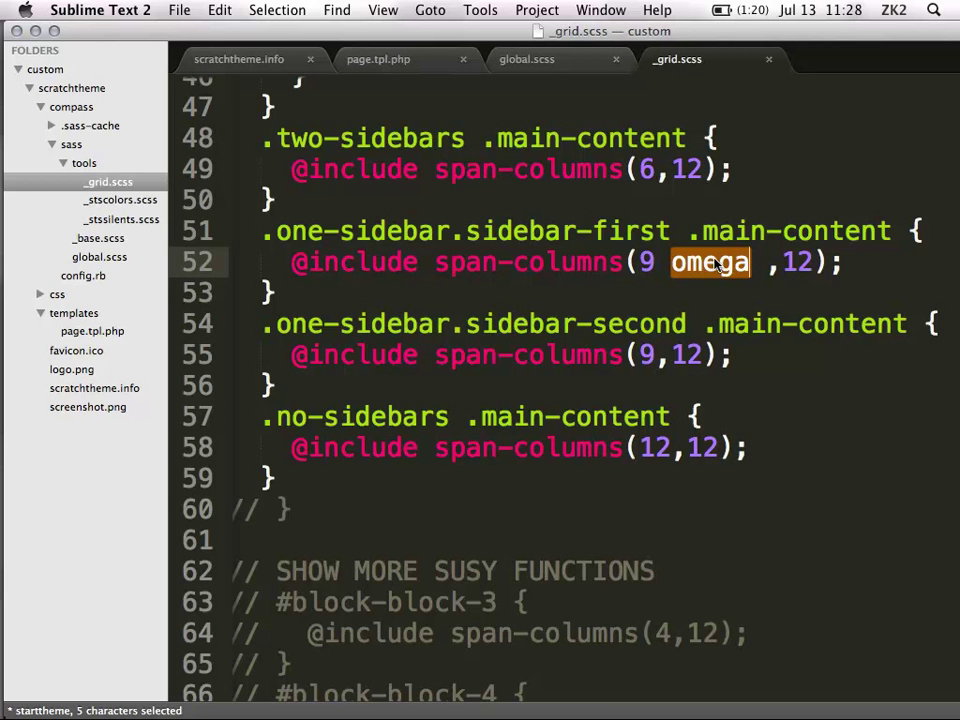
key("Delete")
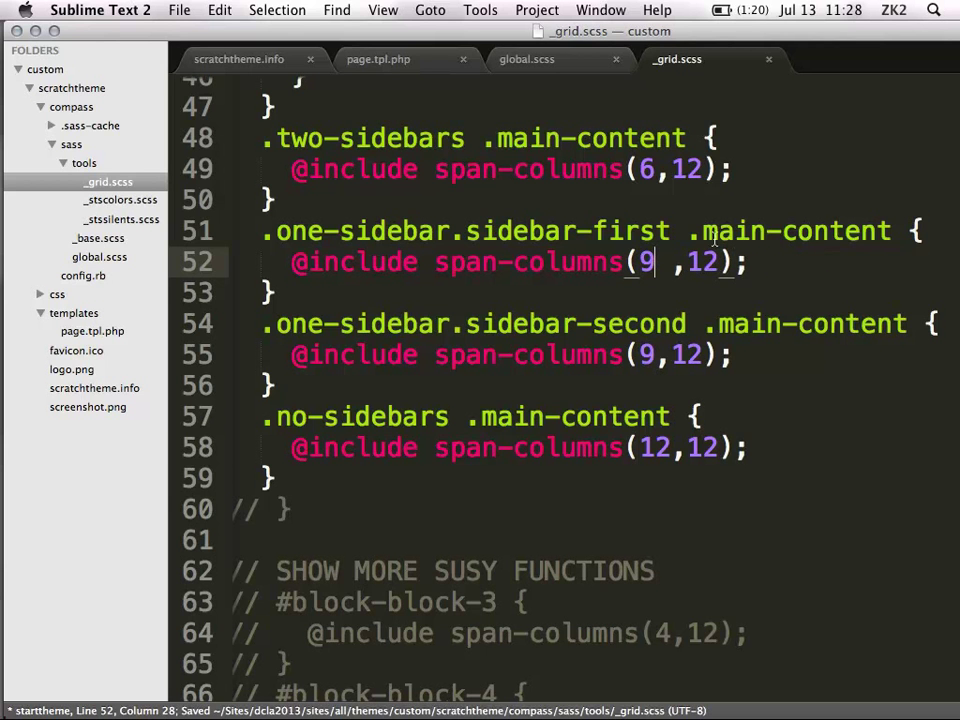
left_click_drag(690, 231, 735, 262)
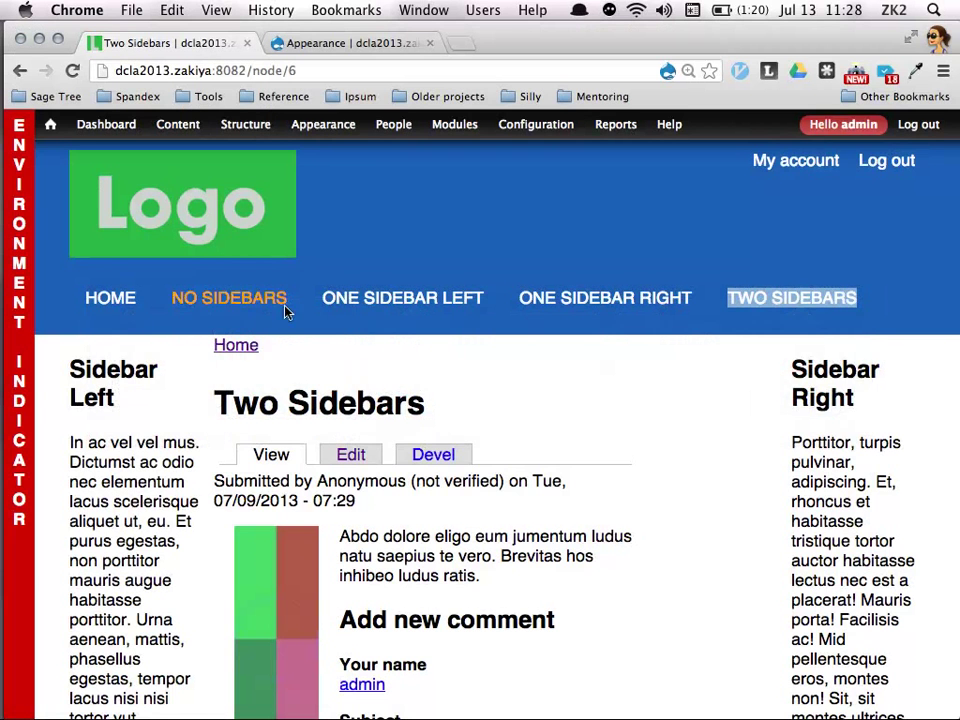
left_click(402, 297)
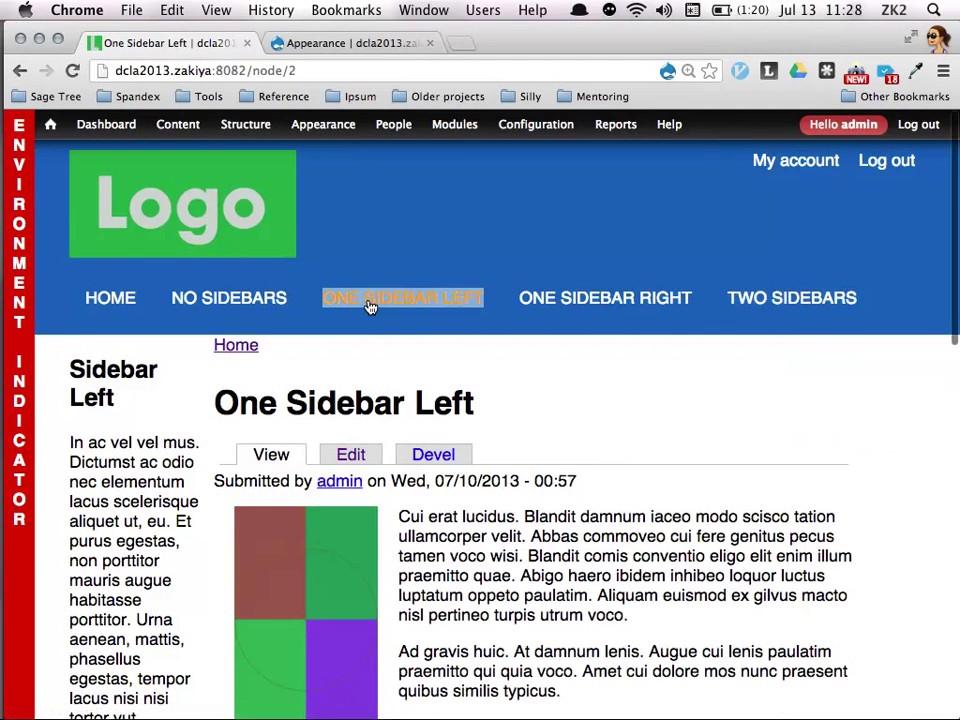
scroll("down", 3)
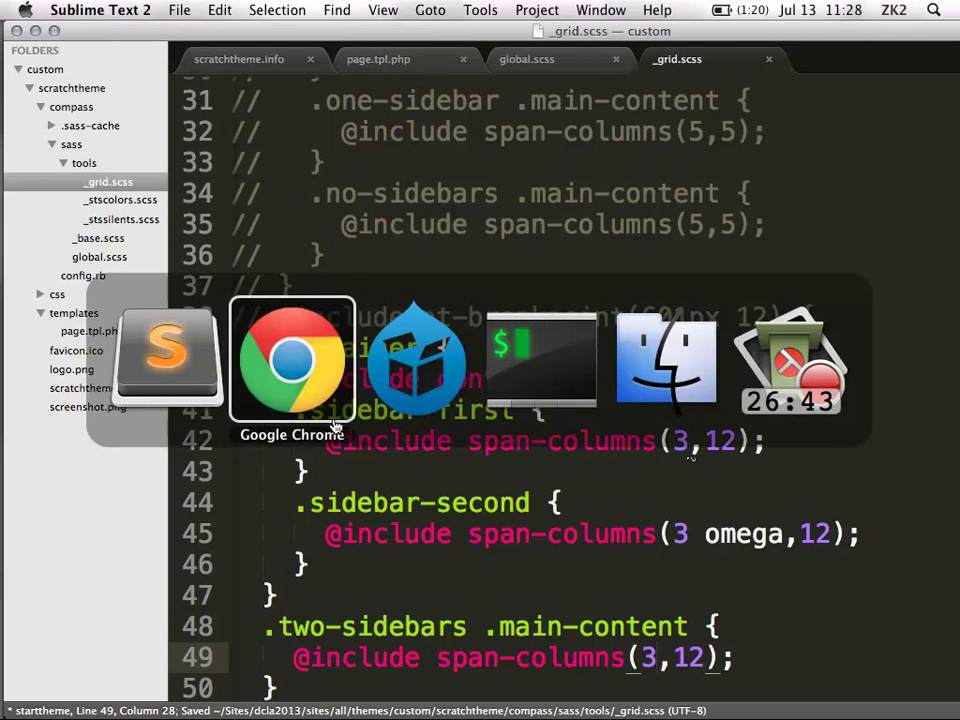
Add omega back after 9 in the left-sidebar content rule and recheck One Sidebar Left.
left_click(291, 360)
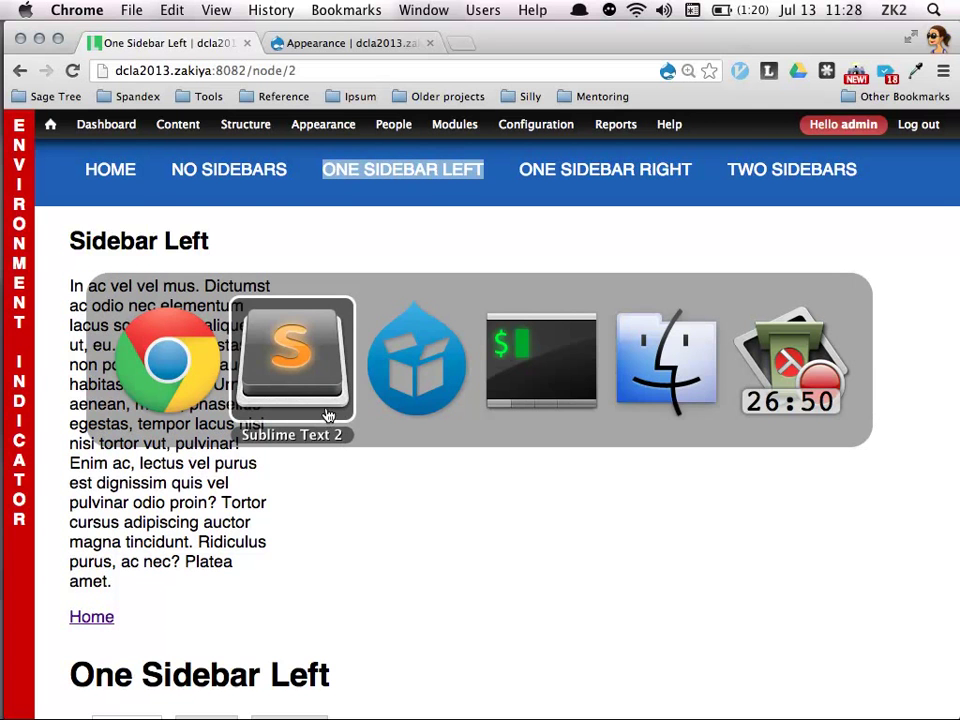
left_click(291, 360)
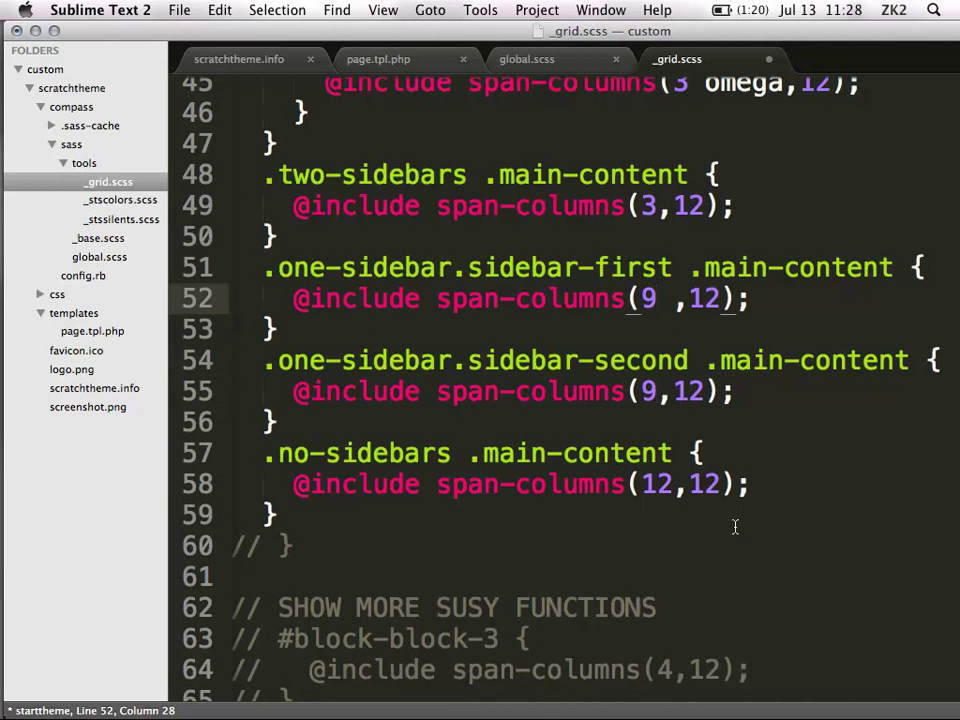
type("omega")
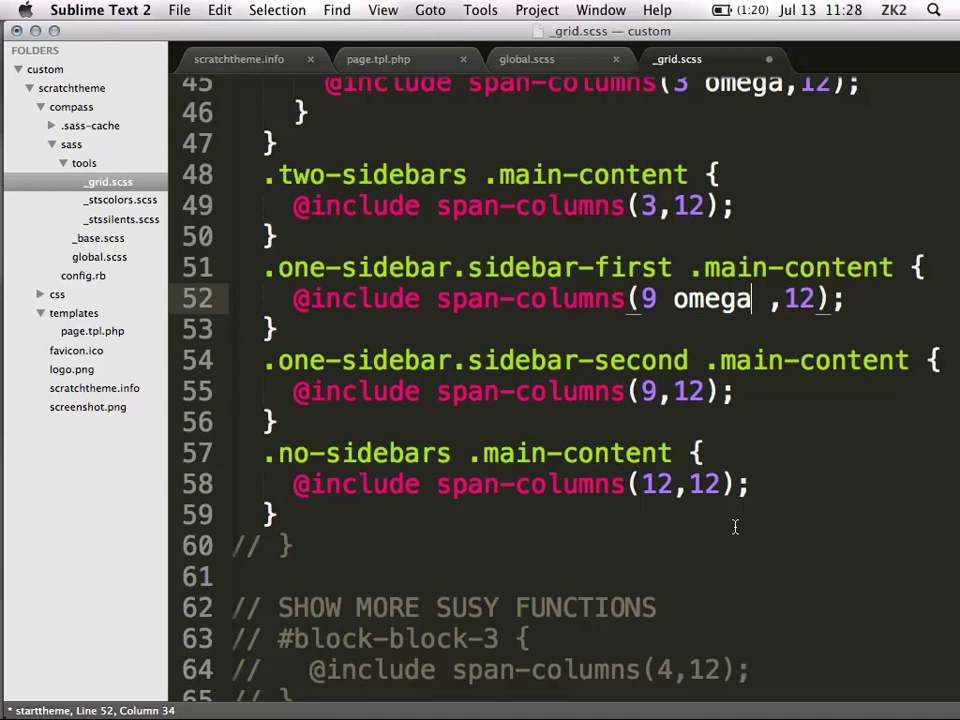
left_click(292, 360)
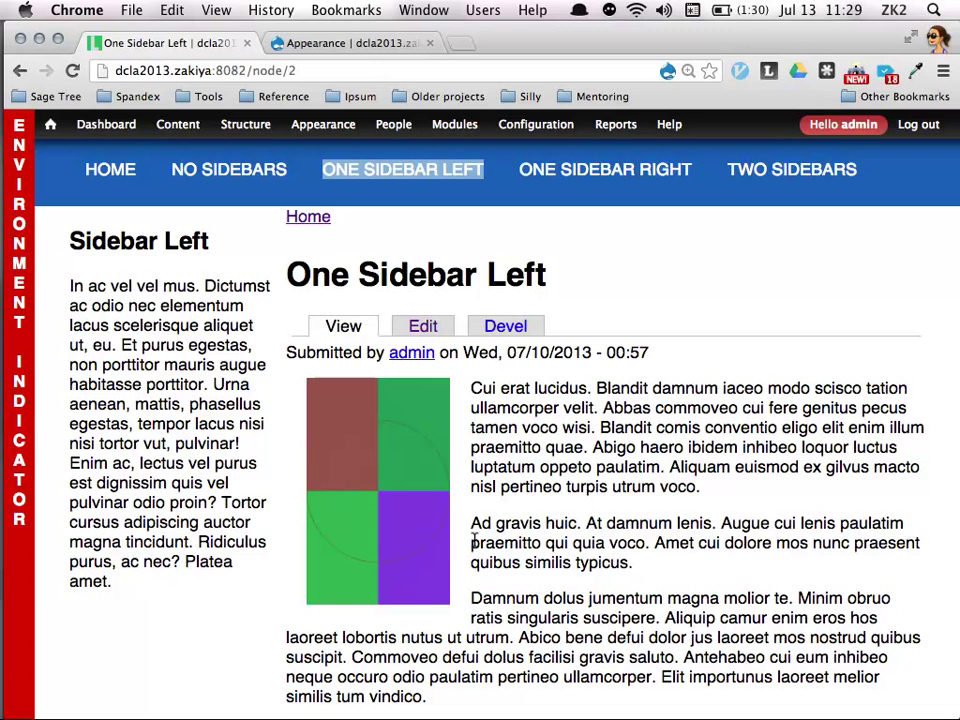
mouse_move(471, 517)
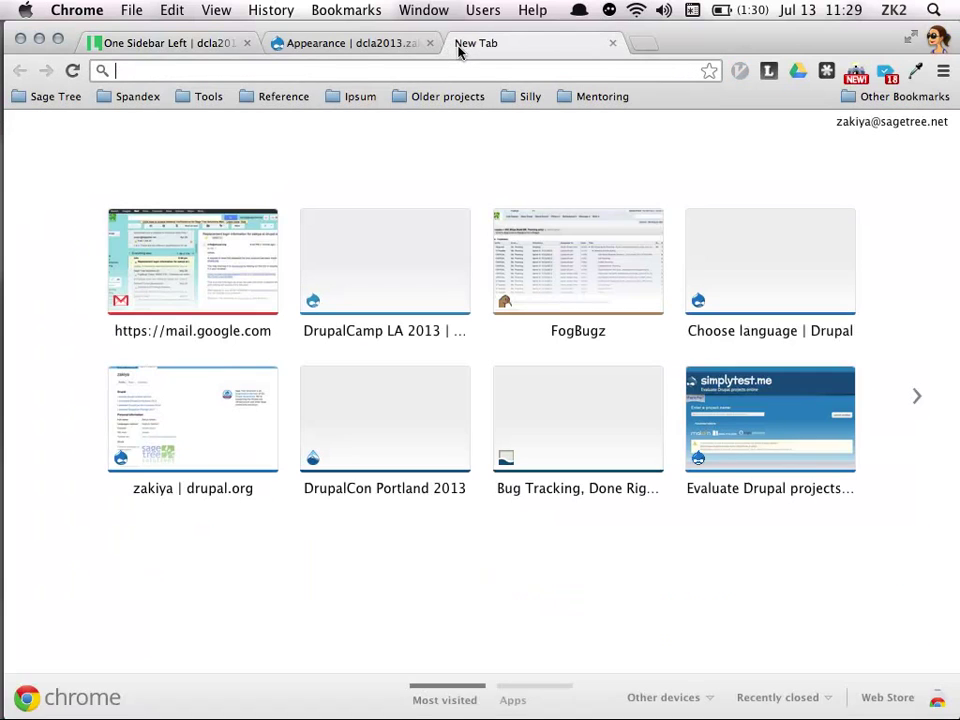
Search for Susy and scroll through its grid reference documentation.
type("susy.oddbird.net")
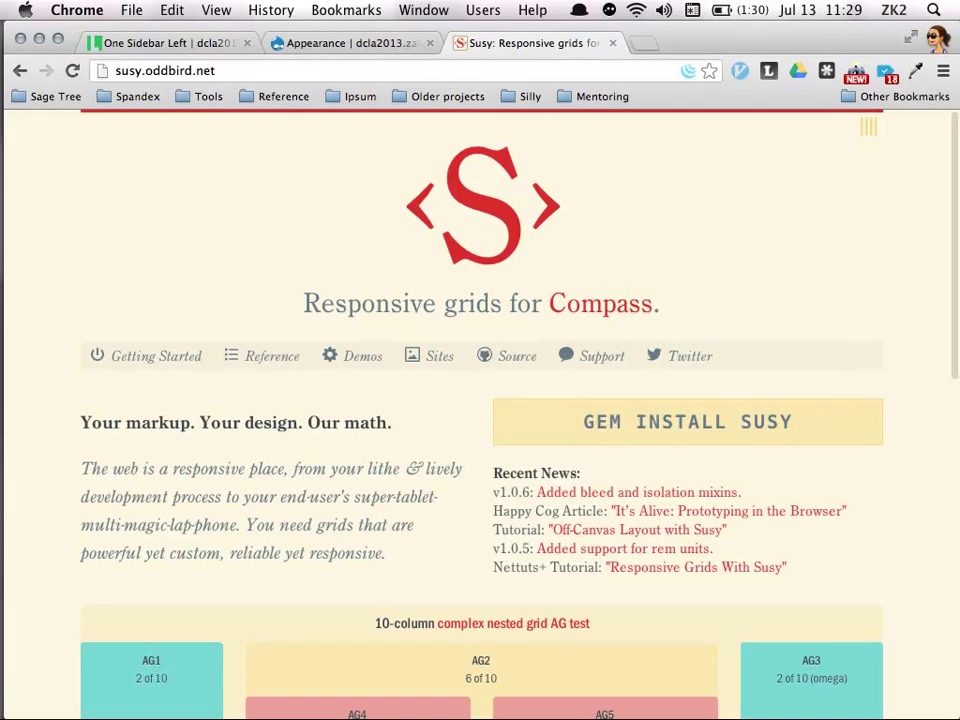
scroll("down", 3)
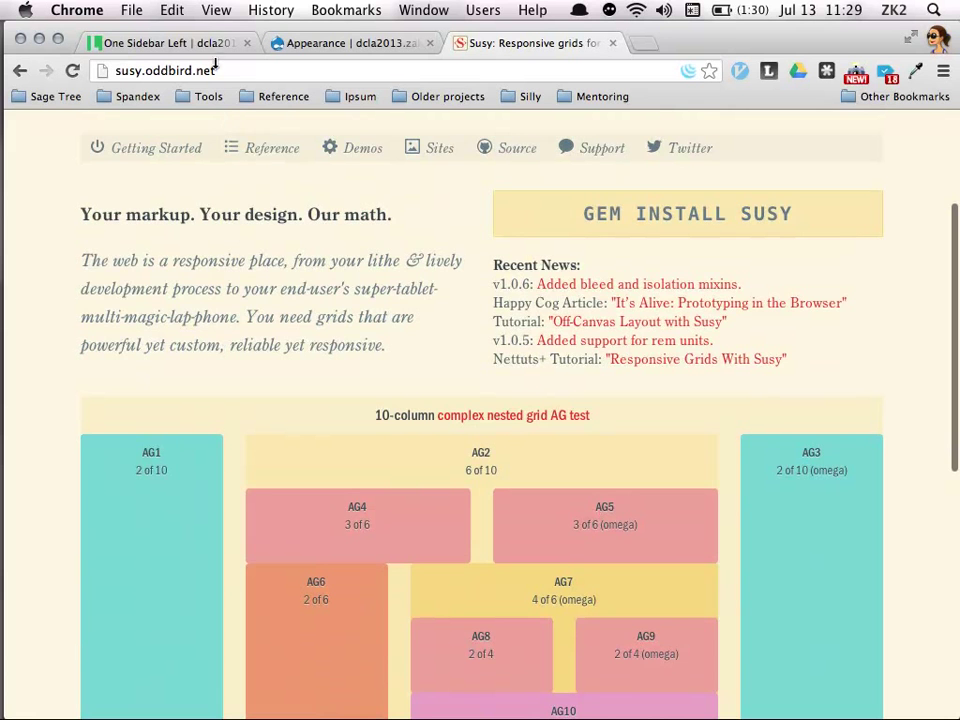
left_click(271, 147)
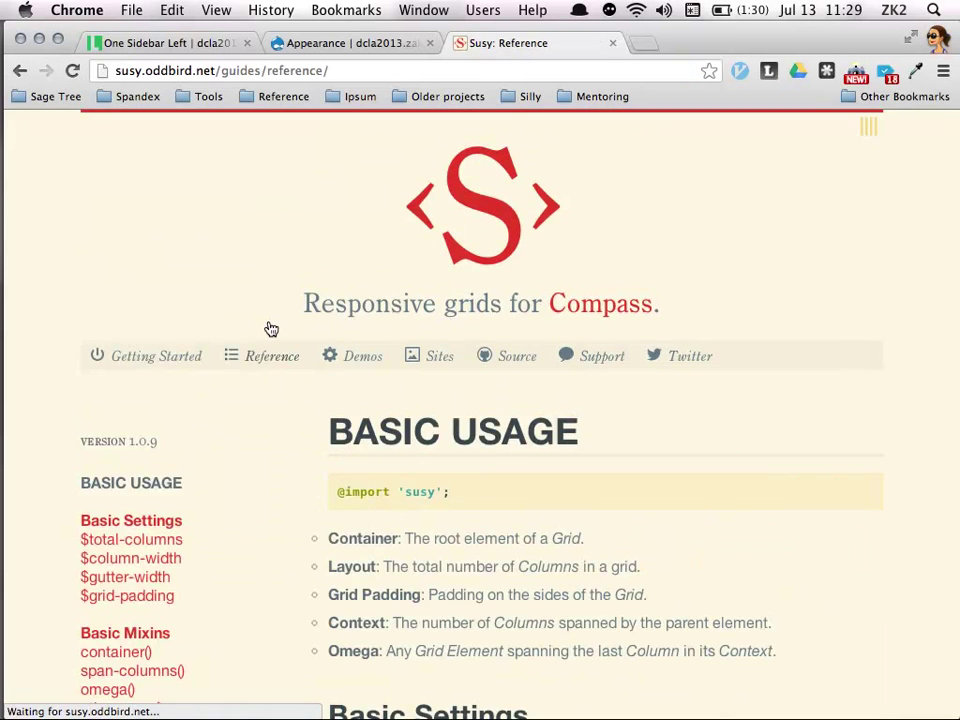
scroll("down", 3)
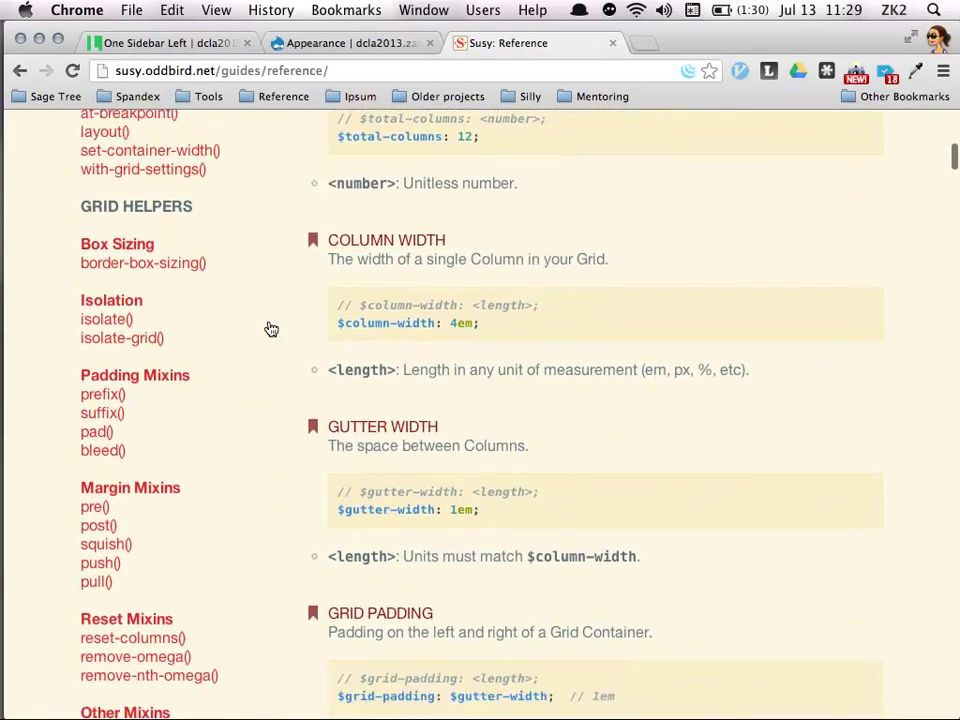
scroll("down", 3)
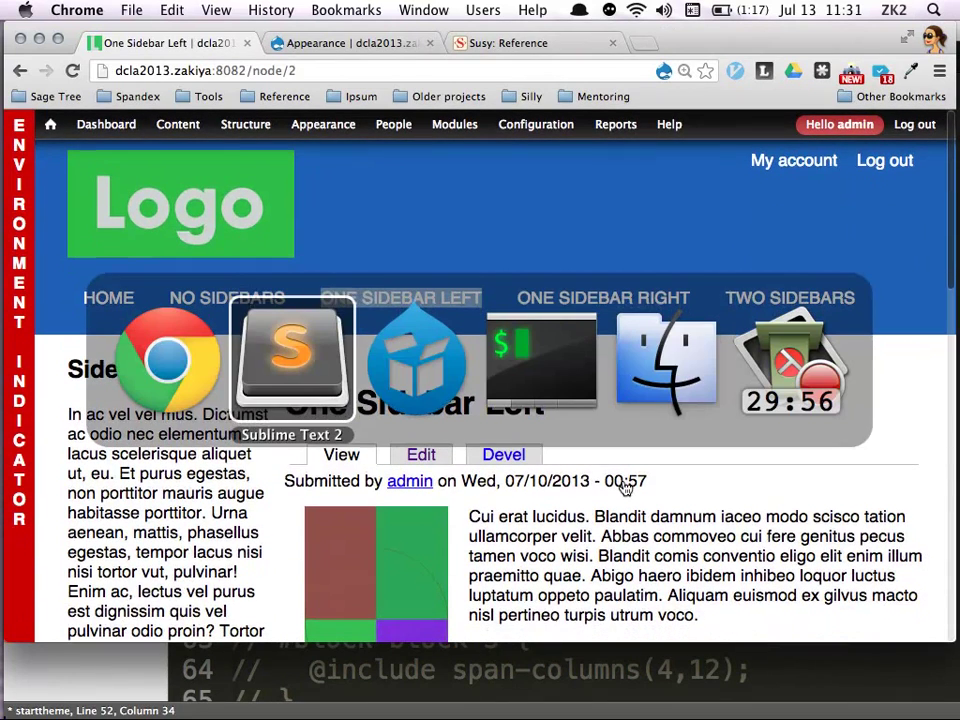
mouse_move(413, 360)
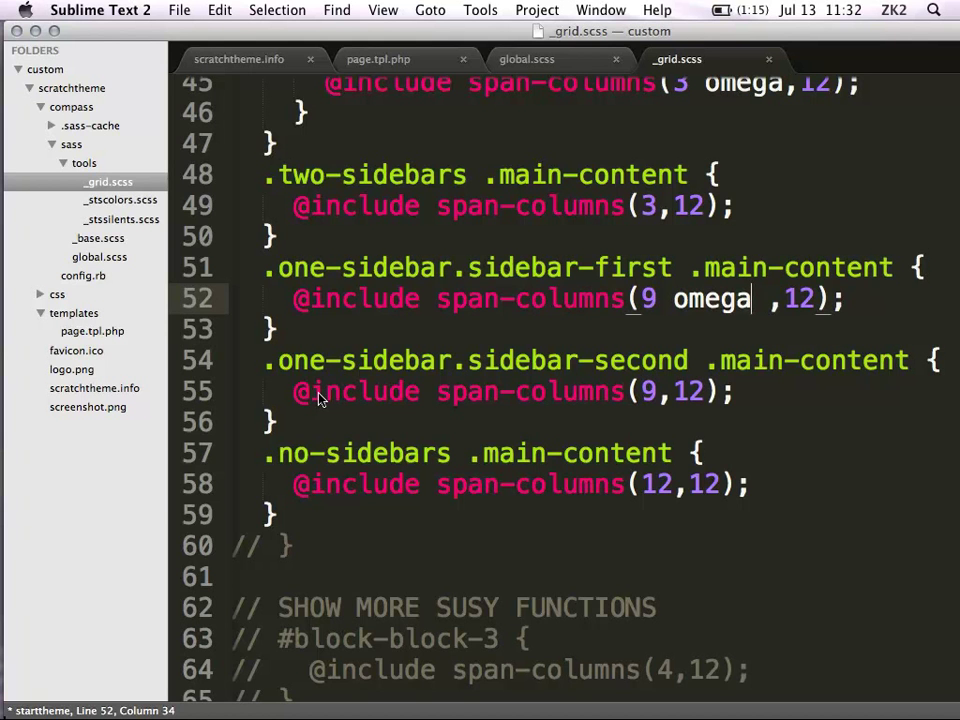
mouse_move(345, 267)
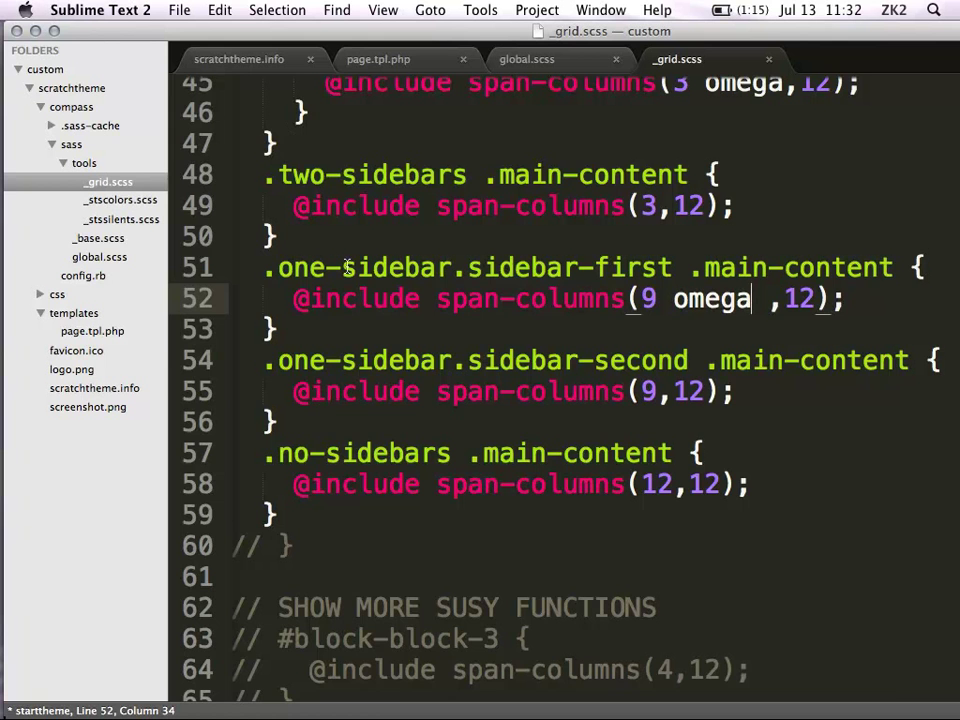
scroll("down", 3)
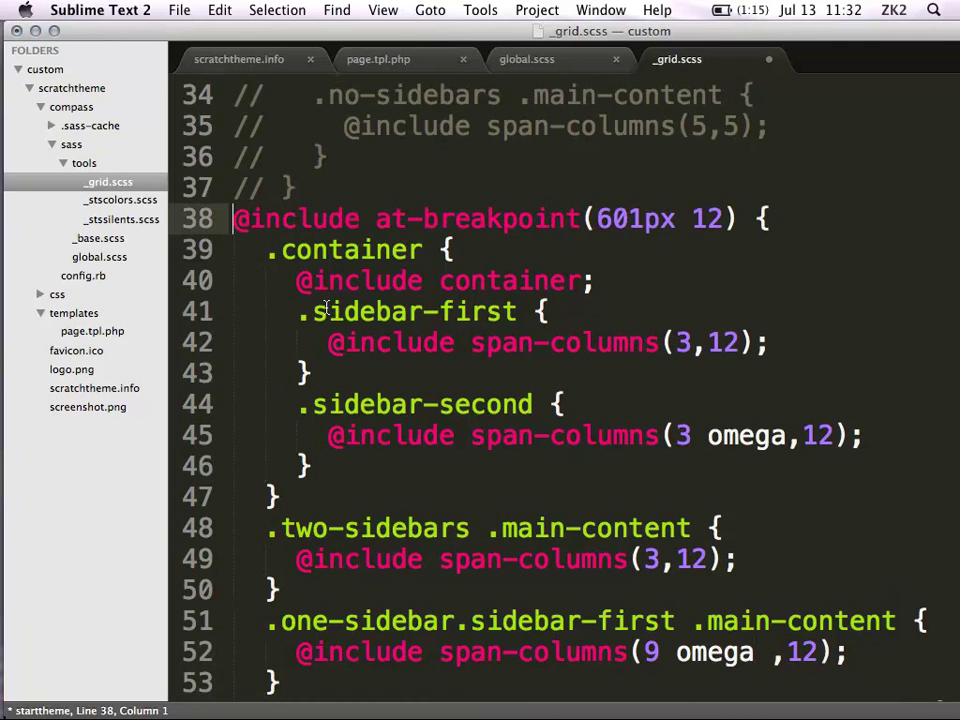
double_click(477, 218)
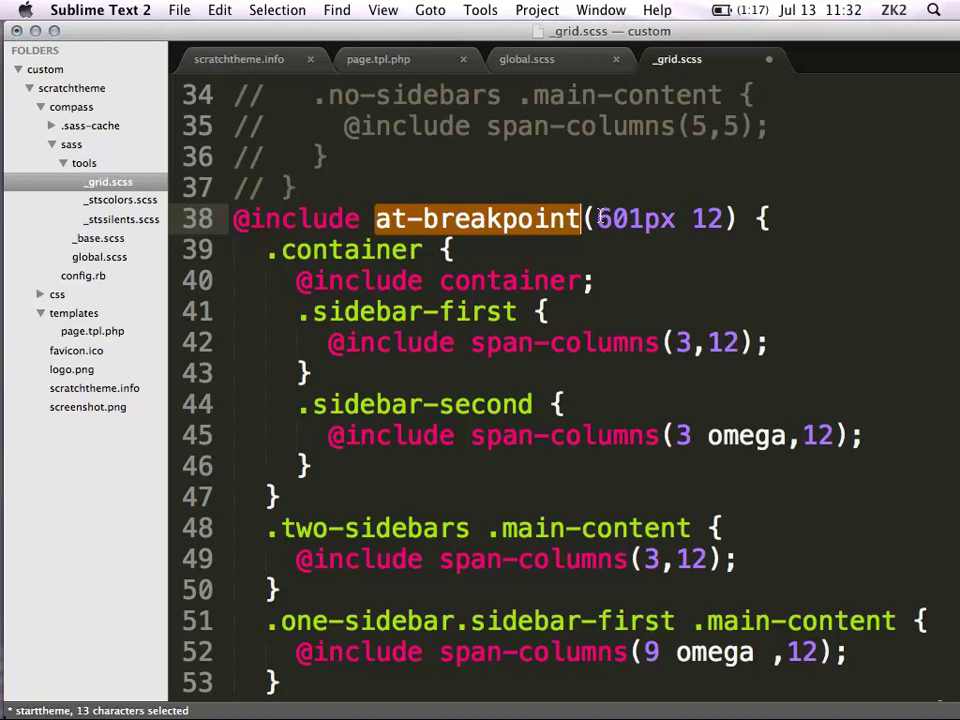
double_click(635, 218)
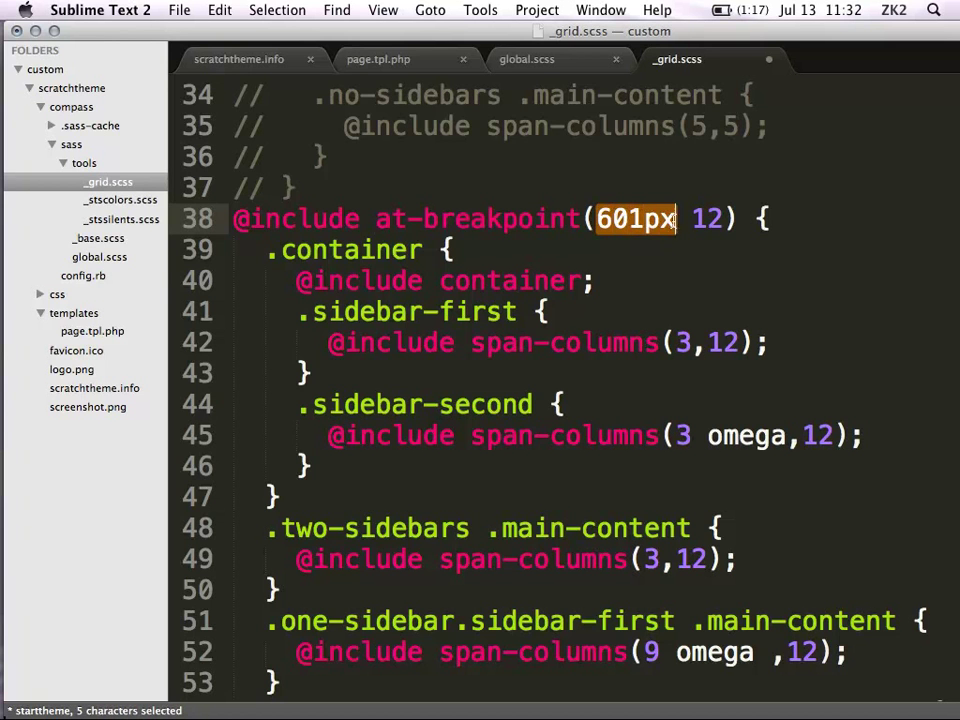
mouse_move(678, 224)
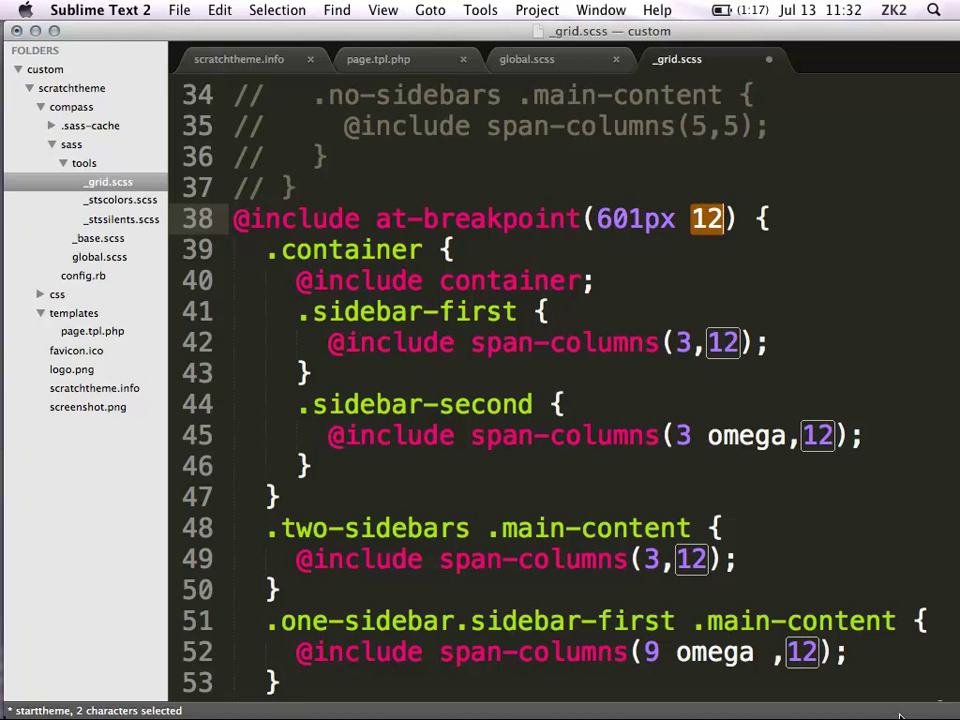
scroll("down", 3)
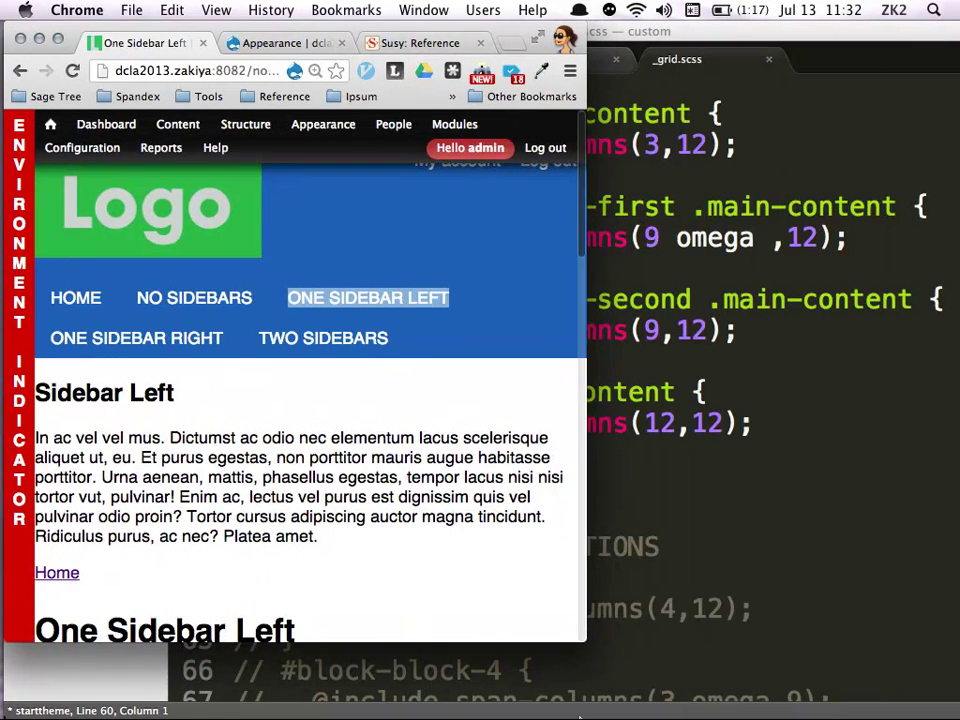
Scroll down the narrowed One Sidebar Left page to check its single-column layout.
scroll("down", 3)
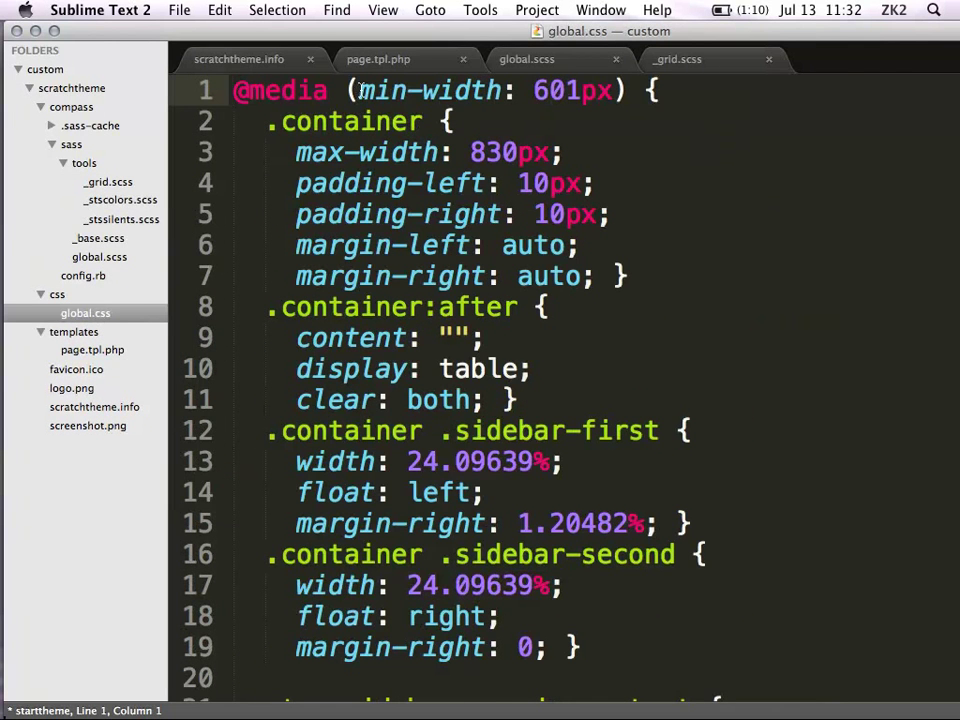
Select 'min-width: 601px' on line 1 of the compiled global.css.
left_click_drag(362, 90, 617, 90)
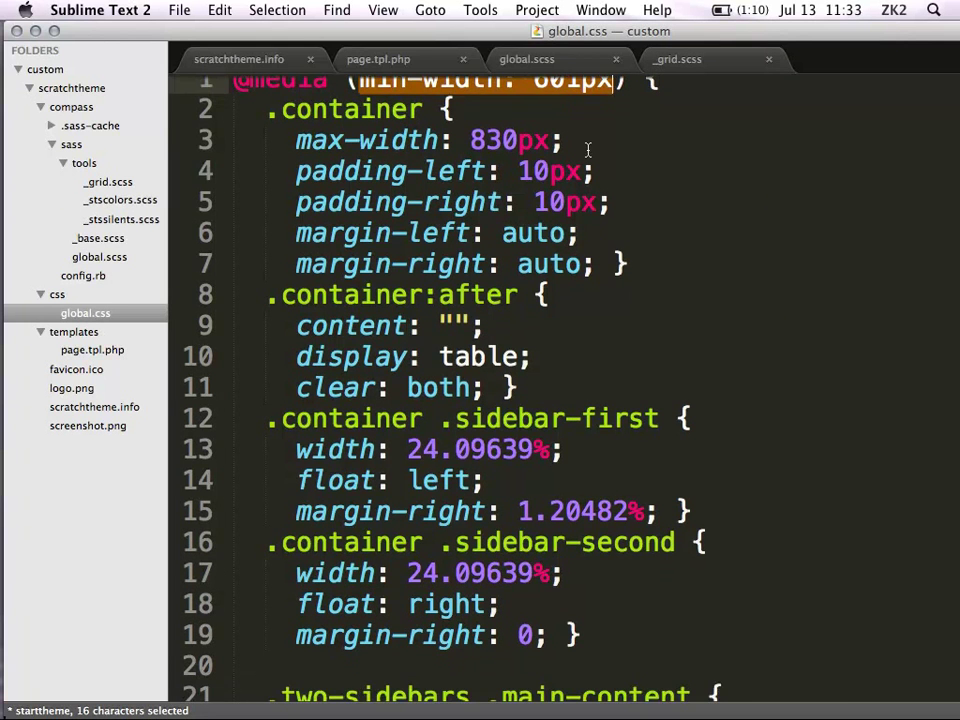
mouse_move(367, 114)
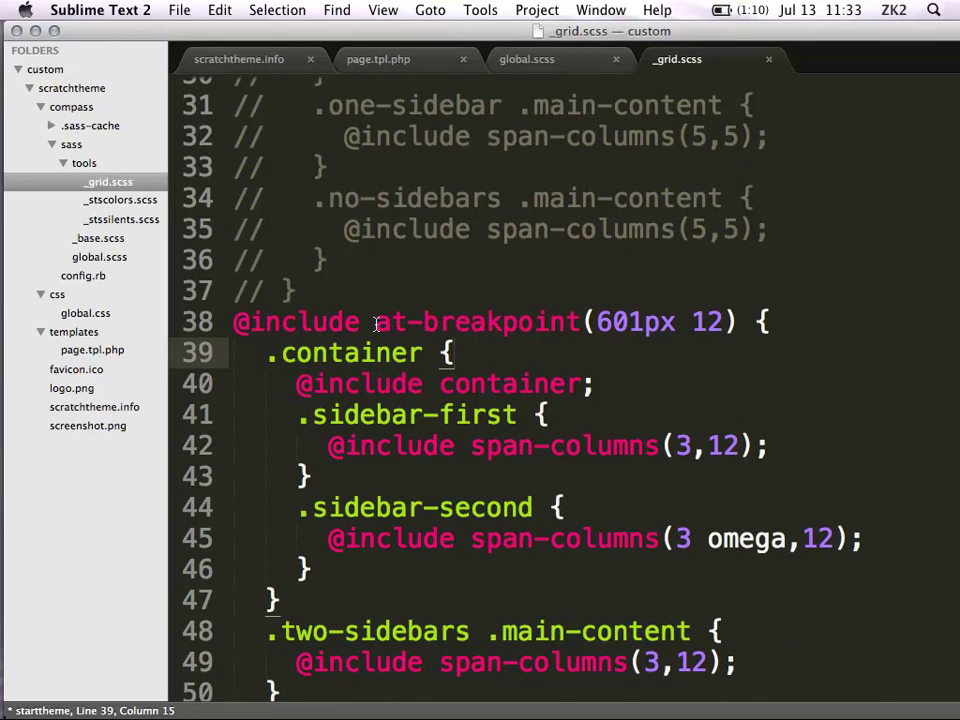
Re-read the at-breakpoint block and variables in _grid.scss, then open _base.scss.
double_click(480, 321)
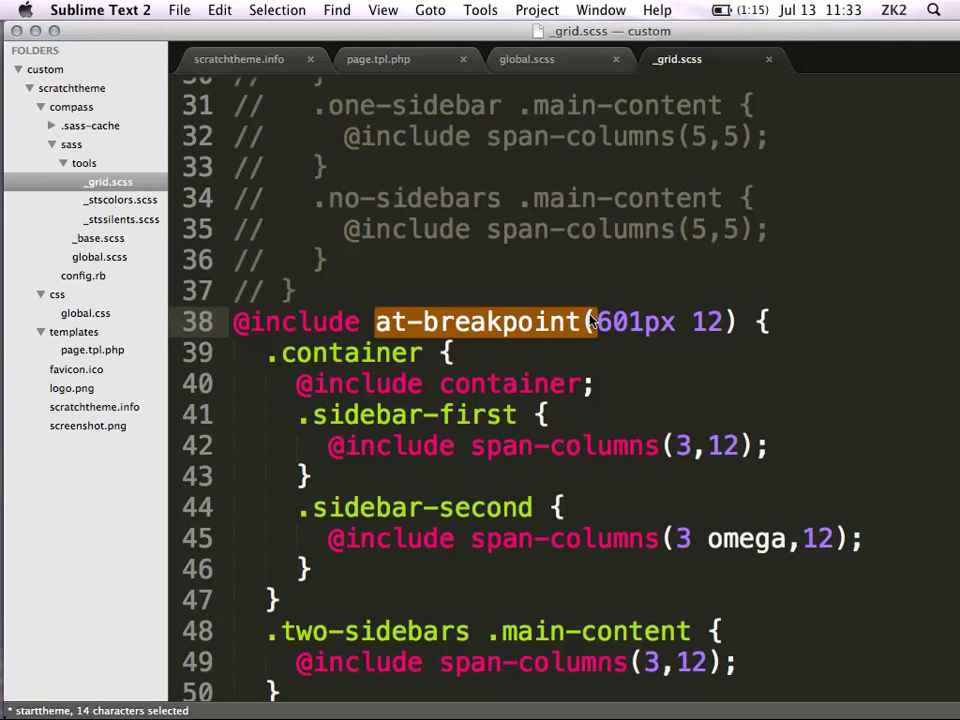
mouse_move(583, 318)
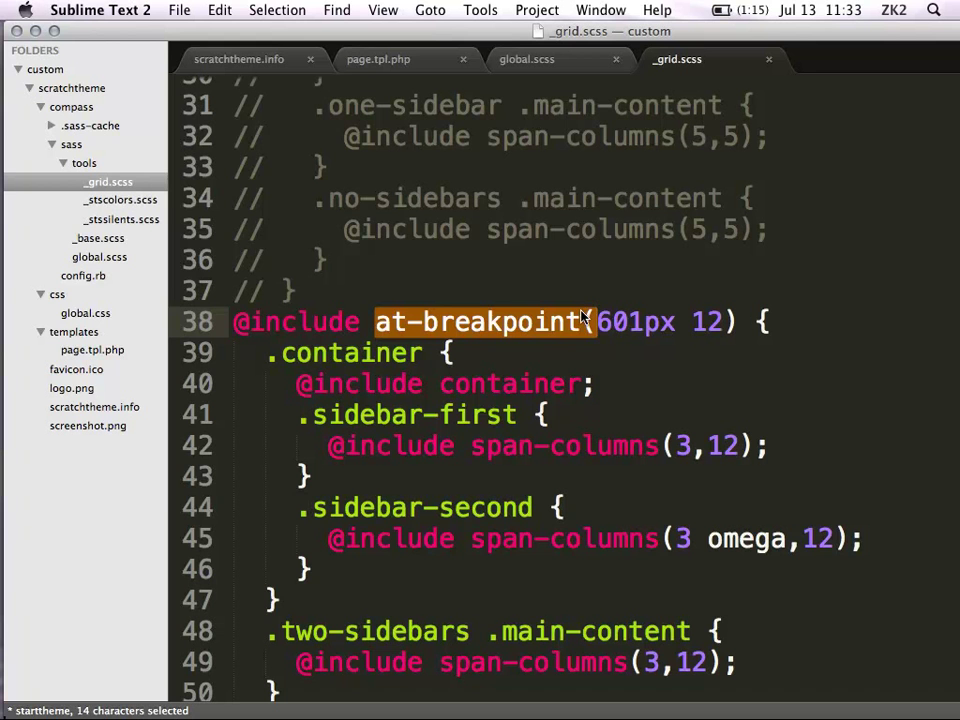
left_click(549, 229)
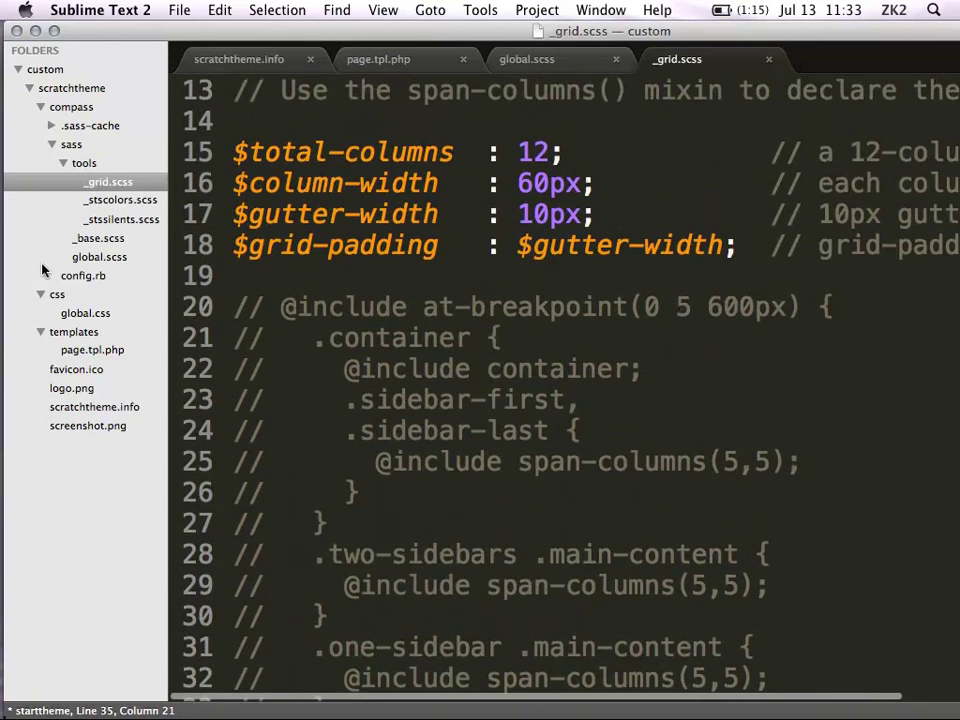
left_click(83, 275)
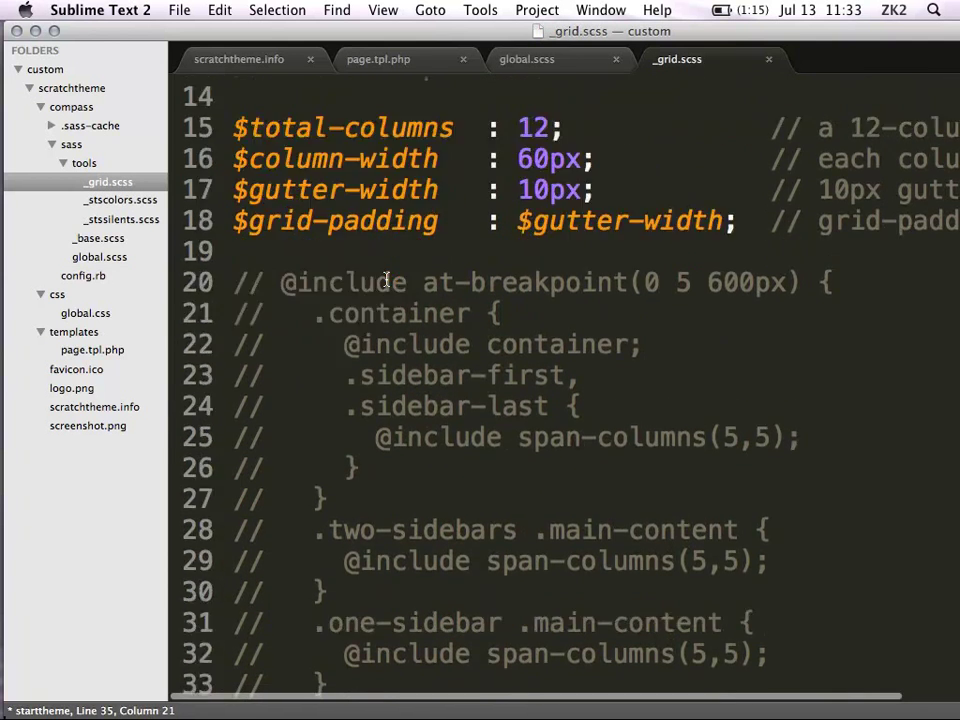
scroll("down", 3)
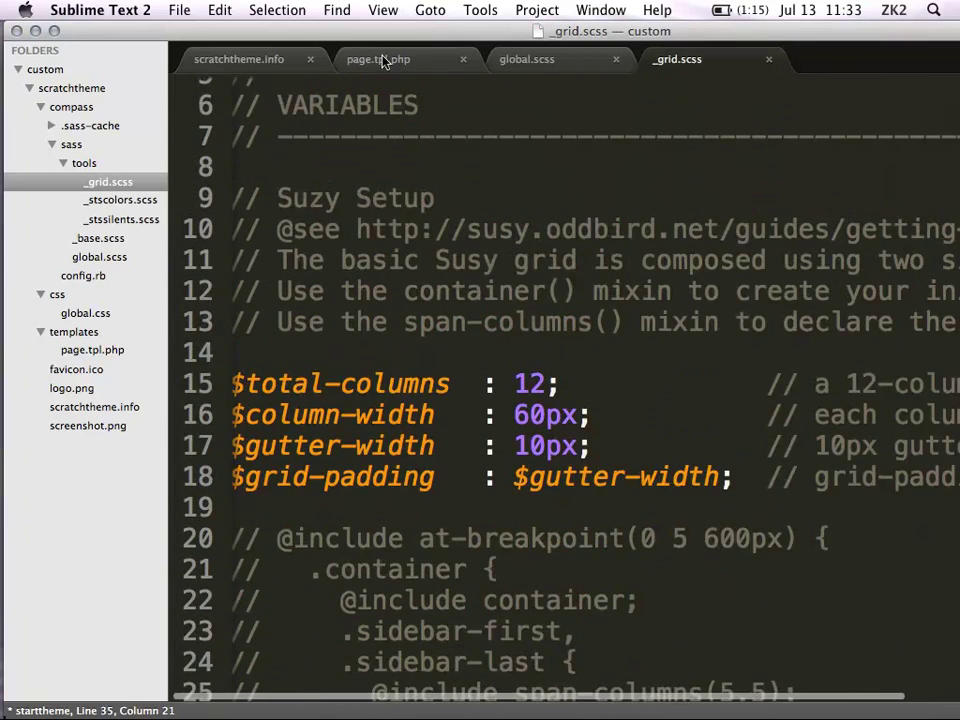
left_click(96, 238)
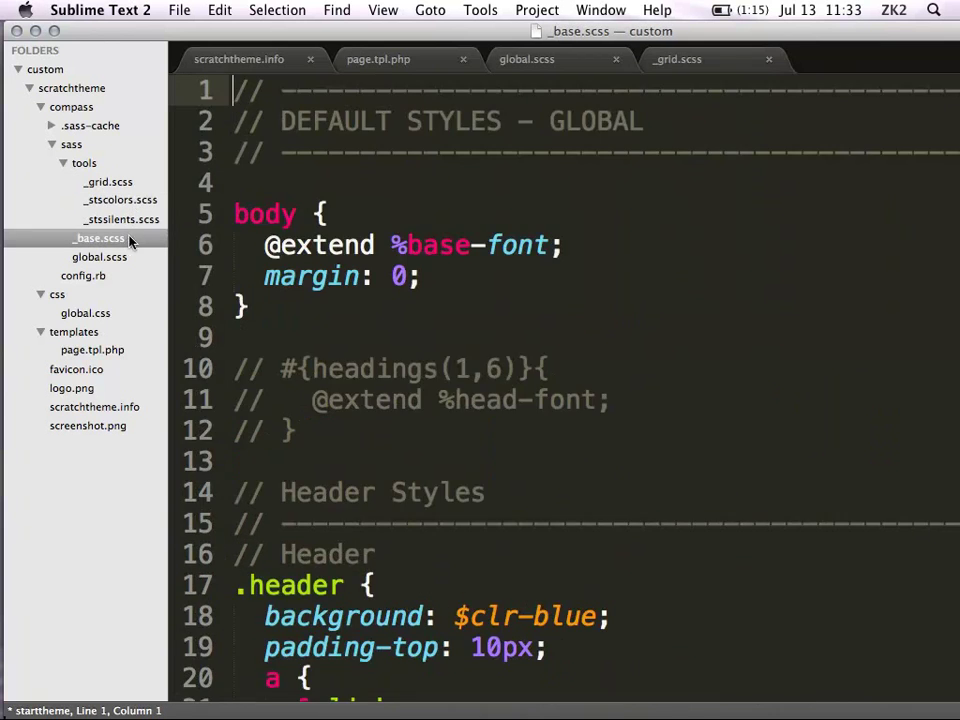
scroll("down", 3)
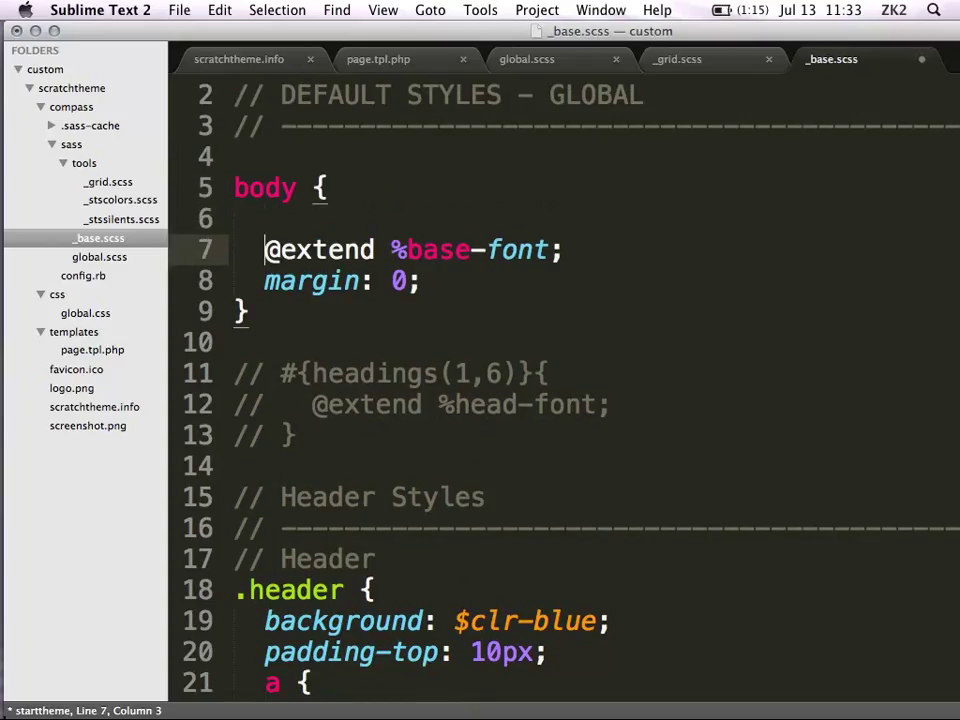
type("@")
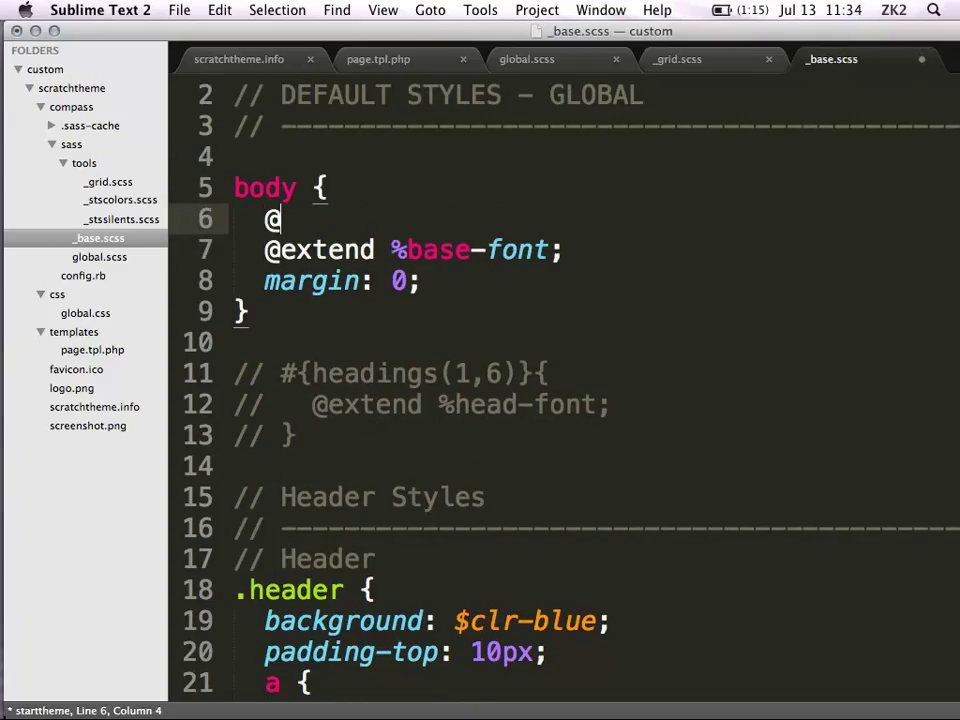
type("inc")
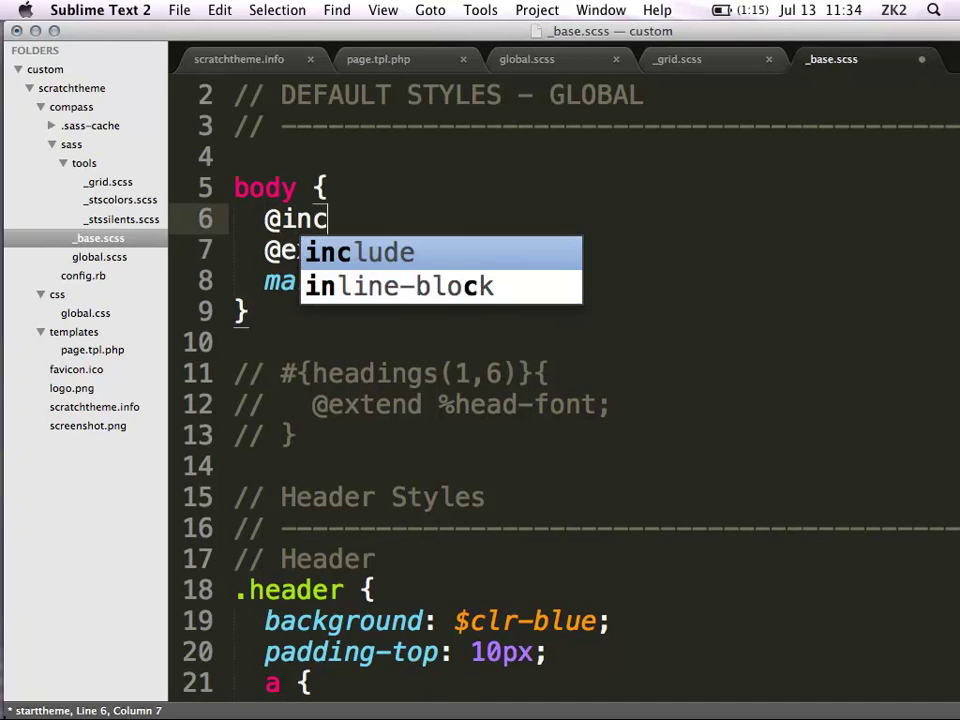
type("lude brea")
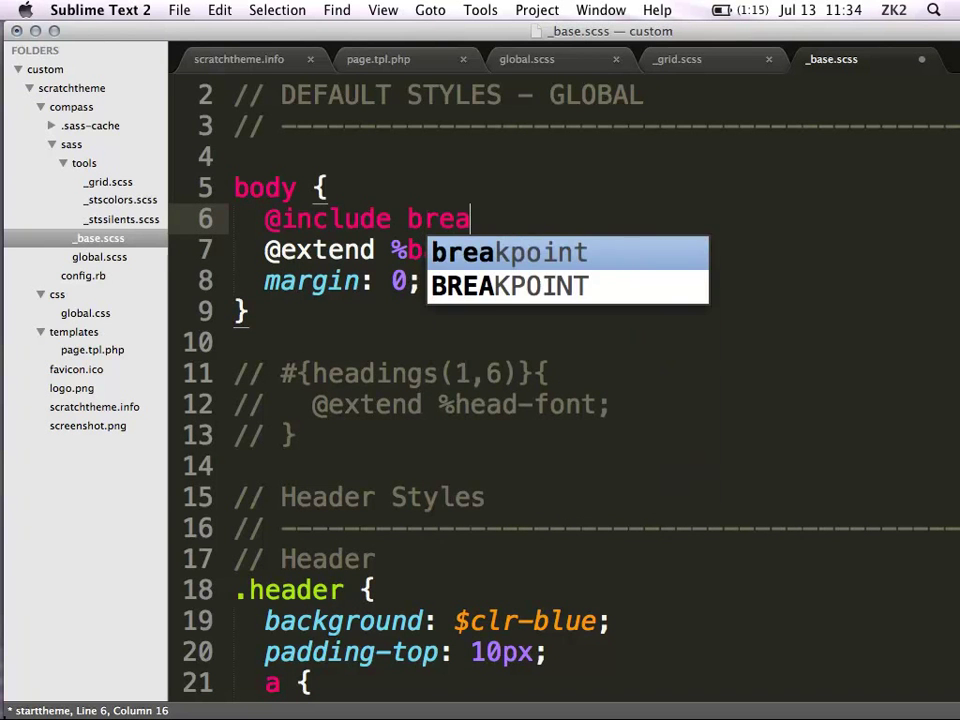
key("Tab")
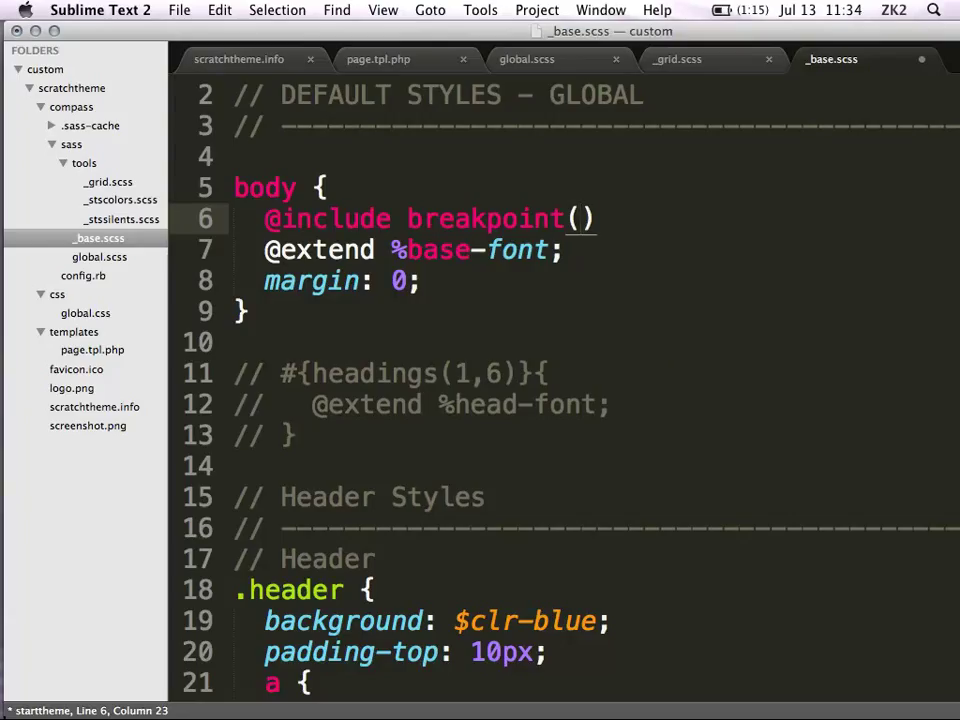
type("0")
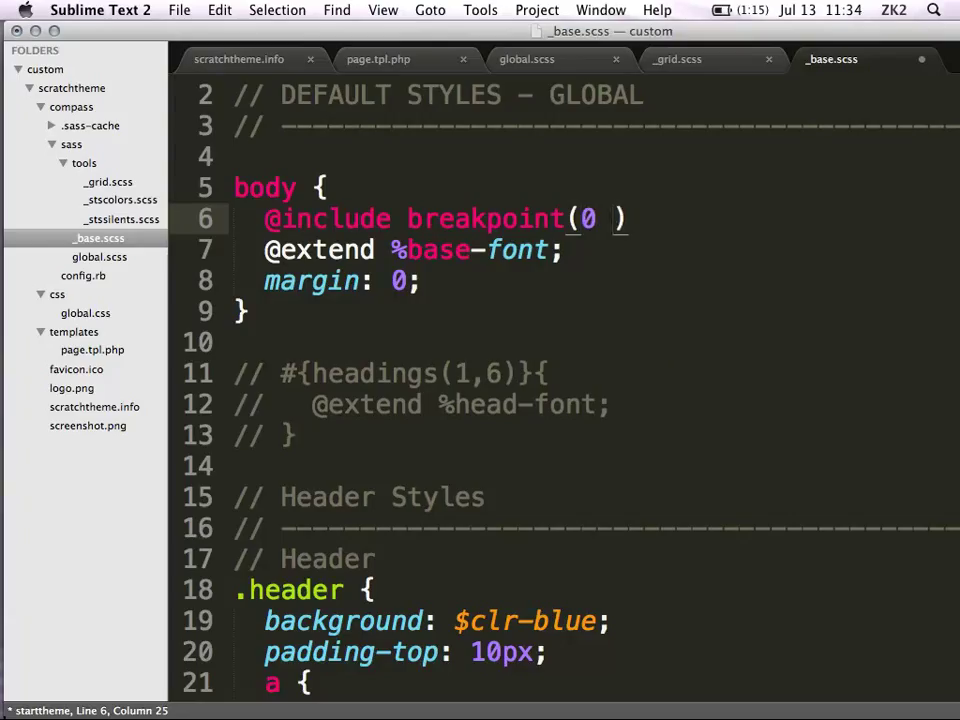
type("200")
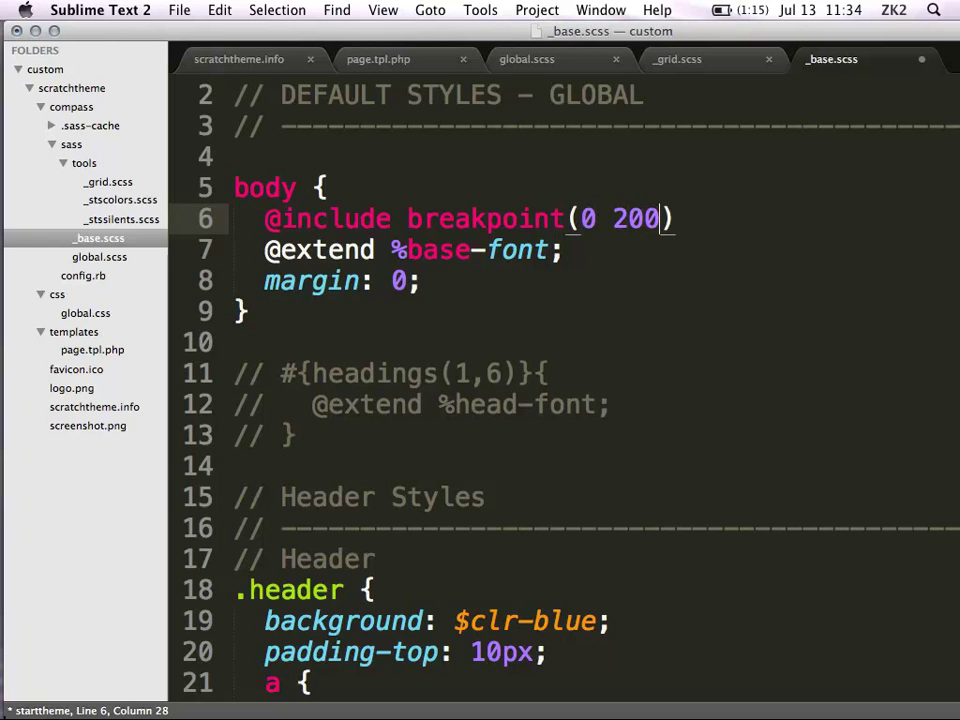
type("{}")
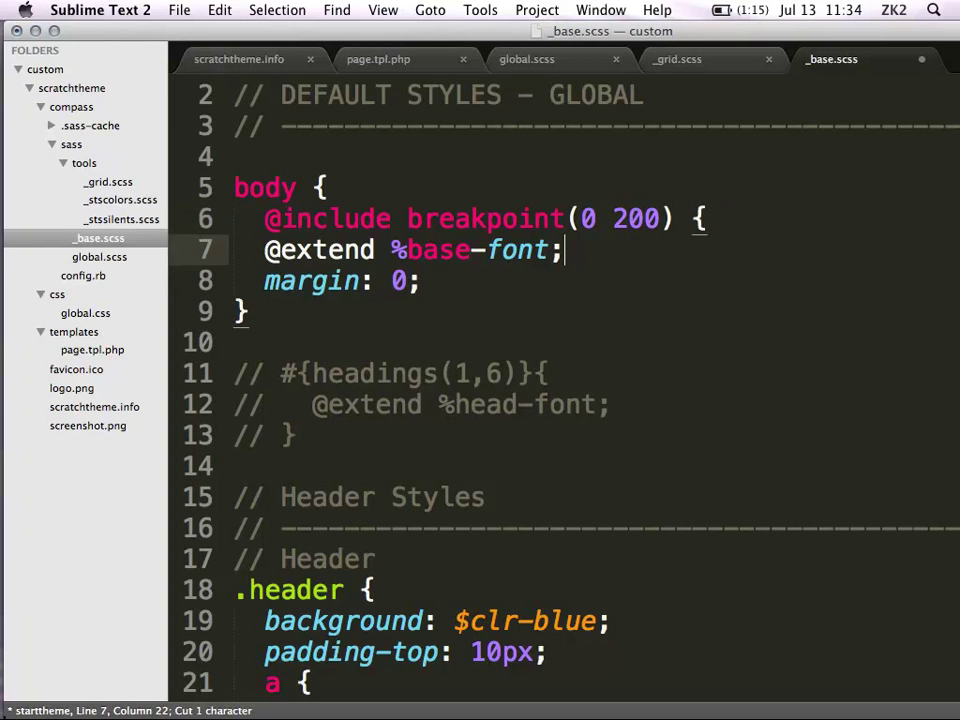
Add background: green inside the first breakpoint and append px to 200.
scroll("down", 3)
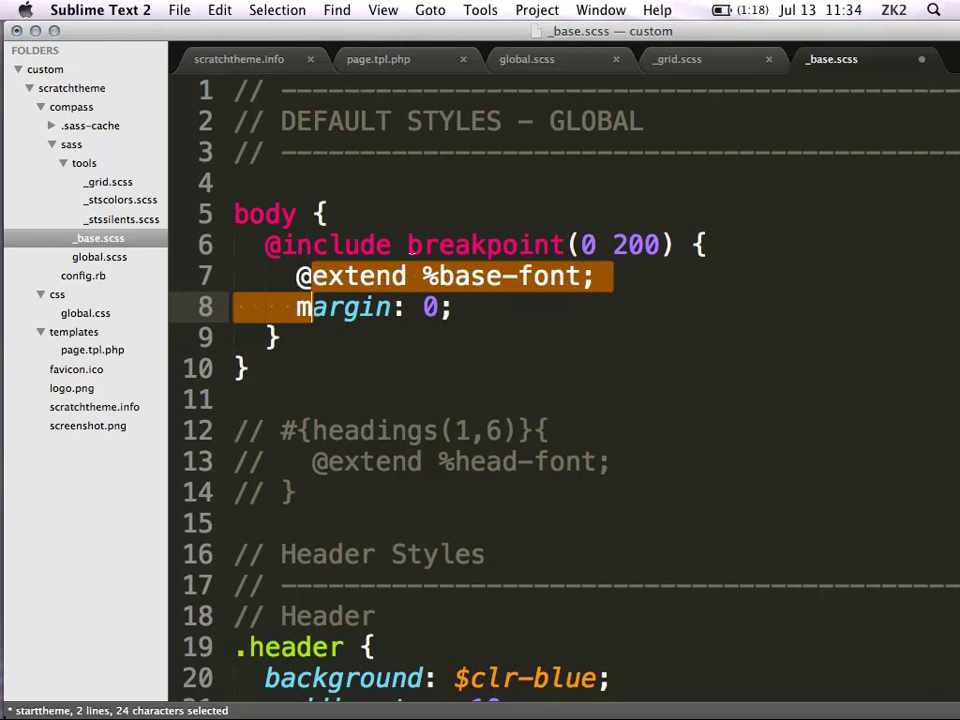
type("background:")
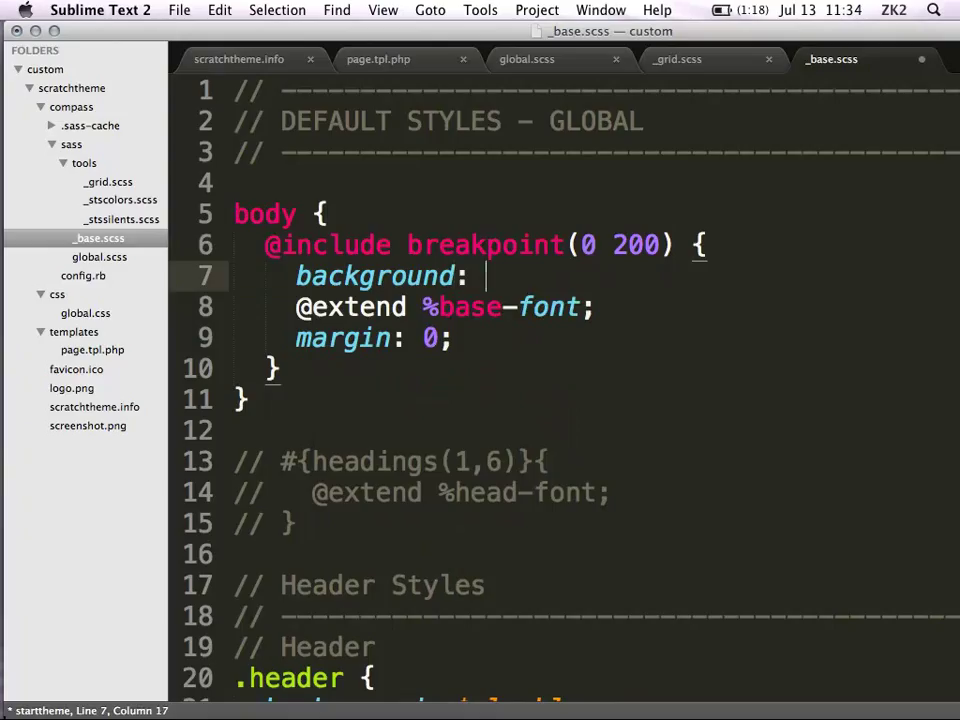
type("green;")
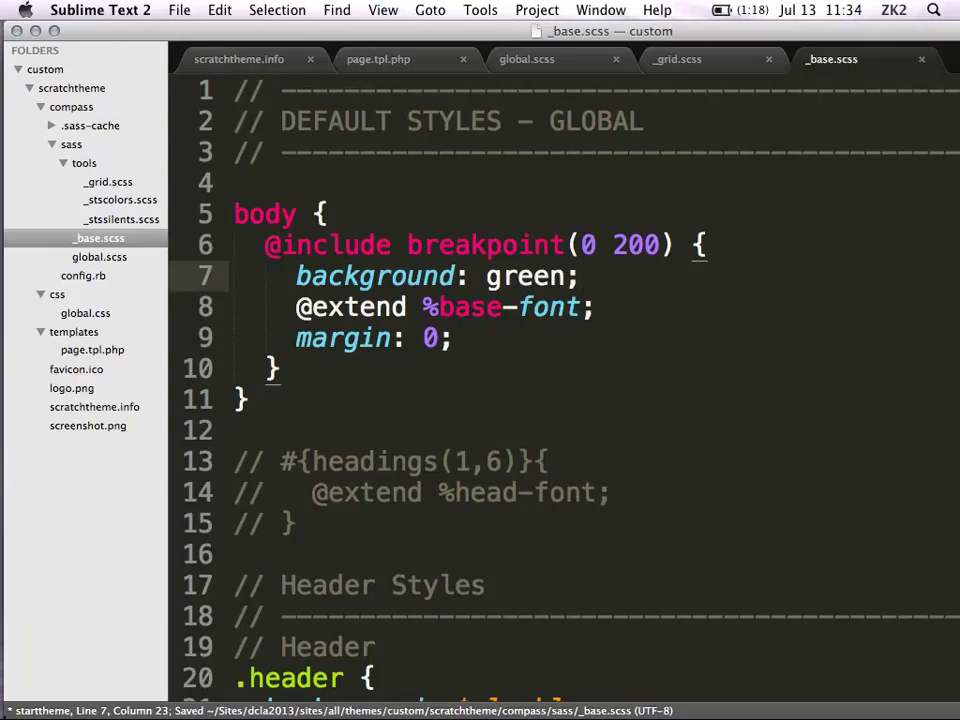
type("@")
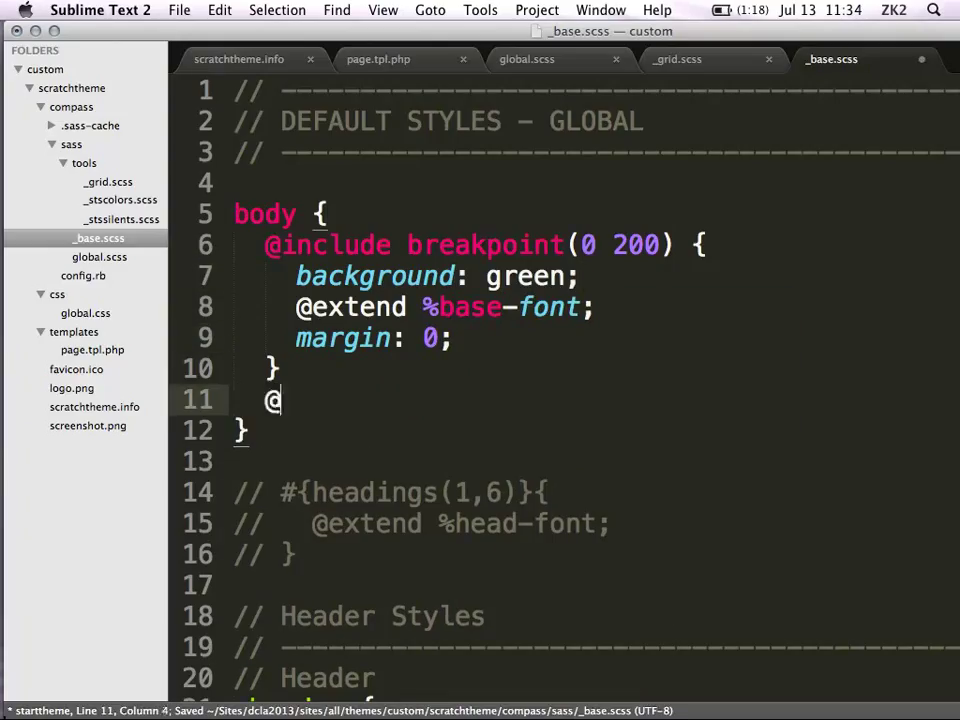
type("inline-block")
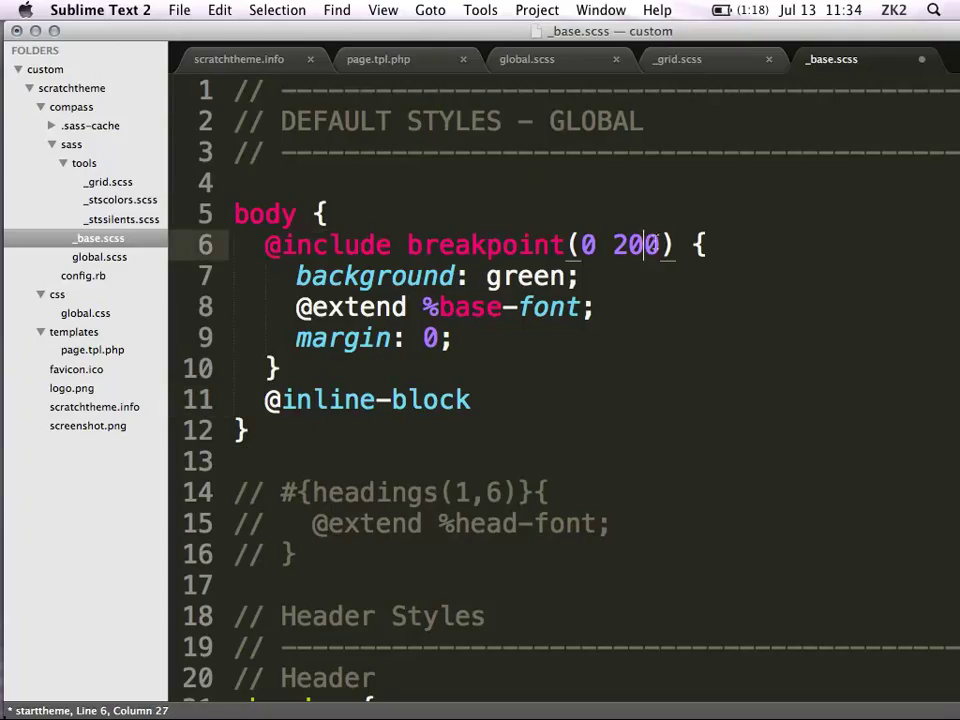
type("px")
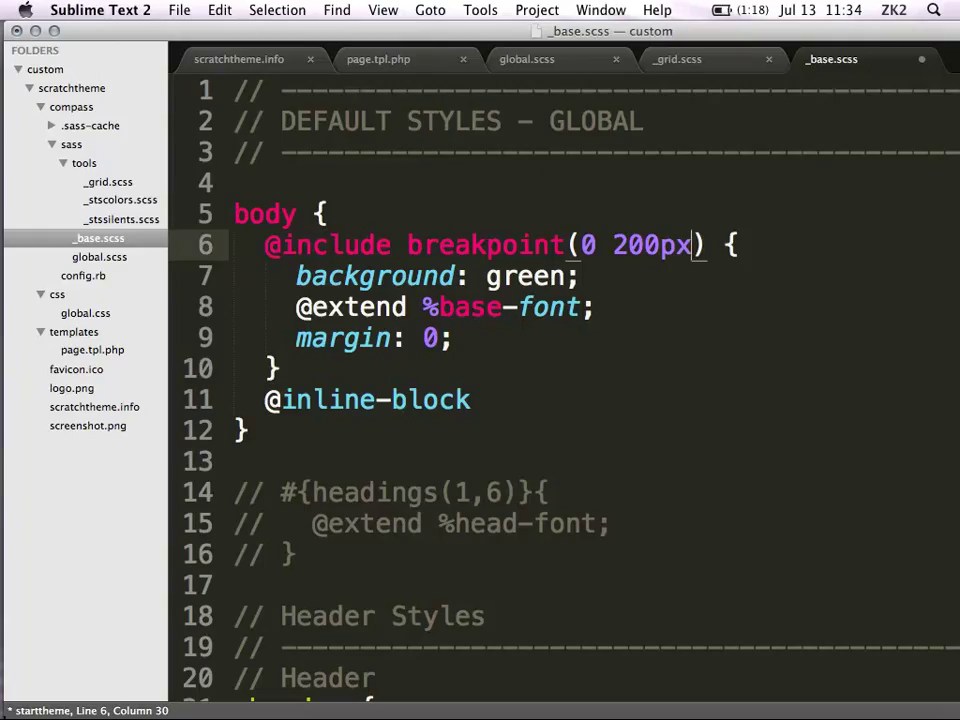
left_click(554, 405)
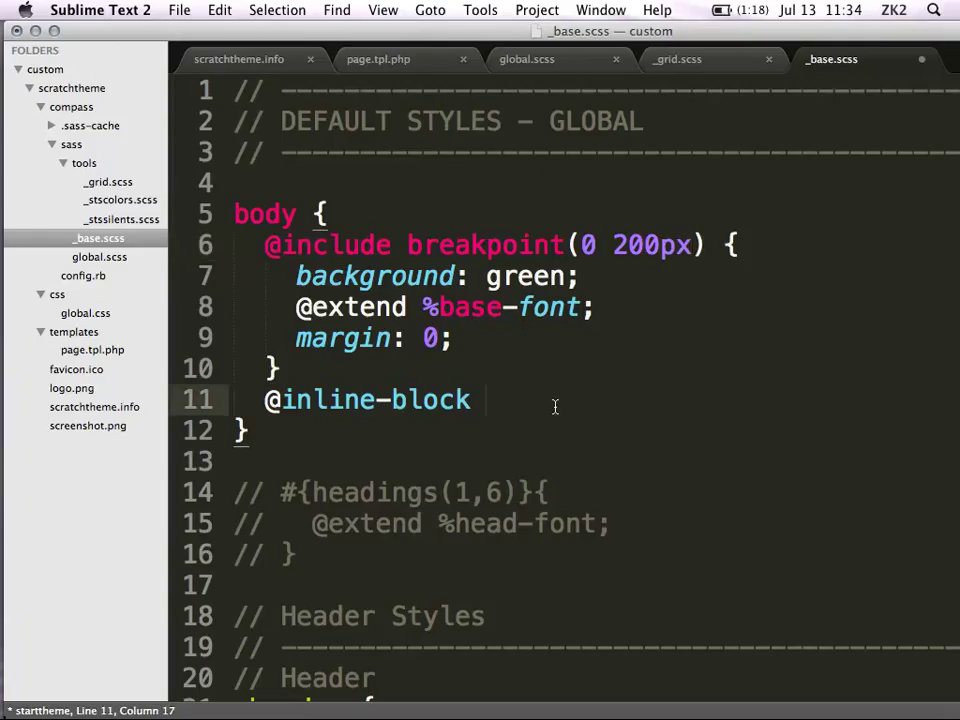
key("backspace")
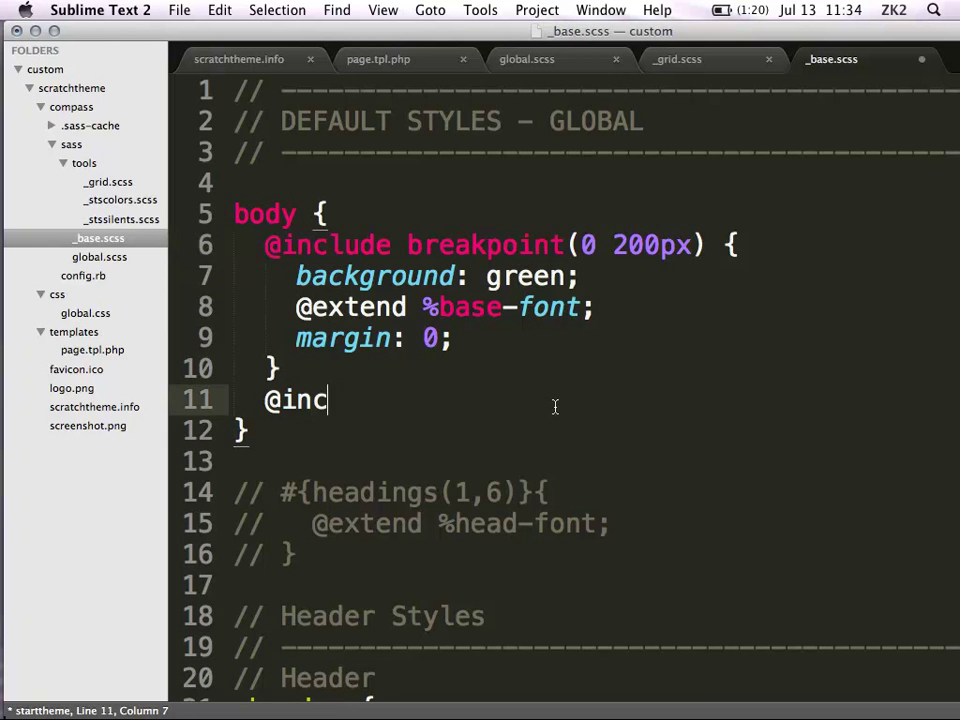
type("lude breakpoint")
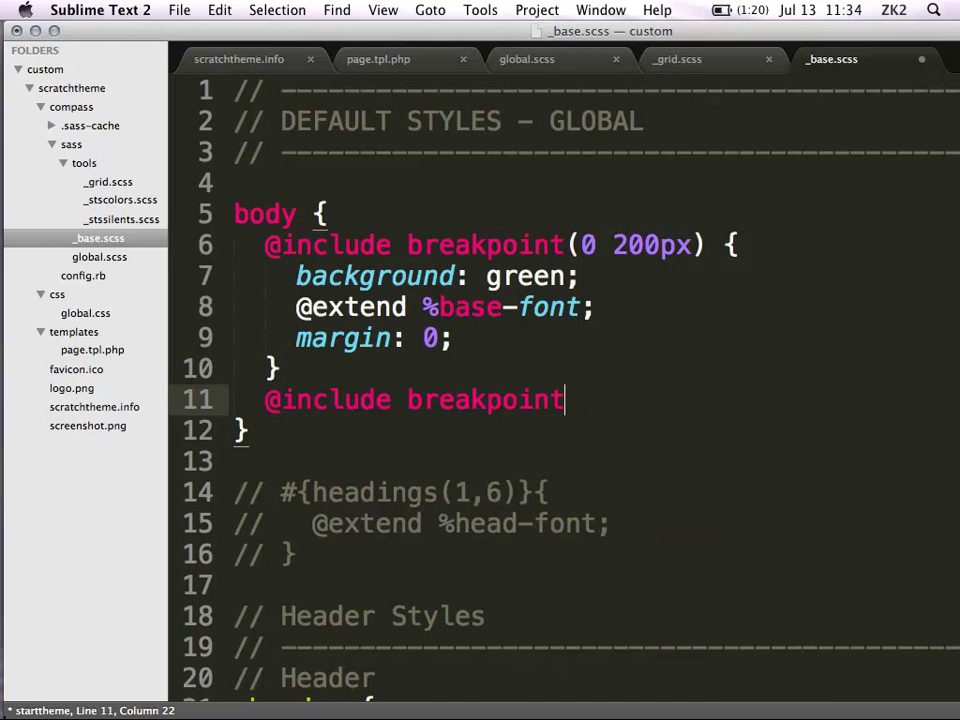
type("(201")
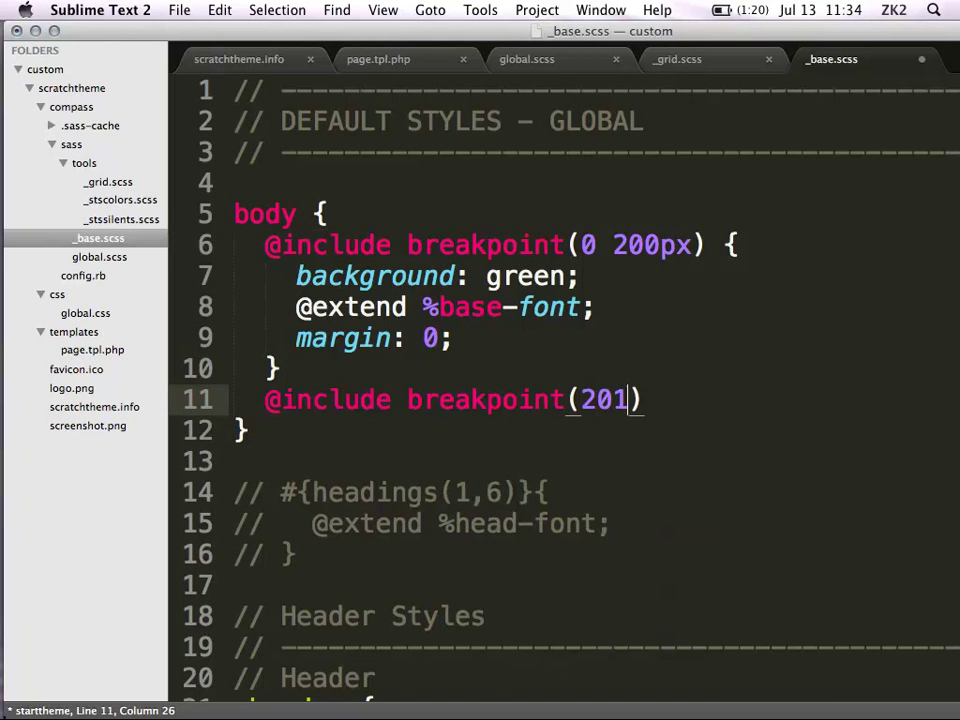
type("px")
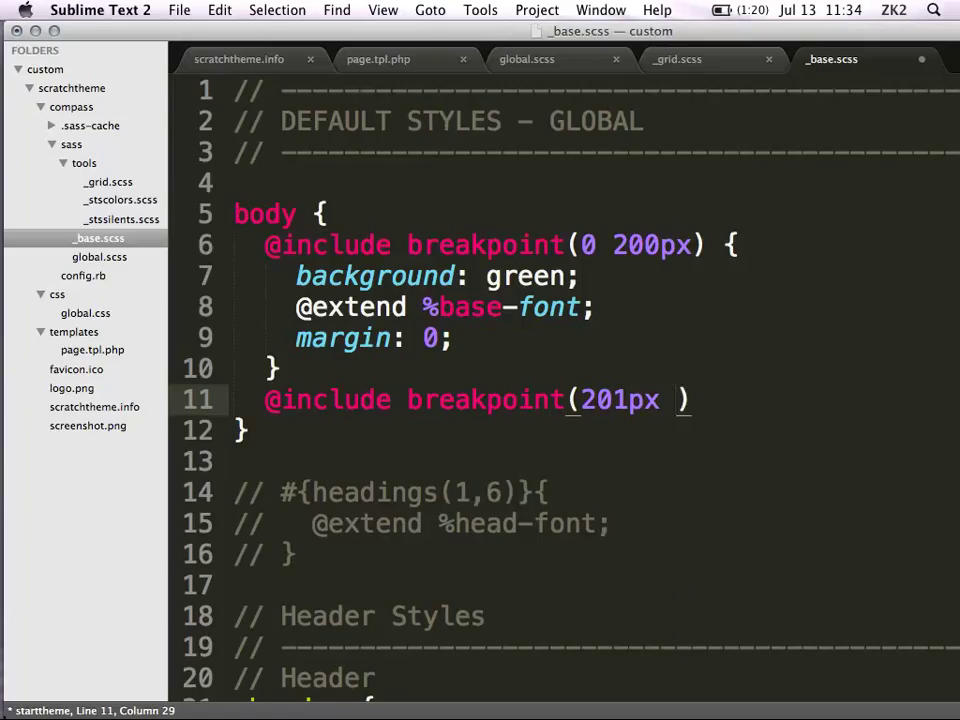
type("301")
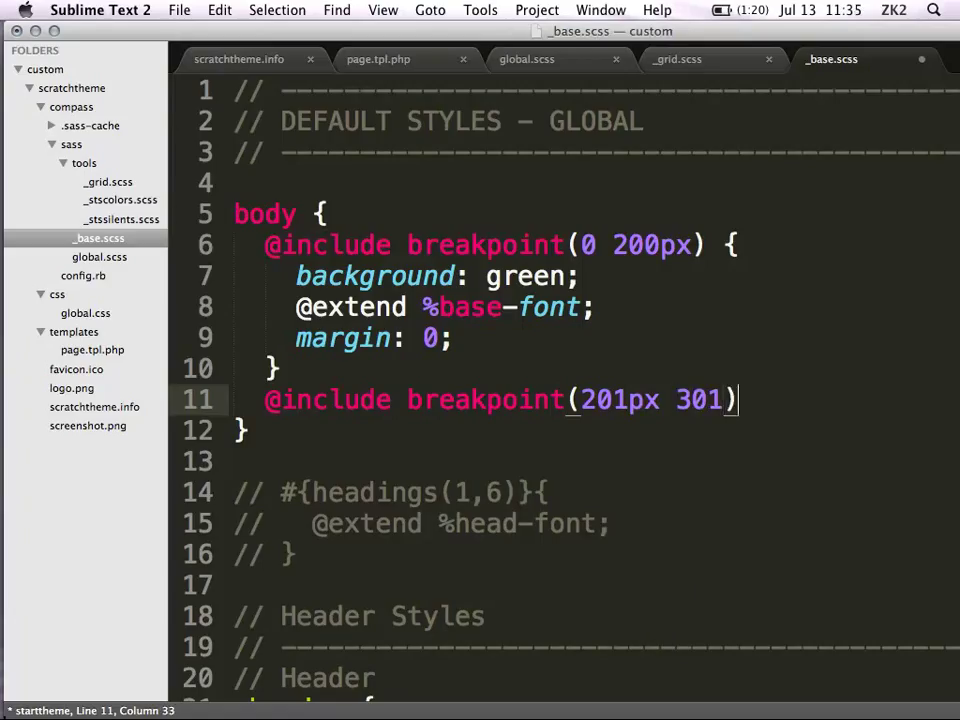
type("{")
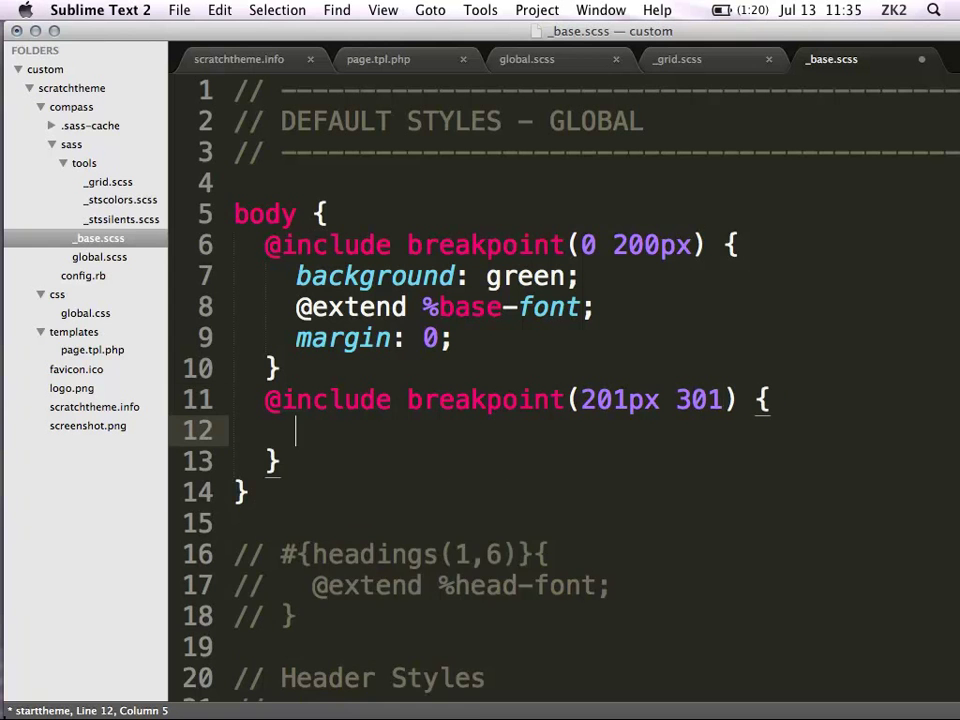
type("background")
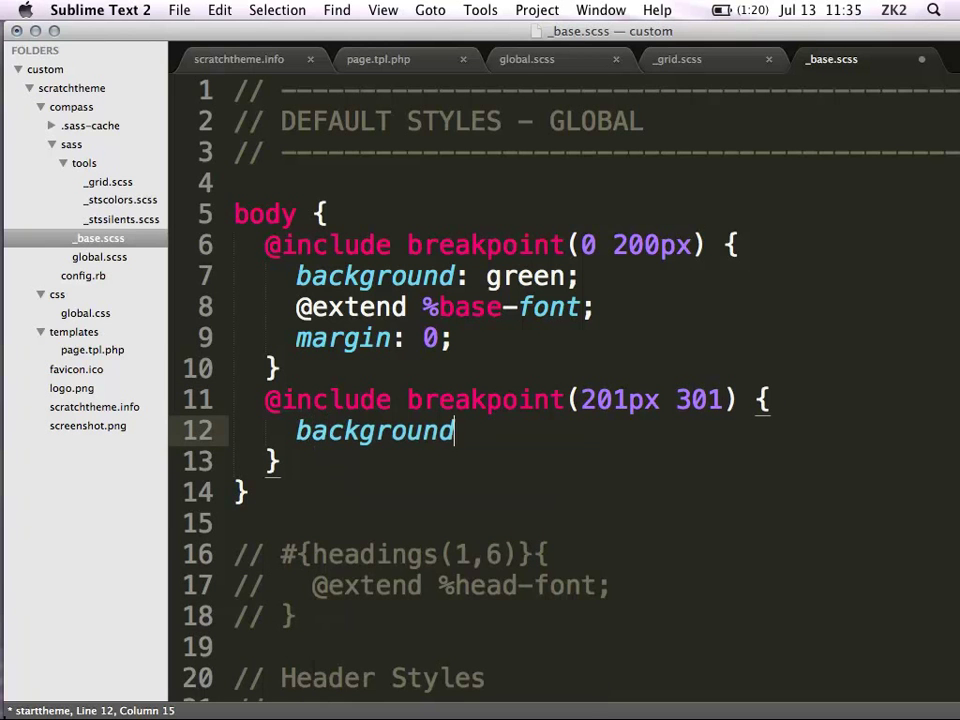
type(": re")
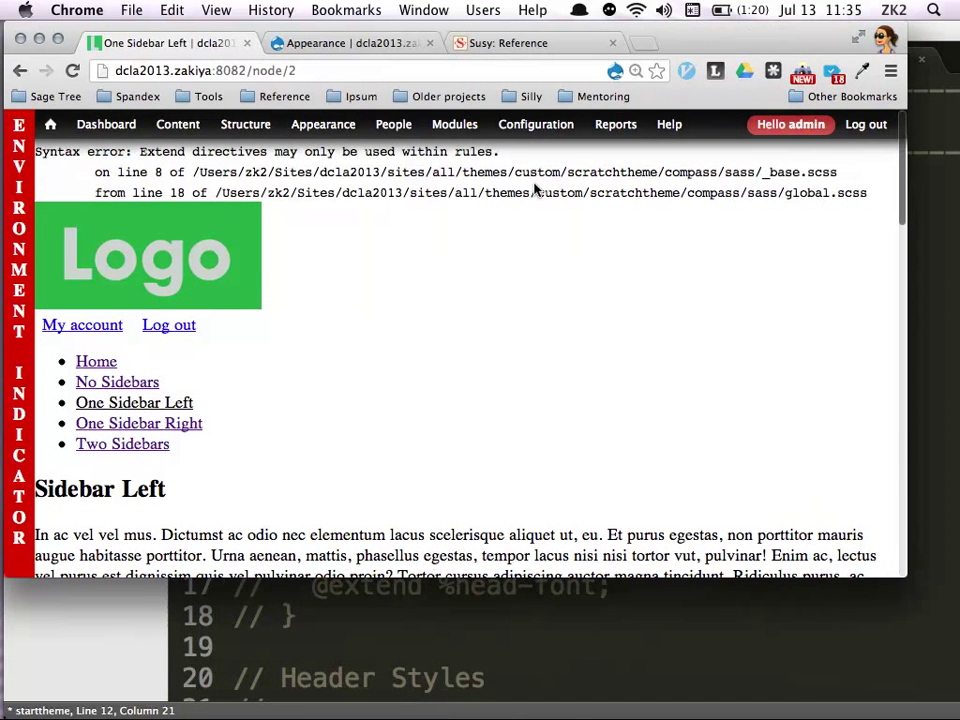
mouse_move(329, 166)
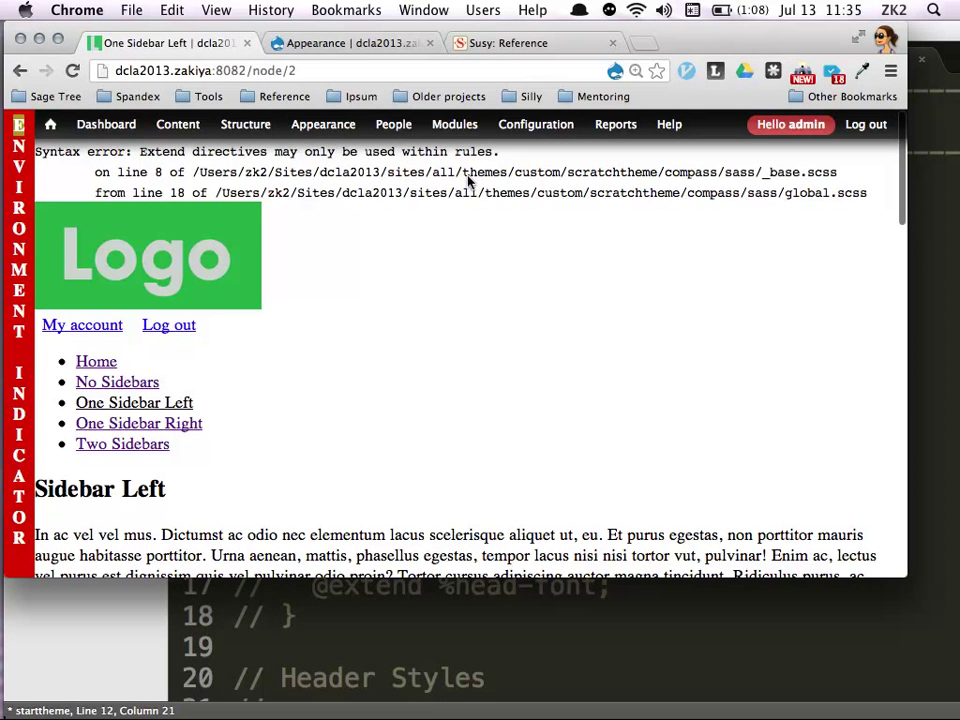
mouse_move(537, 430)
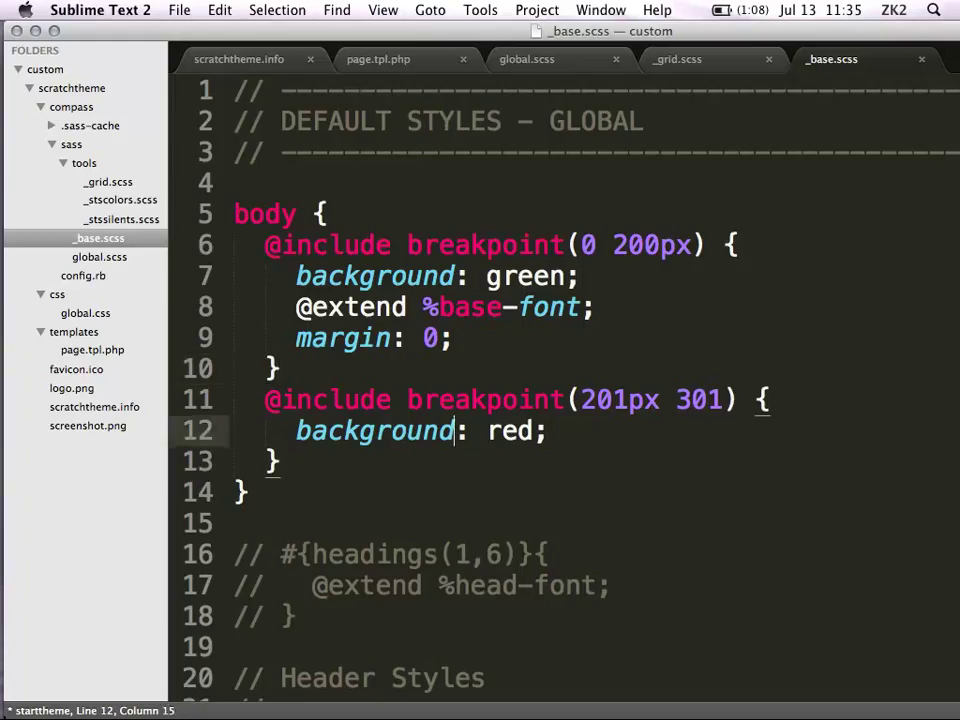
left_click(730, 399)
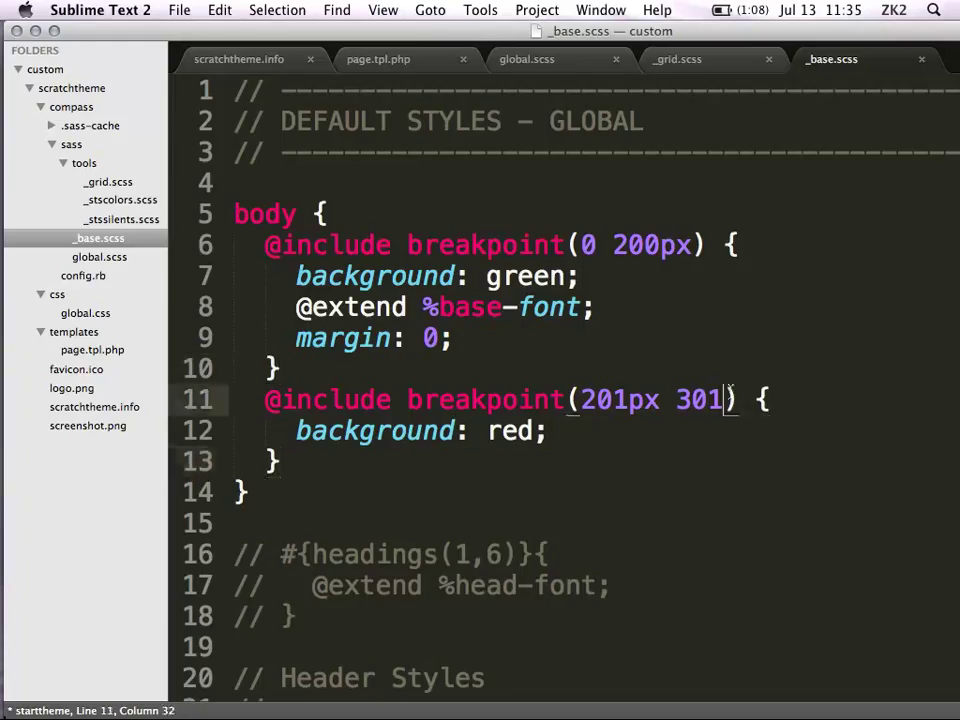
type("px")
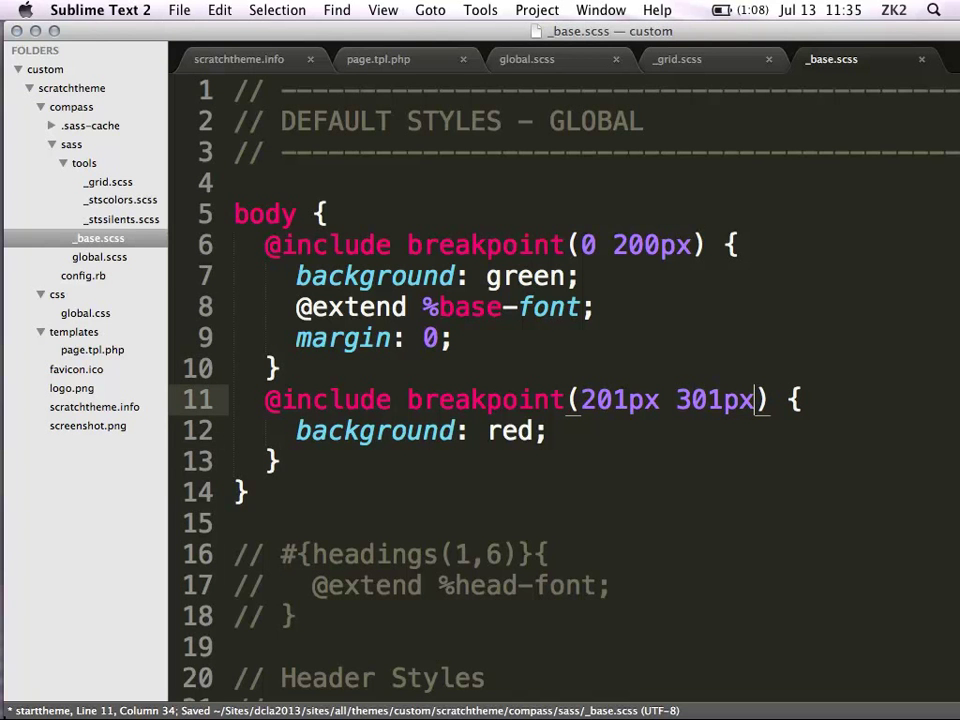
mouse_move(607, 443)
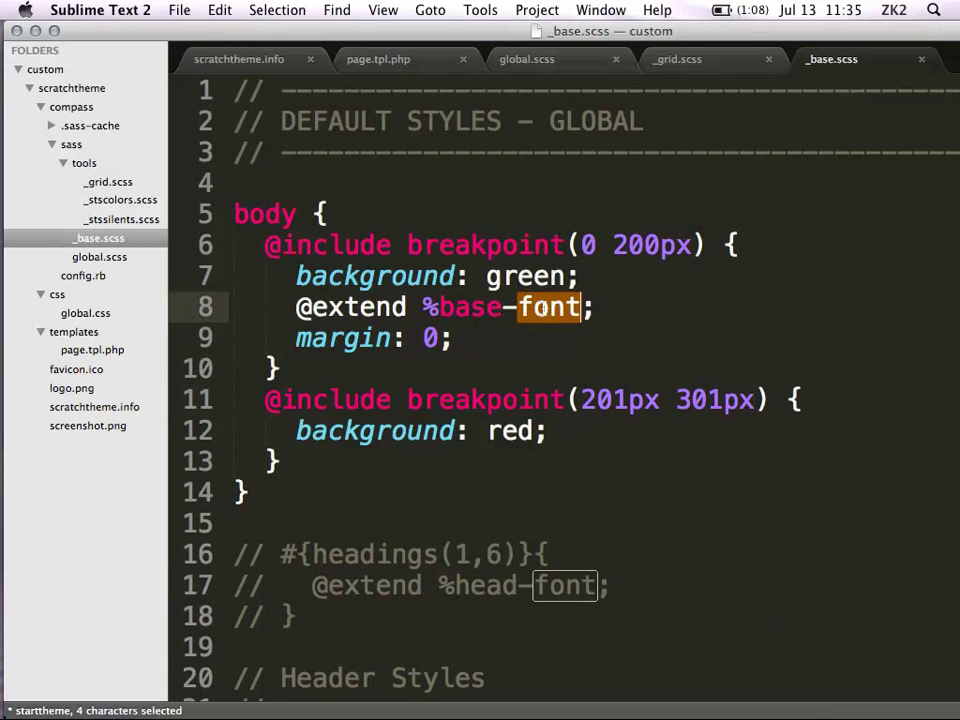
key("cmd+x")
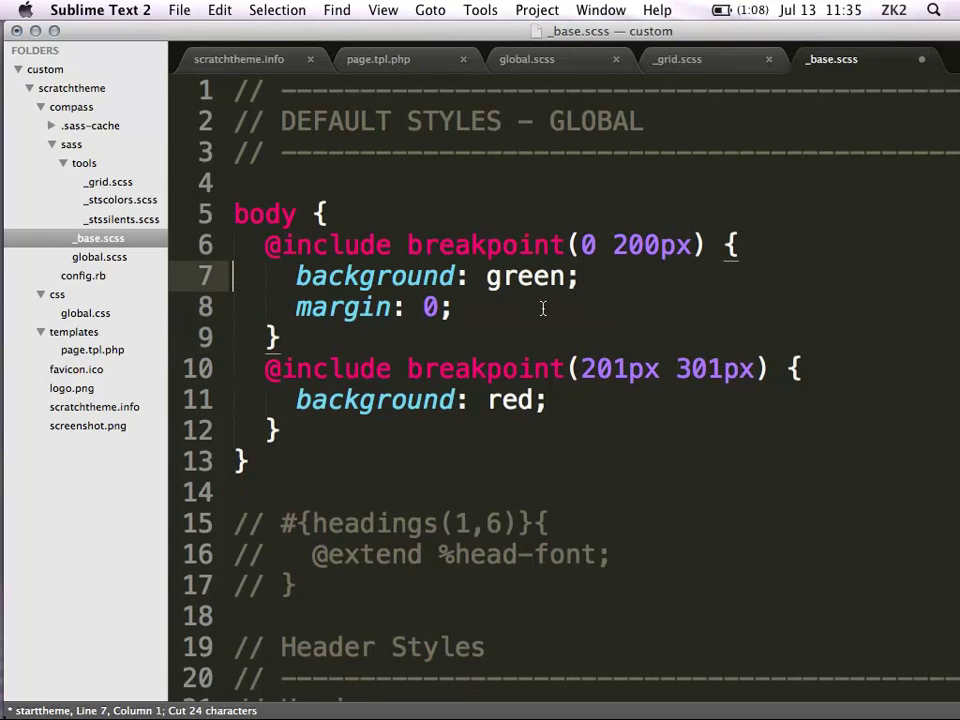
type("@extend %base-font;")
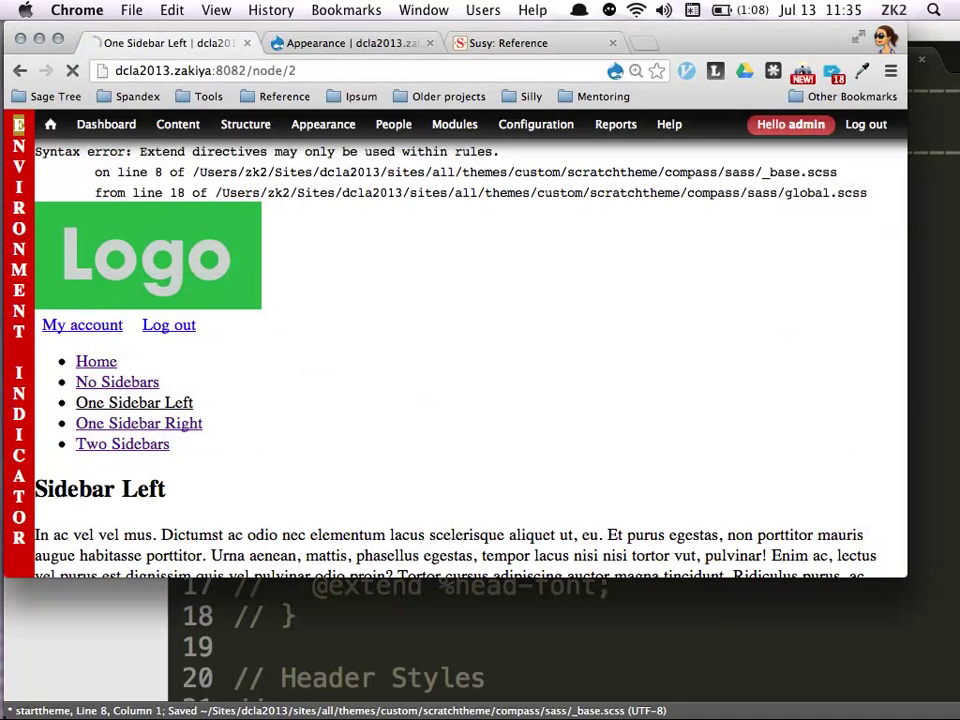
left_click(72, 71)
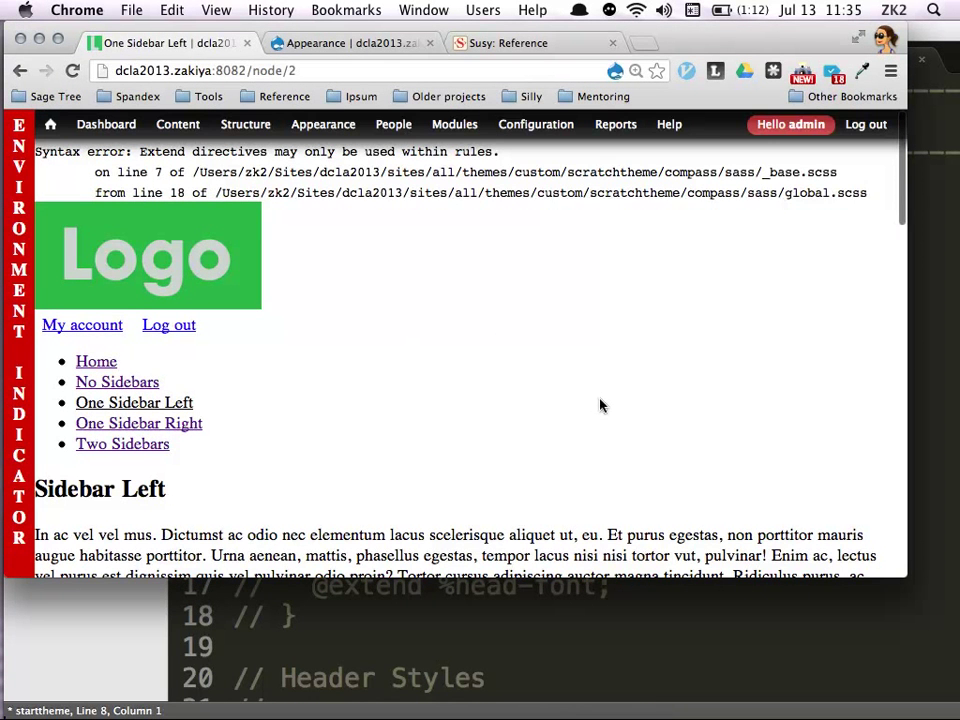
mouse_move(599, 621)
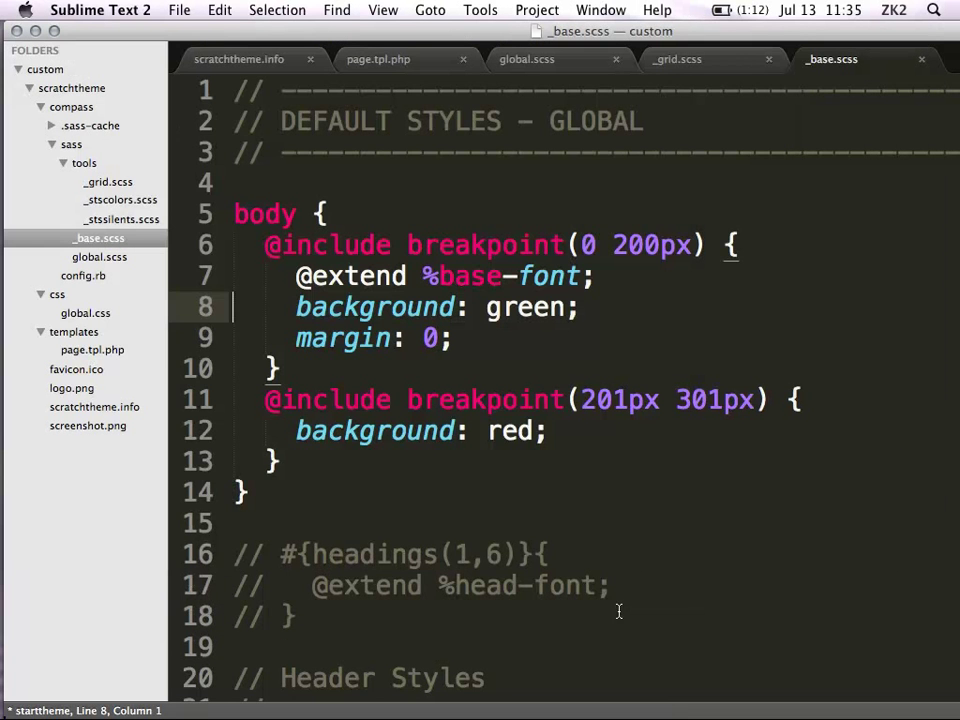
left_click(570, 276)
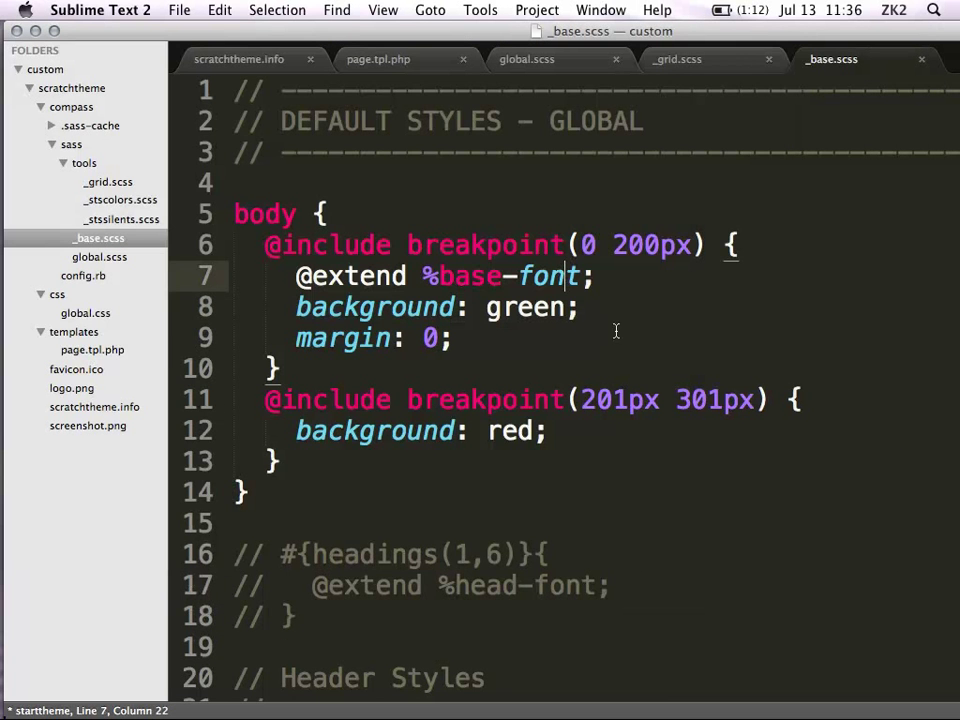
type("//")
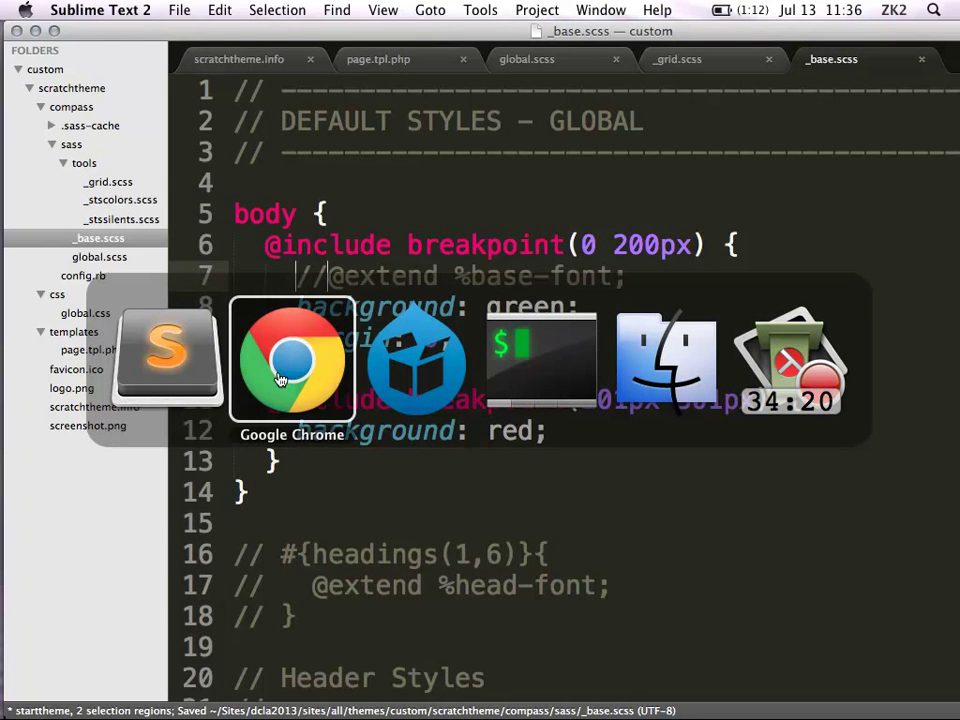
left_click(291, 360)
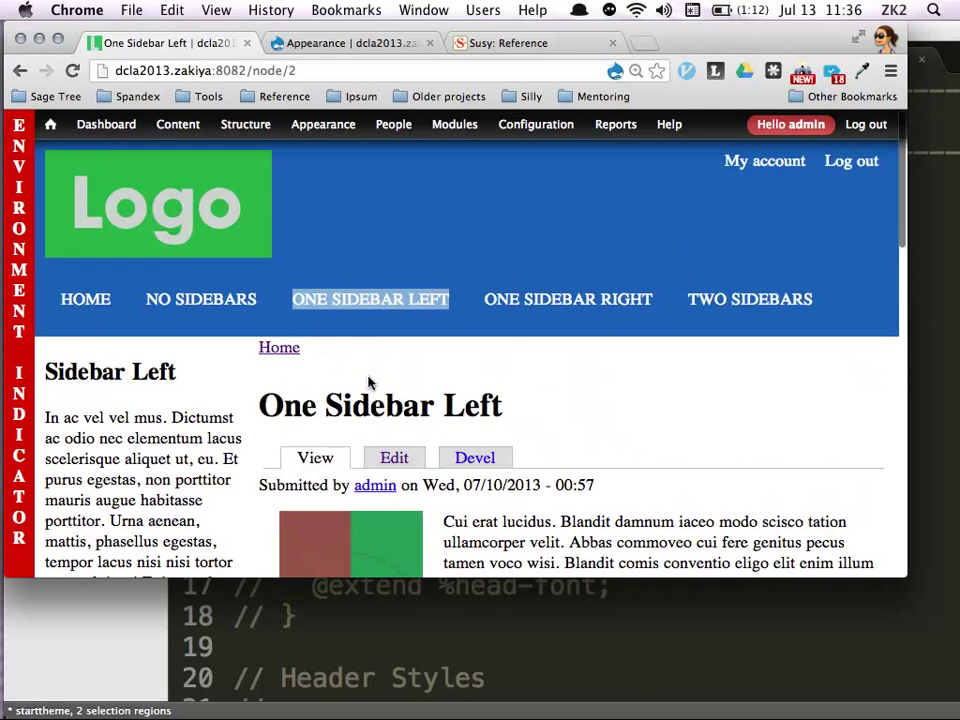
Scroll the narrowed page, then run a Services menu item on the word 'odio'.
scroll("down", 3)
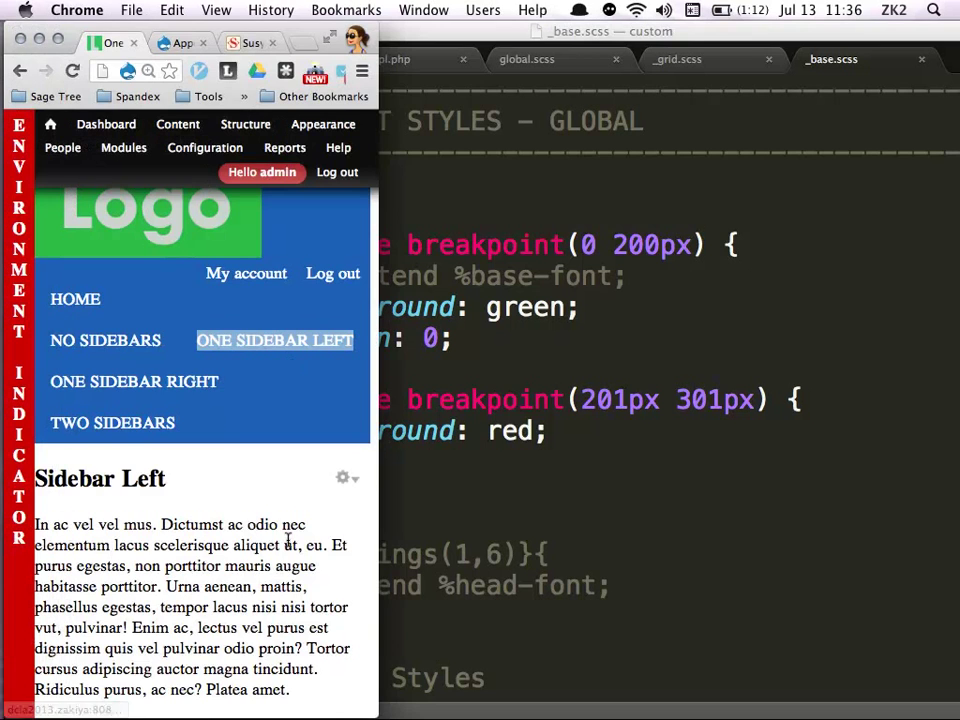
right_click(262, 524)
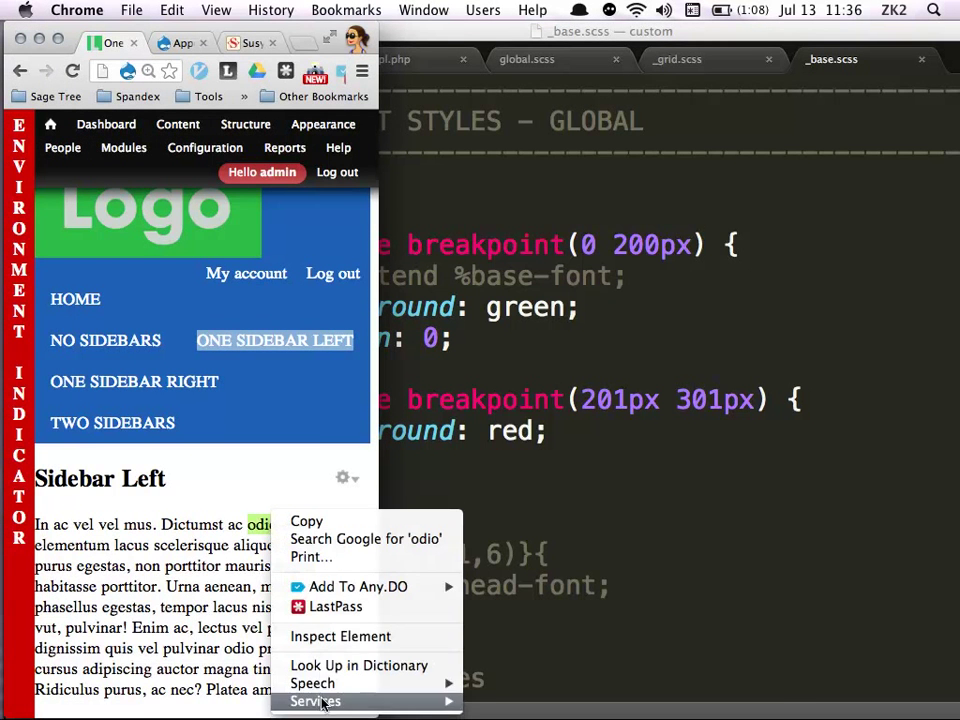
left_click(340, 636)
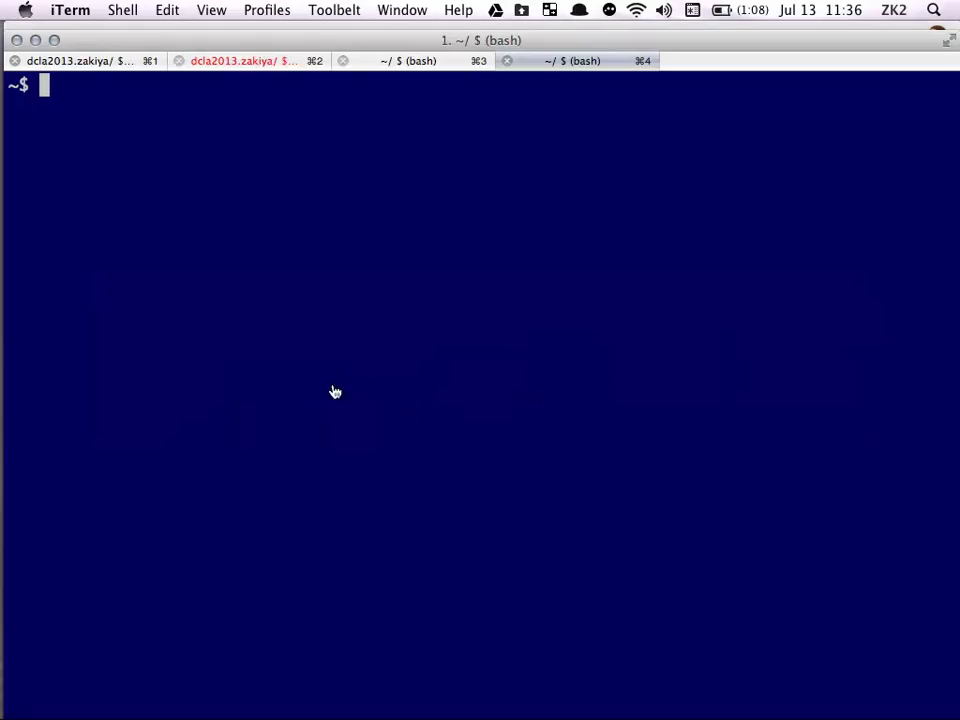
mouse_move(456, 416)
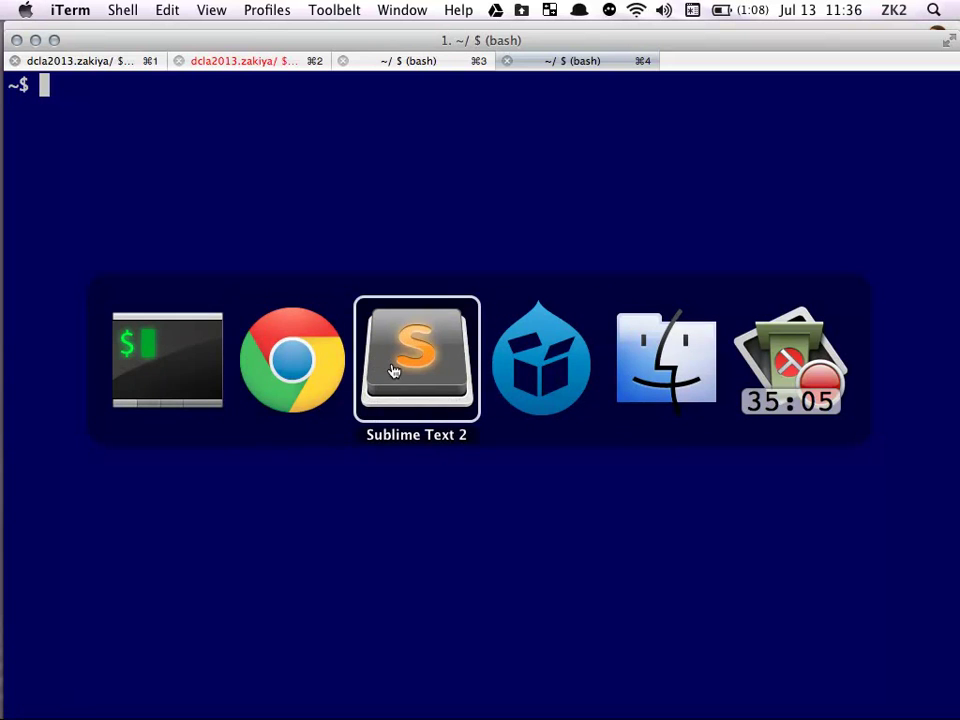
Switch from iTerm back to Sublime Text 2 for the breakpoint edits.
left_click(416, 360)
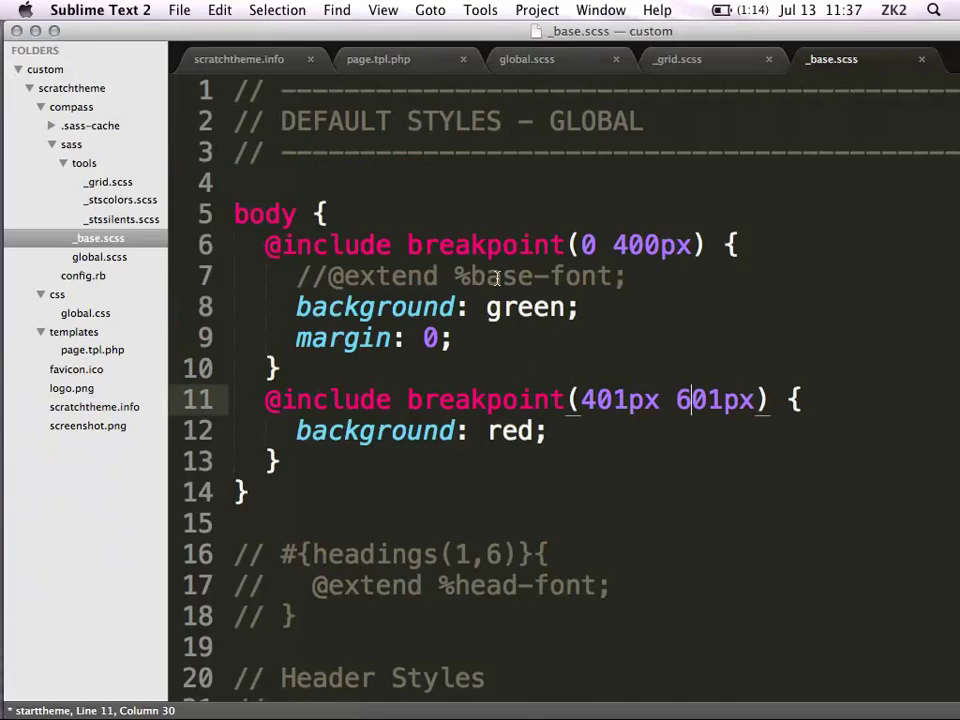
scroll("down", 3)
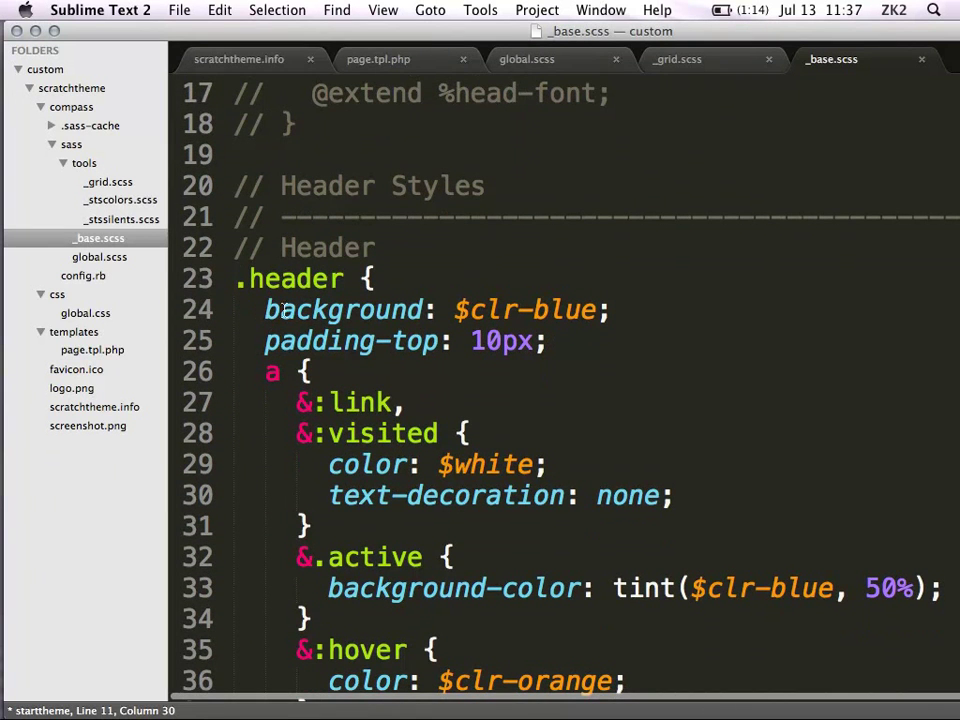
key("Cmd+Tab")
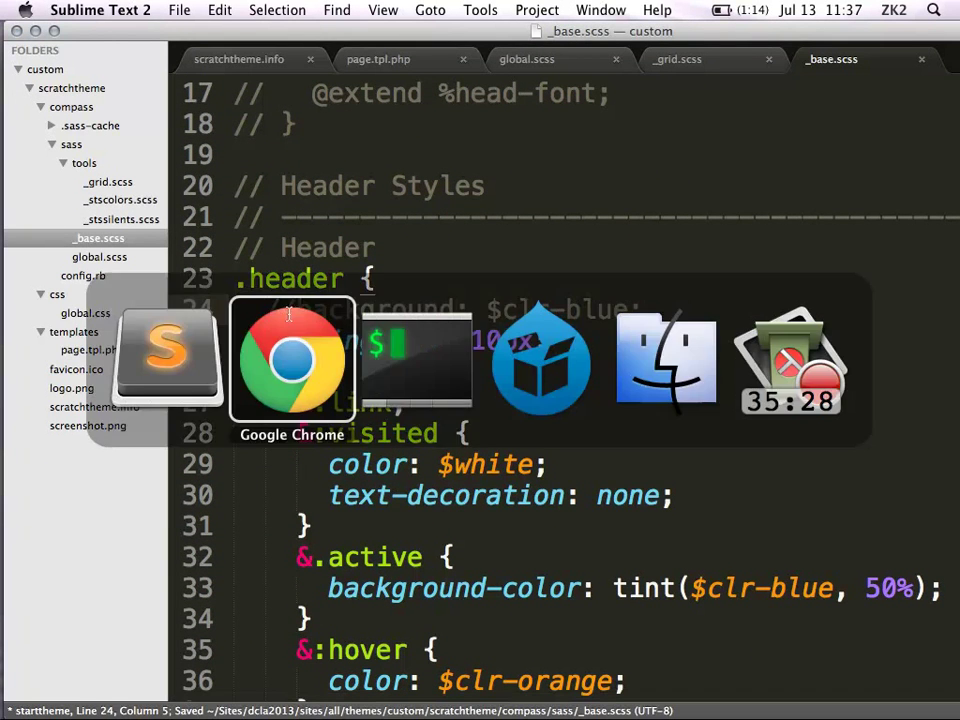
left_click(291, 360)
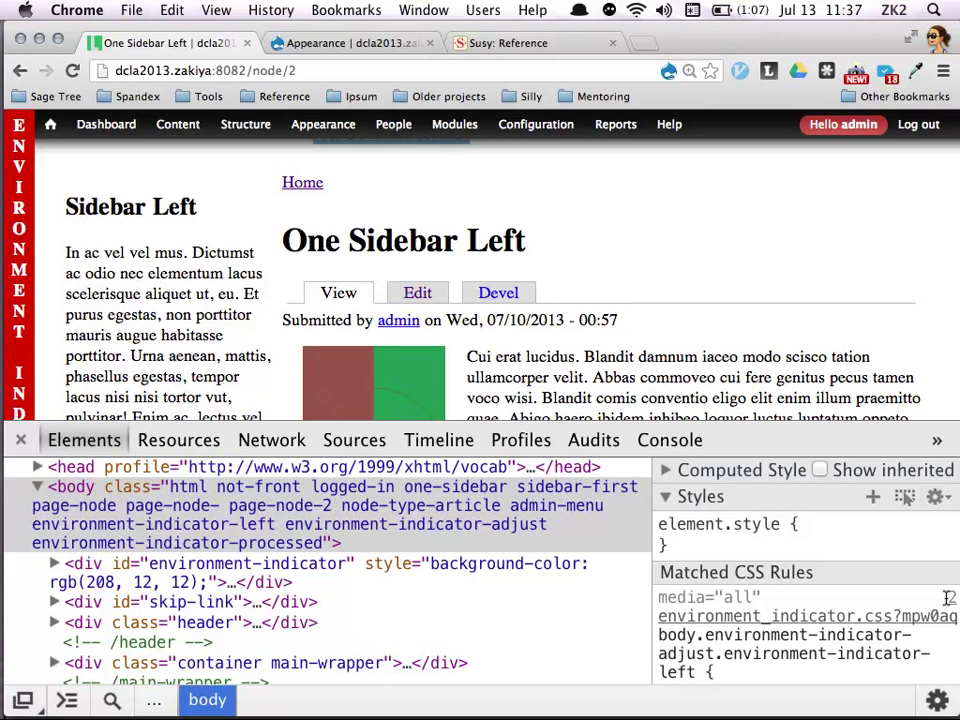
key("cmd+tab")
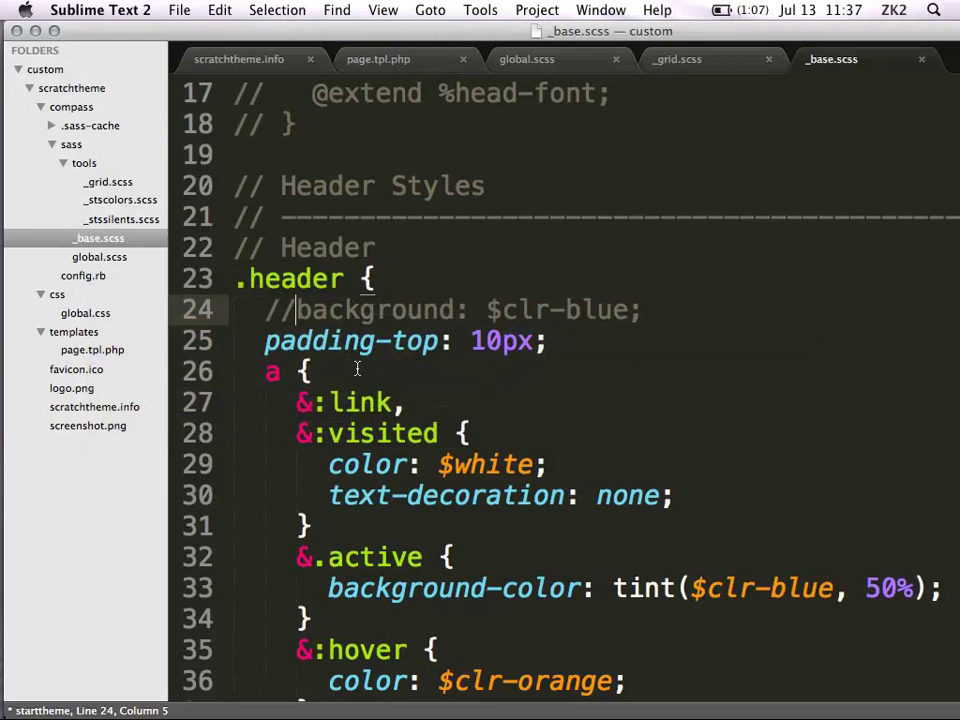
Scroll through the .header and .main-menu rules, then open page.tpl.php.
scroll("down", 3)
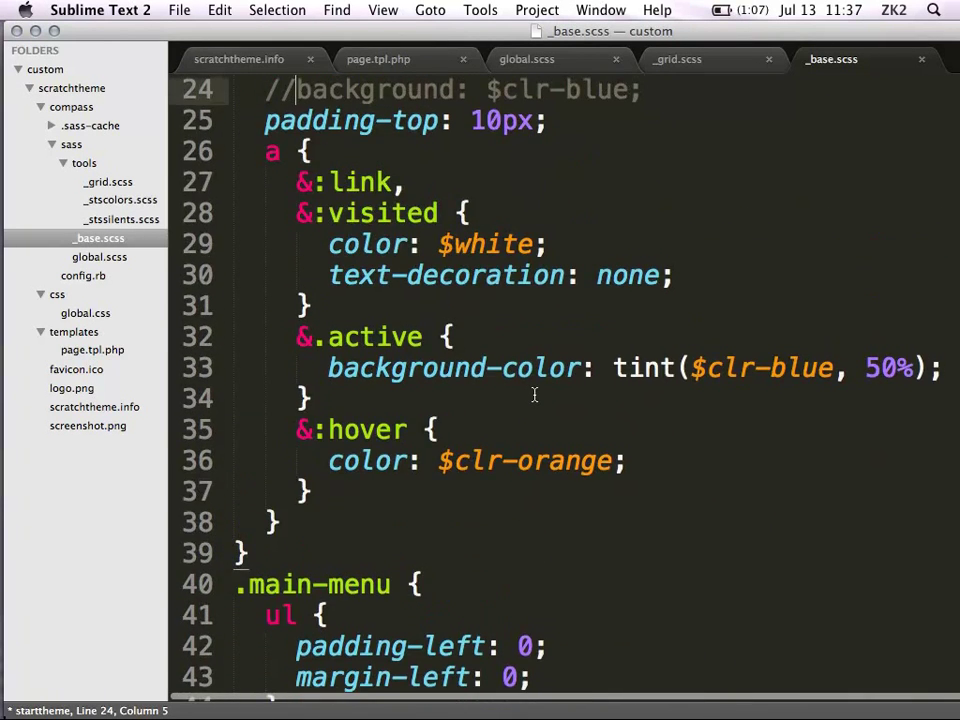
scroll("up", 3)
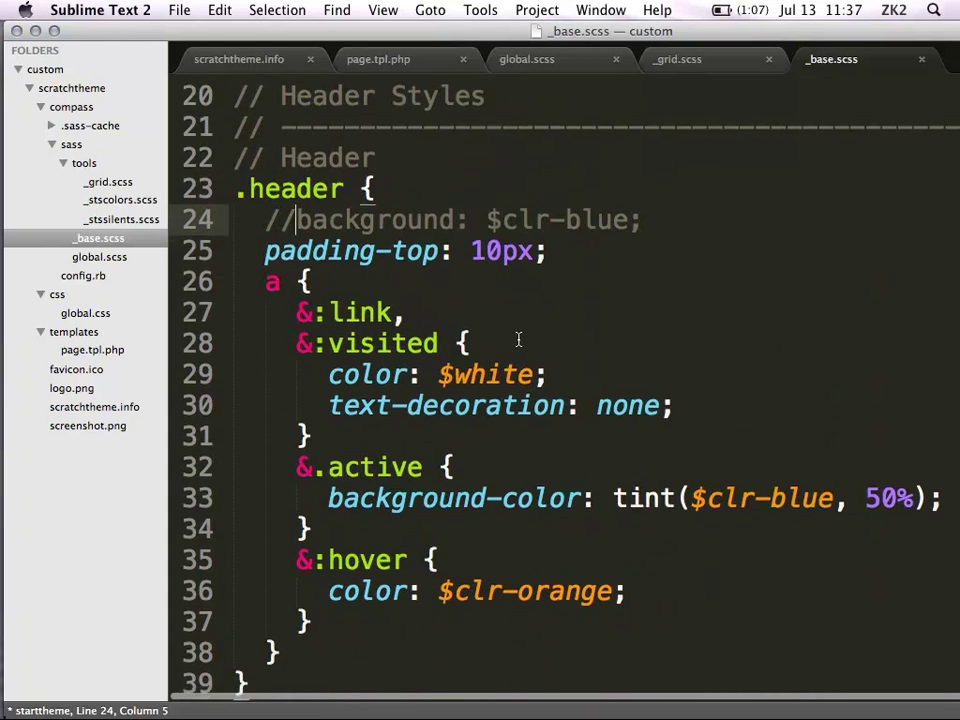
scroll("down", 3)
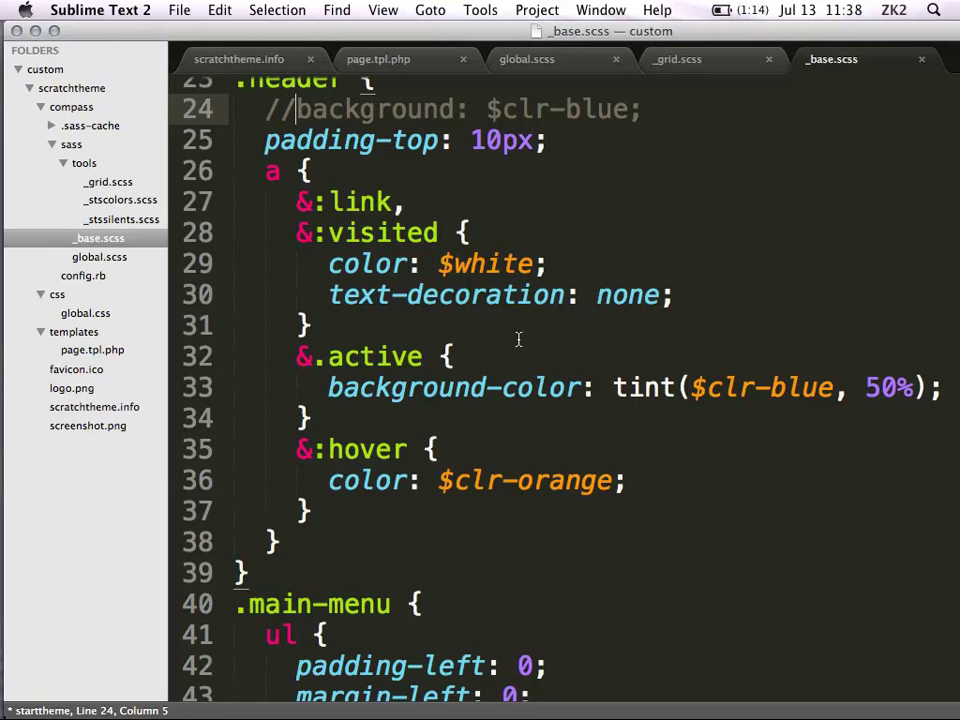
scroll("down", 3)
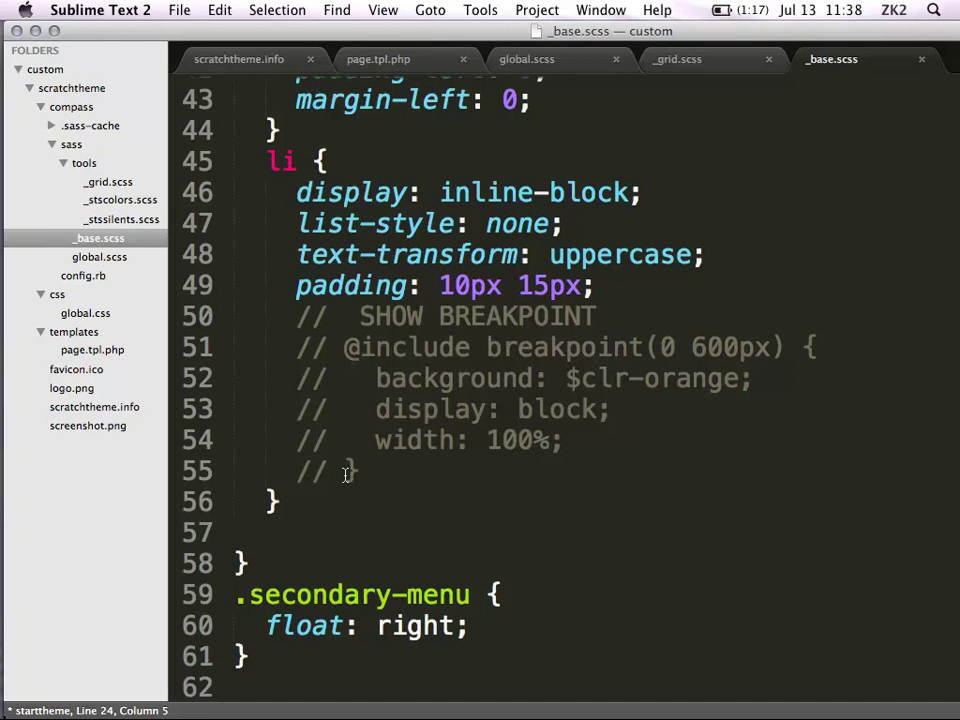
left_click(94, 402)
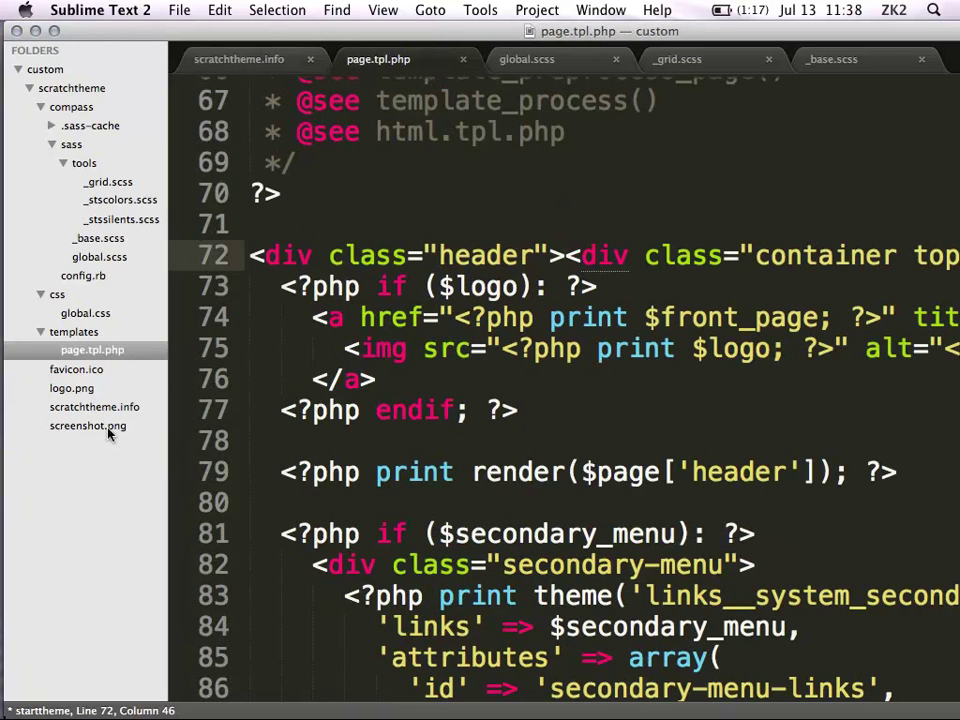
mouse_move(103, 310)
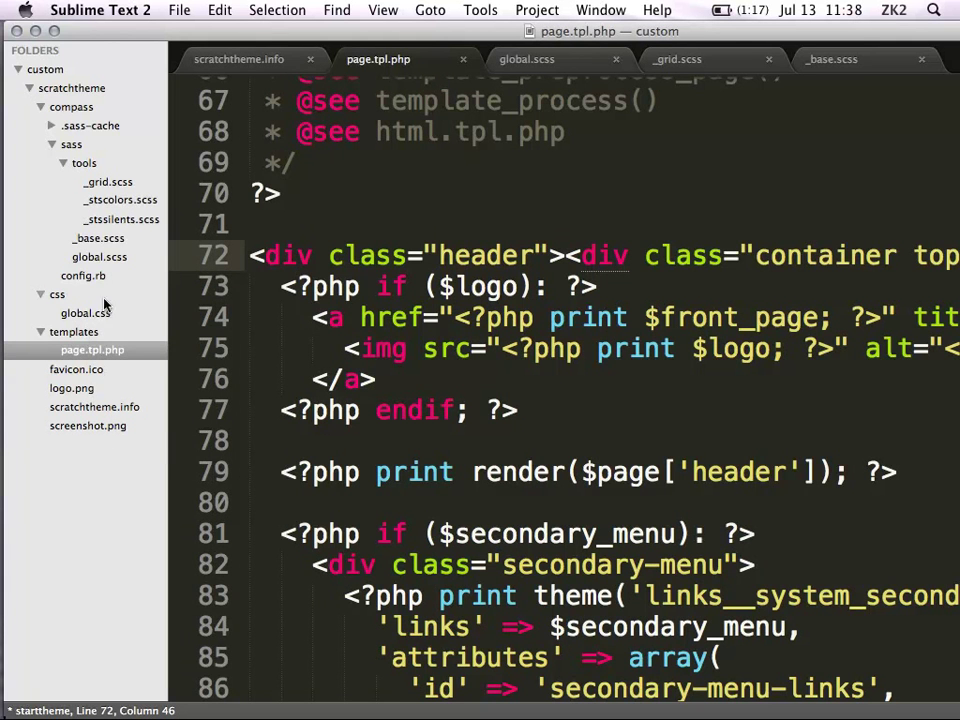
Switch from Sublime Text 2 to Finder using the application switcher.
key("cmd+tab")
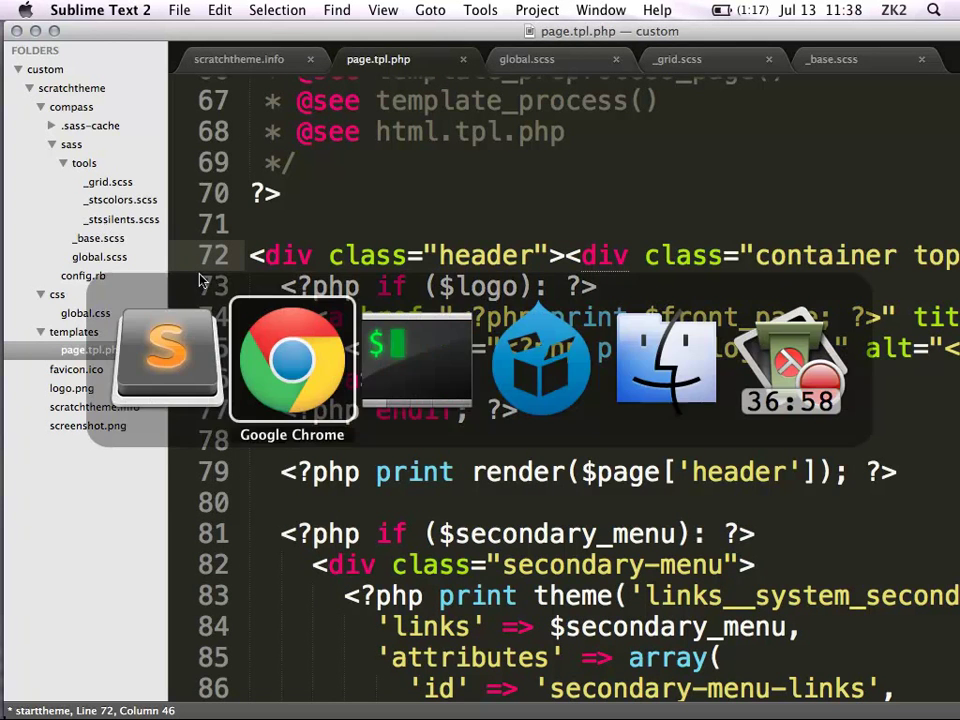
mouse_move(666, 360)
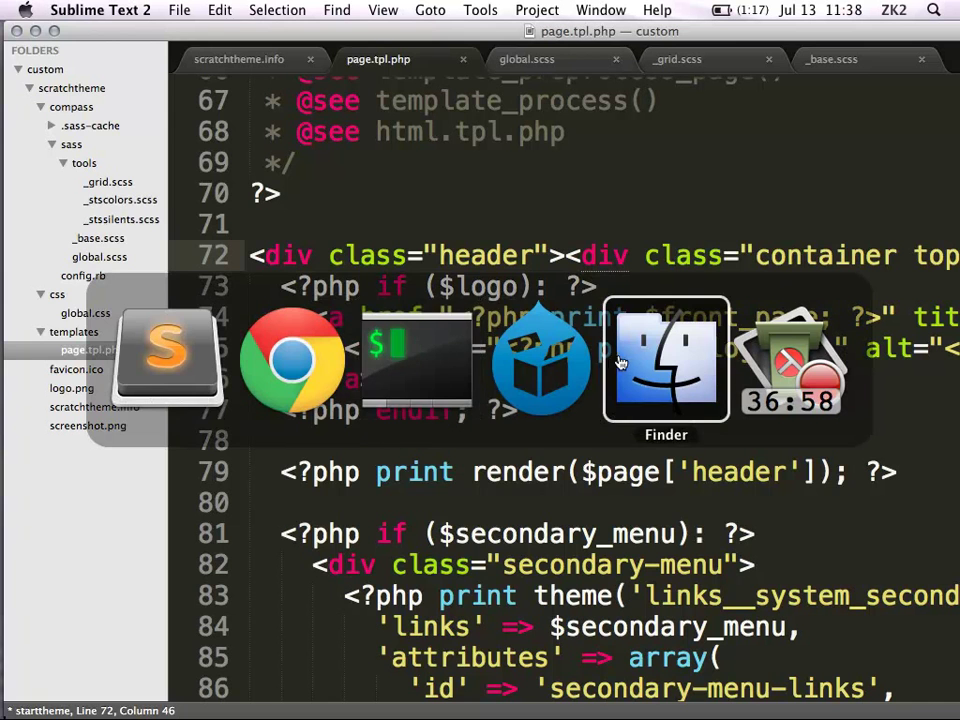
left_click(666, 360)
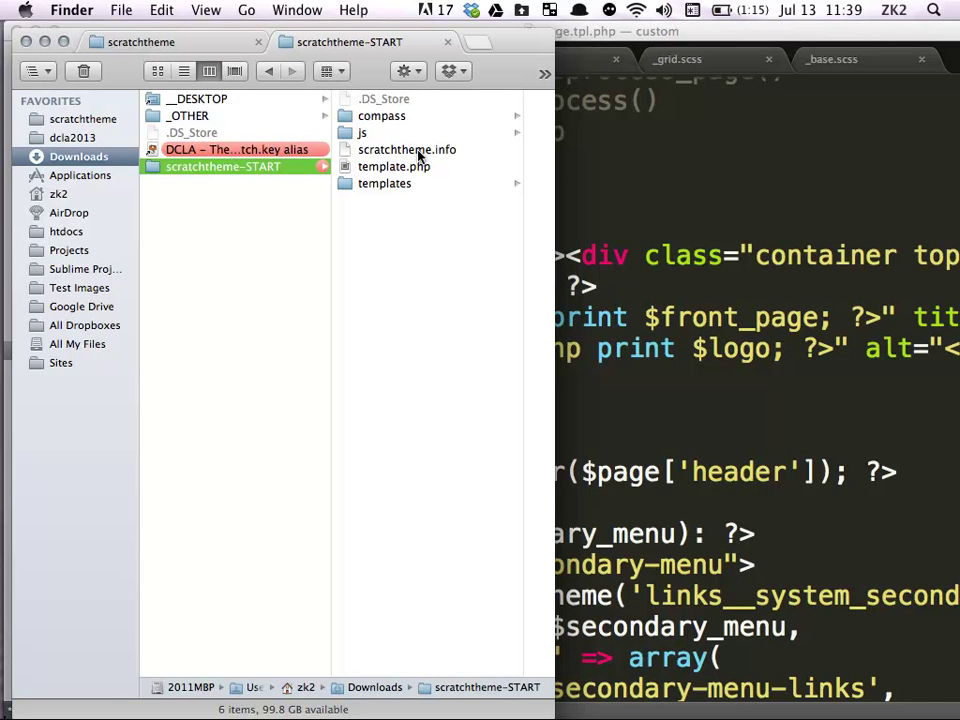
mouse_move(390, 190)
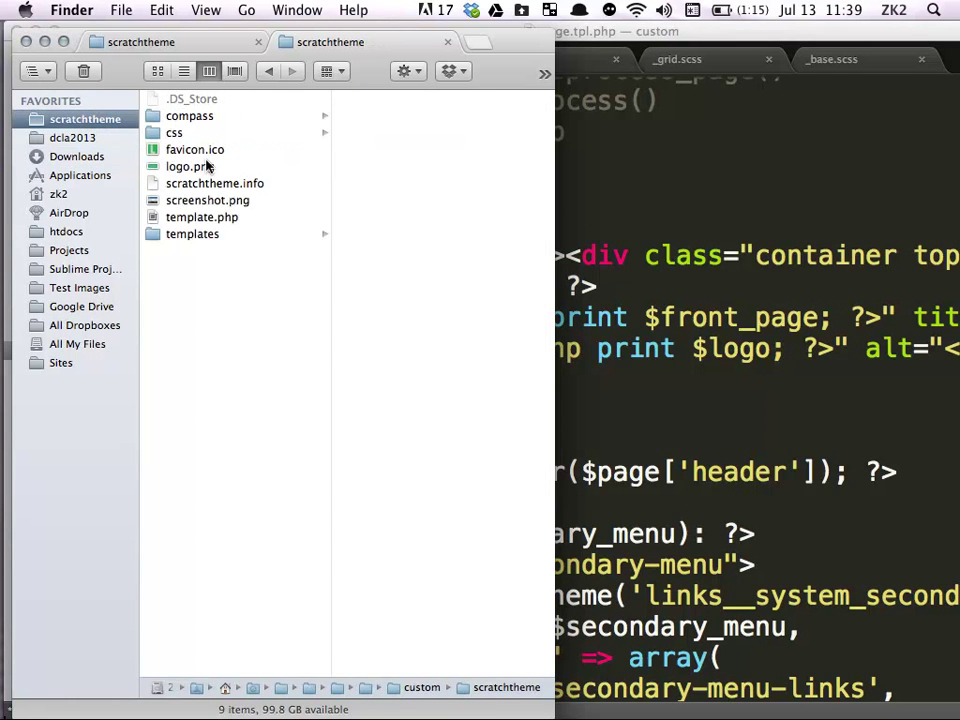
Open the copied template.php from the scratchtheme folder in Sublime Text.
left_click(202, 217)
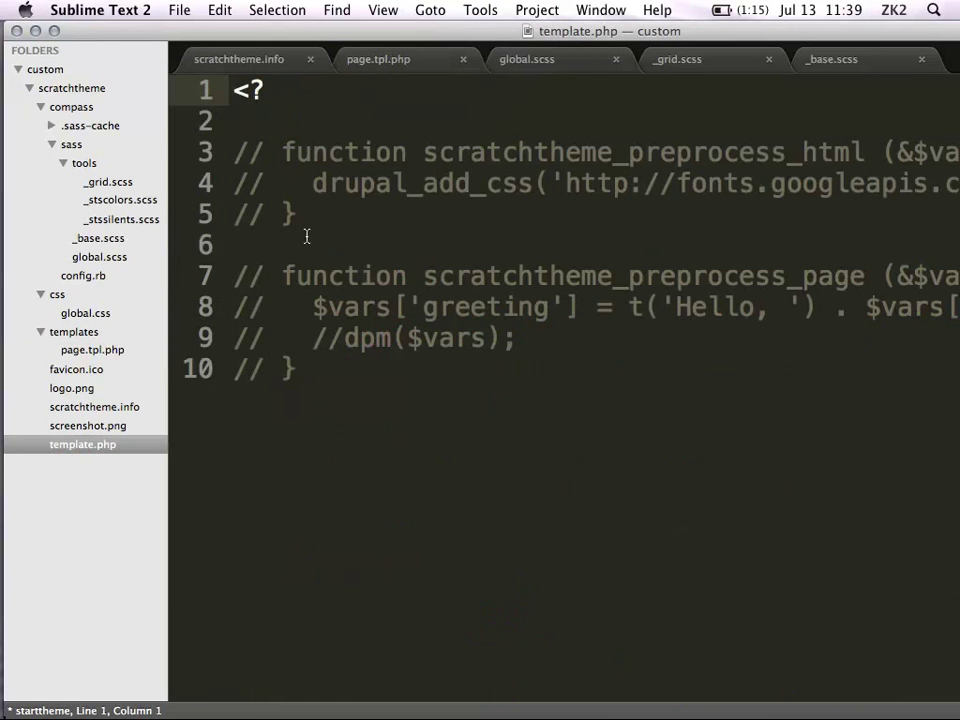
Uncomment the preprocess_html function adding the Chela One Google Fonts stylesheet, and save.
left_click_drag(235, 152, 295, 370)
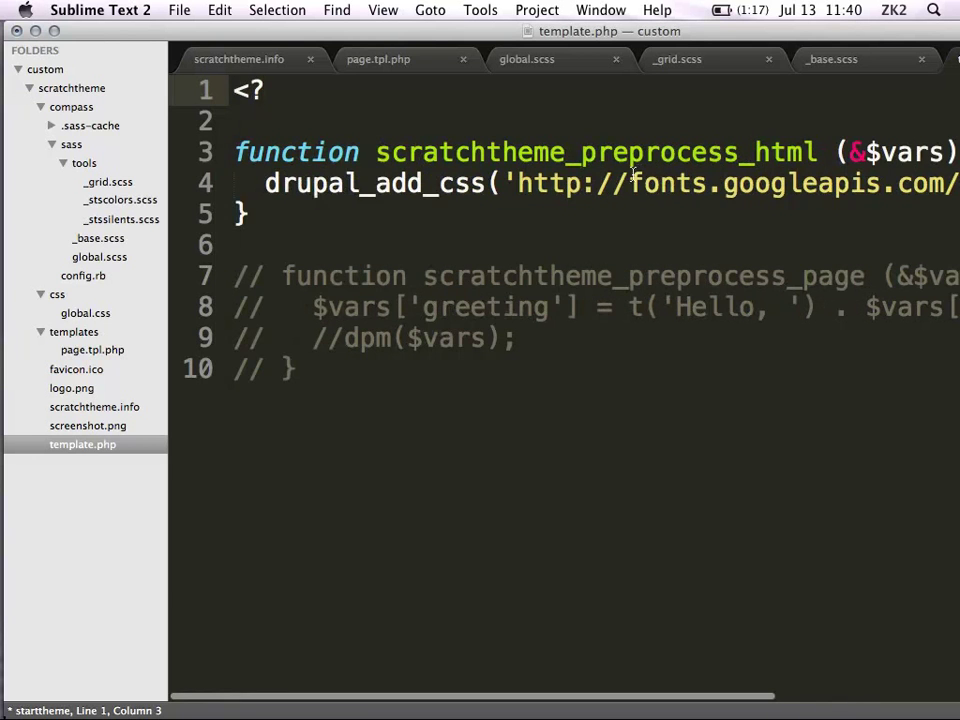
double_click(600, 152)
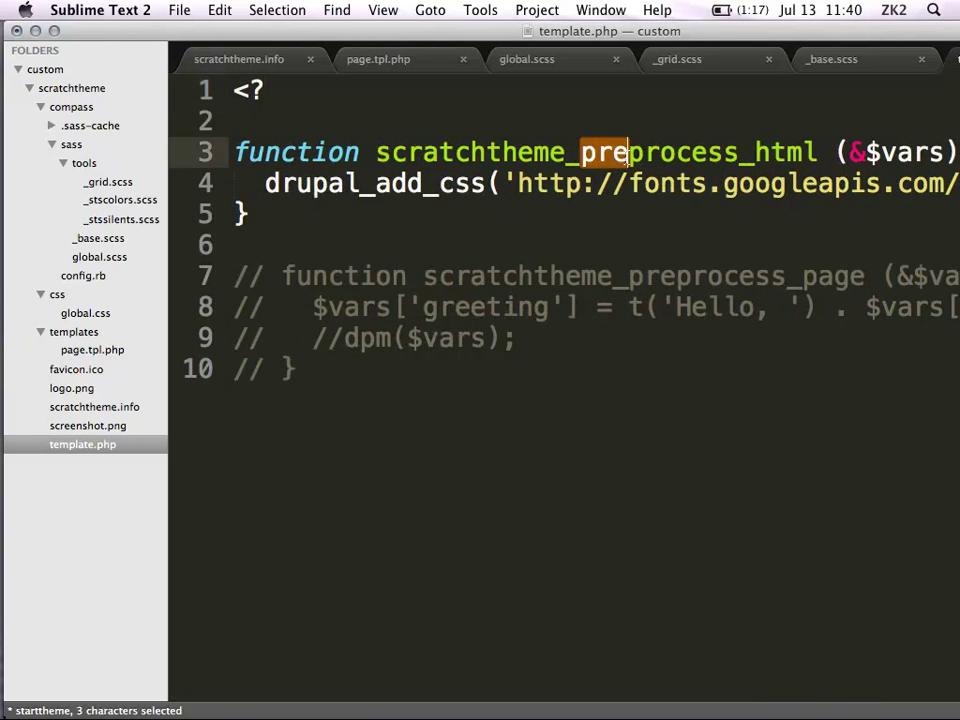
double_click(465, 152)
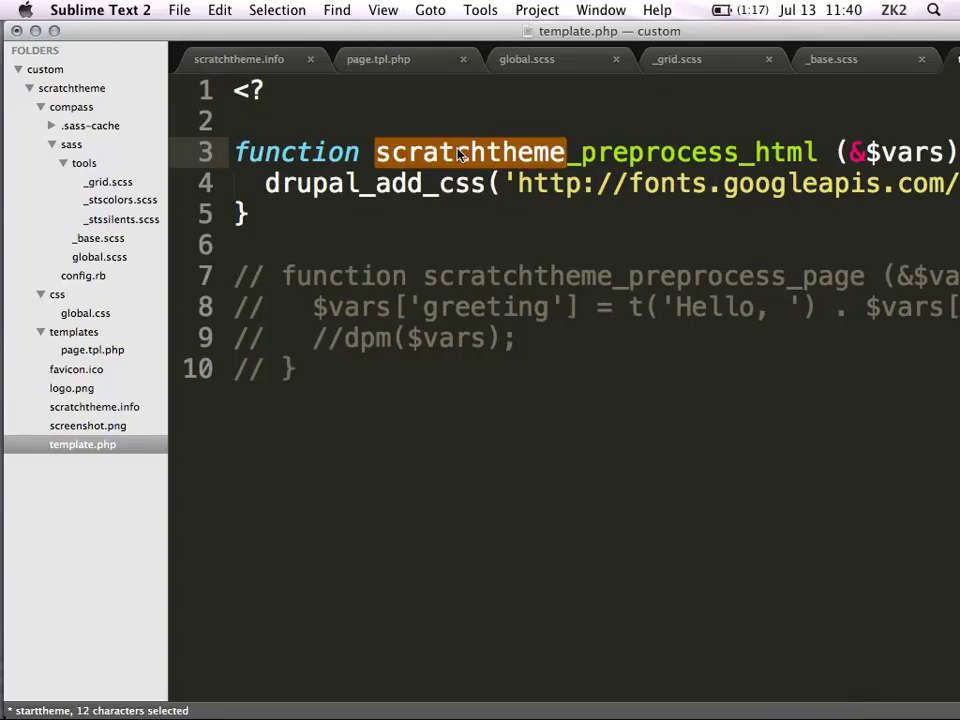
left_click(458, 152)
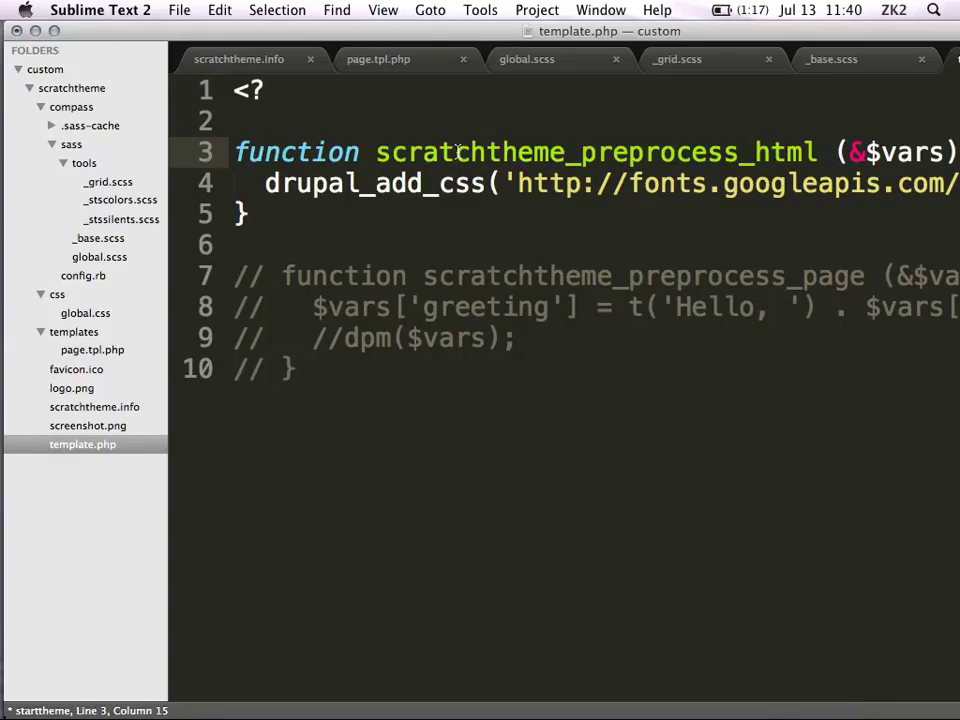
double_click(463, 152)
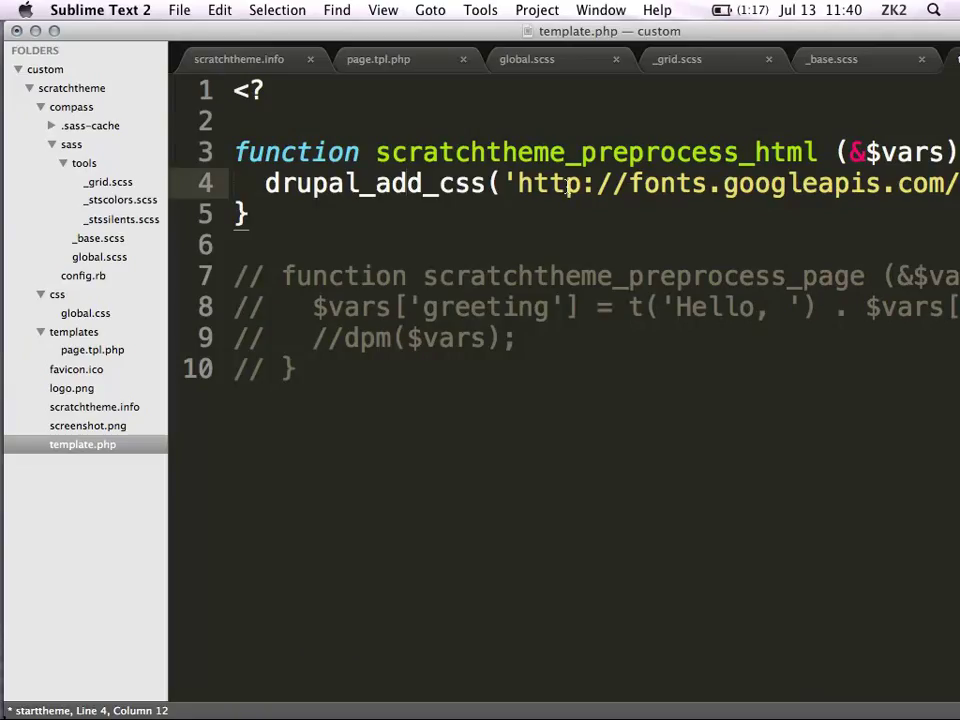
scroll("right", 3)
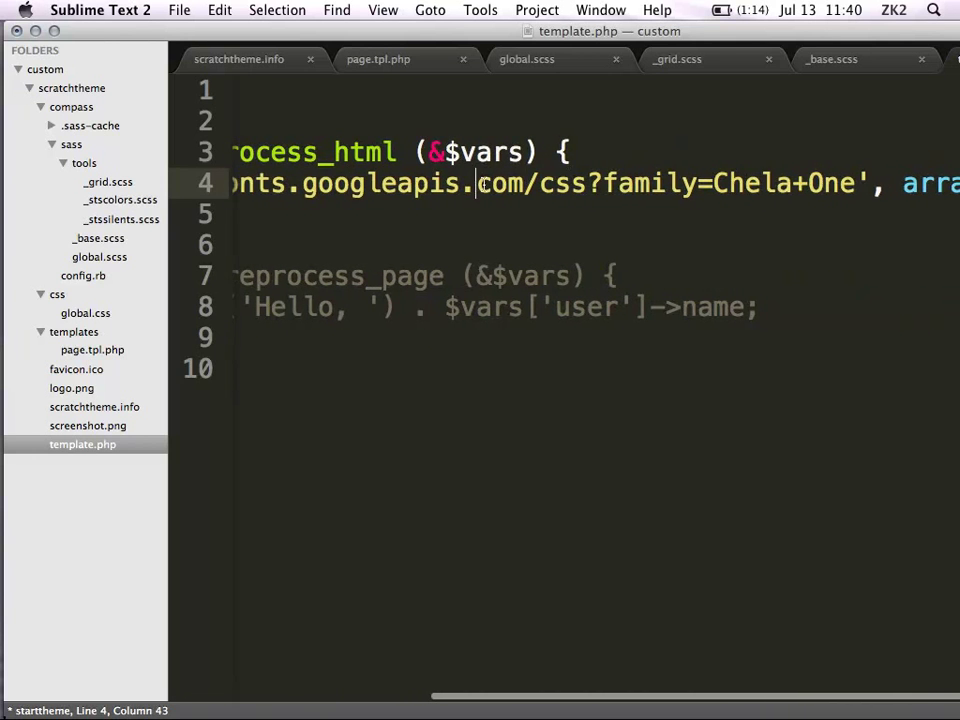
double_click(500, 183)
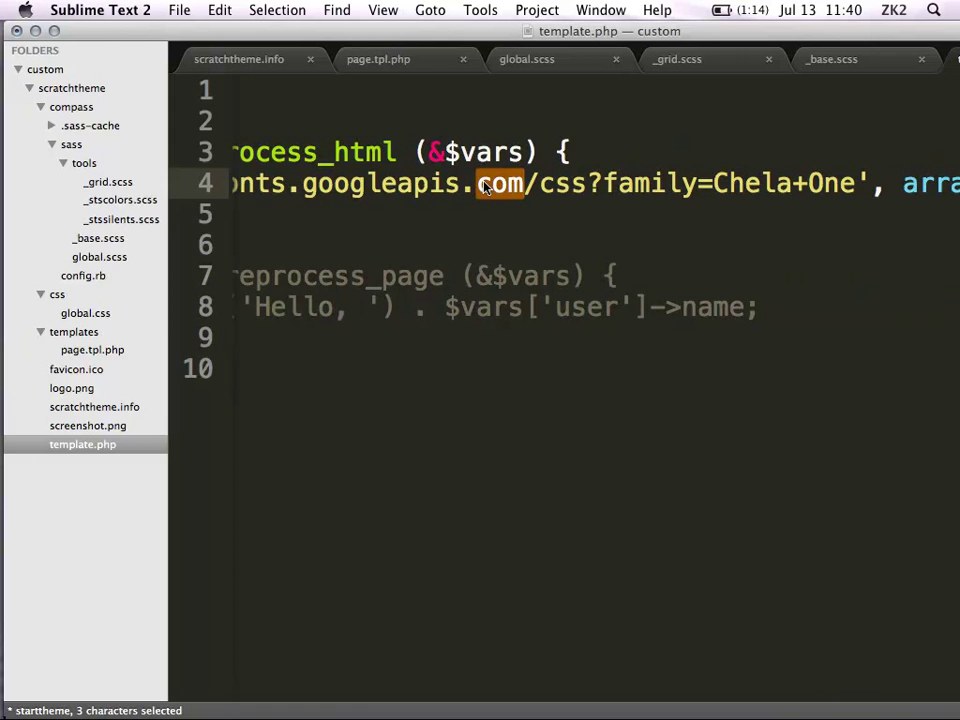
scroll("right", 3)
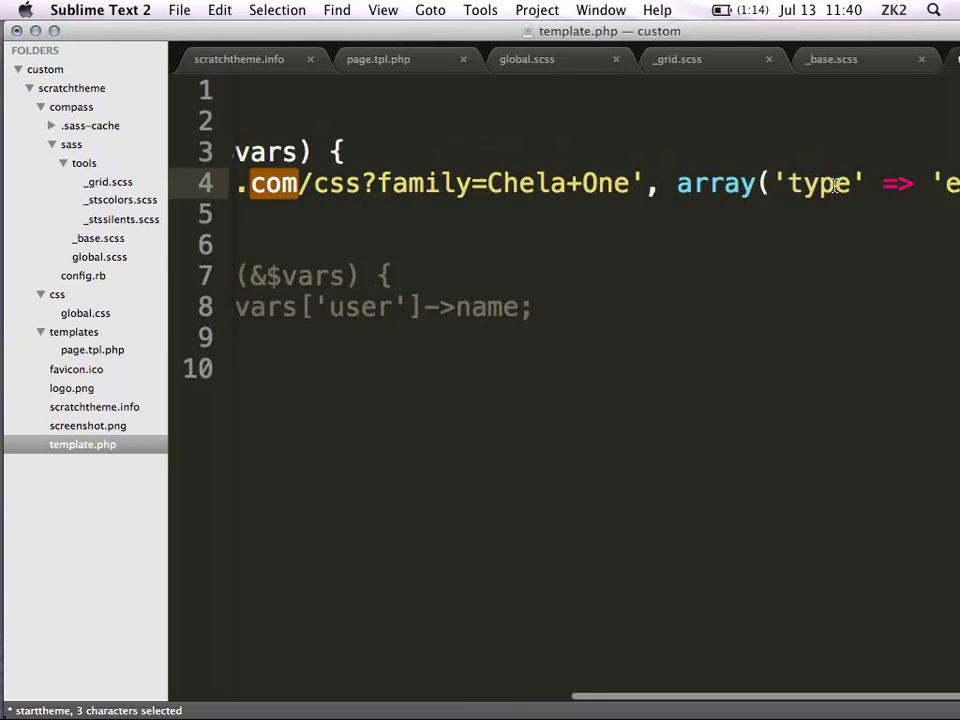
scroll("left", 3)
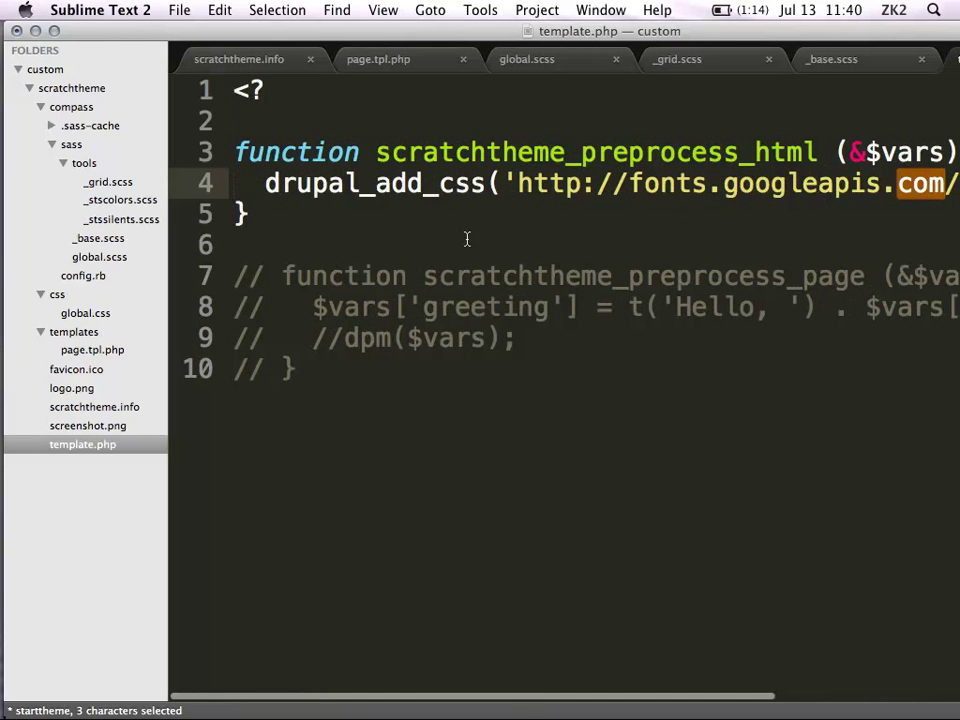
key("cmd+s")
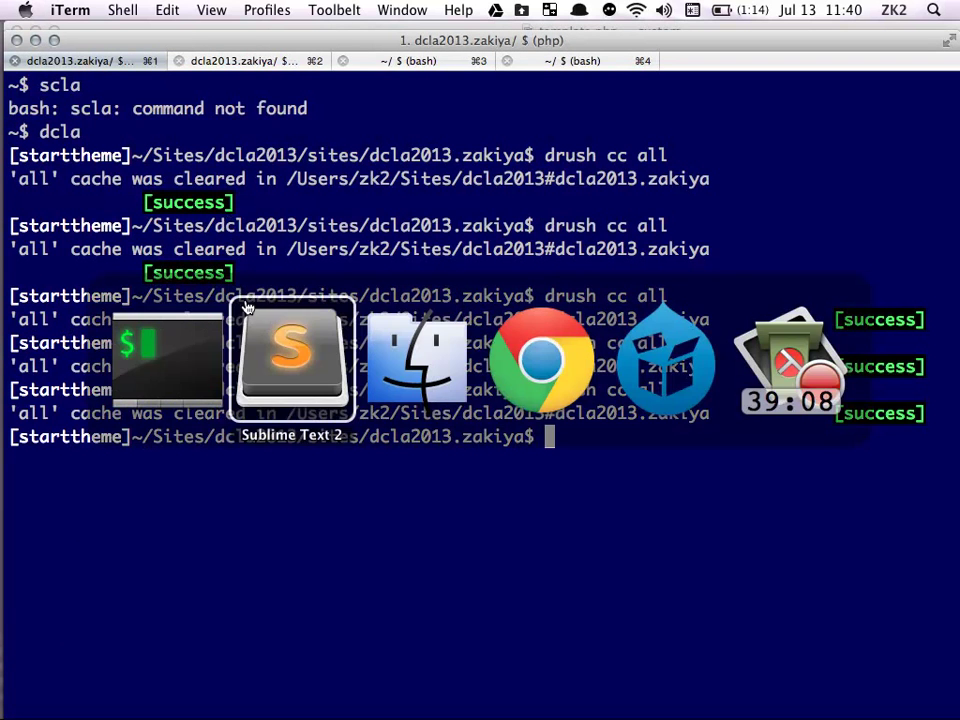
Review _grid.scss, _stscolors.scss and _stssilents.scss, checking the 'Chela One' heading font.
left_click(291, 360)
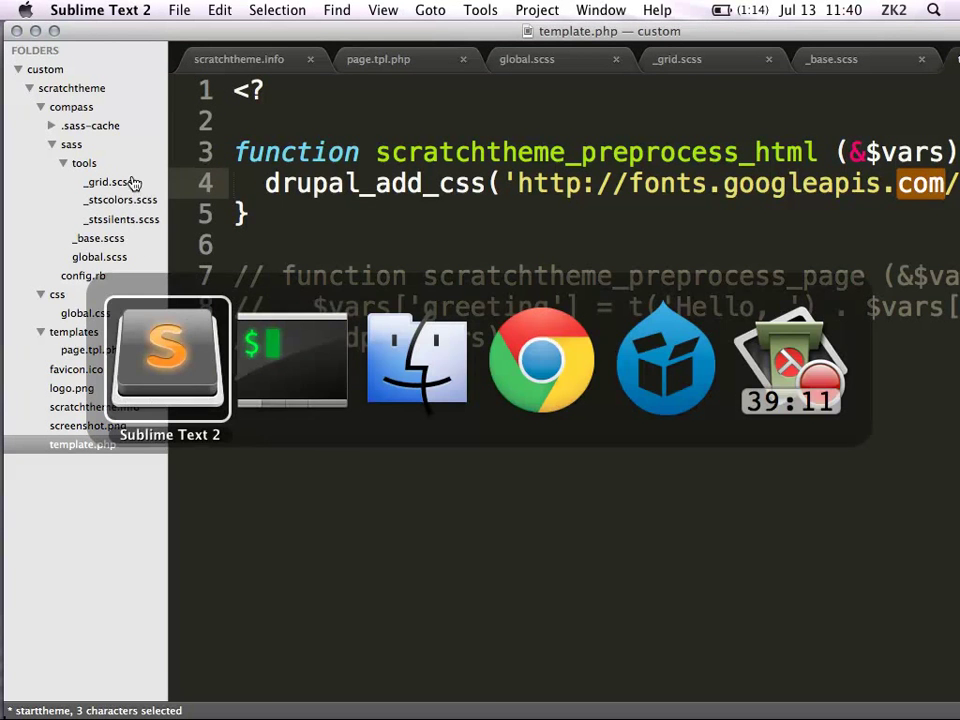
left_click(103, 182)
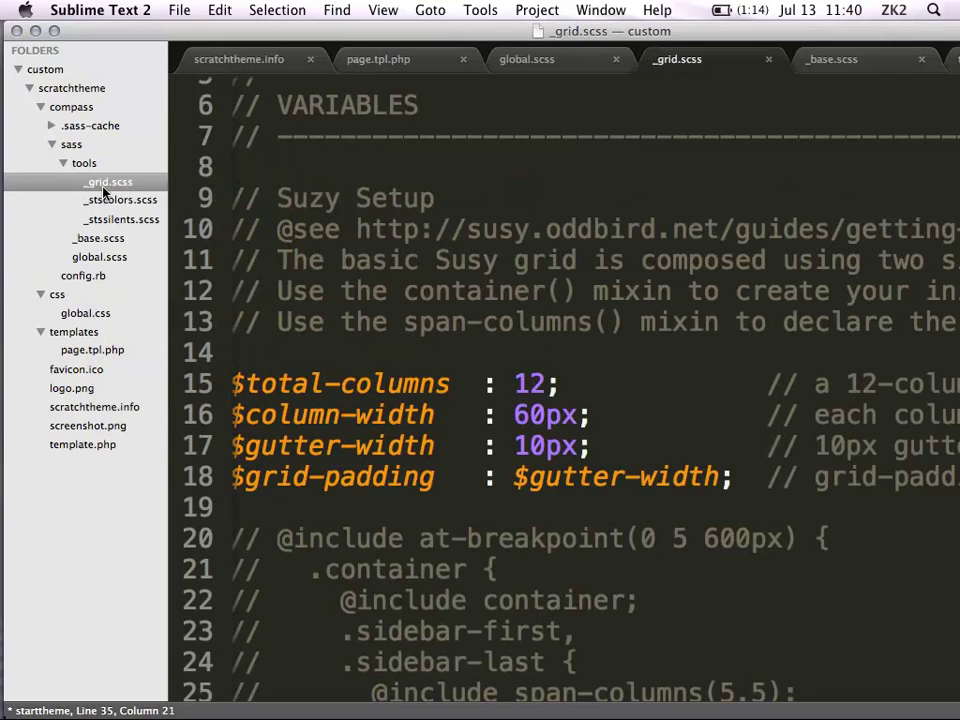
left_click(120, 199)
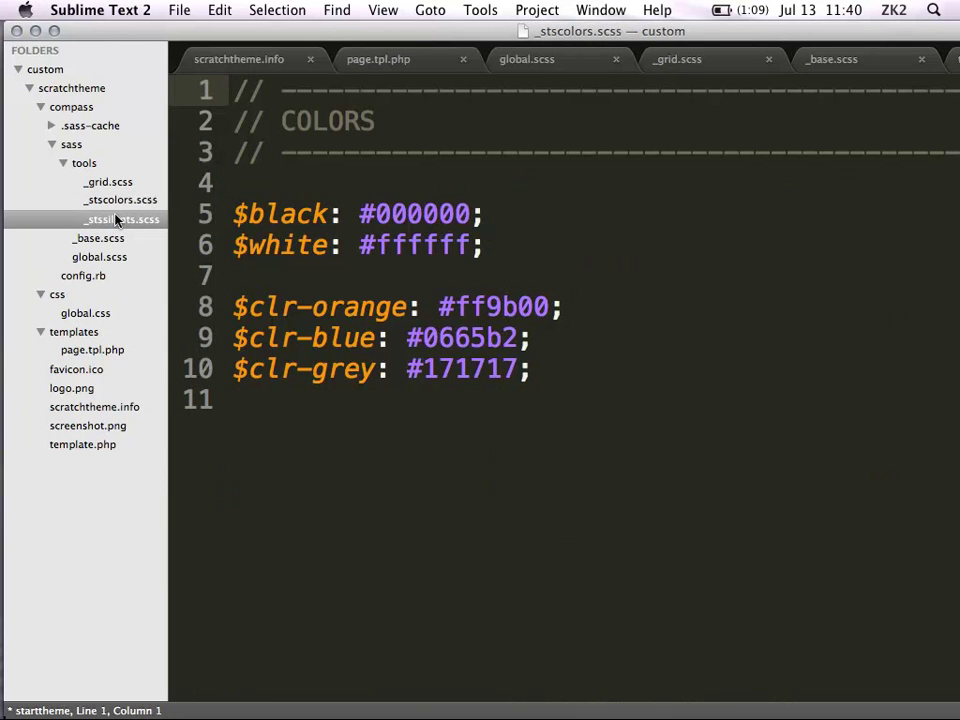
left_click(120, 219)
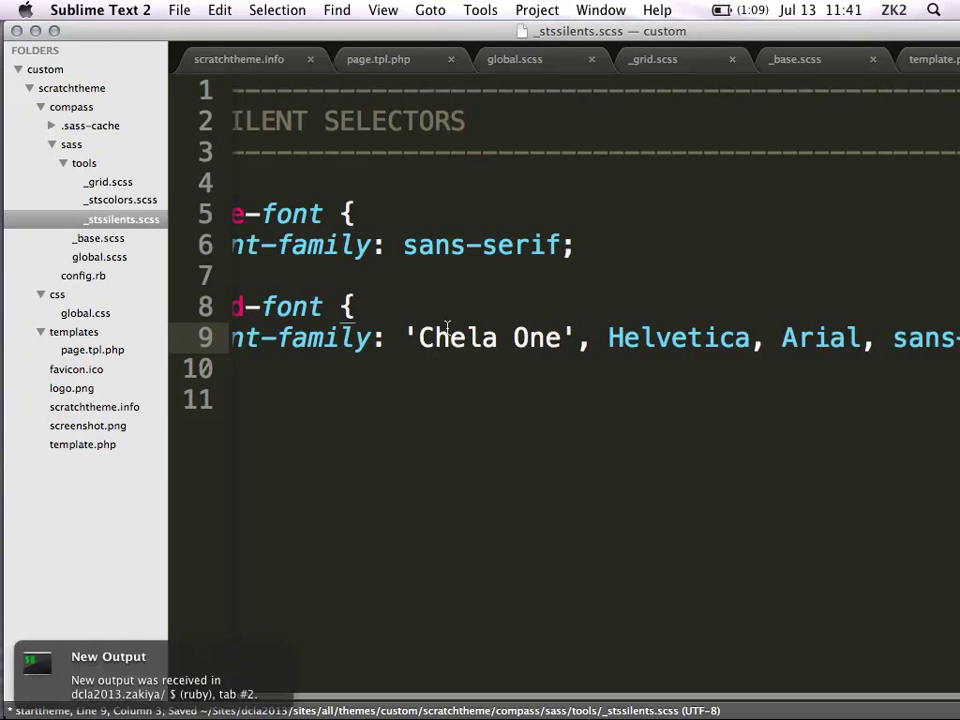
left_click_drag(420, 337, 562, 337)
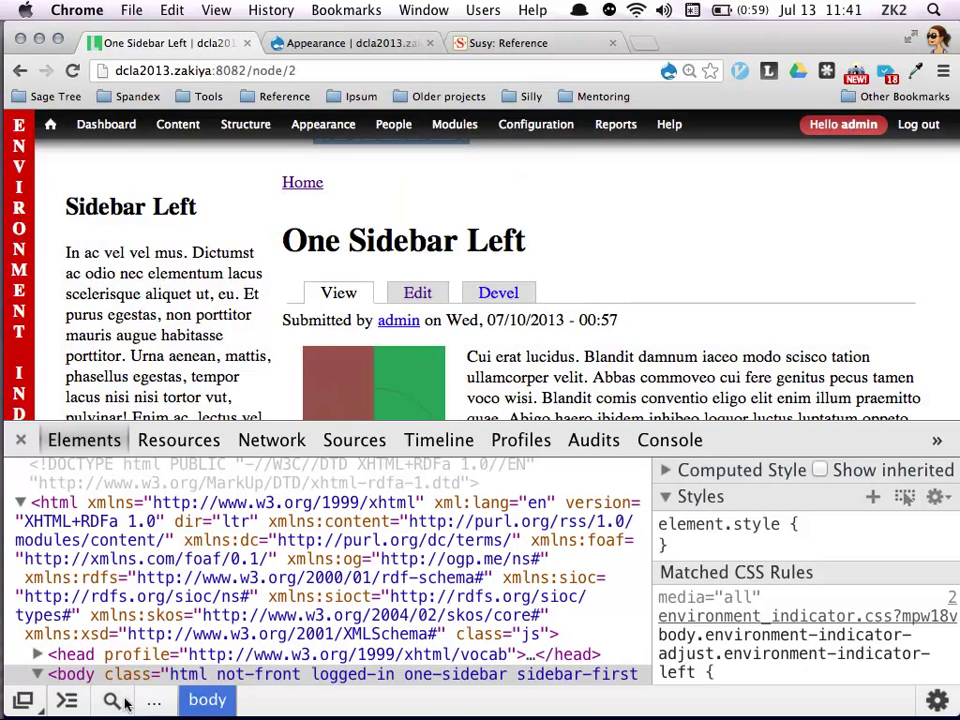
Search the inspector for 'goog' to find the Chela One stylesheet link, then return to Sublime.
type("google")
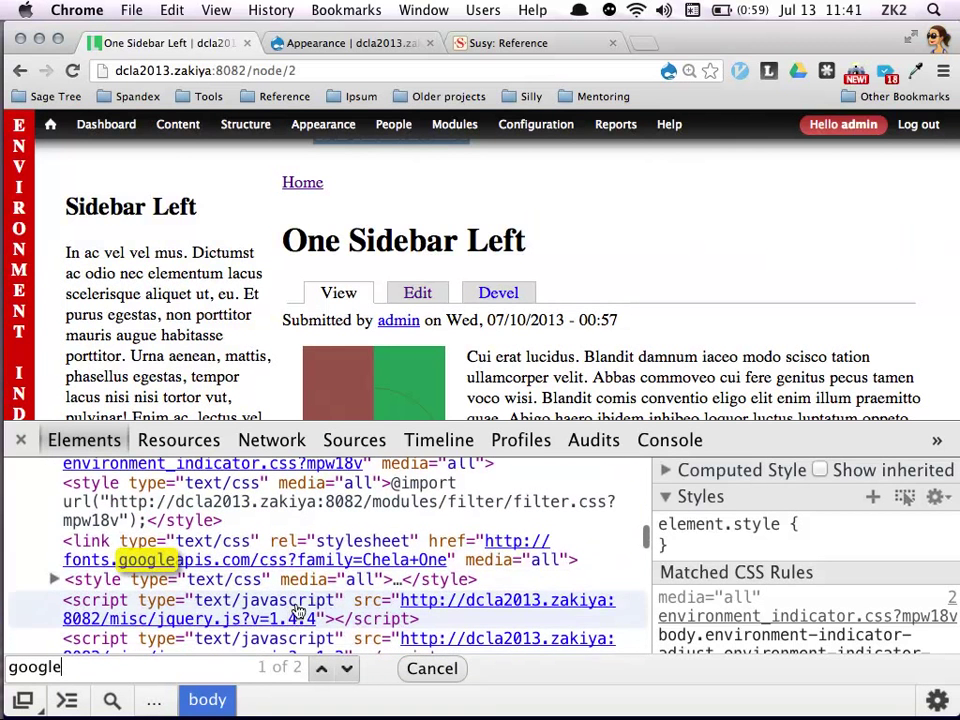
mouse_move(38, 252)
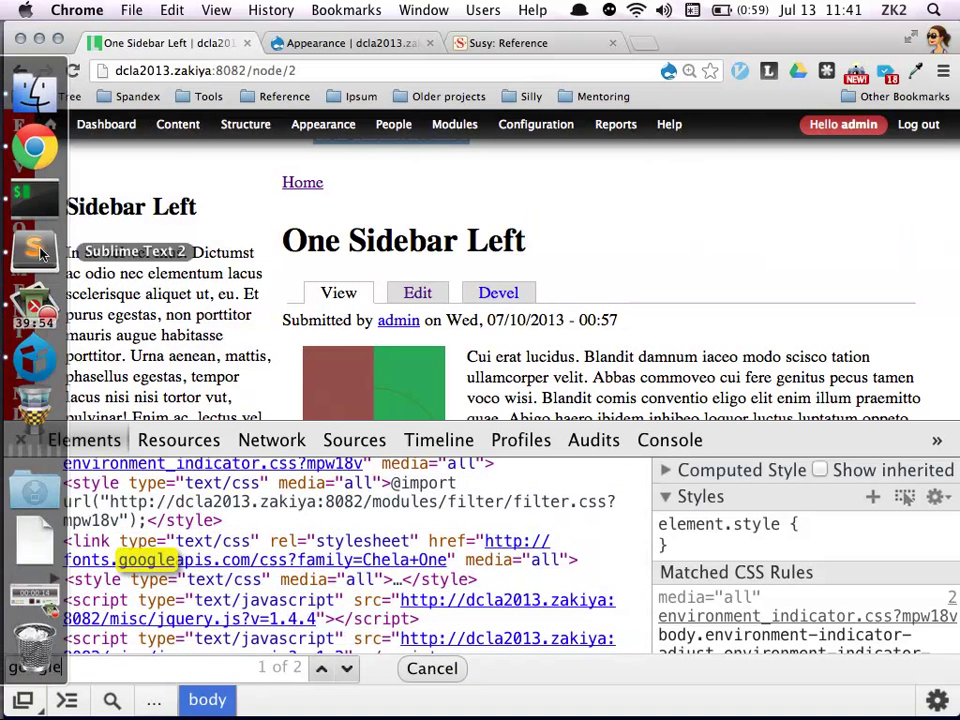
left_click(35, 253)
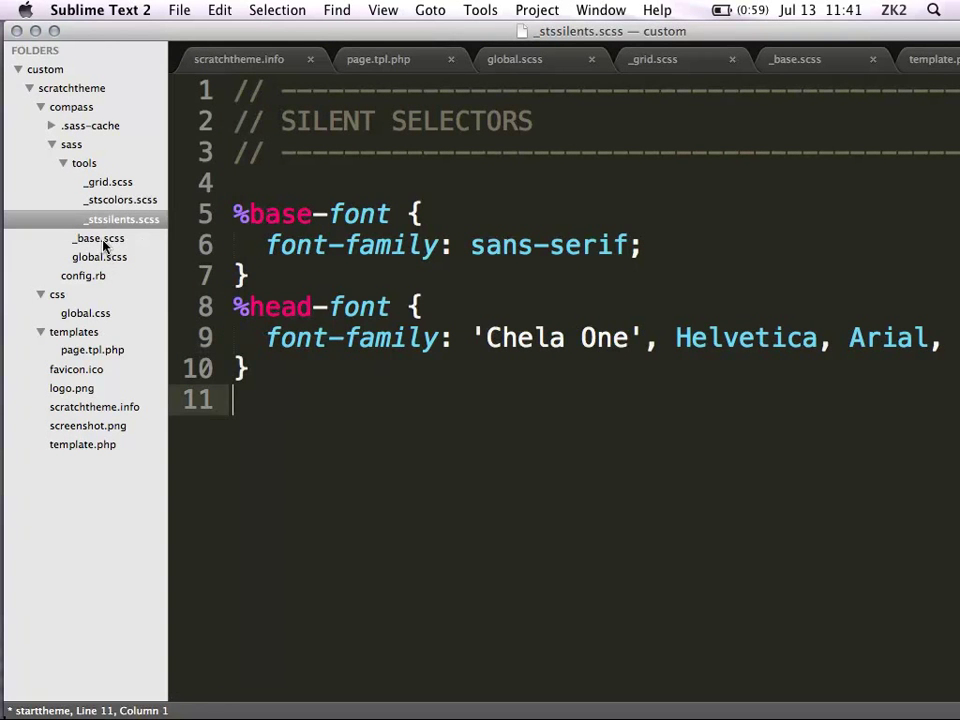
Revisit _base.scss, _stssilents.scss and template.php's Google Fonts line, then open css/global.css.
left_click(98, 237)
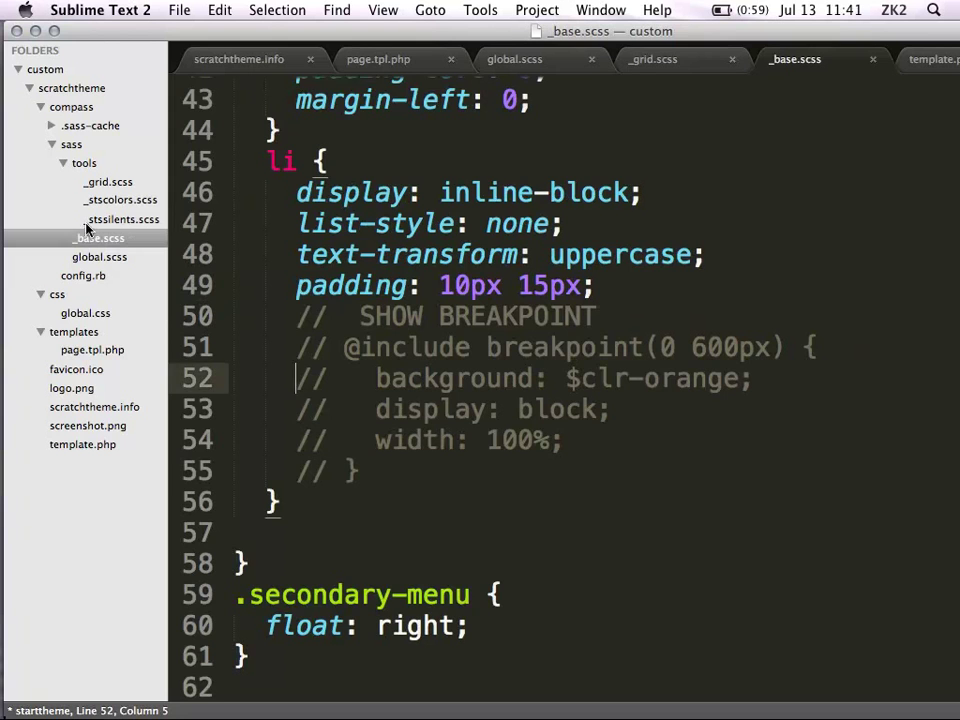
left_click(122, 219)
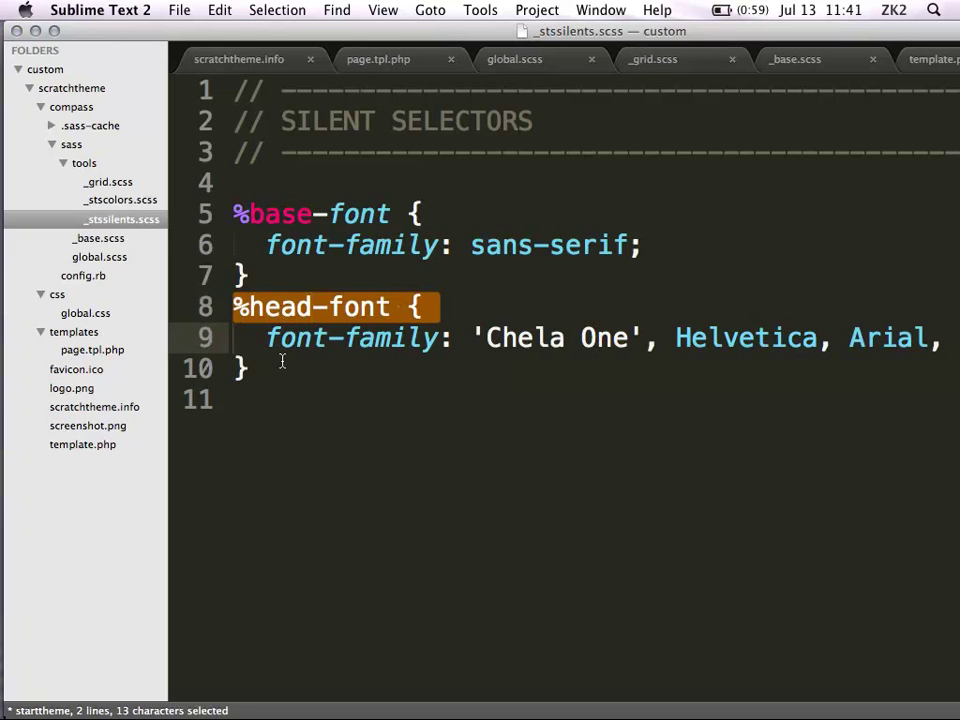
mouse_move(124, 238)
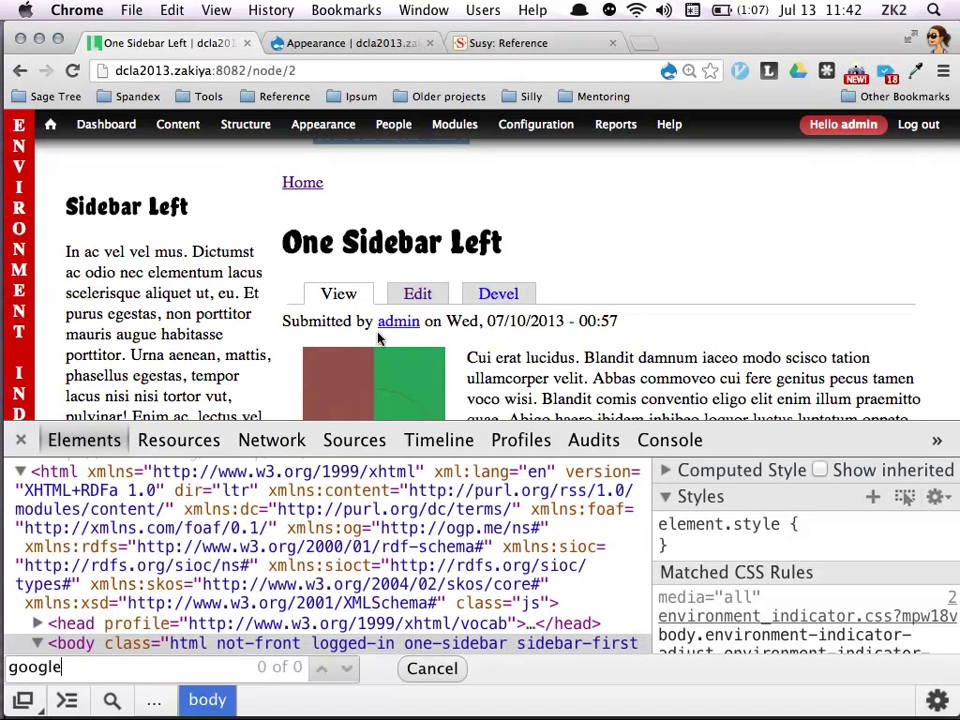
key("Cmd+Tab")
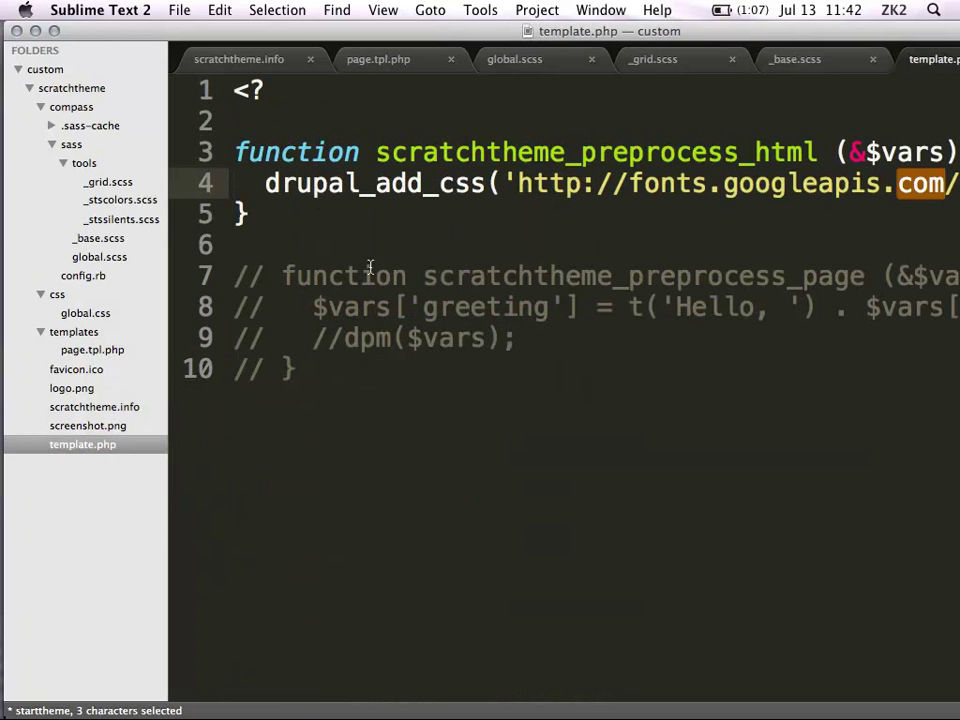
left_click(353, 184)
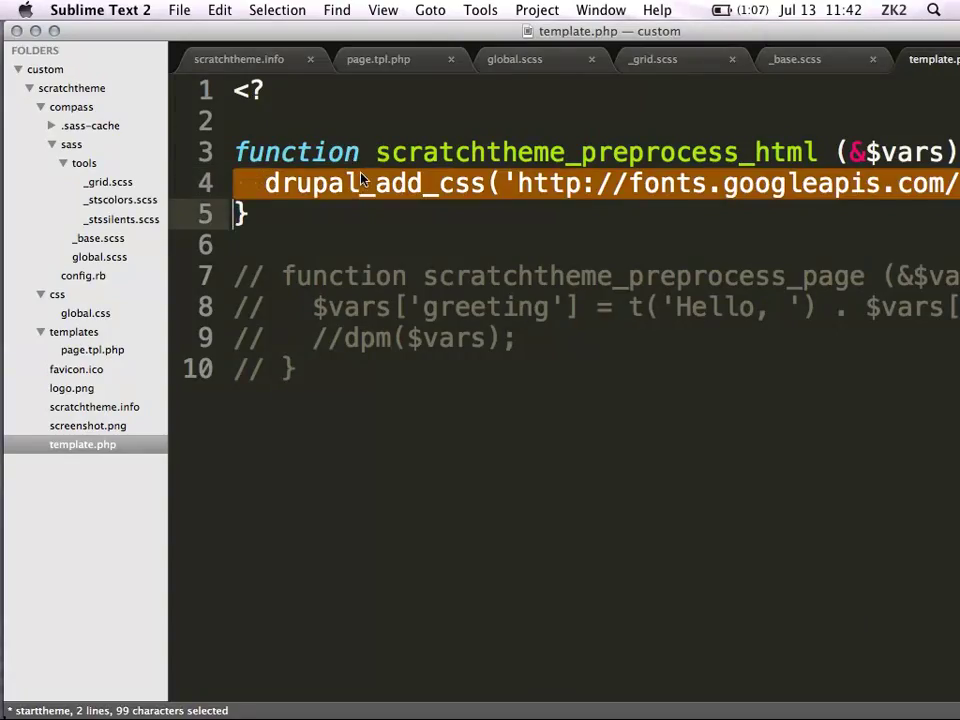
mouse_move(155, 213)
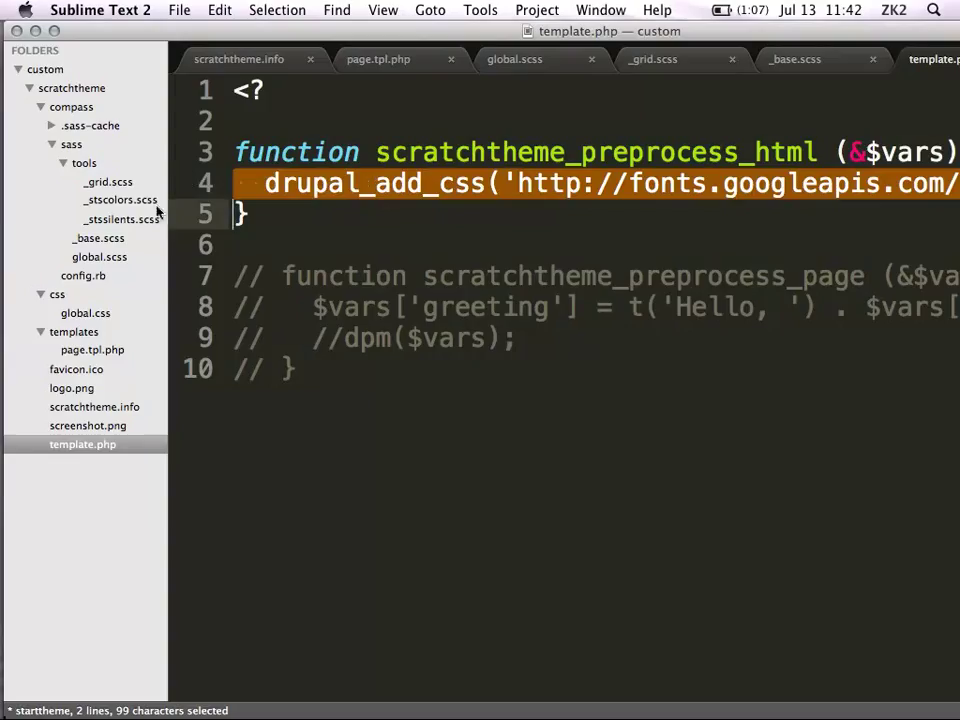
left_click(122, 219)
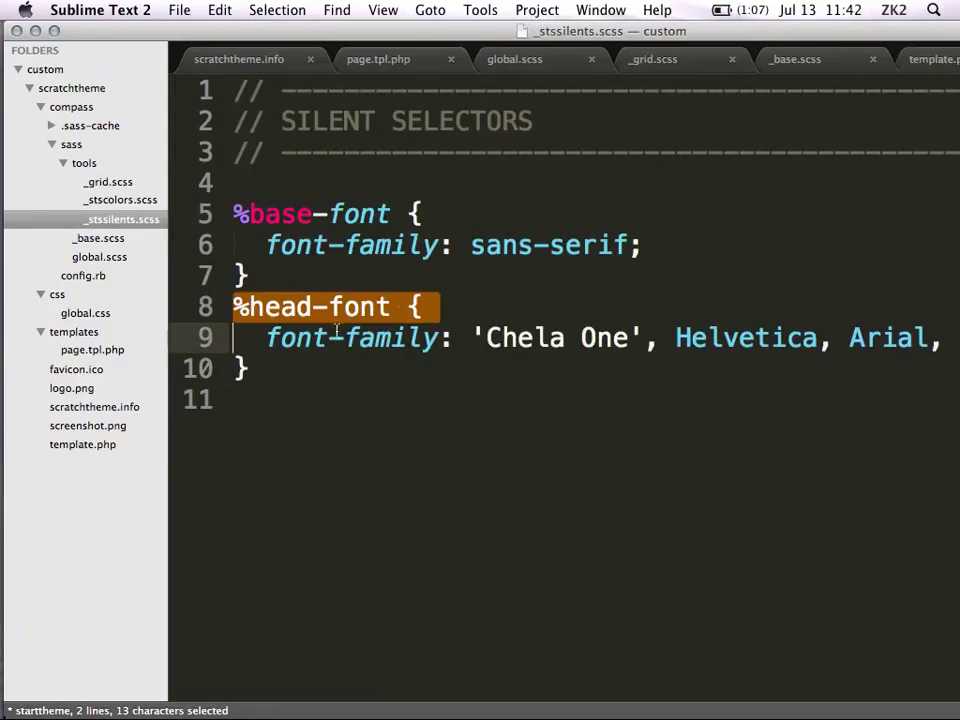
mouse_move(333, 343)
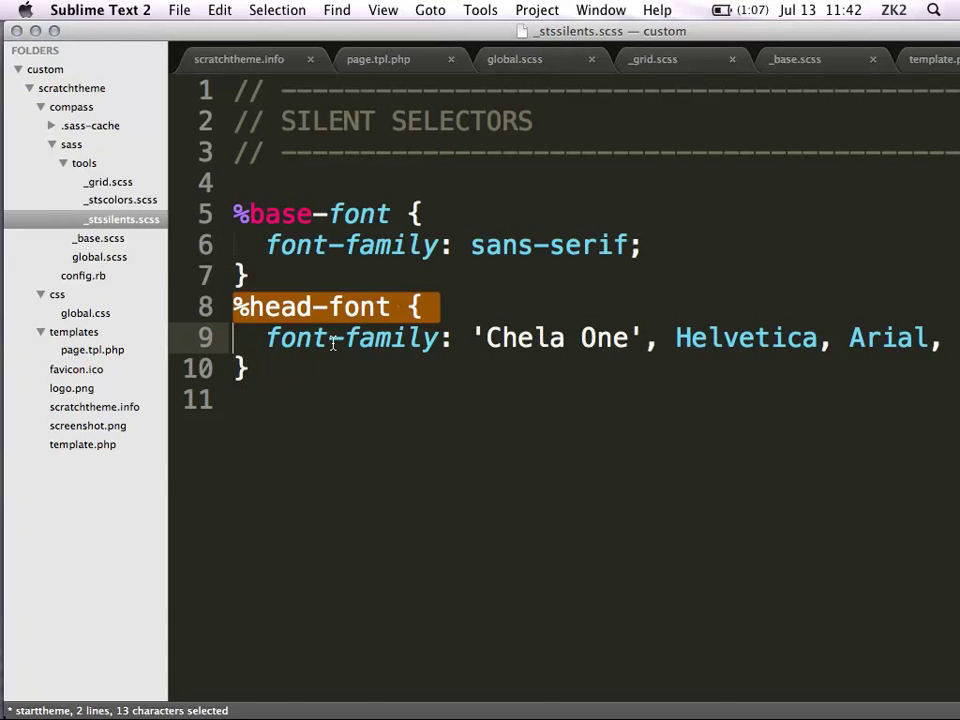
left_click(85, 313)
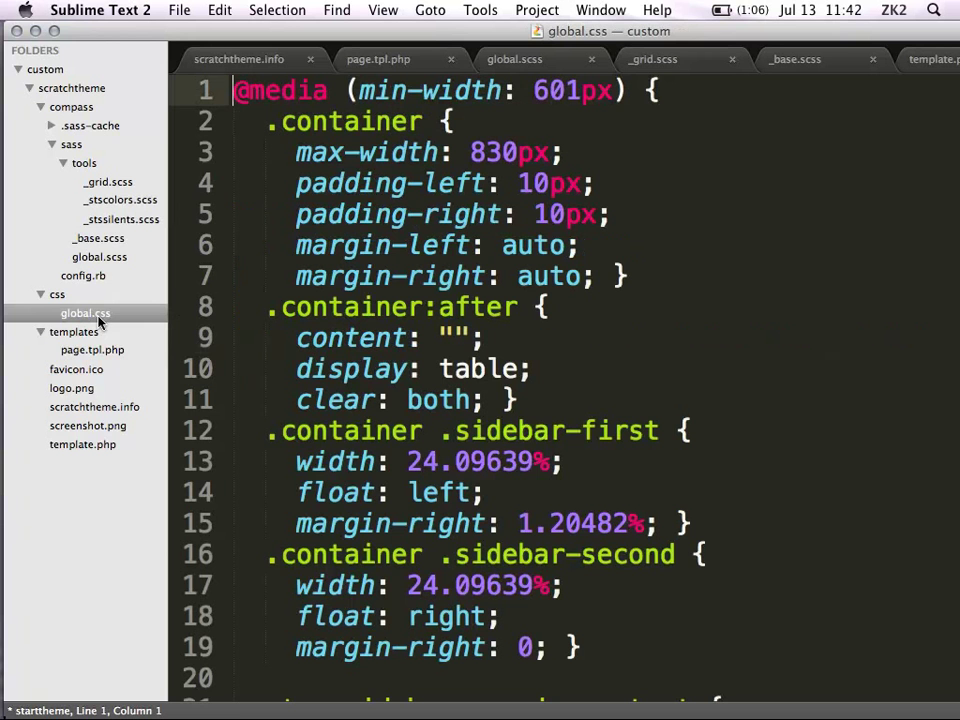
scroll("down", 3)
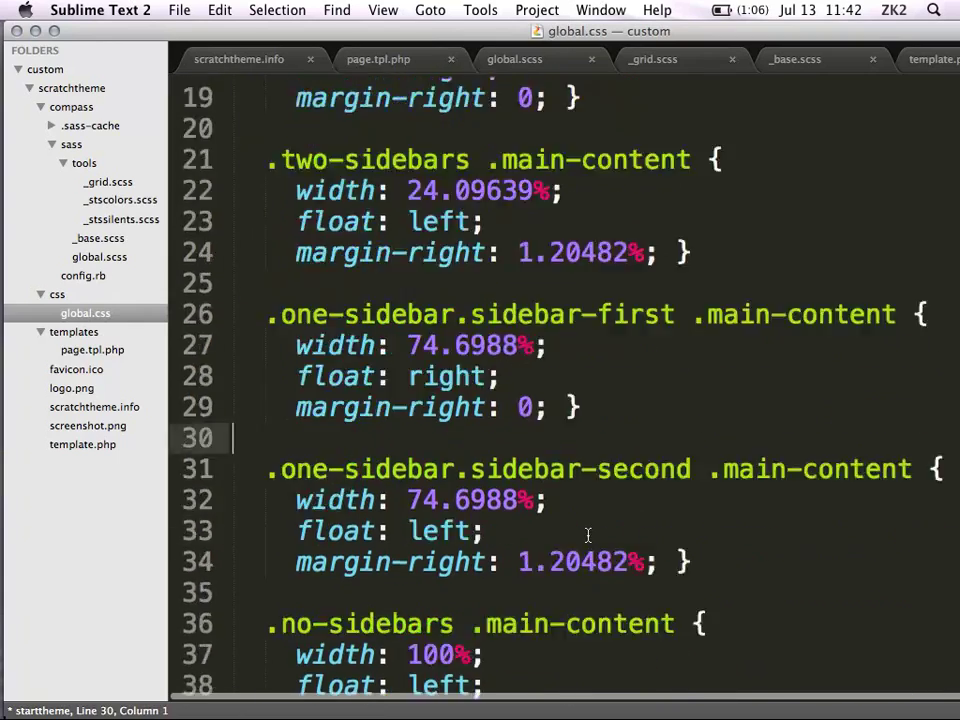
scroll("down", 3)
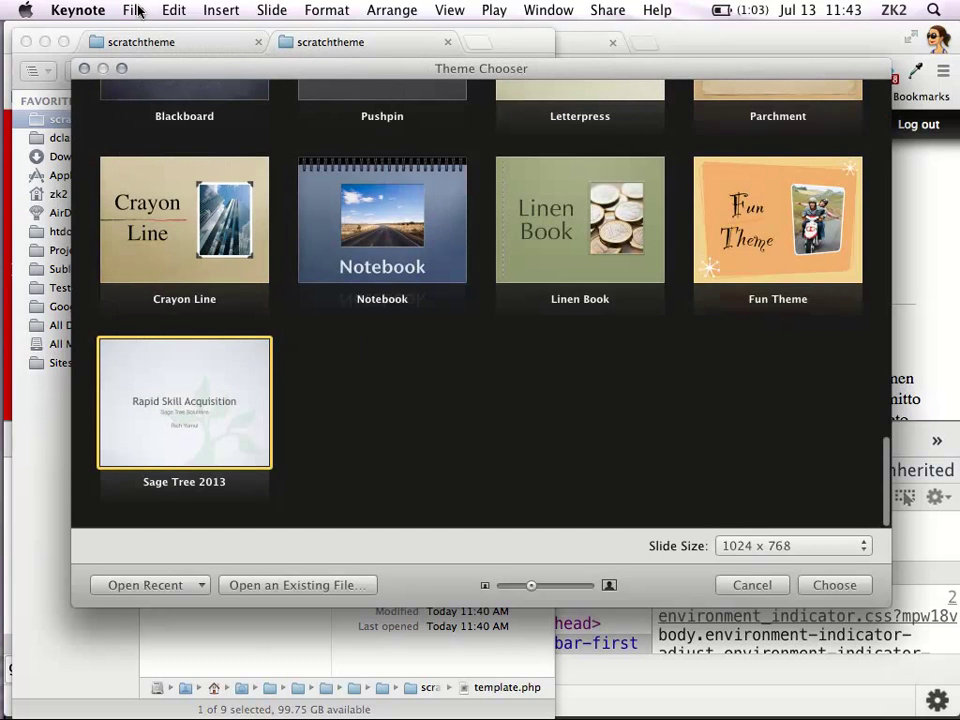
Open the DCLA Theme Scratch presentation on its Agenda slide.
left_click(133, 10)
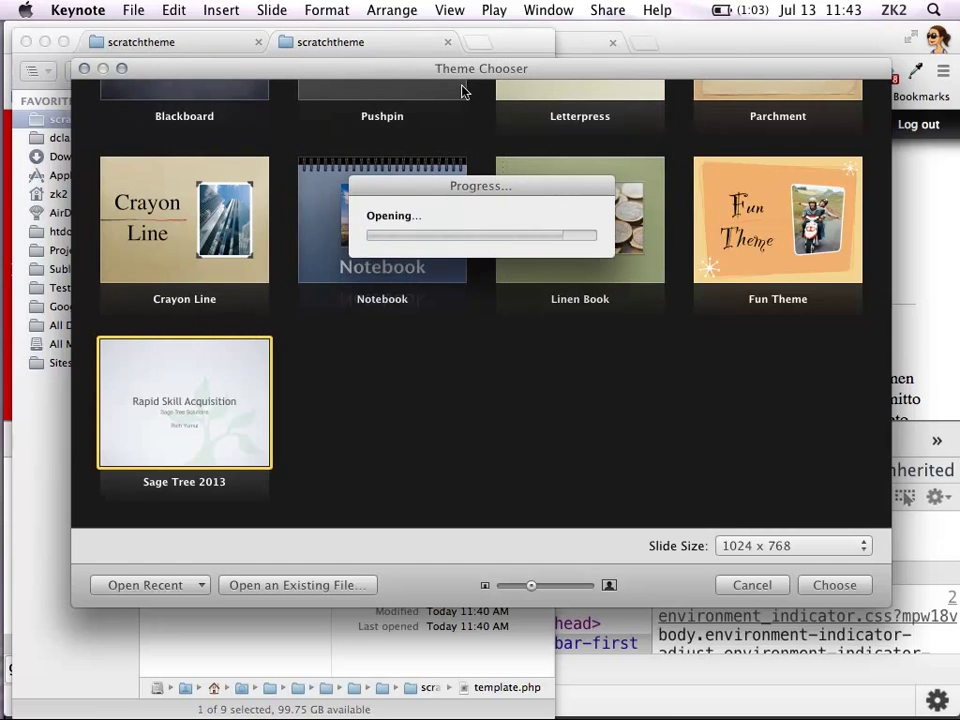
left_click(834, 584)
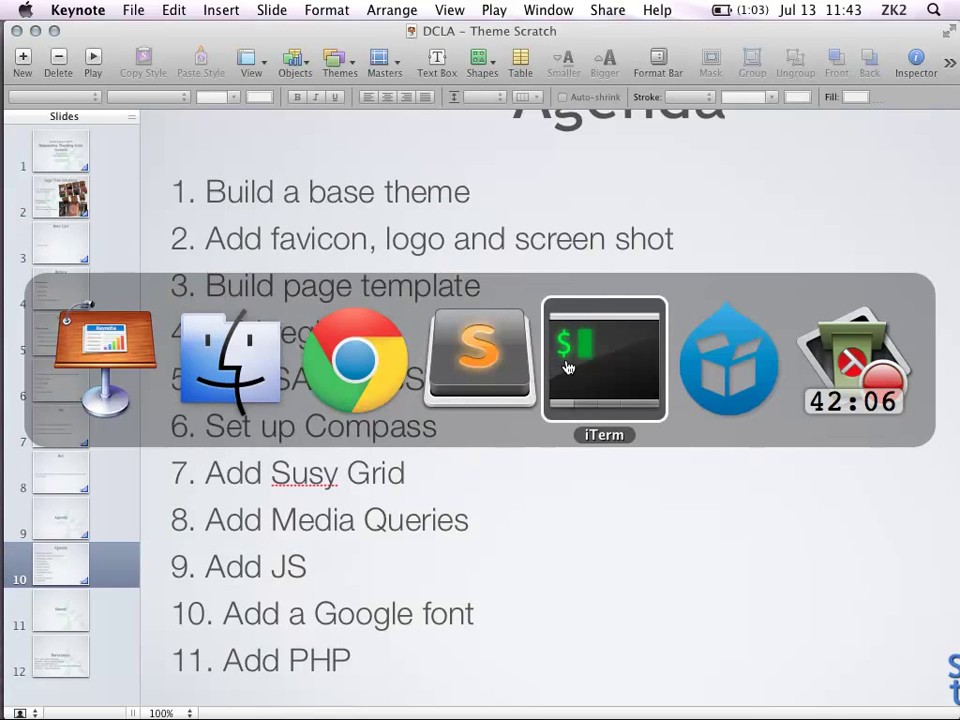
Check the site page in Chrome, then open _base.scss scrolled to Header Styles.
left_click(603, 358)
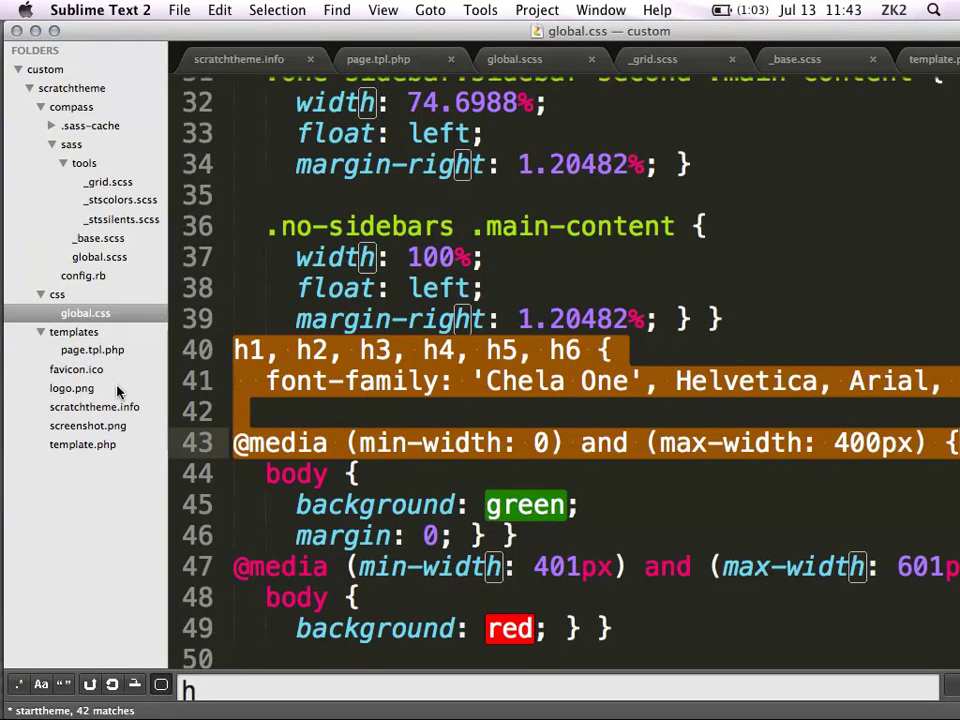
left_click(82, 444)
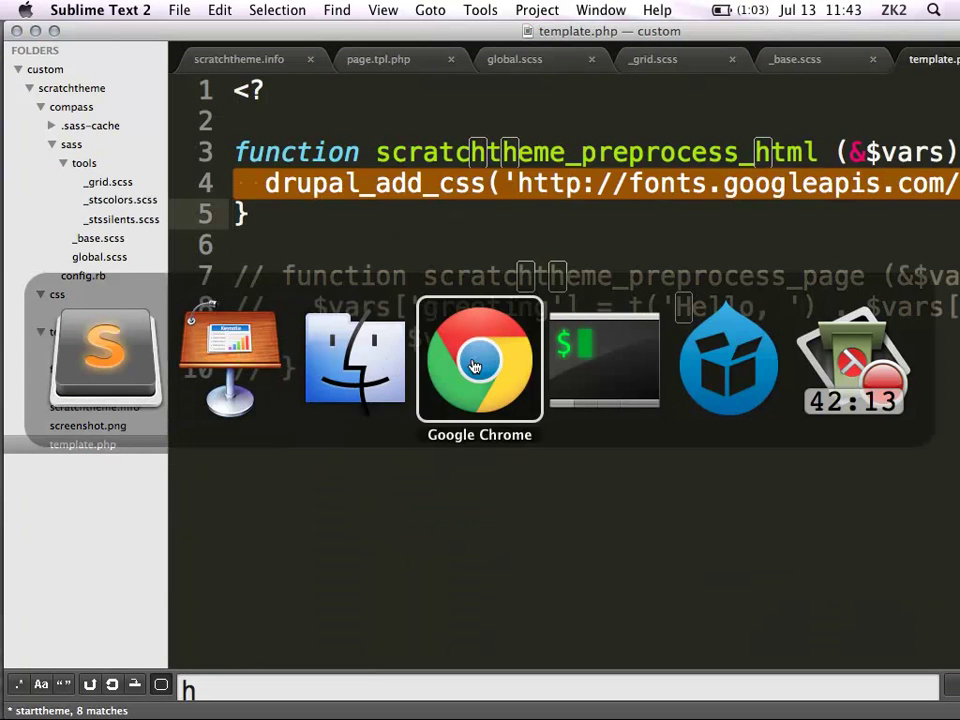
left_click(479, 360)
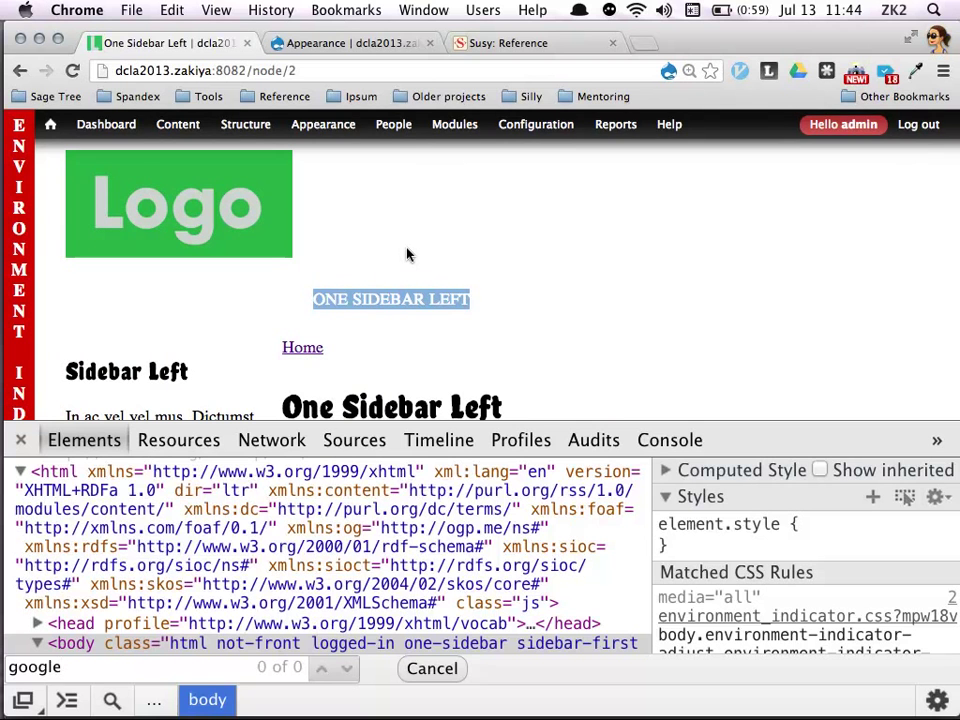
mouse_move(500, 363)
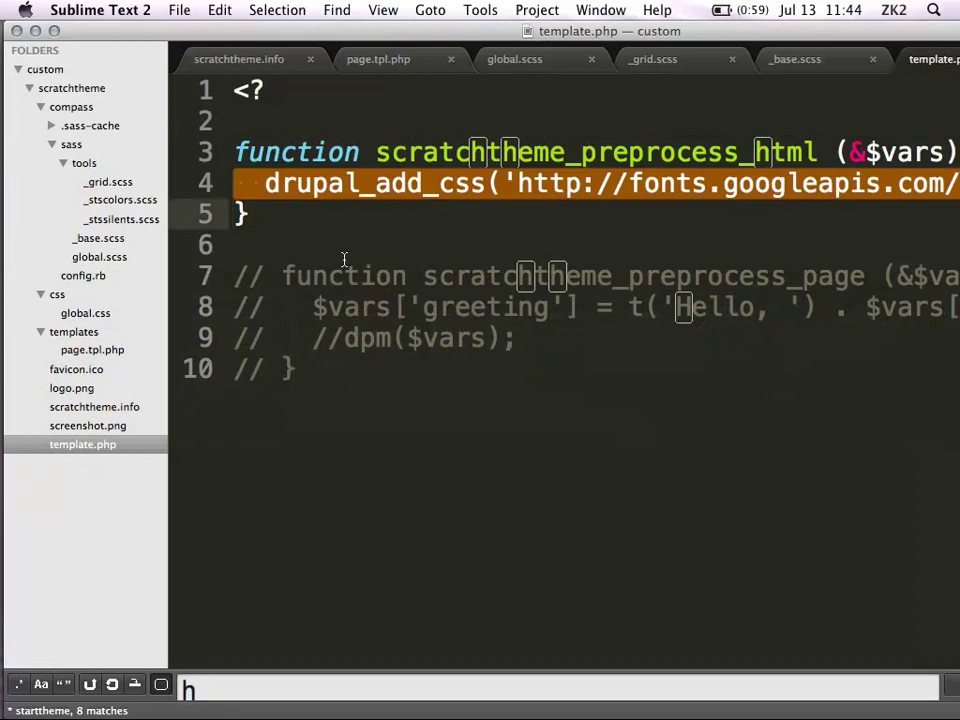
left_click(792, 59)
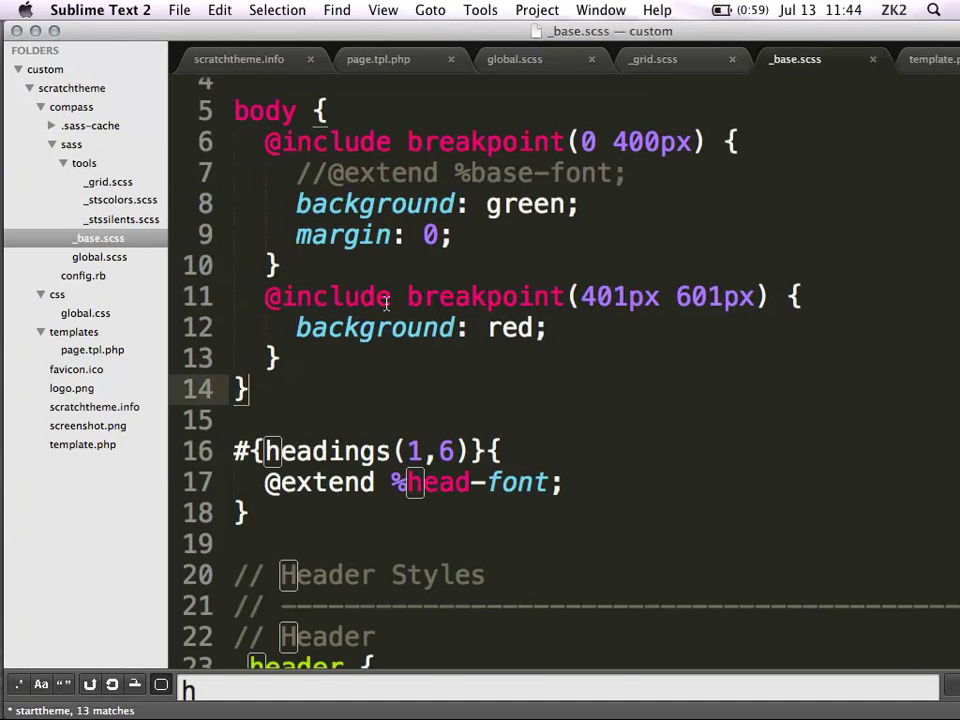
scroll("down", 3)
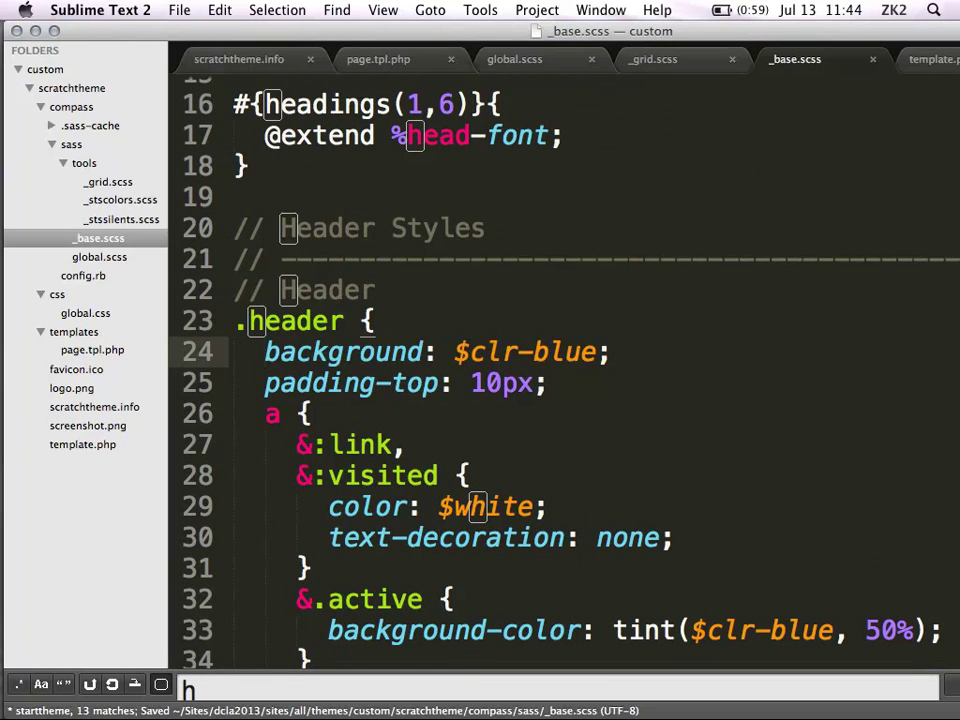
mouse_move(115, 425)
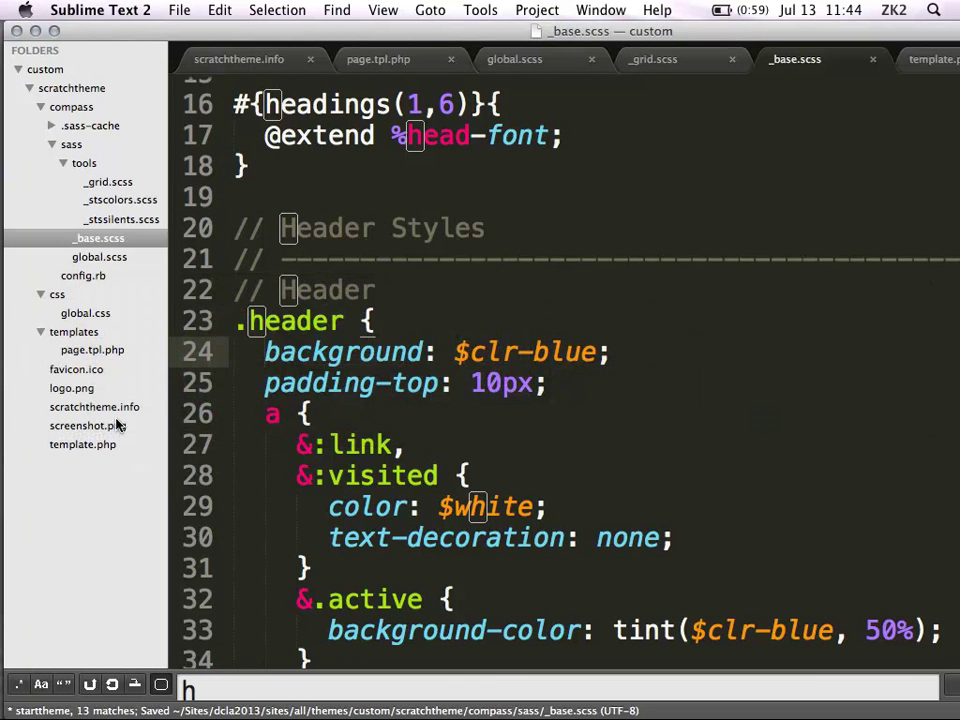
In scratchtheme.info, replace the Highlighted region with regions[user_region] = User Region.
left_click(245, 59)
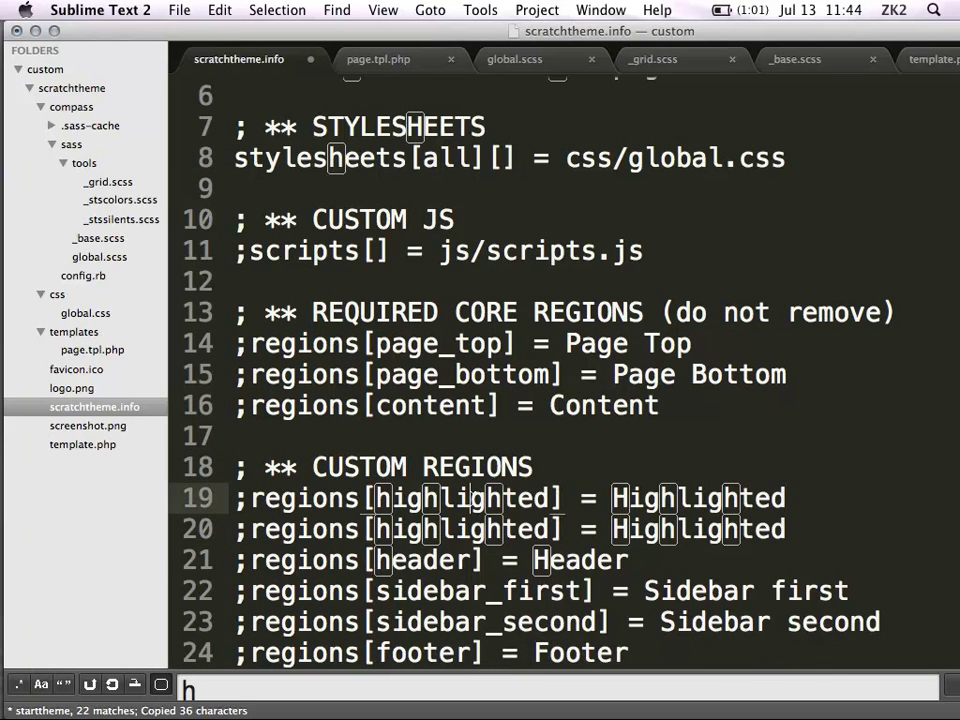
type("to")
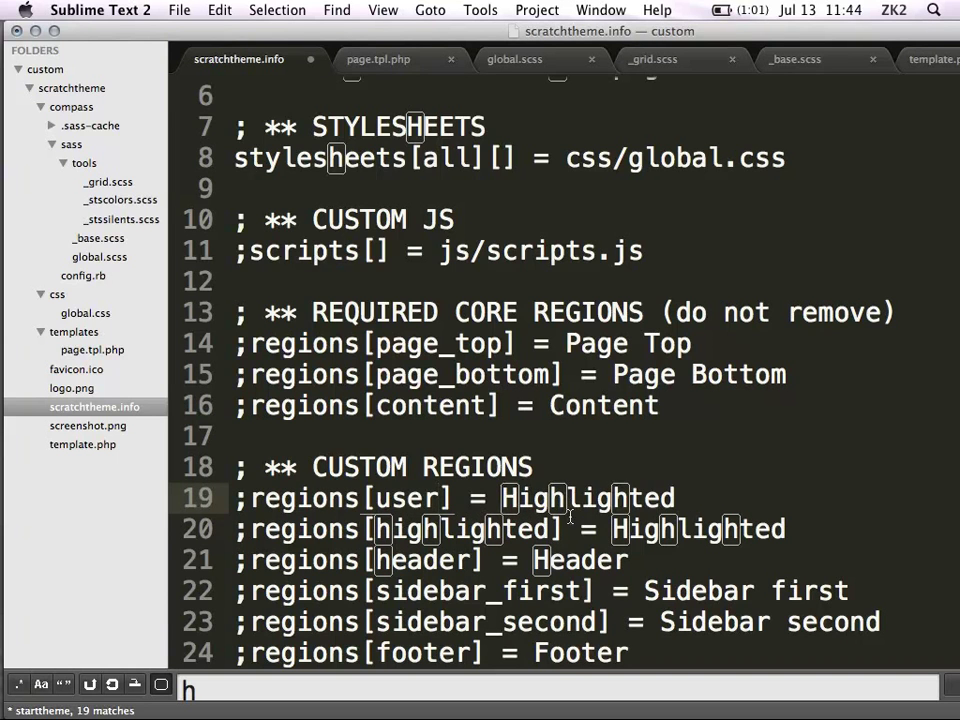
double_click(589, 498)
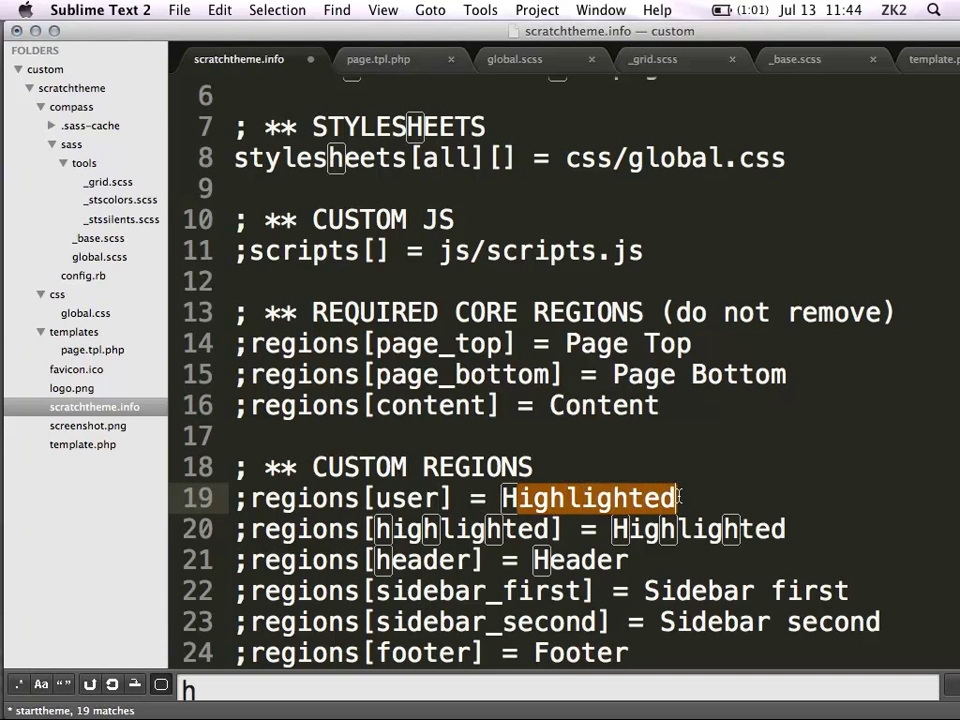
type("User")
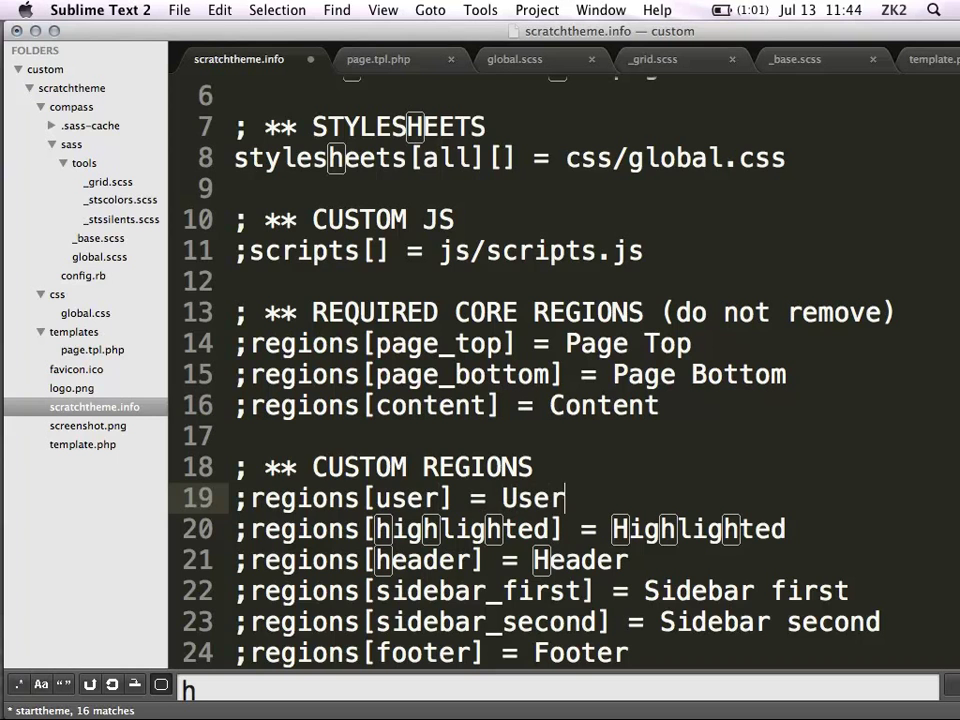
type("_")
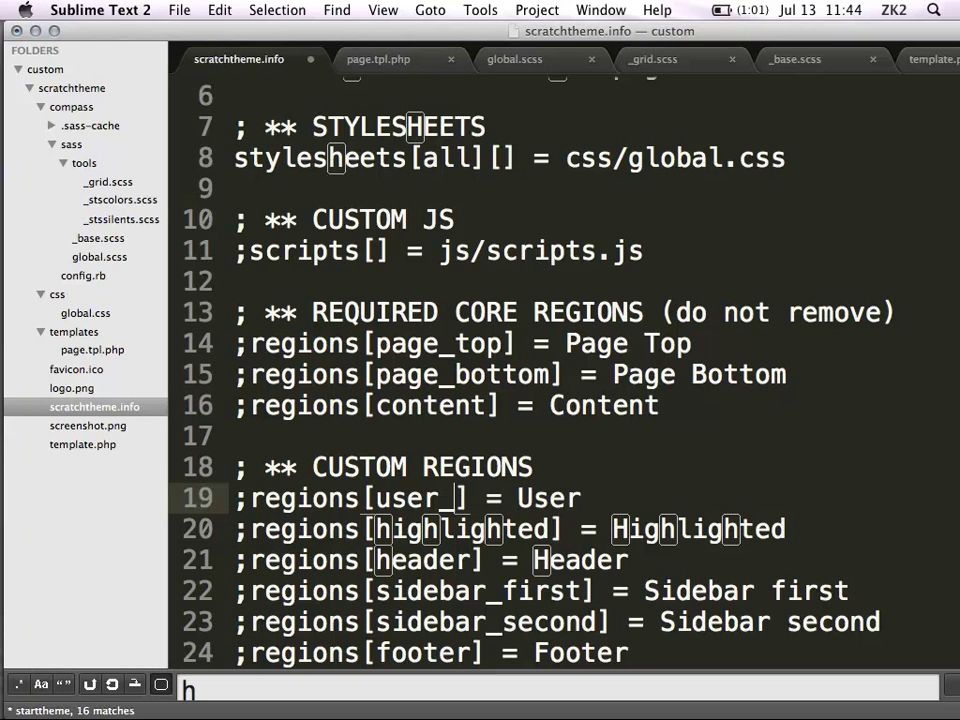
type("region")
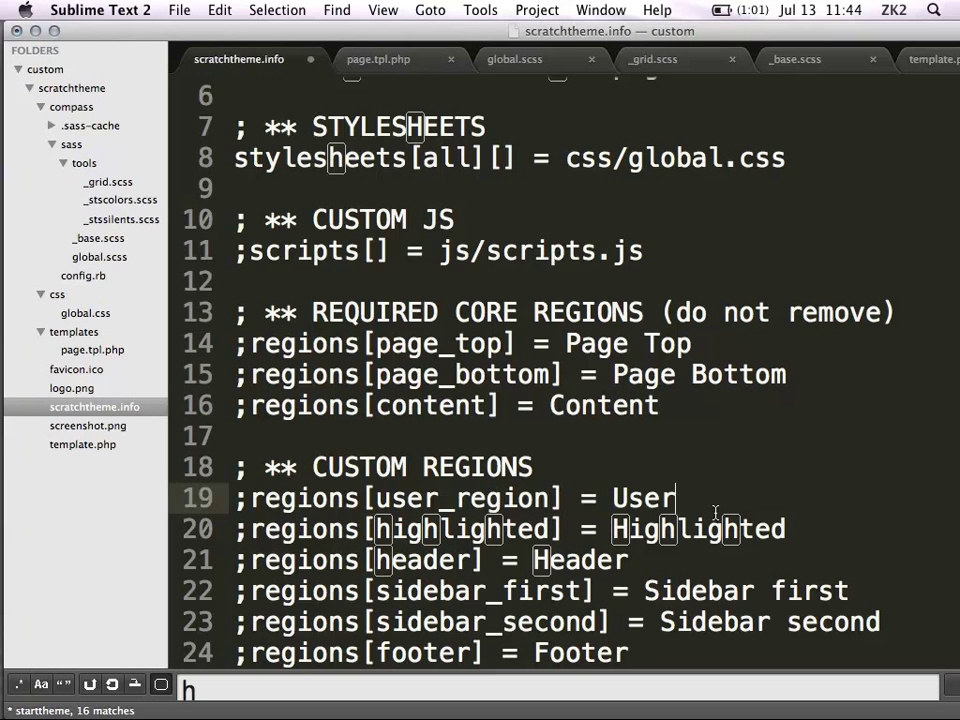
type("Region")
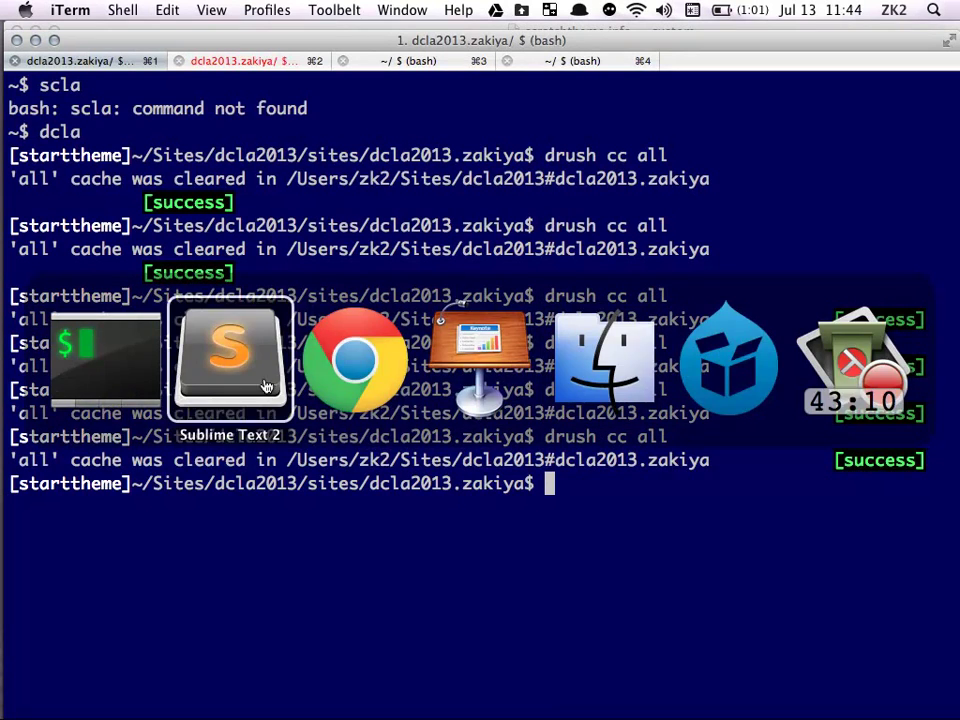
mouse_move(244, 385)
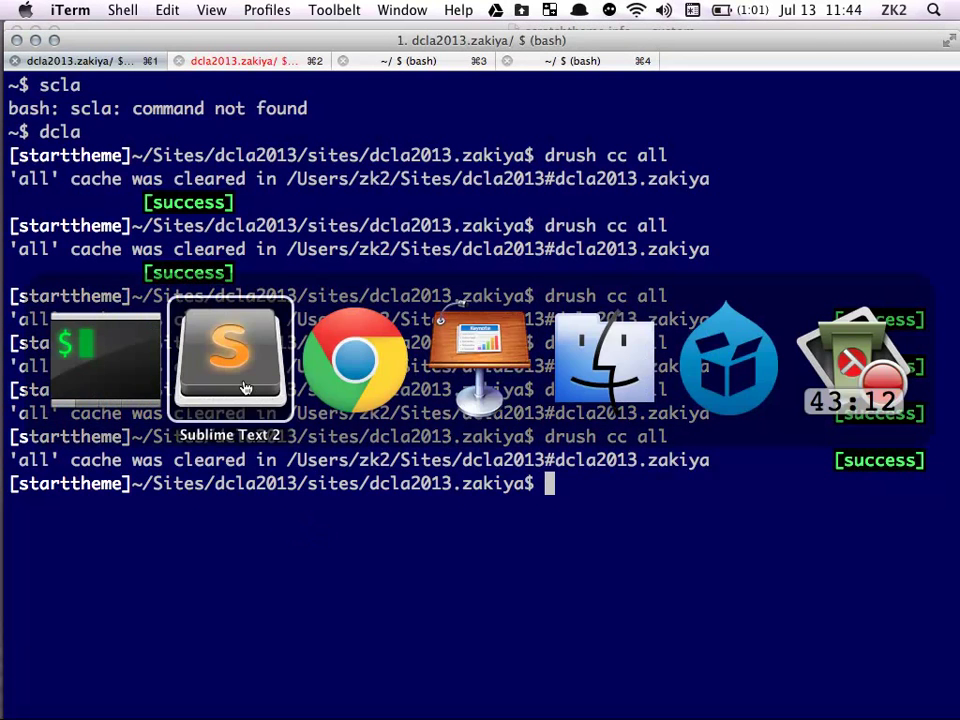
Run drush cc all in iTerm and review the disabled-block warnings.
left_click(230, 360)
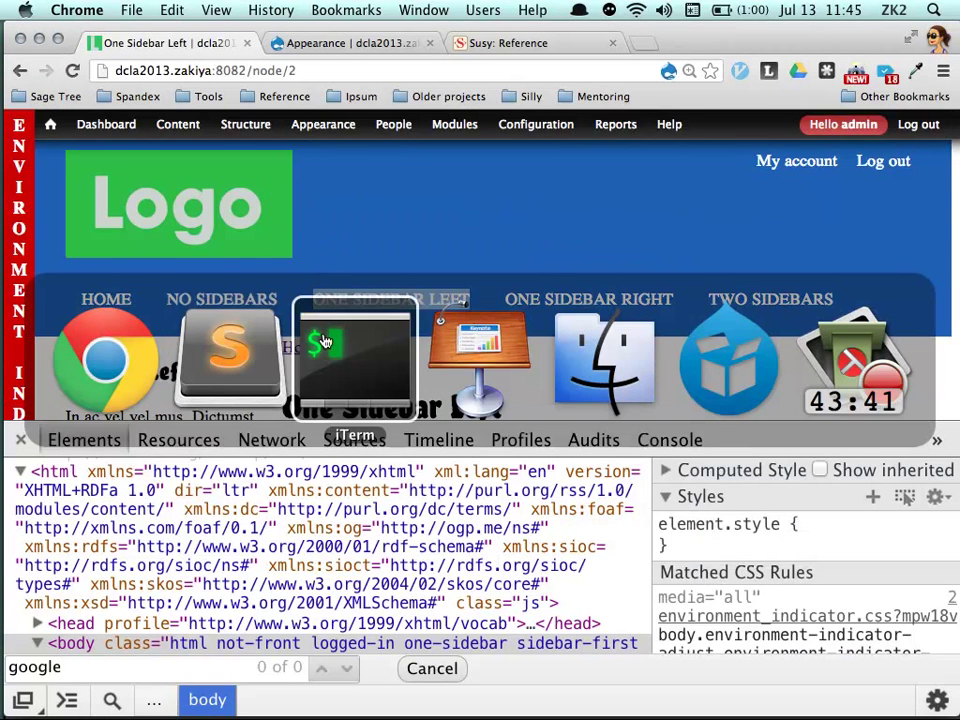
left_click(352, 360)
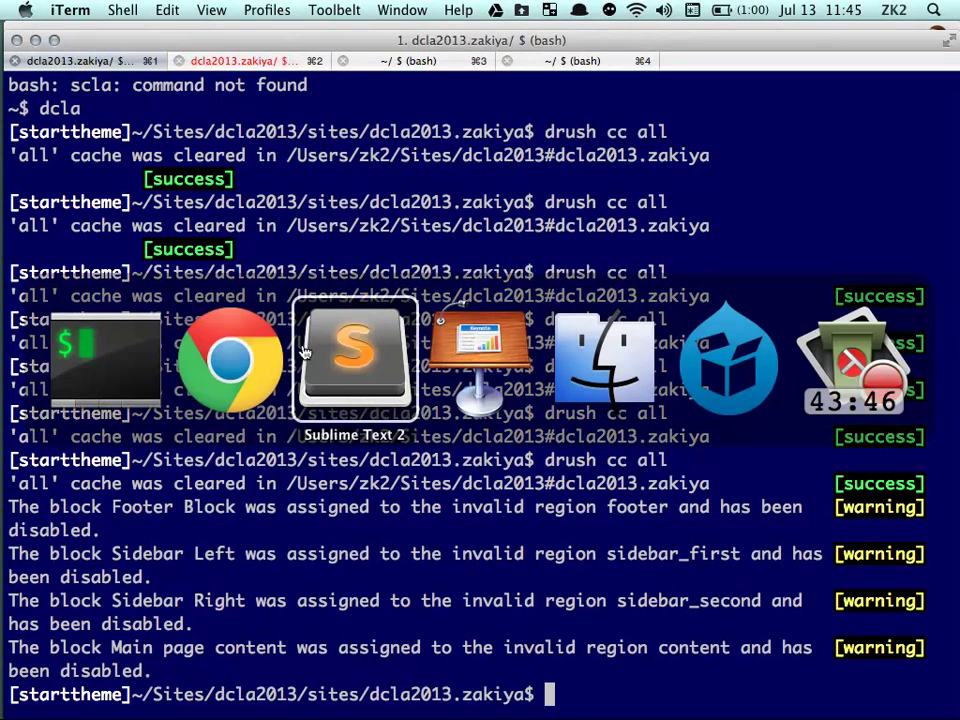
left_click(355, 360)
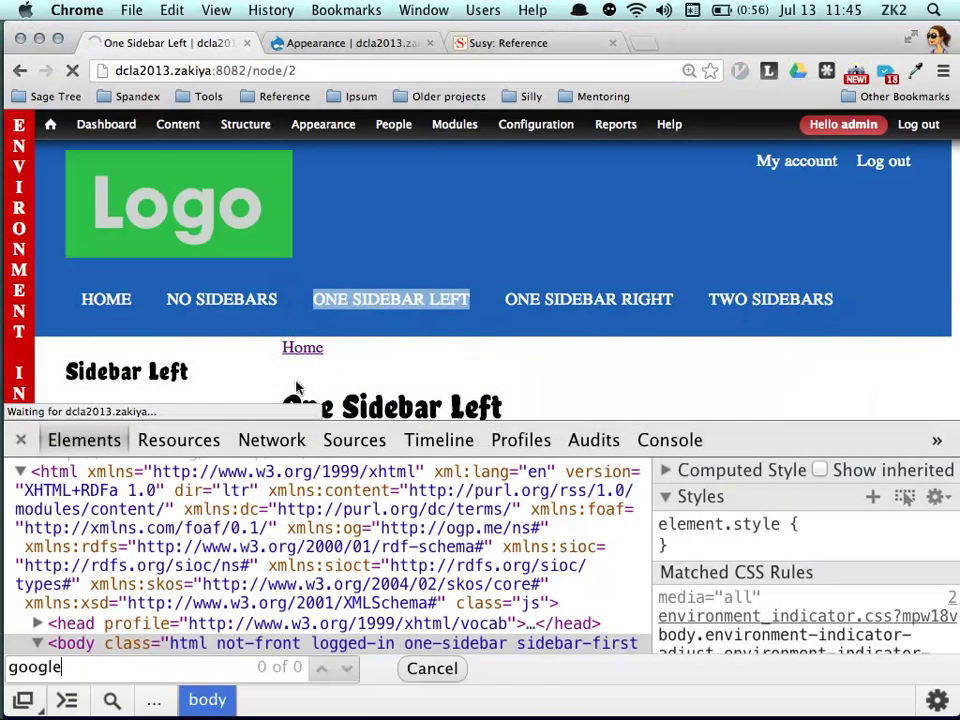
Reload node/2 and scroll to the undefined index notices for sidebar_first, sidebar_second and footer.
left_click(390, 299)
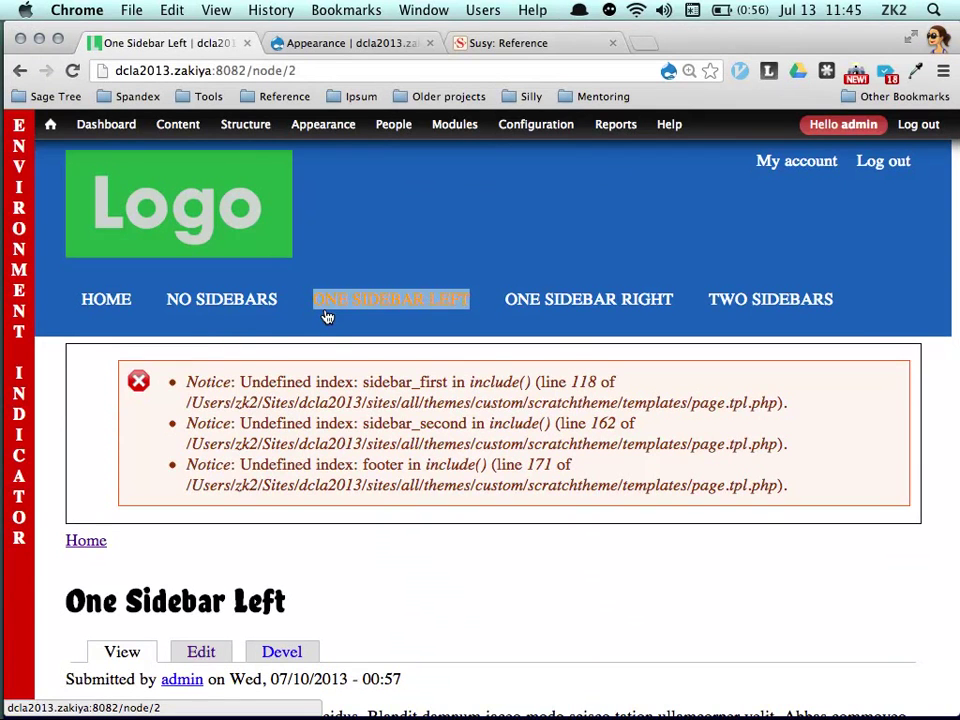
scroll("down", 3)
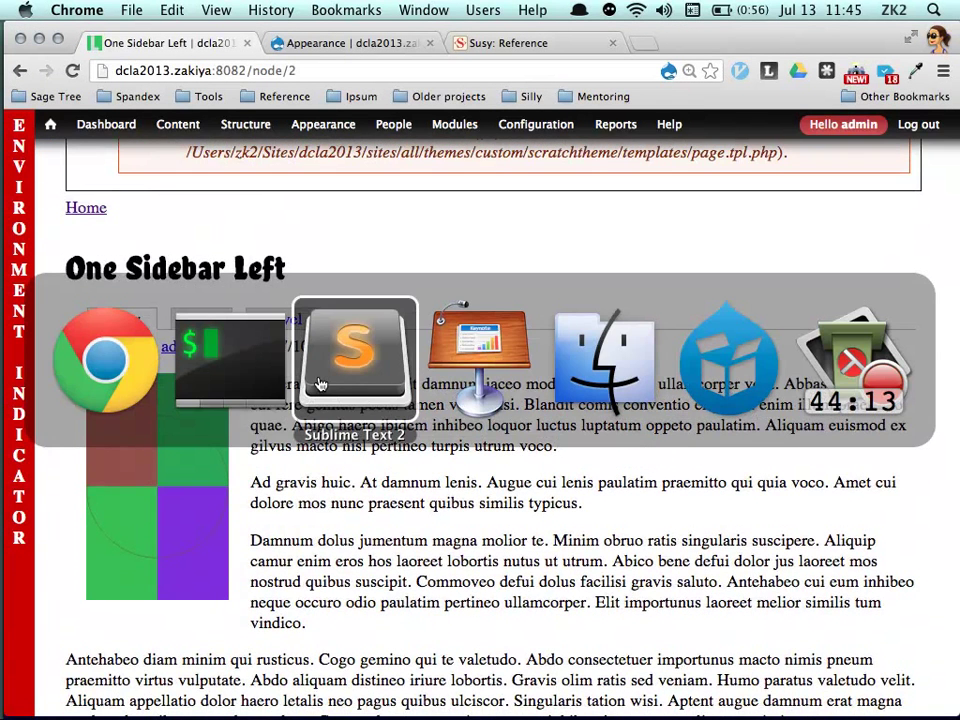
left_click(354, 360)
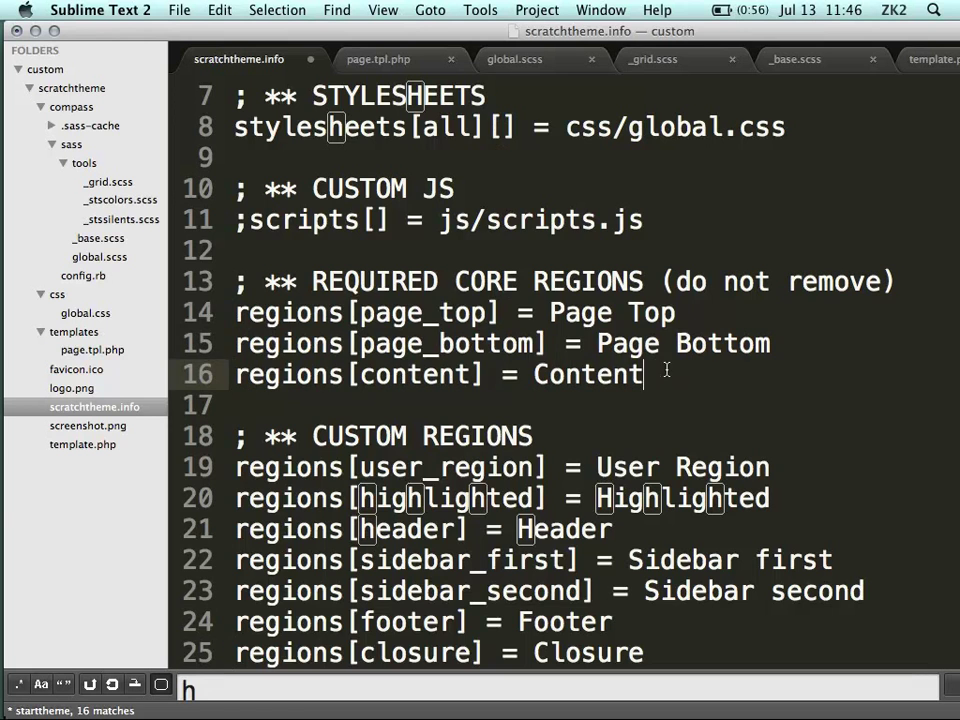
Review the regions[] lines in scratchtheme.info and save the file.
left_click_drag(235, 312, 645, 374)
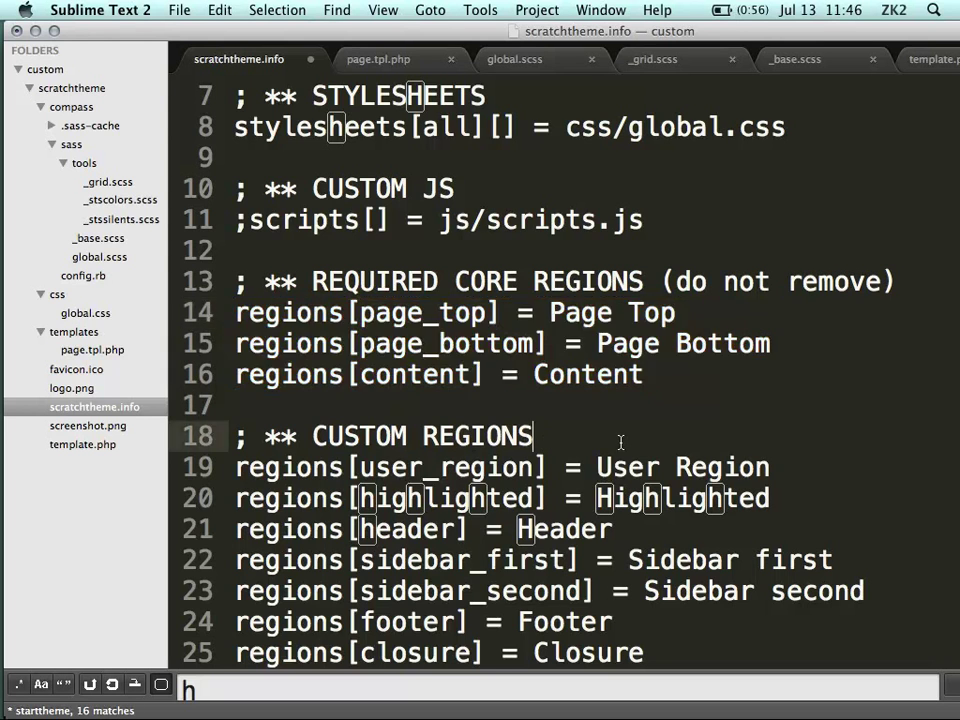
key("cmd+s")
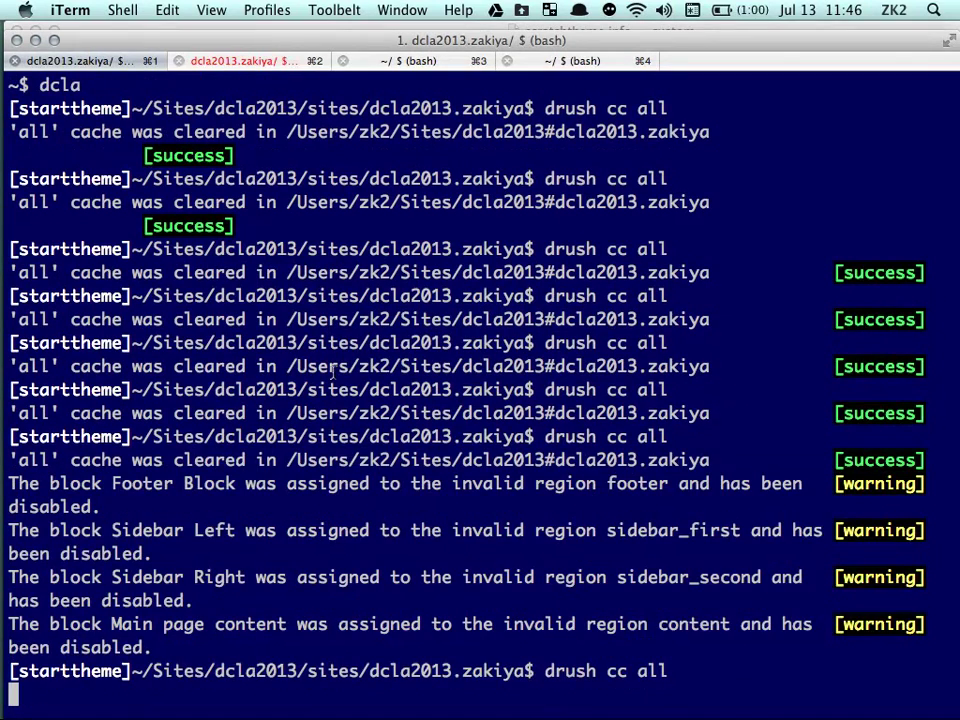
Rerun the Drupal cache clear in iTerm, then go to Chrome's Blocks administration page.
key("cmd+tab")
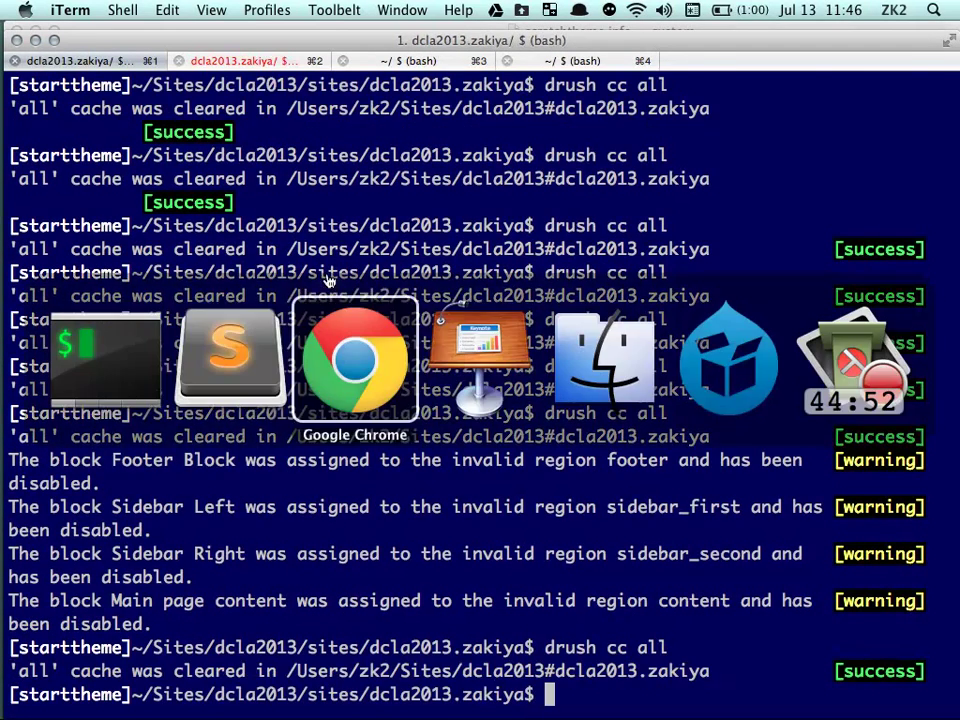
left_click(355, 360)
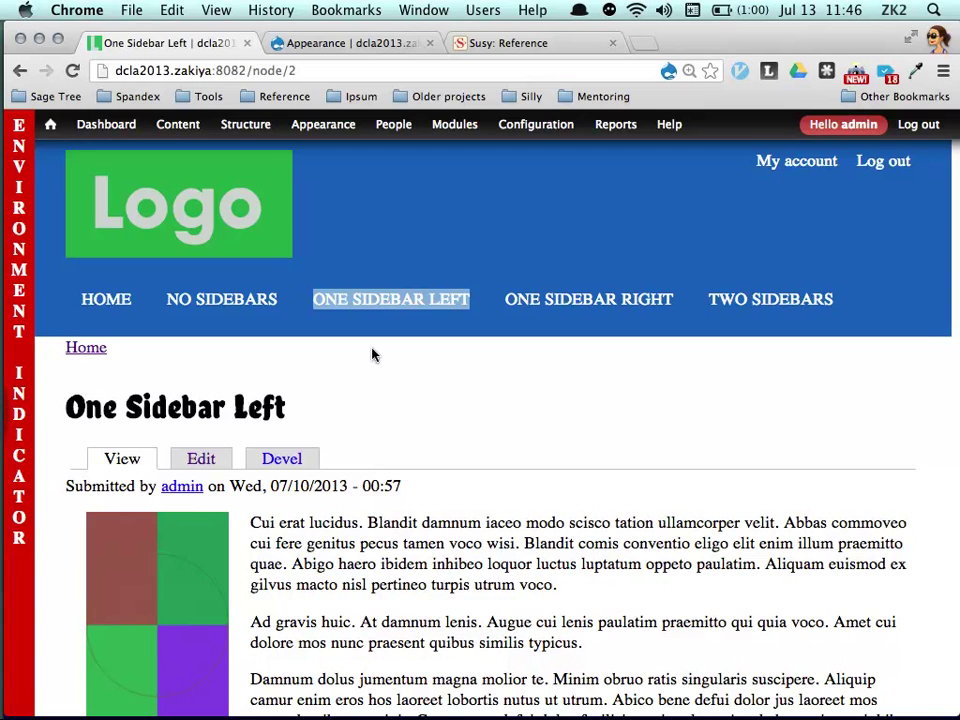
scroll("down", 3)
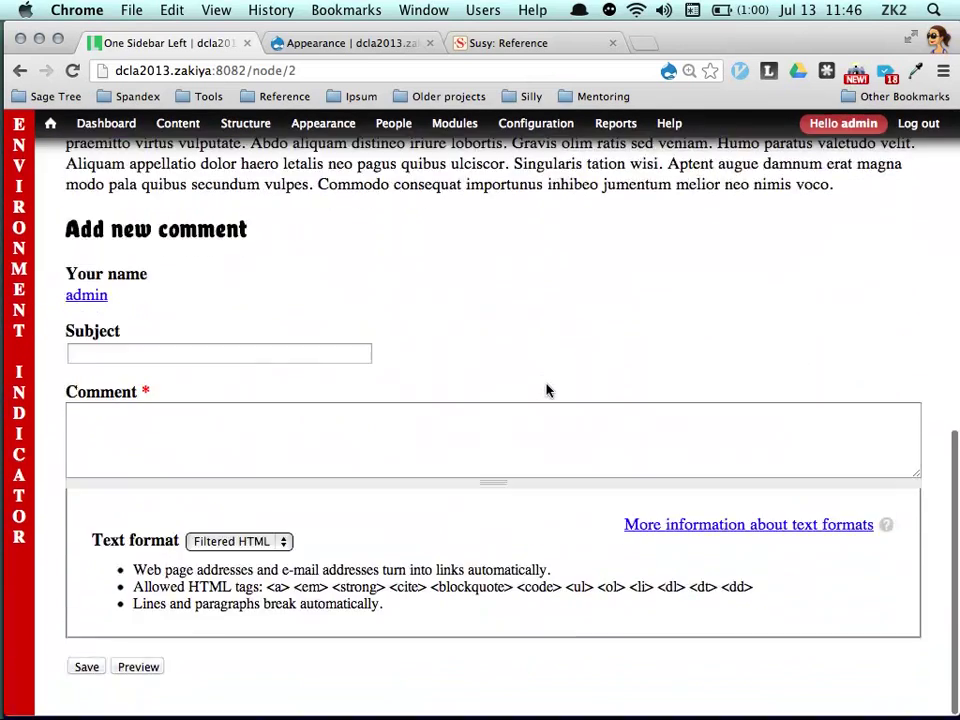
left_click(177, 124)
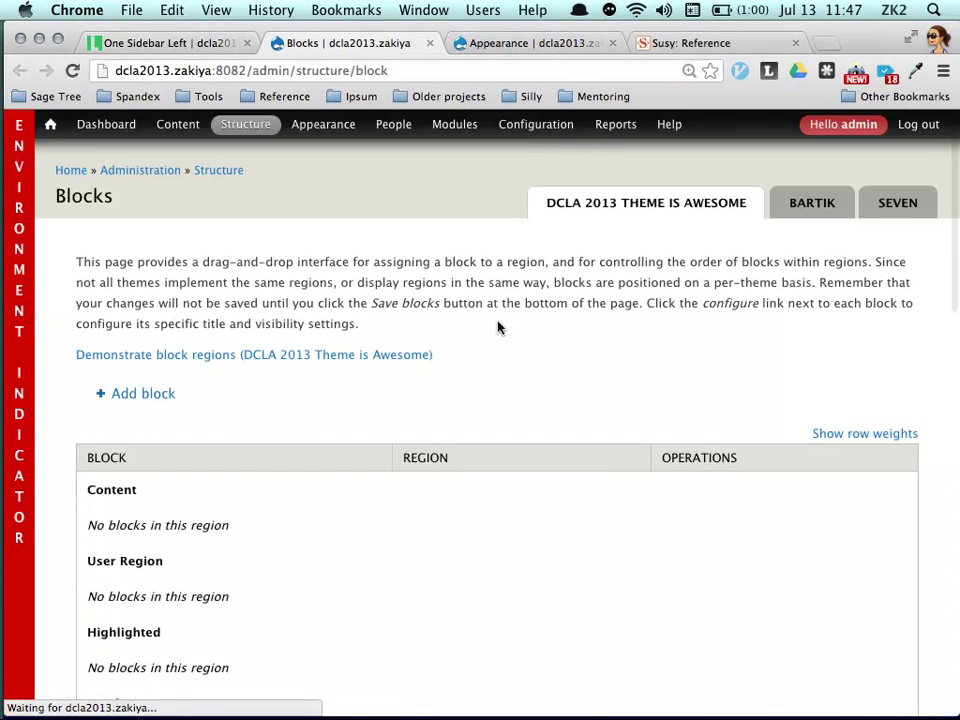
Scroll the Blocks page to confirm User Region and the other regions hold no blocks.
scroll("down", 3)
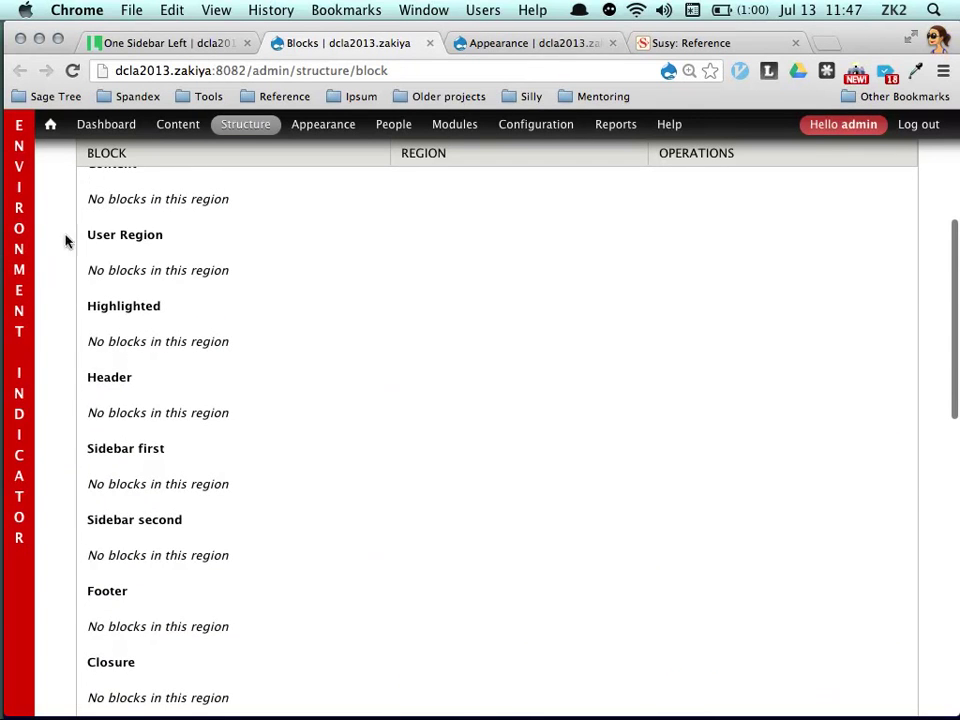
scroll("down", 3)
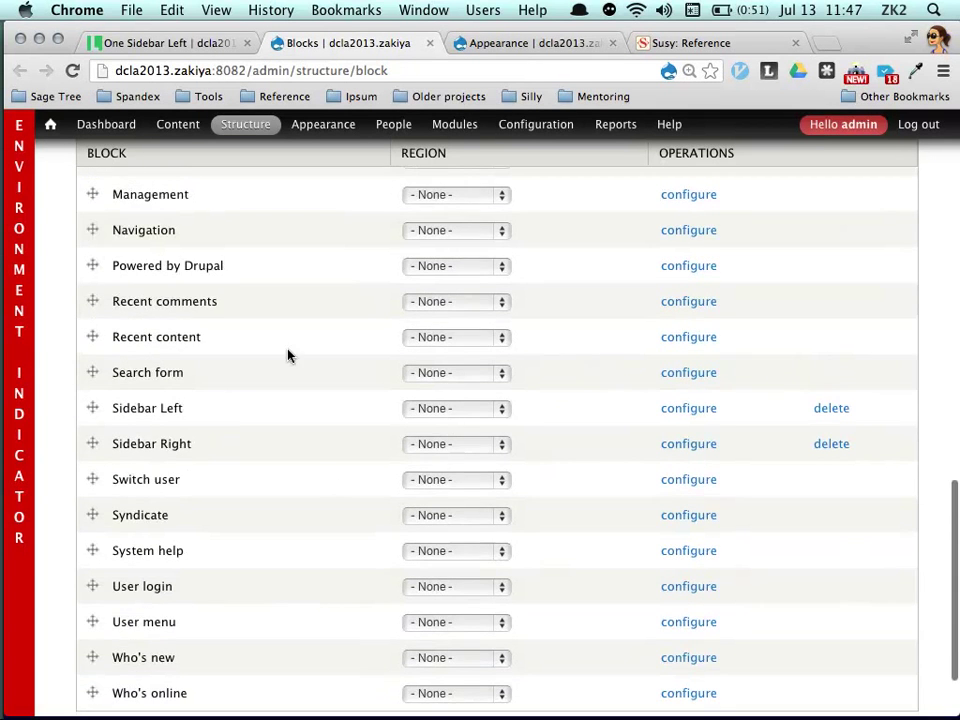
scroll("down", 3)
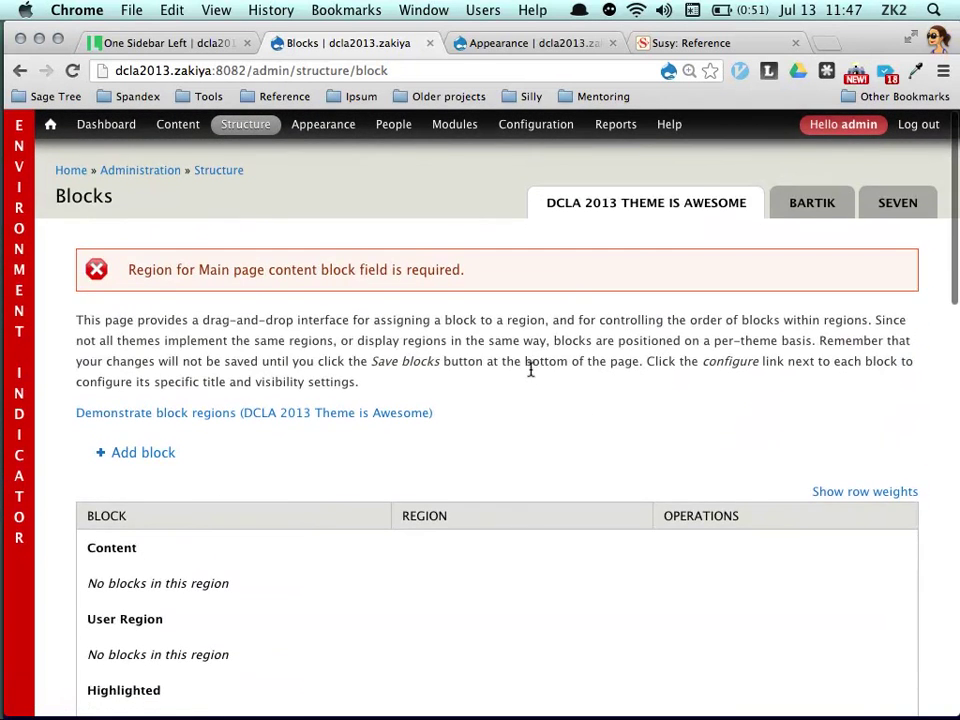
Assign Main page content to the Content region, save blocks, and open Footer Block 2's configuration.
left_click(454, 563)
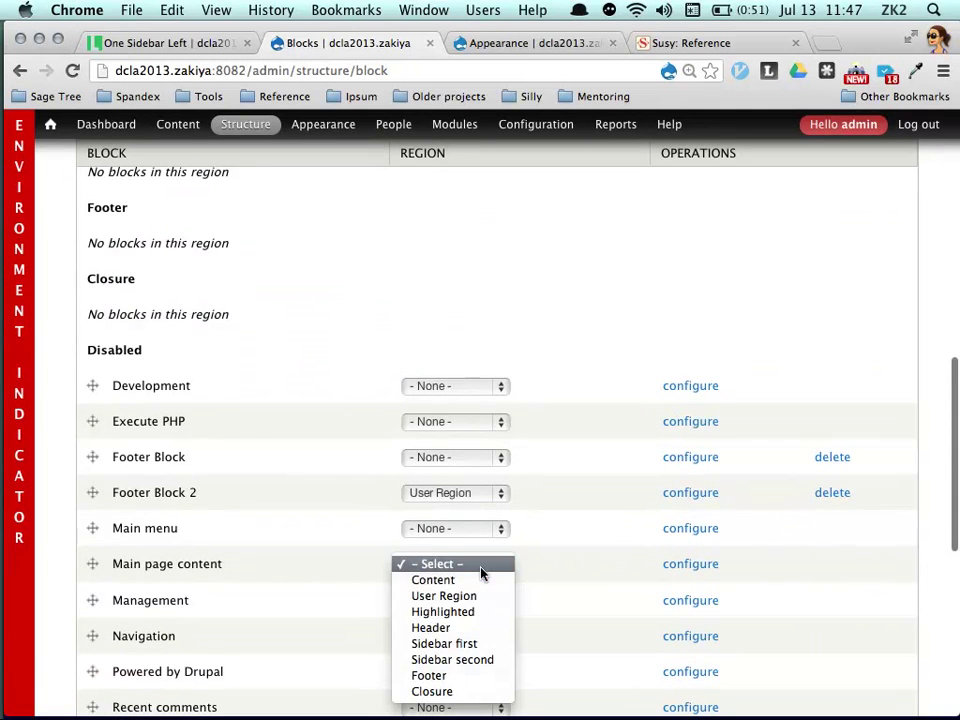
mouse_move(439, 644)
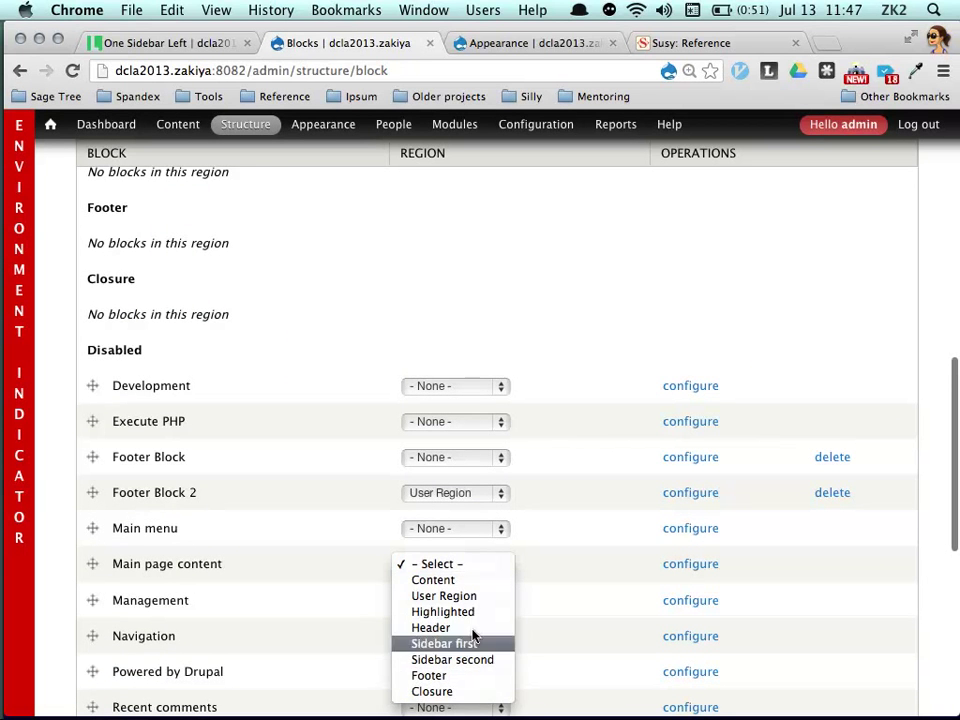
scroll("down", 3)
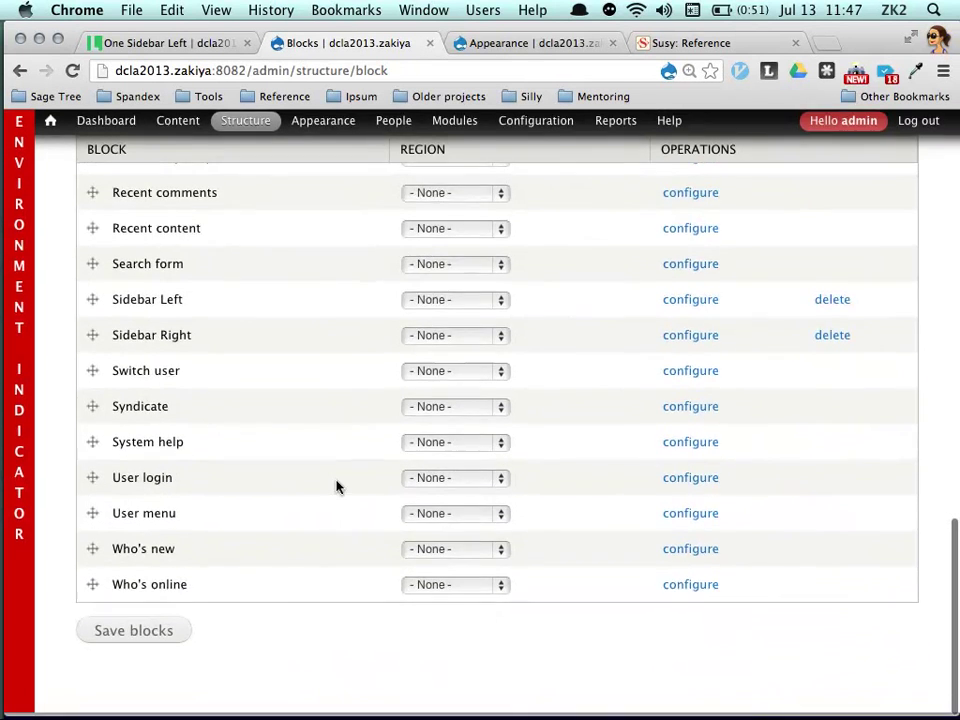
left_click(133, 631)
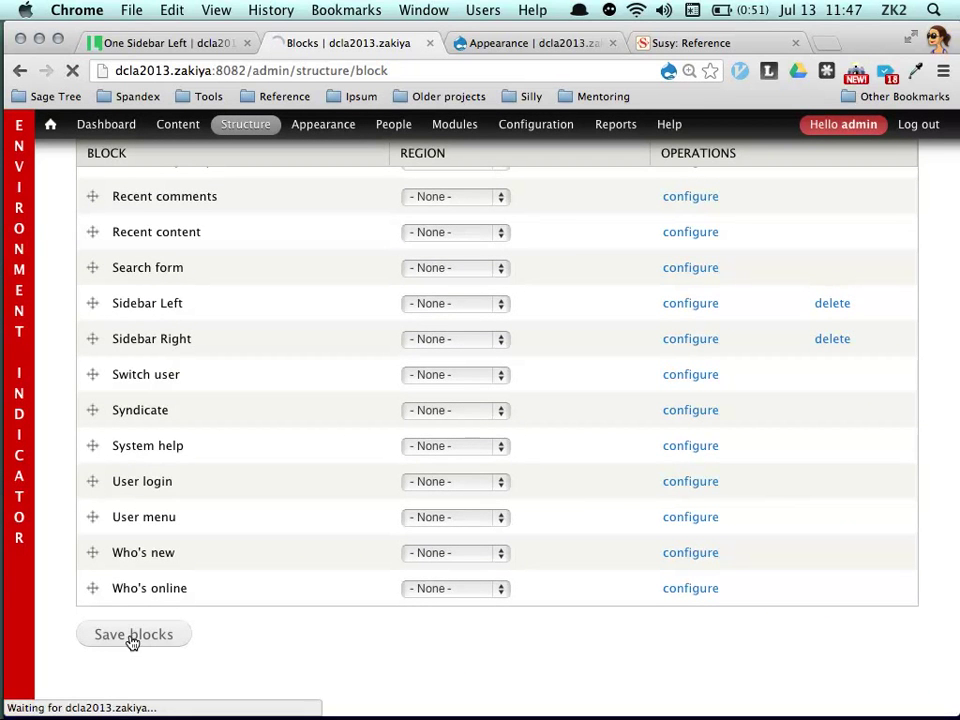
left_click(133, 635)
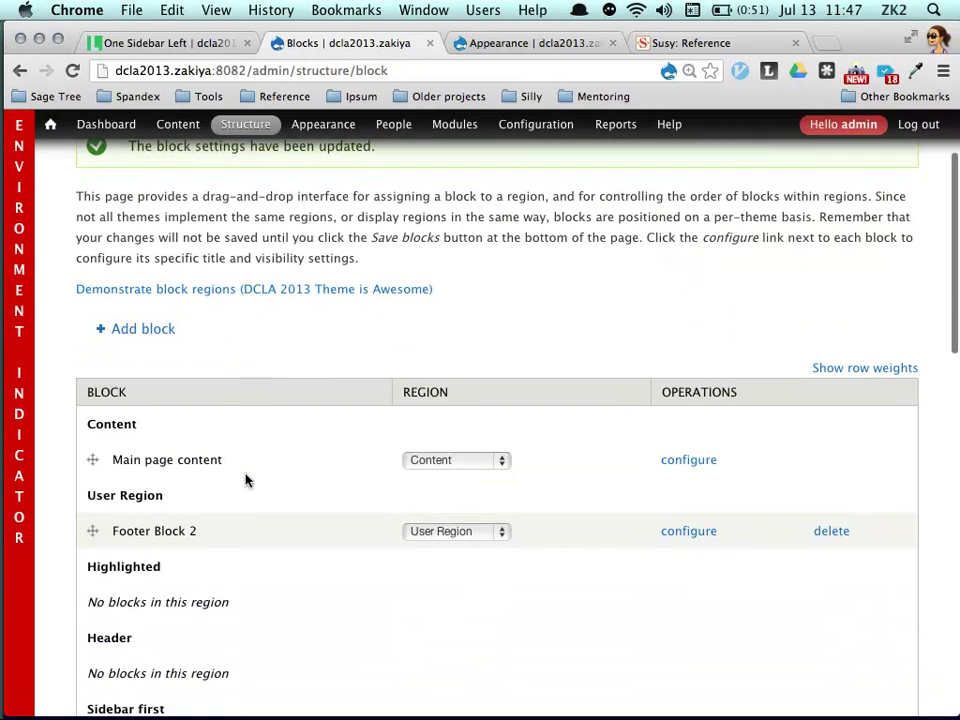
left_click(687, 531)
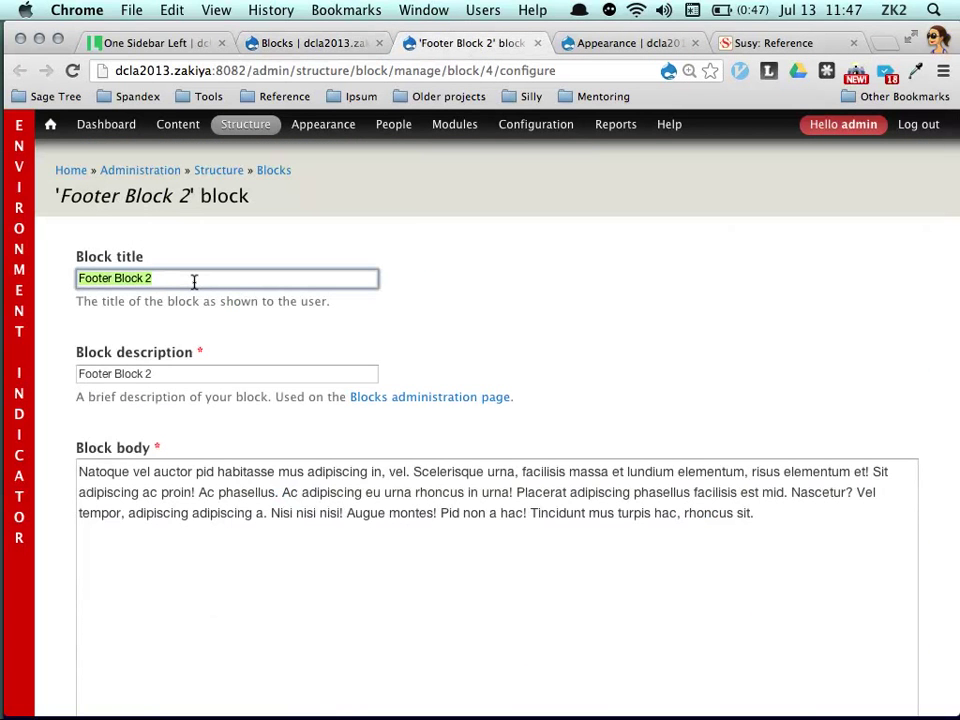
Retitle Footer Block 2 to 'User Area', save it, and return to One Sidebar Left.
type("User")
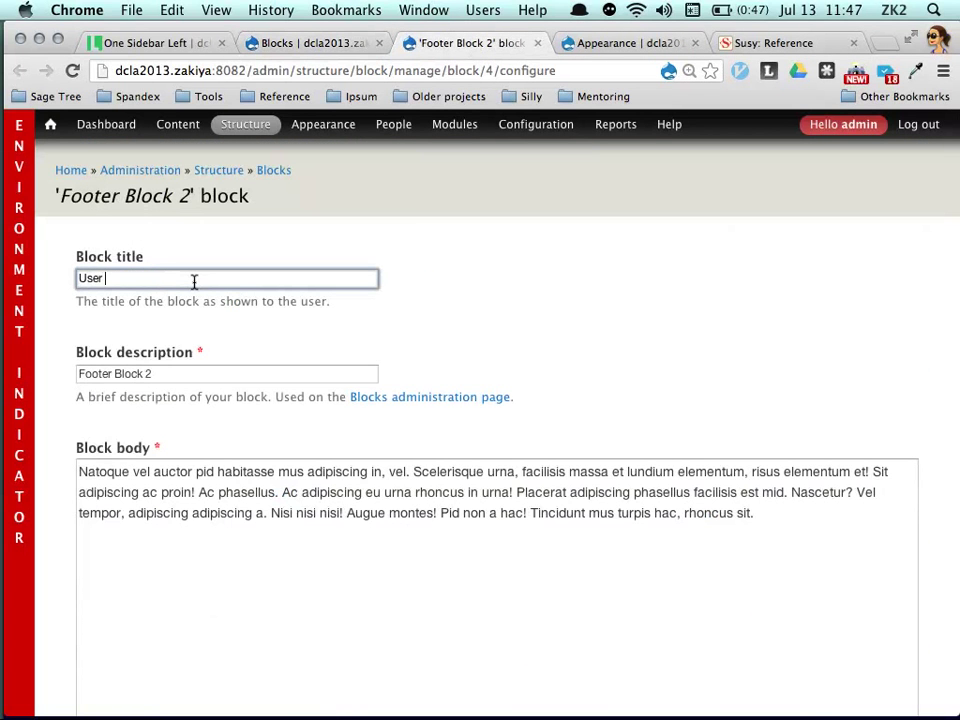
type("Area")
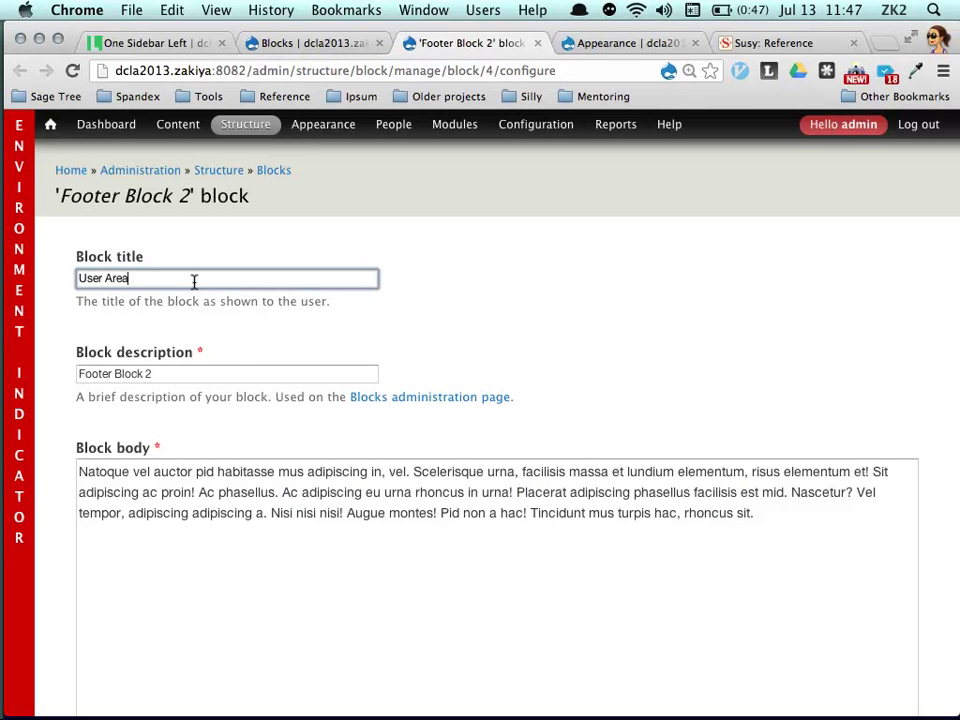
double_click(245, 492)
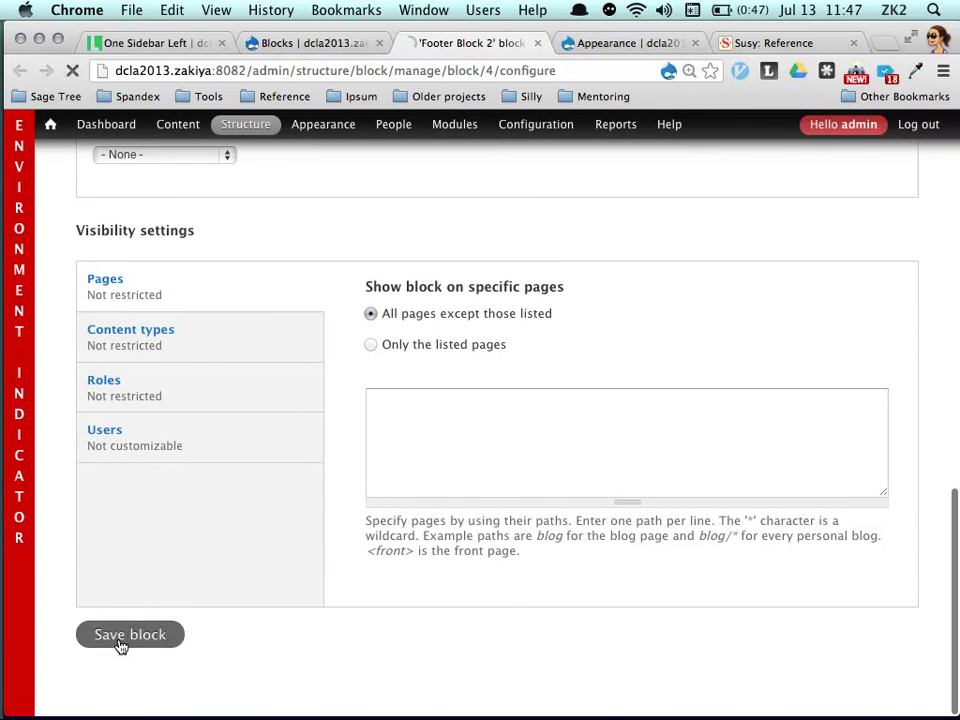
left_click(129, 634)
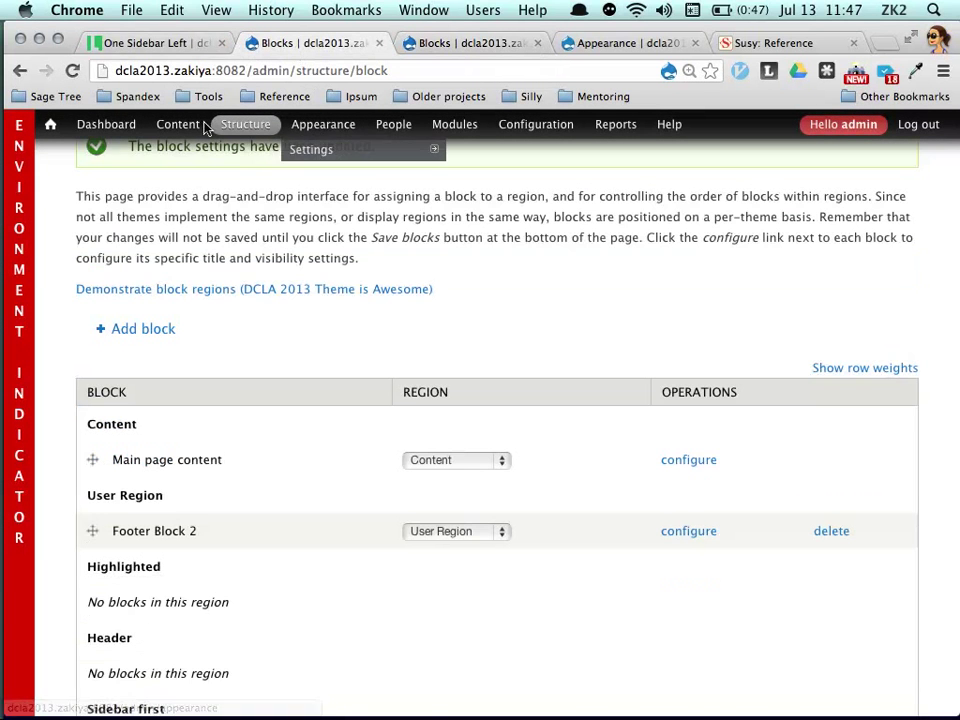
left_click(155, 43)
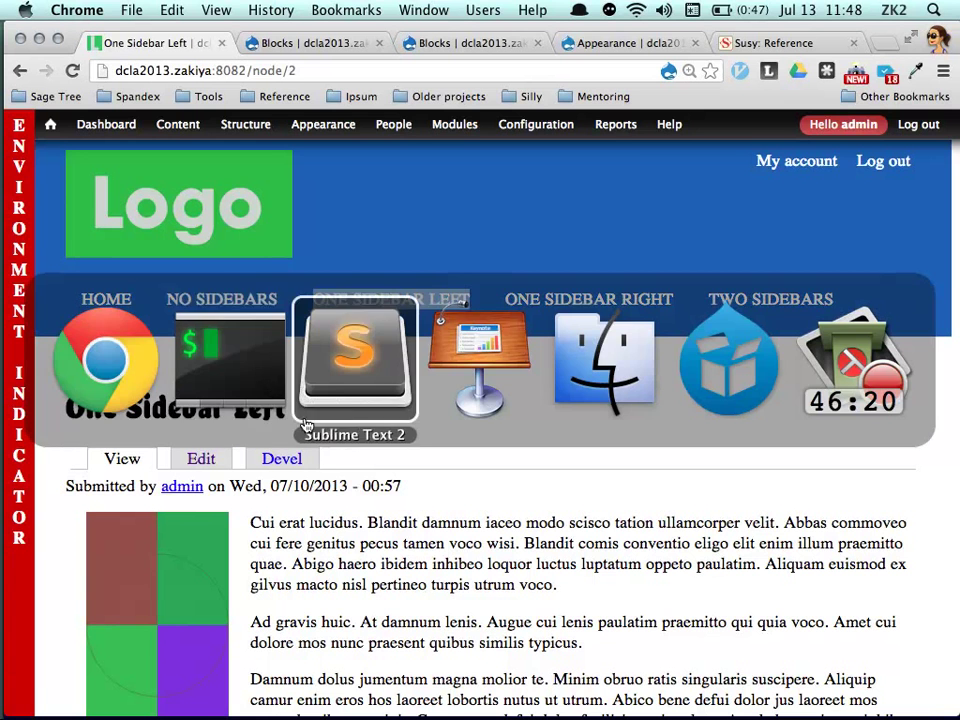
mouse_move(338, 399)
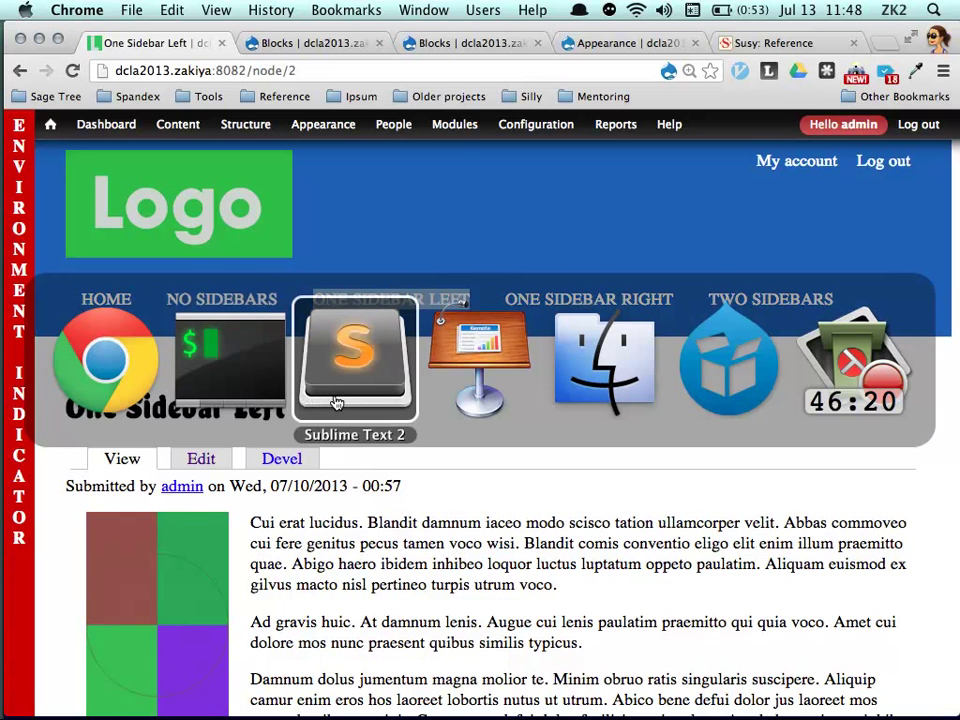
Open page.tpl.php and copy the footer if/endif stanza at the bottom of the template.
left_click(355, 360)
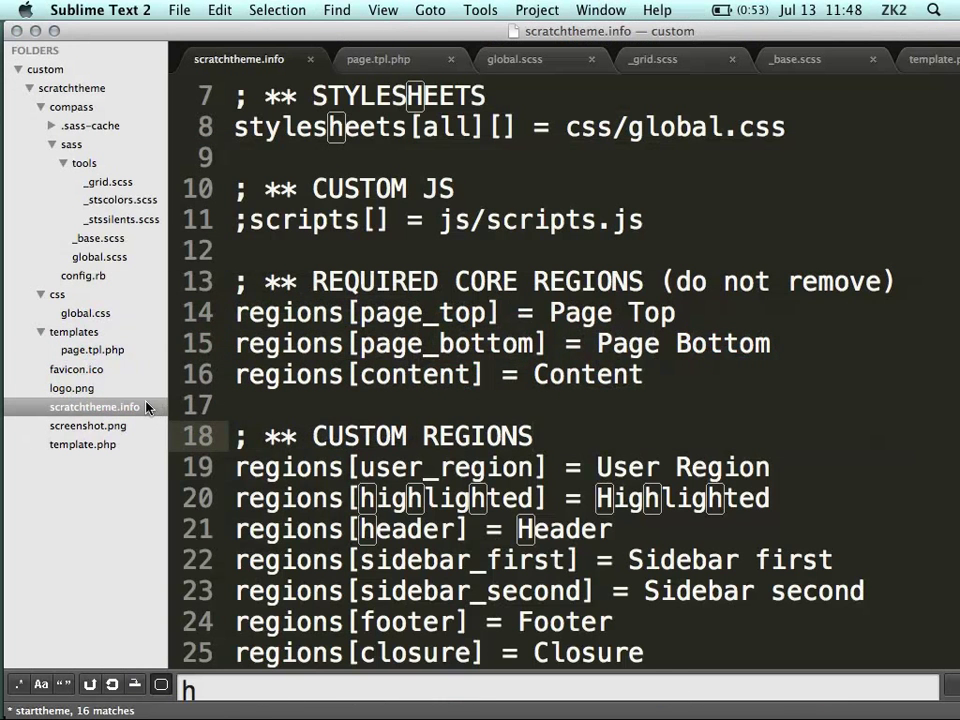
mouse_move(111, 426)
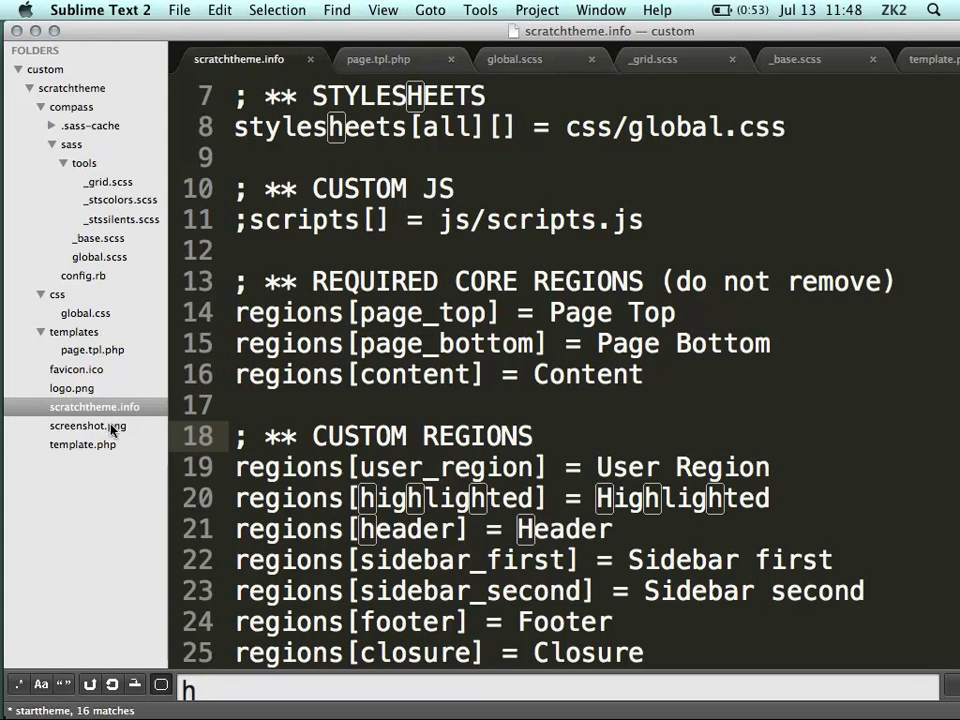
left_click(384, 59)
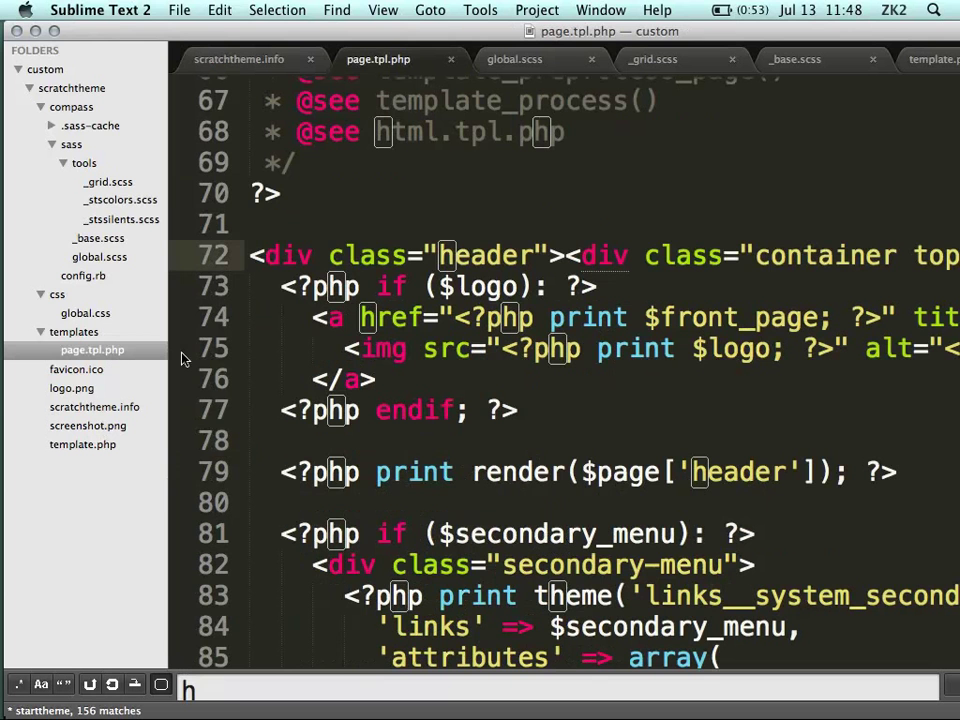
scroll("down", 3)
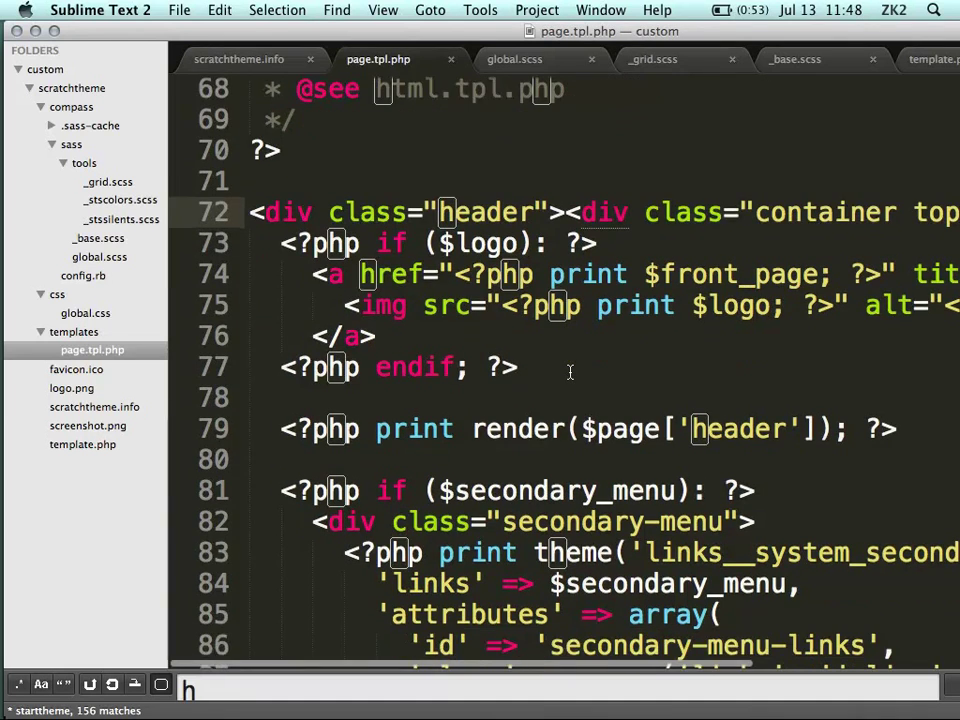
scroll("down", 3)
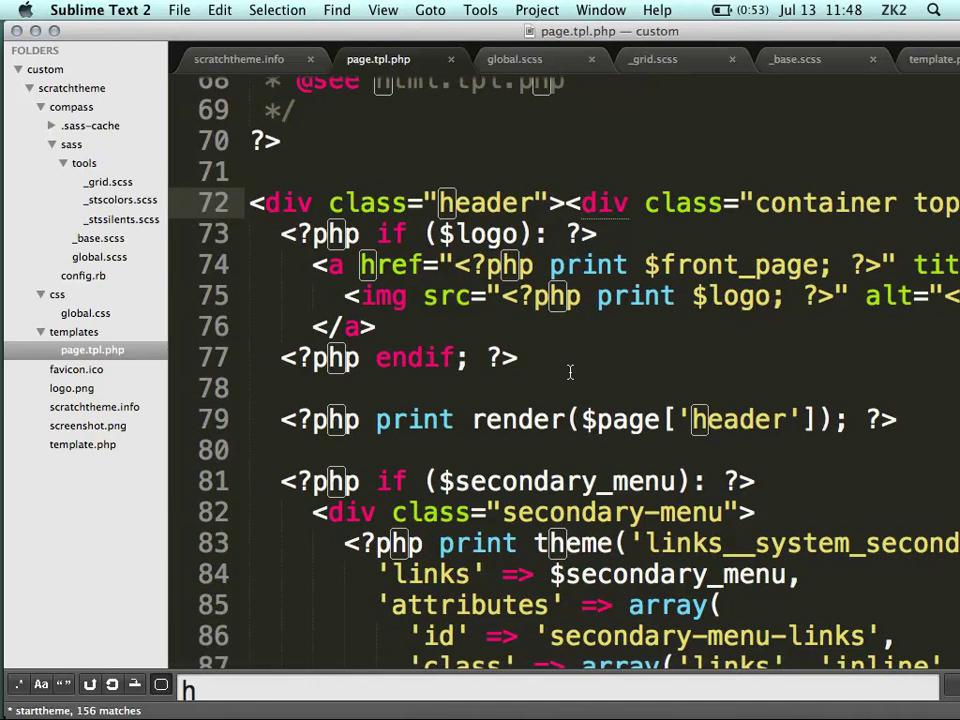
scroll("down", 3)
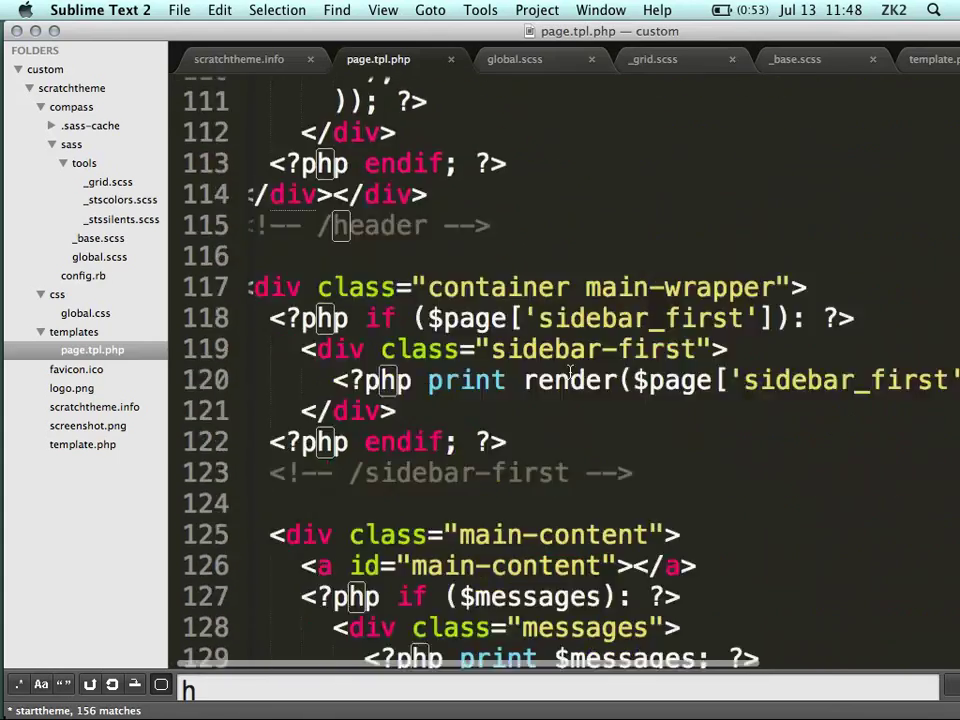
scroll("down", 3)
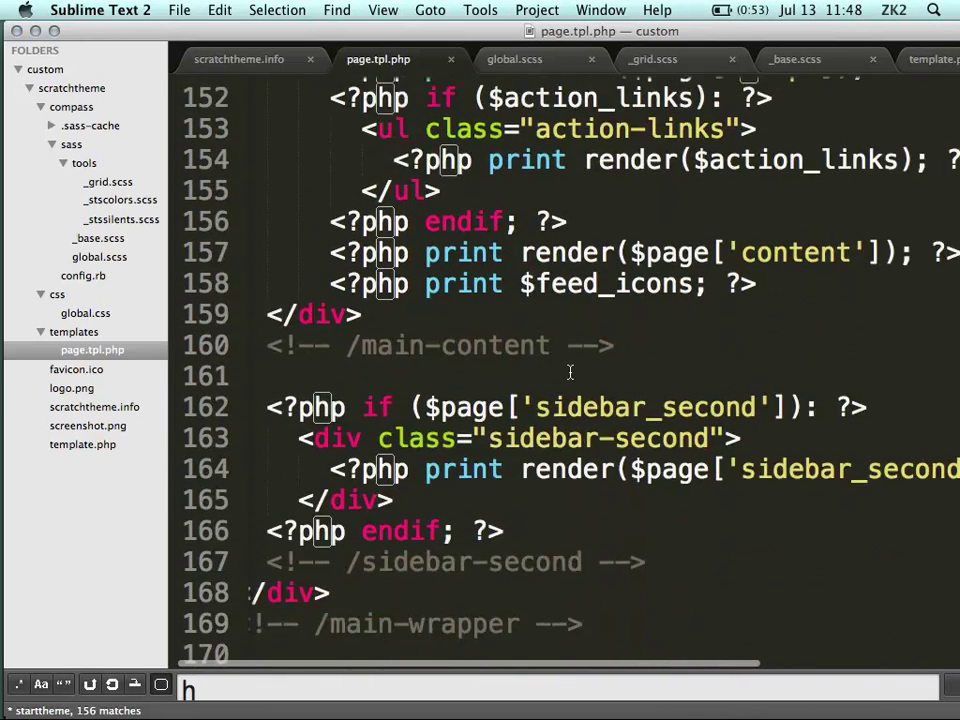
scroll("down", 3)
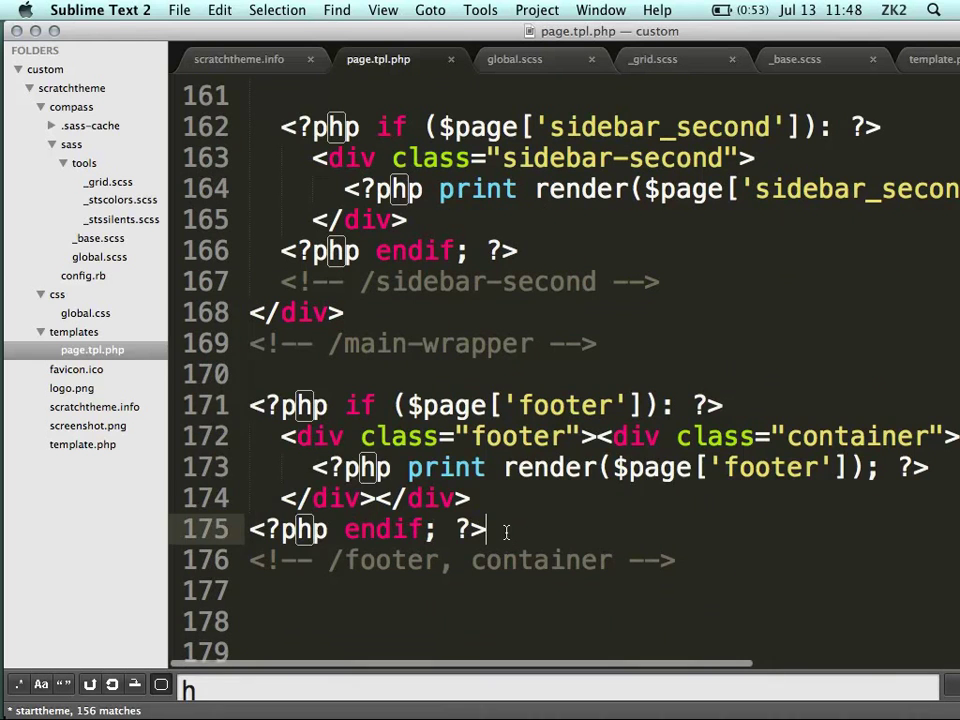
left_click_drag(485, 529, 249, 405)
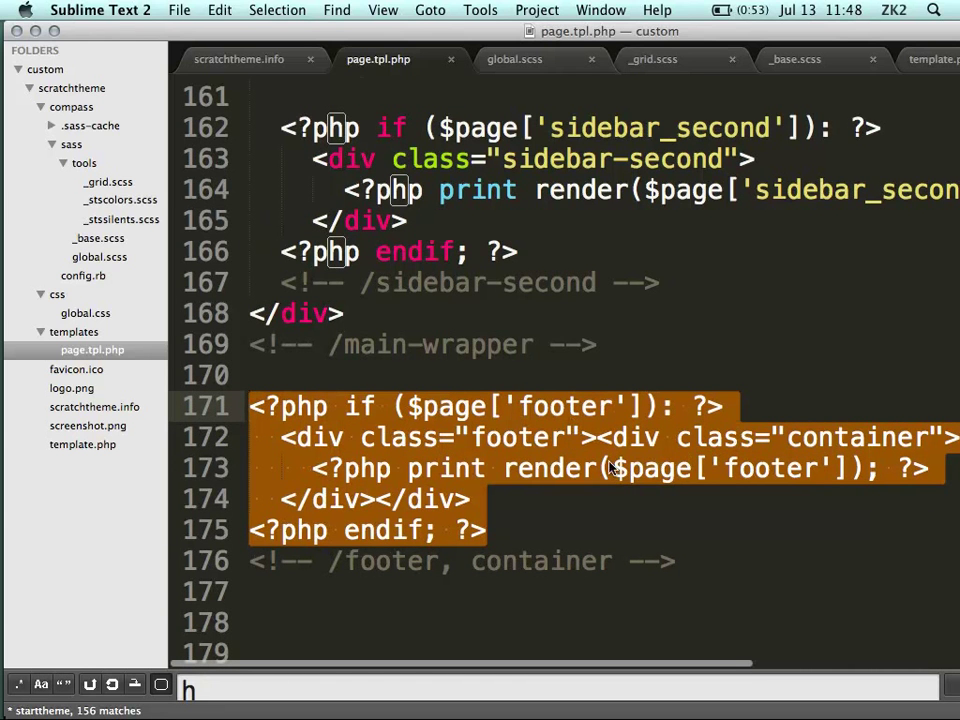
key("cmd+c")
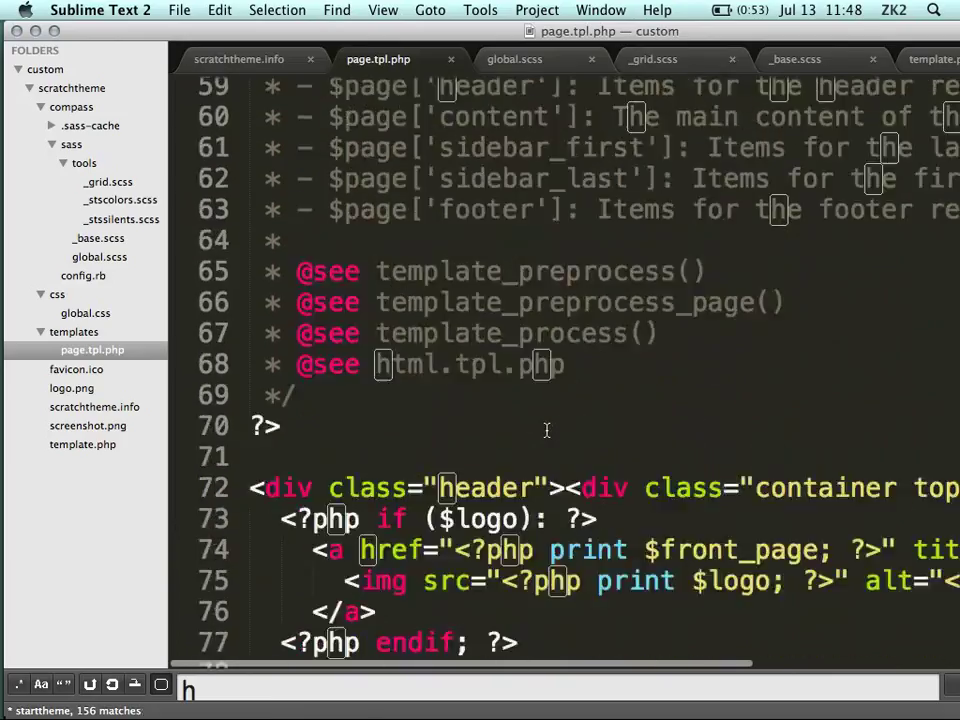
Paste the footer stanza above the header div, rename its condition and class to user_region, and save.
scroll("down", 3)
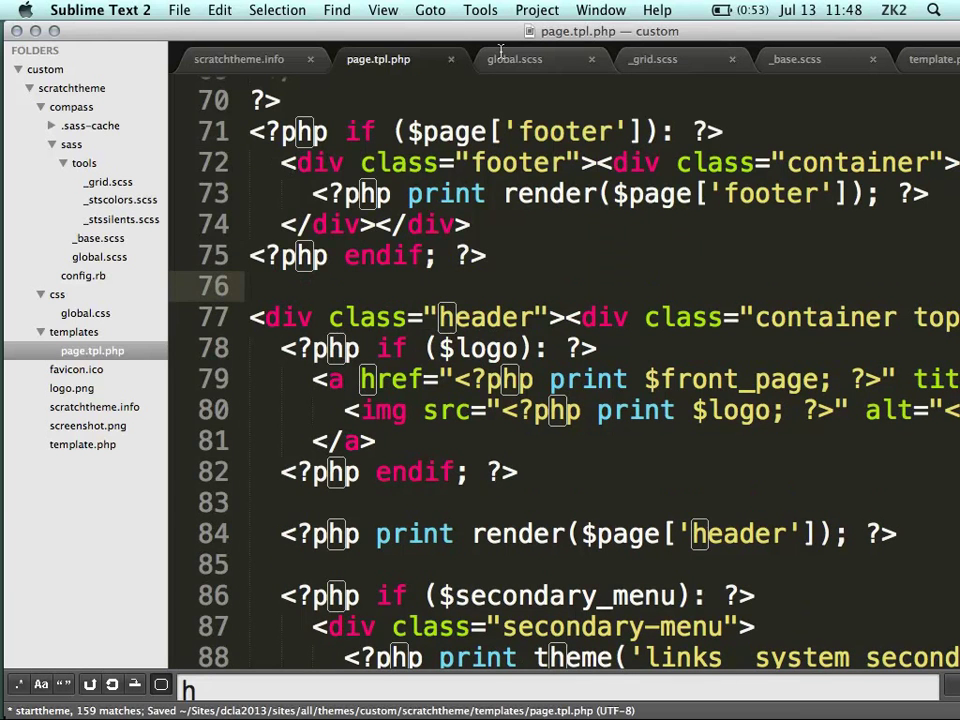
type("user")
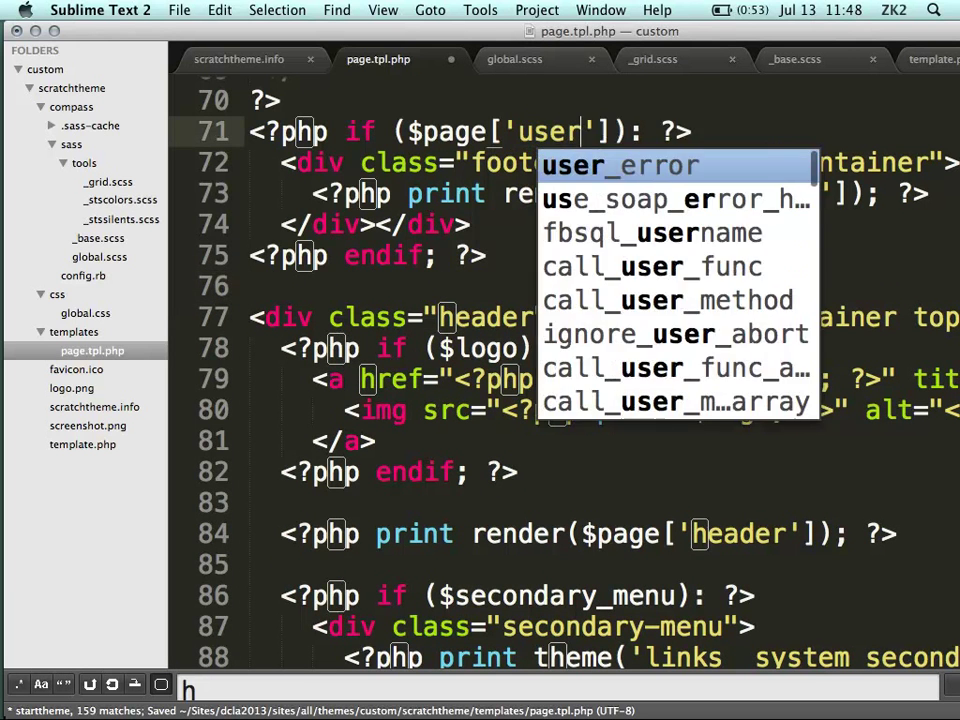
type("_region")
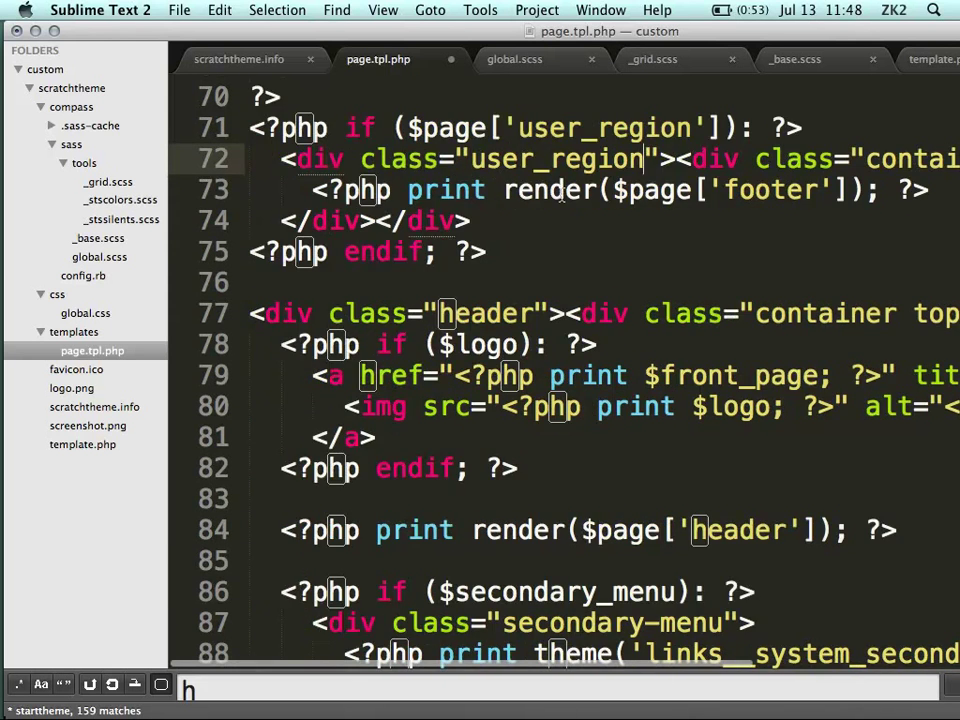
key("cmd+s")
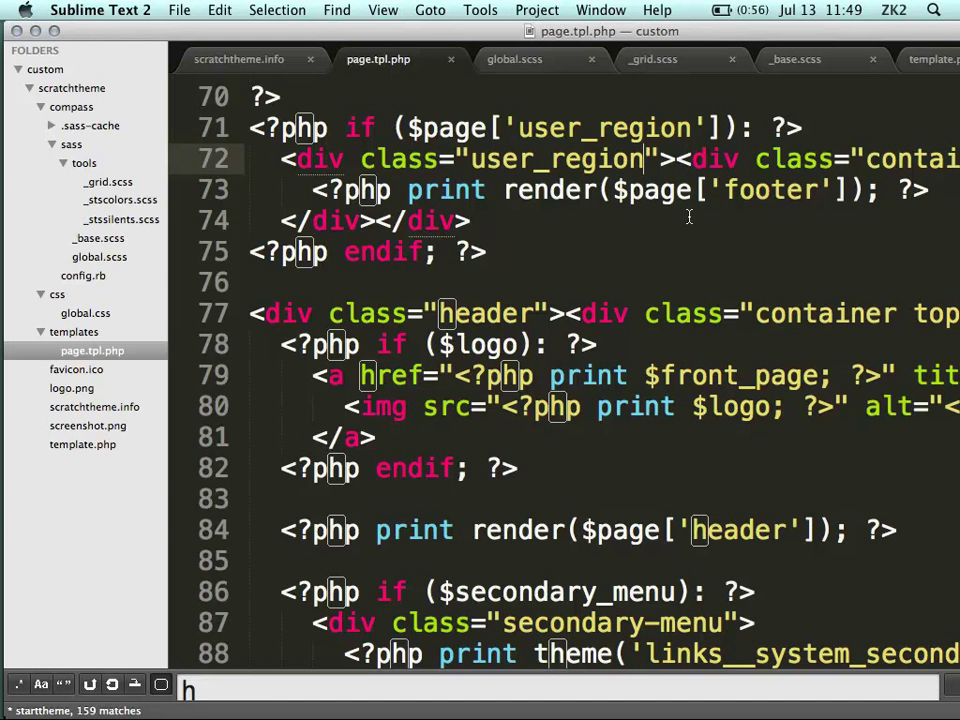
key("cmd+s")
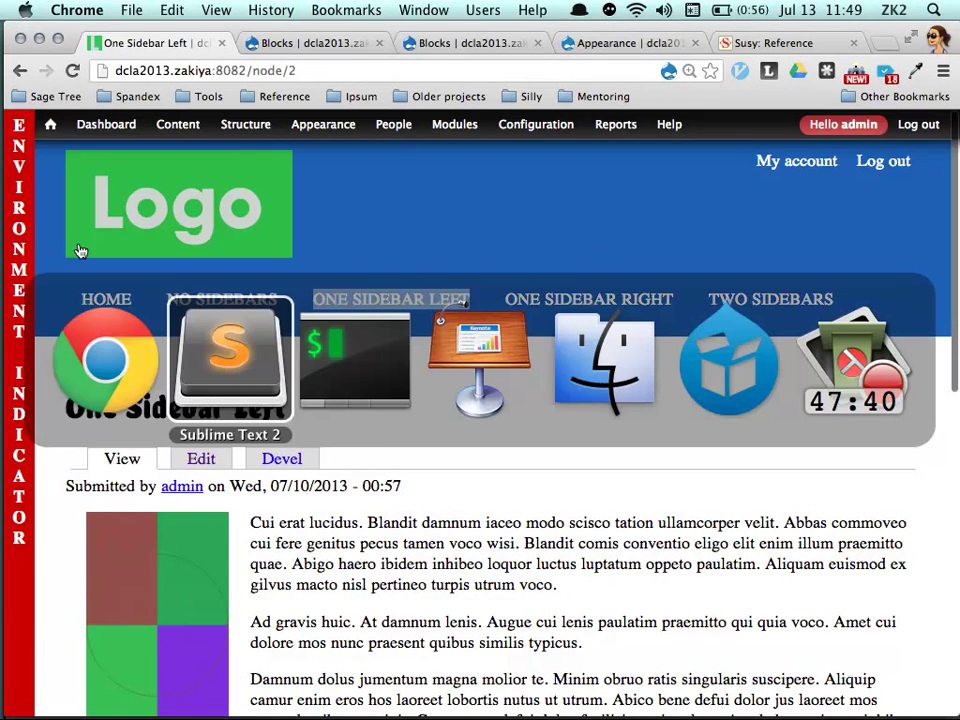
mouse_move(332, 348)
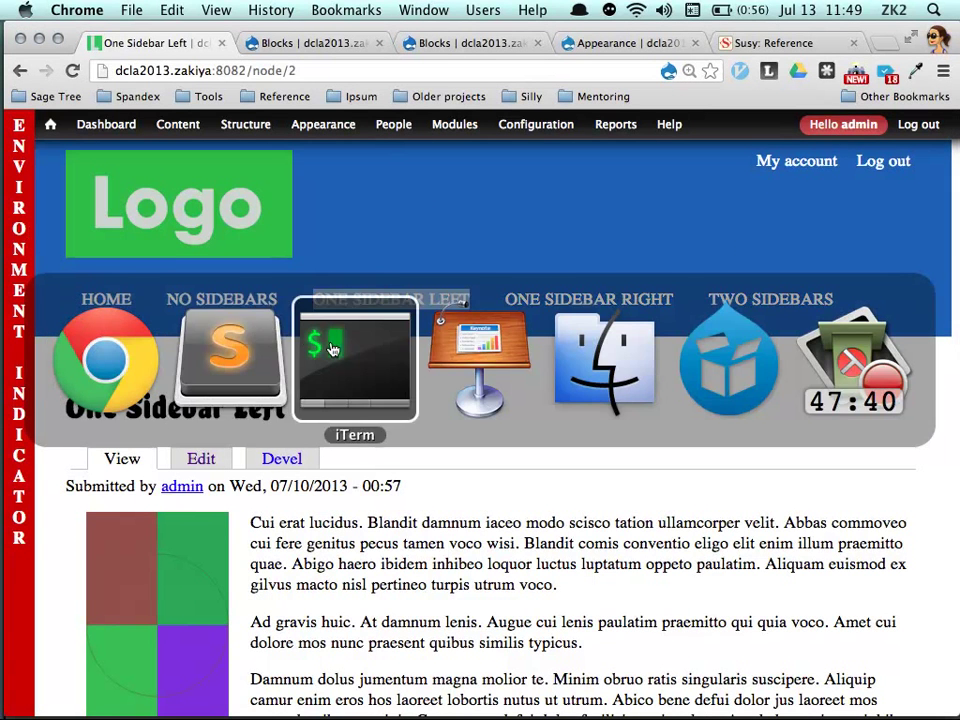
Rerun 'drush cc all' in iTerm after the user_region template edit.
left_click(354, 358)
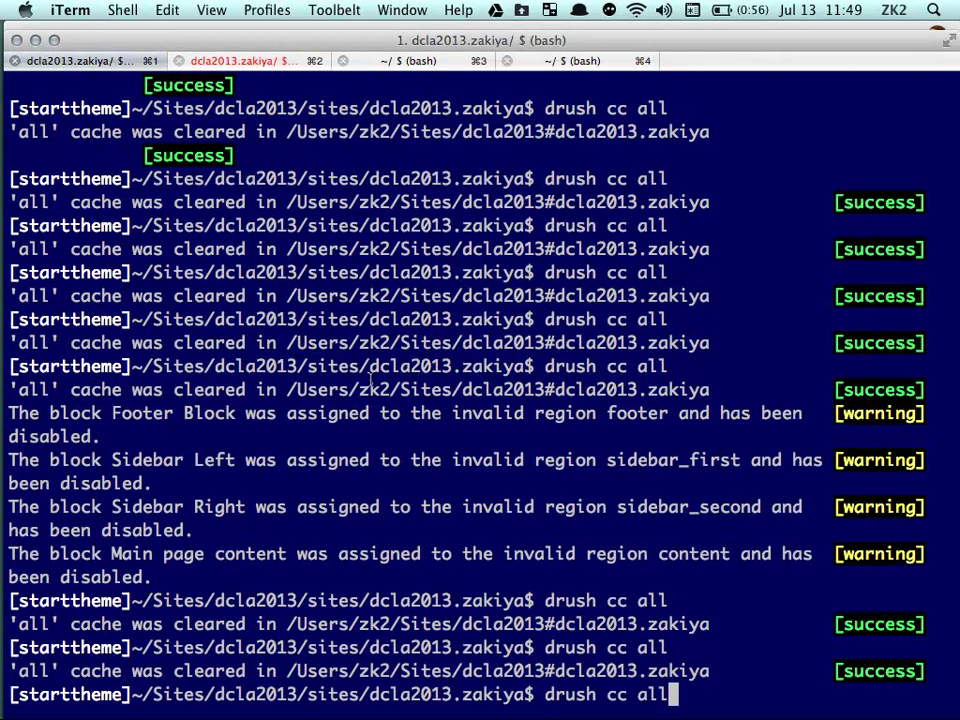
key("Return")
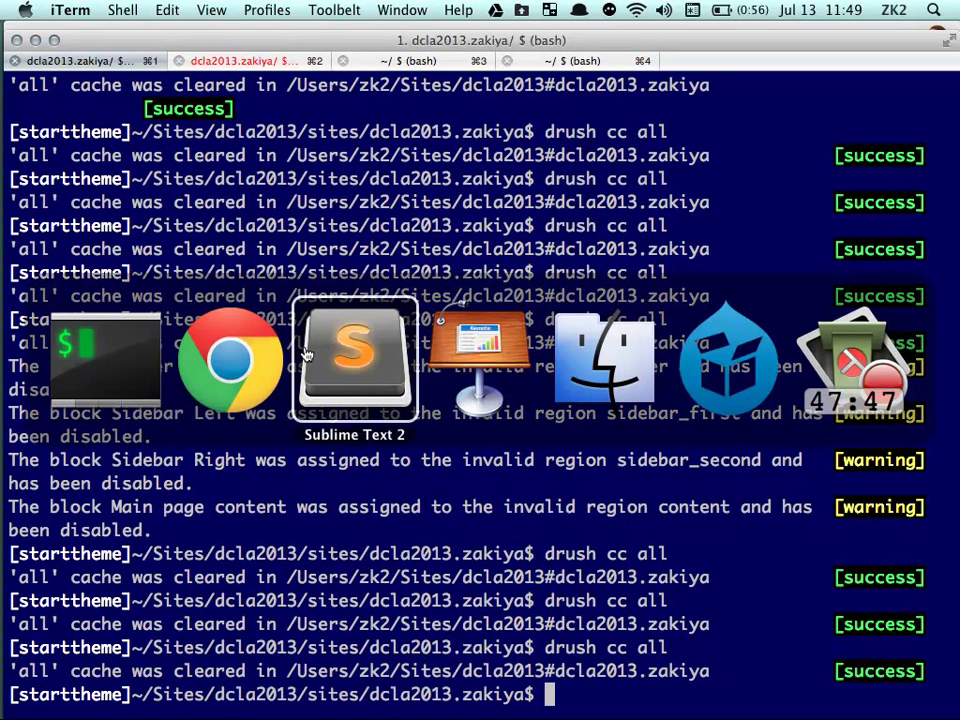
mouse_move(318, 354)
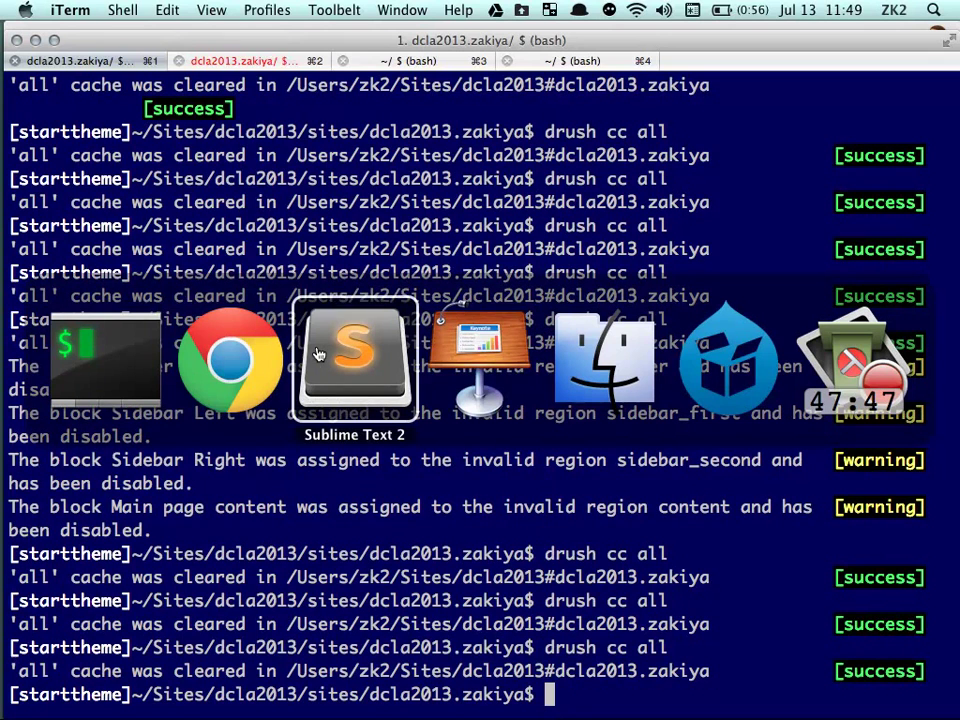
mouse_move(310, 360)
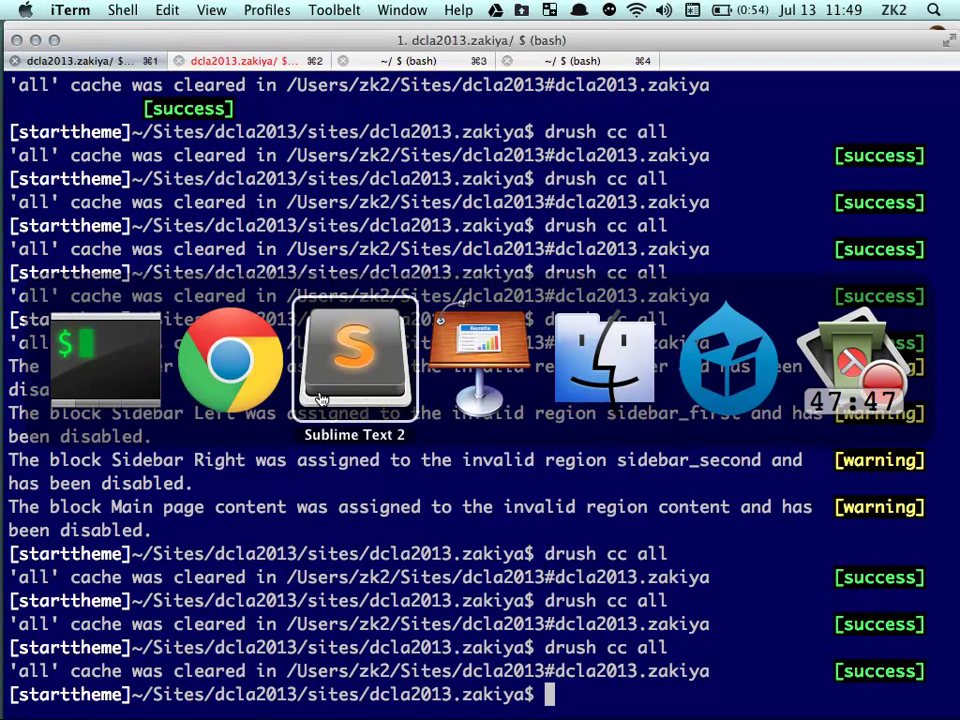
Change the new stanza's render line to $page['user_region'] and save page.tpl.php.
left_click(354, 360)
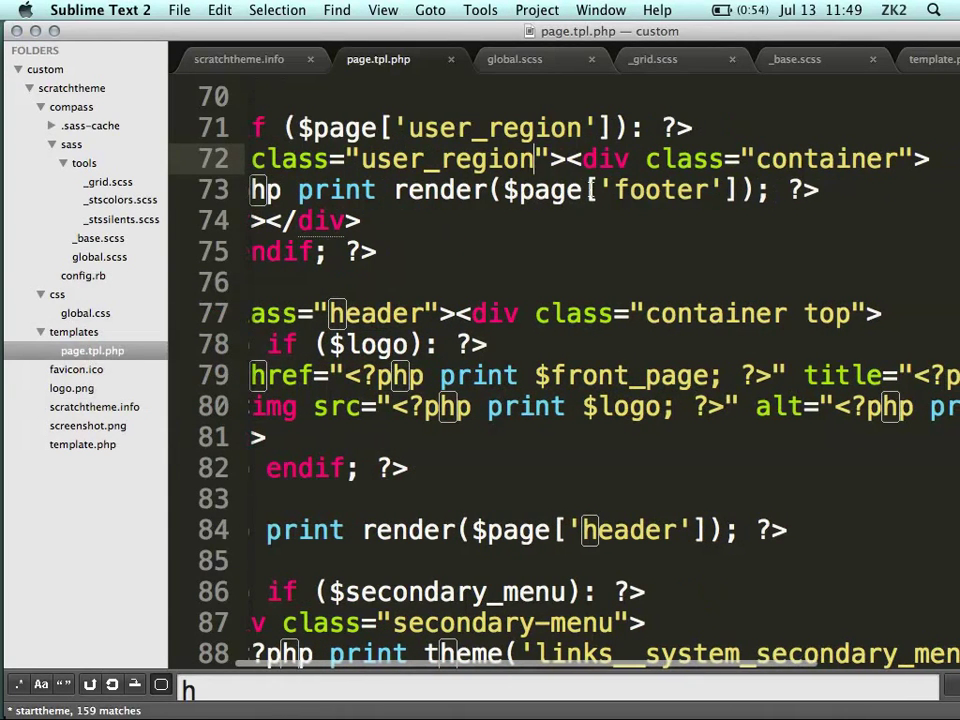
type("user_region")
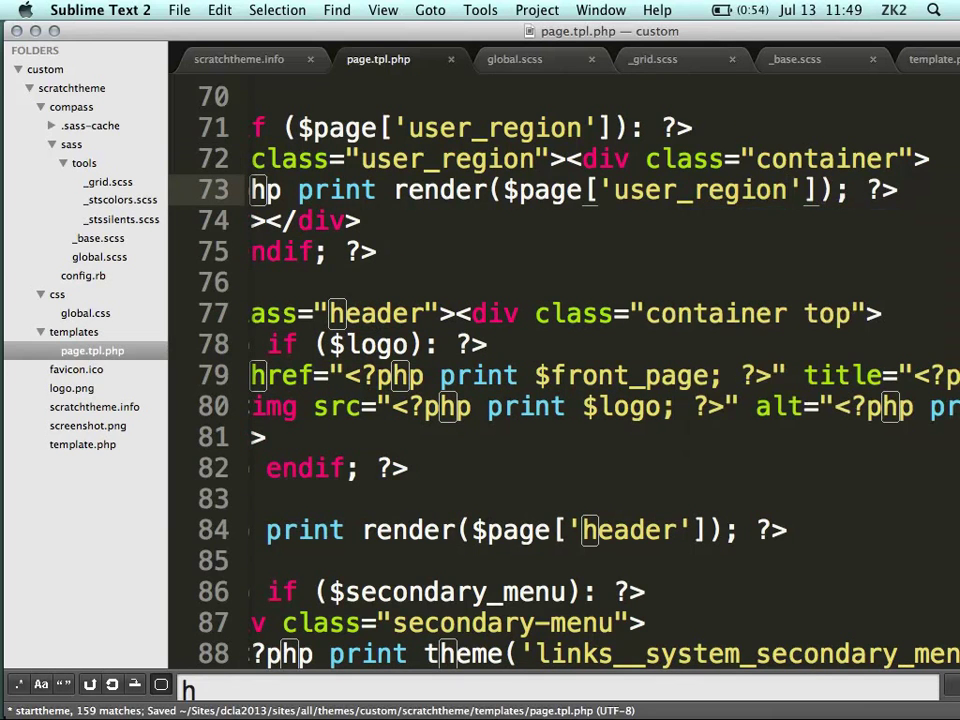
mouse_move(675, 178)
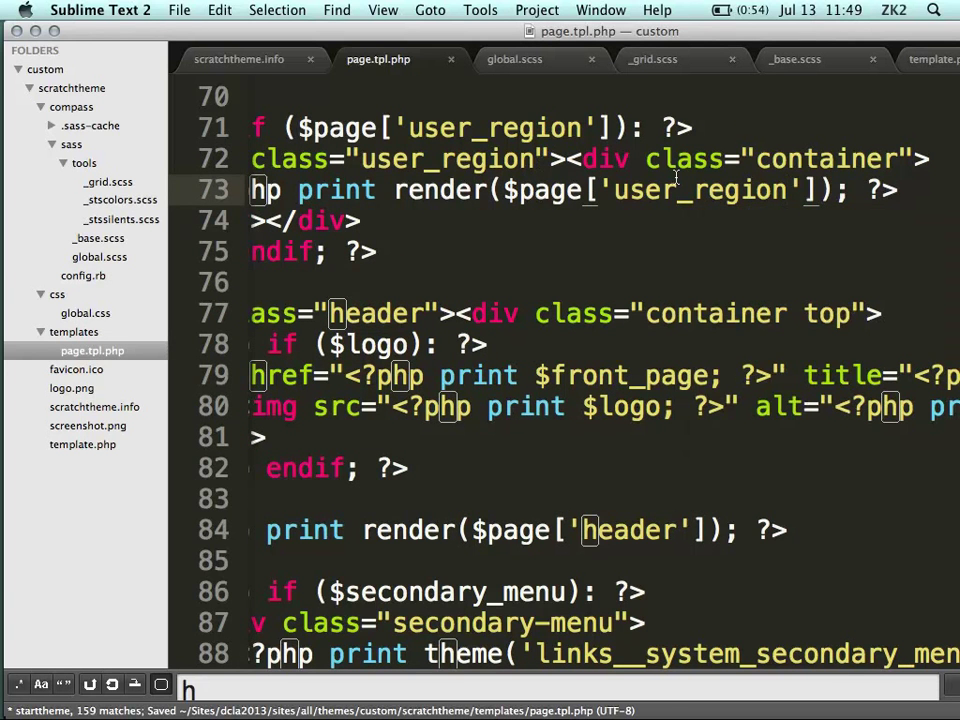
scroll("down", 3)
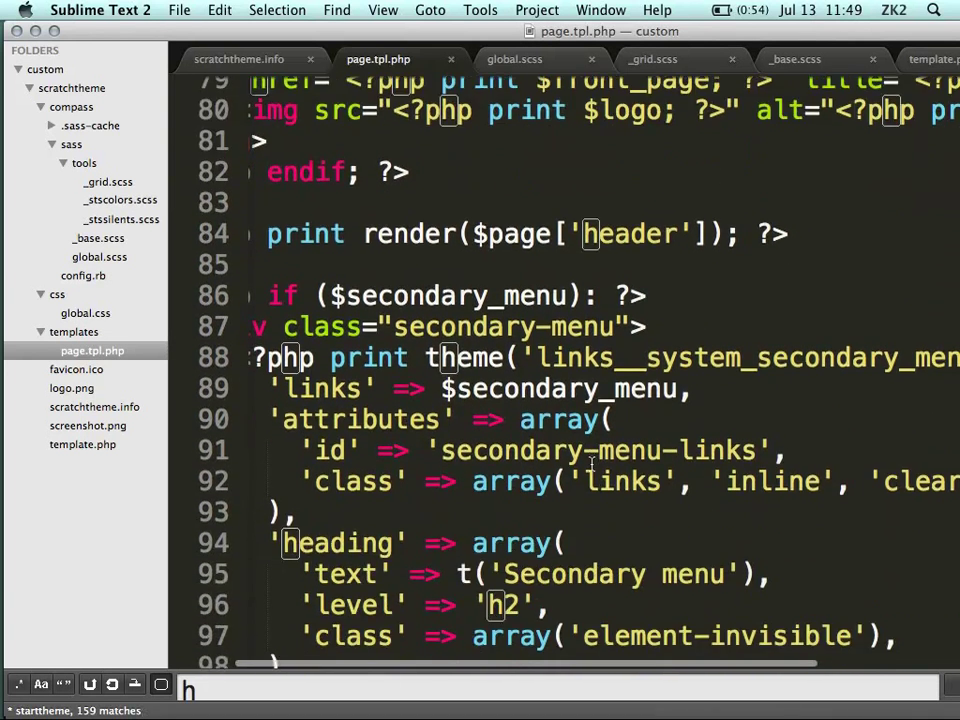
scroll("down", 3)
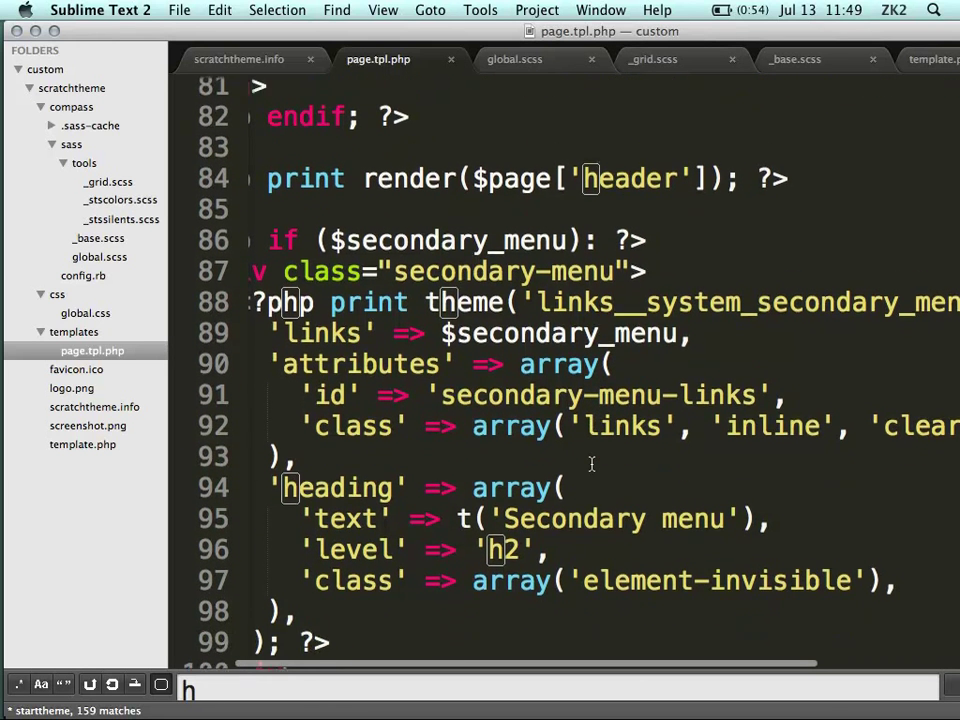
scroll("down", 3)
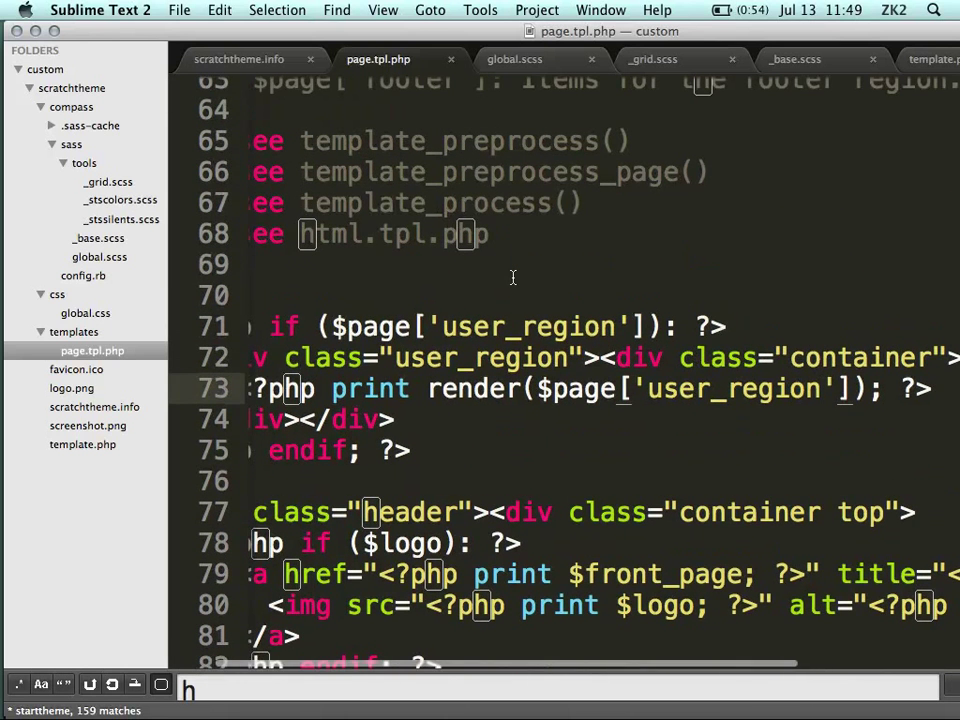
key("cmd+s")
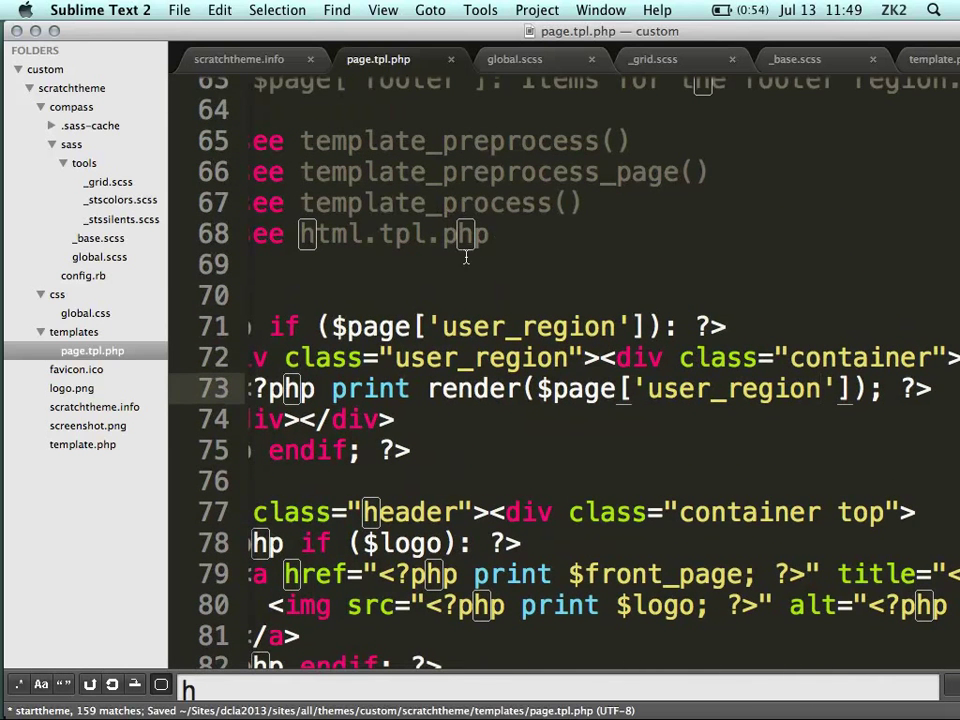